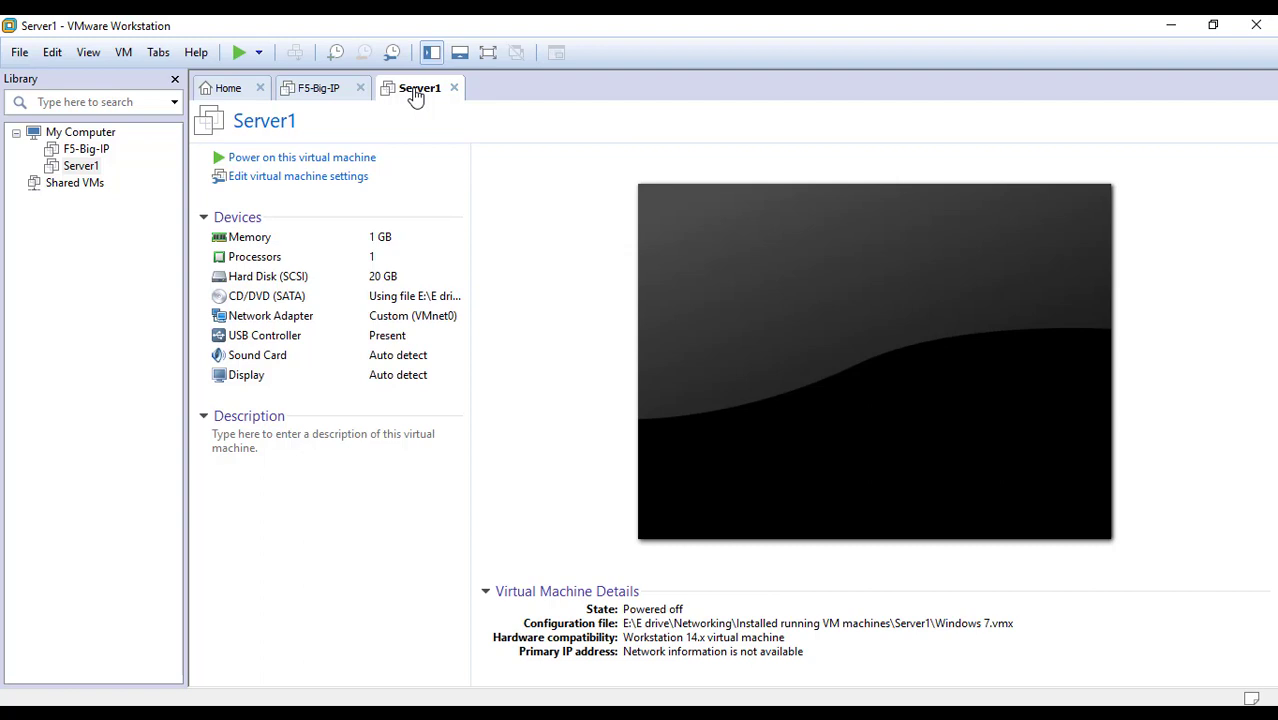
mouse_move(516, 186)
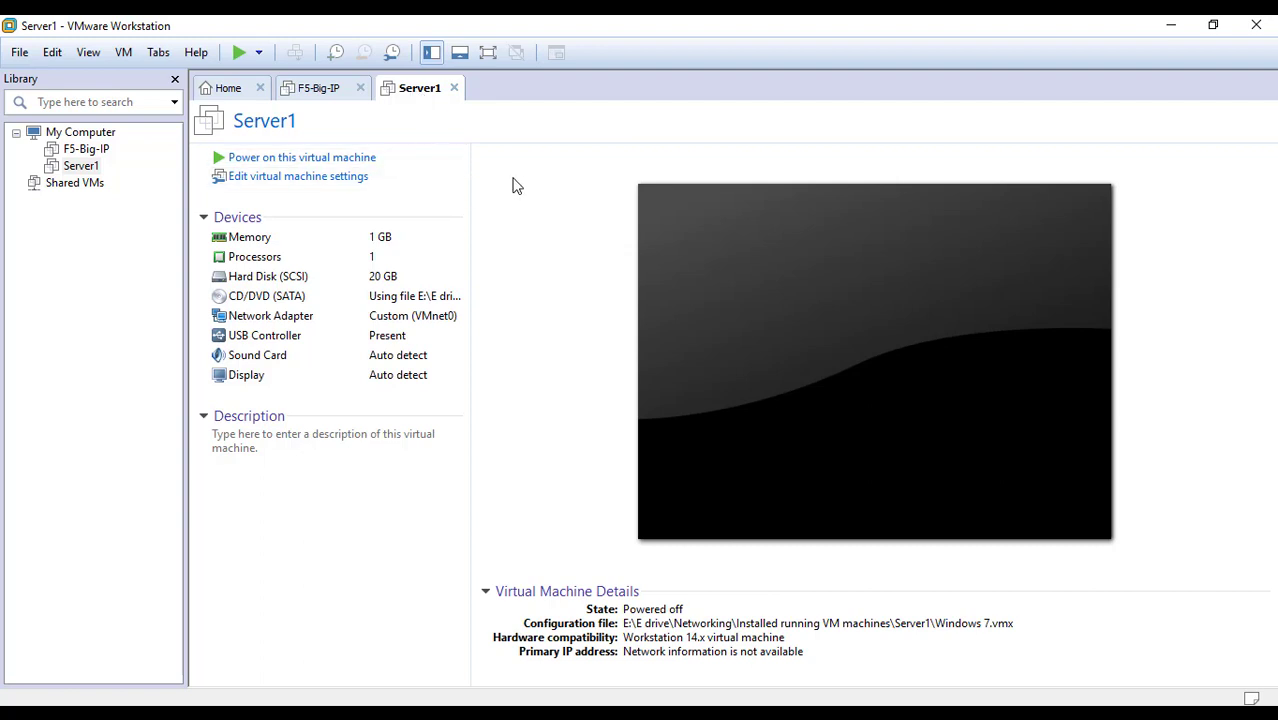
mouse_move(524, 184)
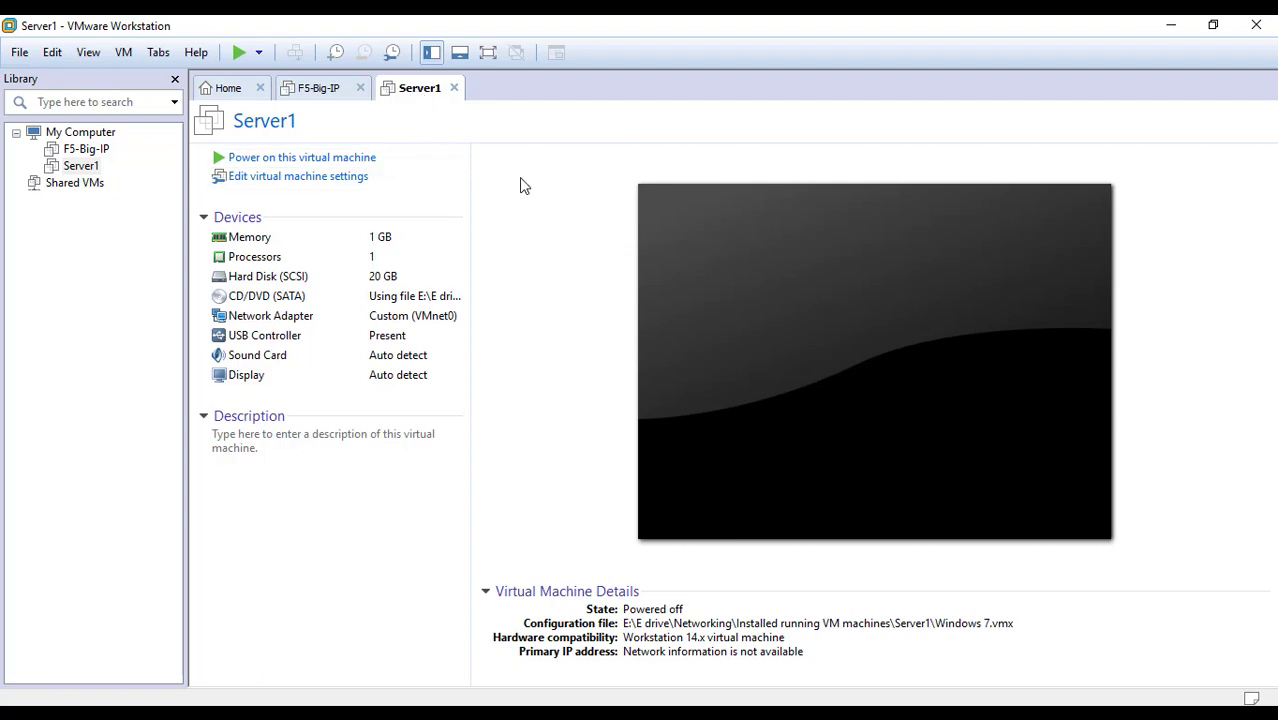
mouse_move(538, 278)
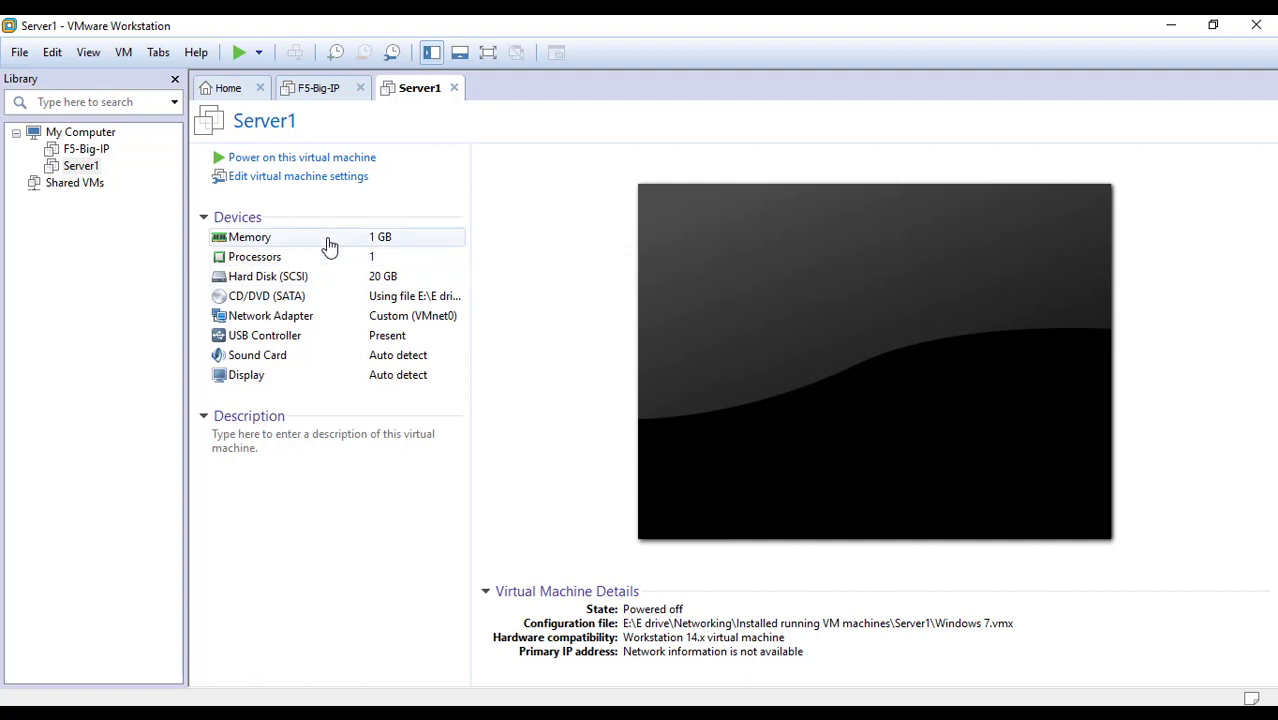
mouse_move(344, 284)
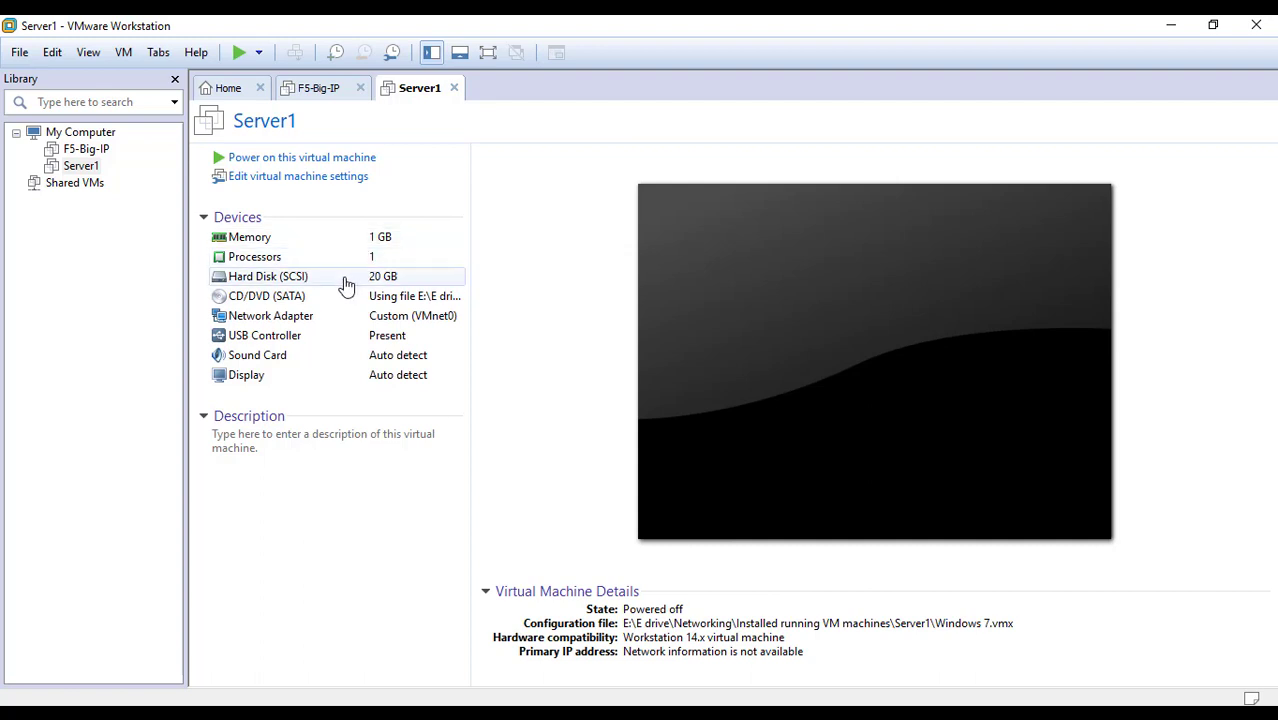
mouse_move(388, 288)
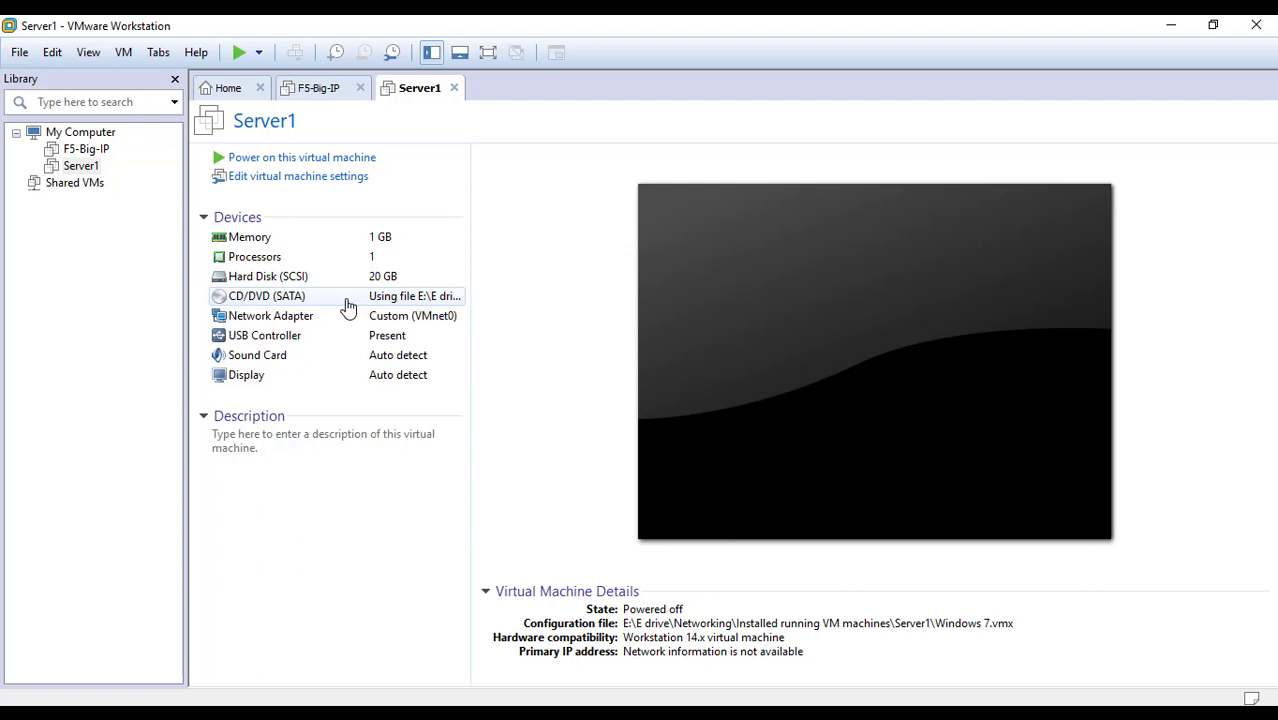
mouse_move(300, 356)
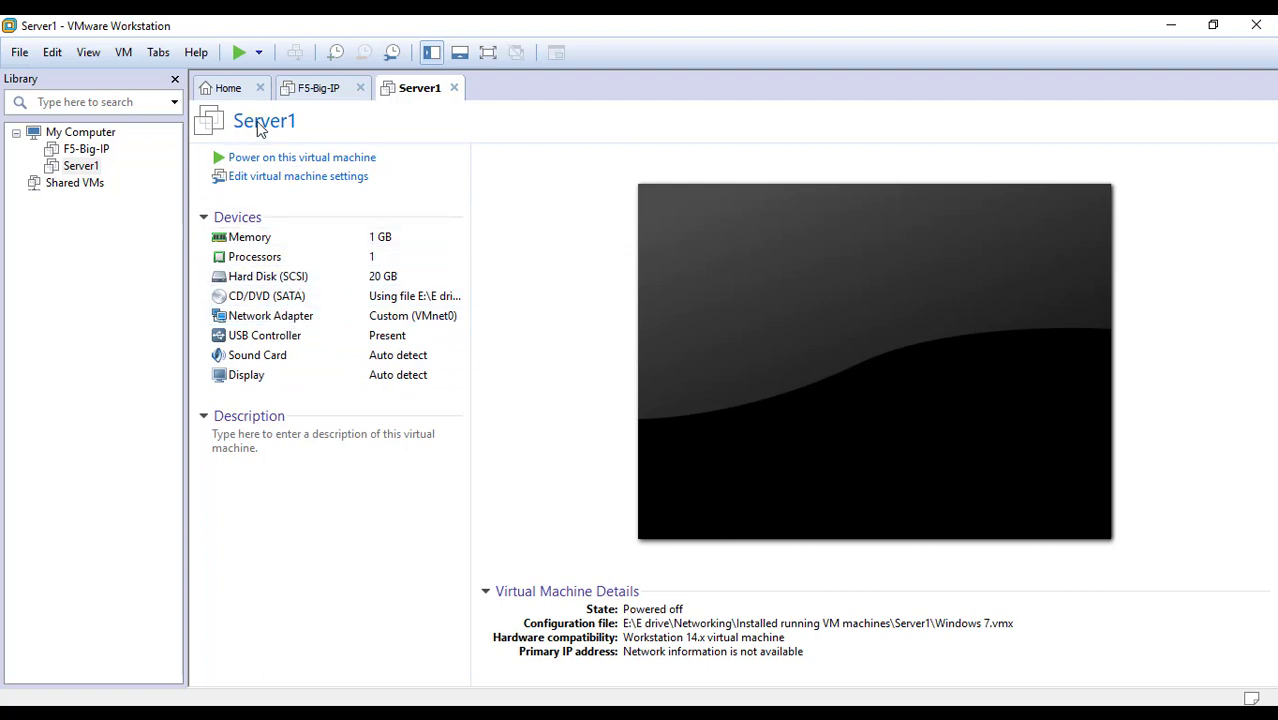
mouse_move(250, 140)
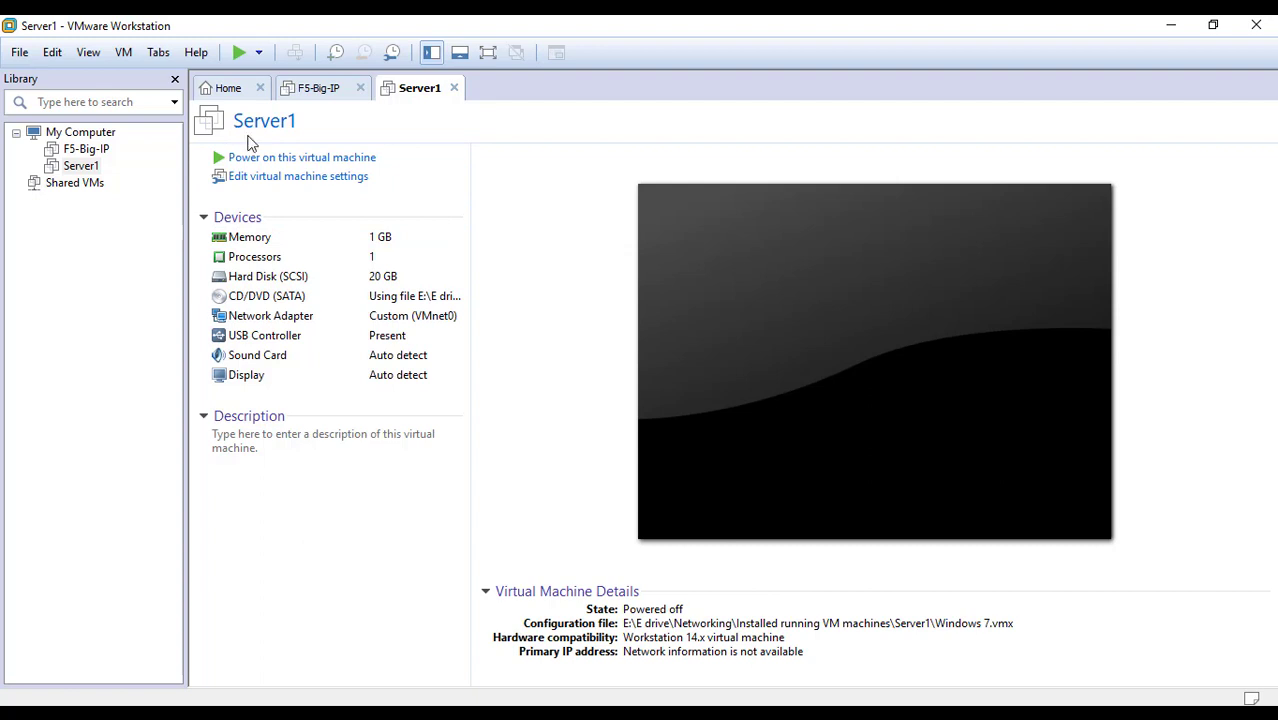
mouse_move(660, 652)
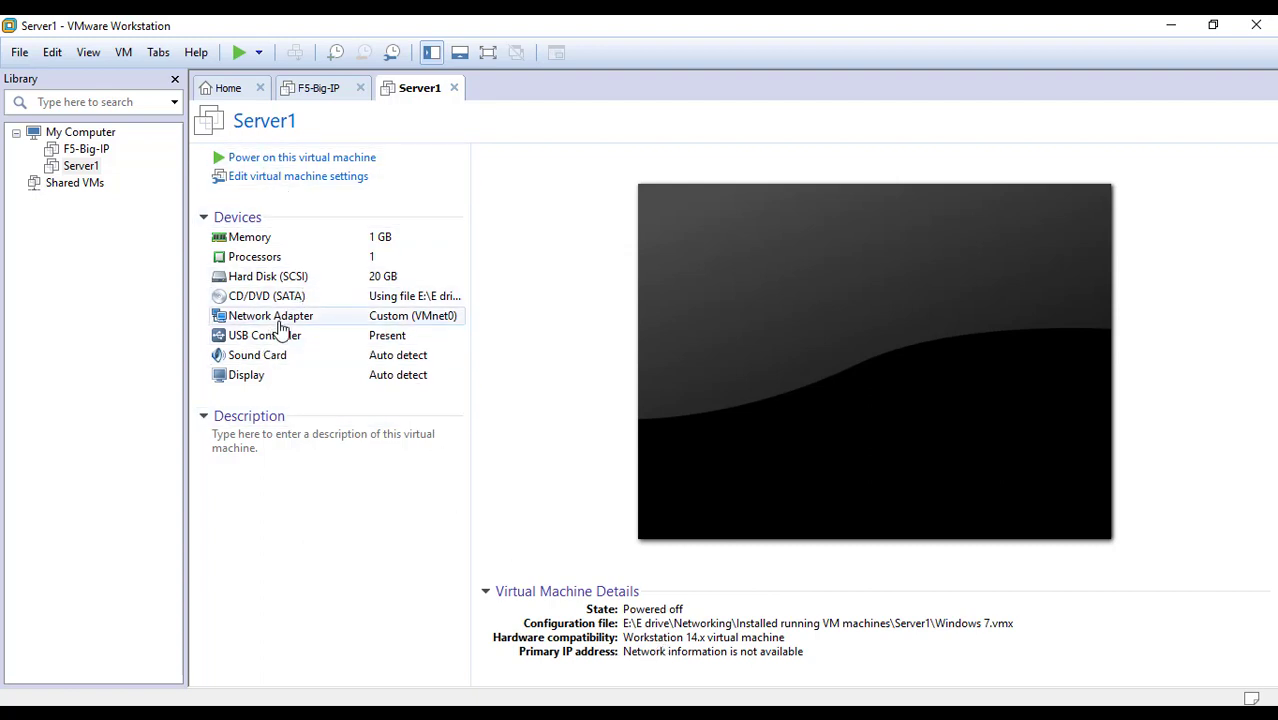
mouse_move(388, 328)
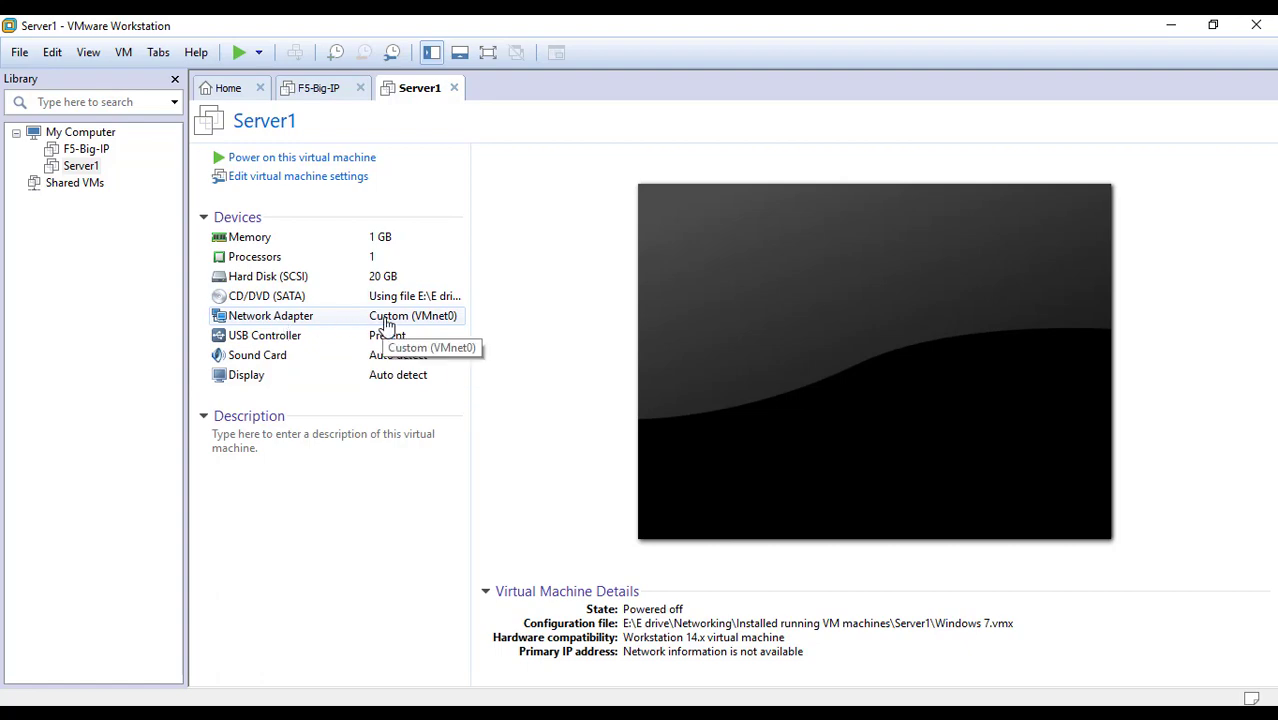
- Review Server1's network adapter settings and close them unchanged
left_click(270, 316)
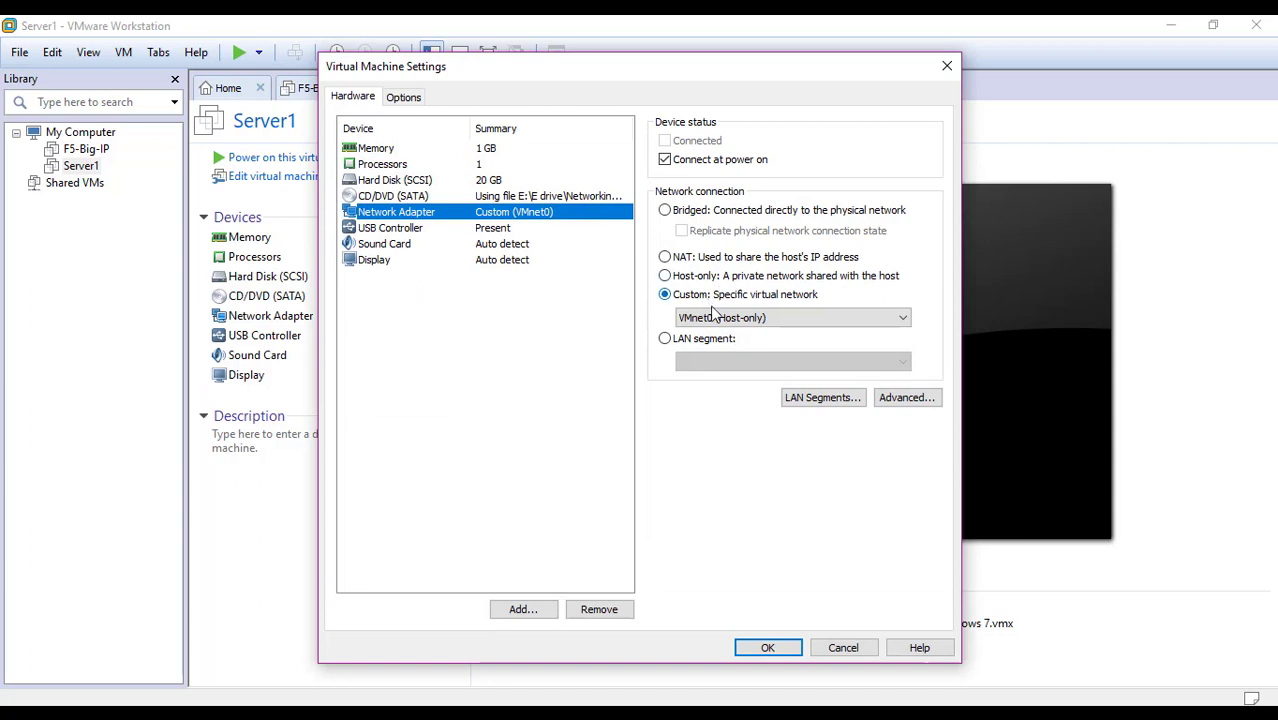
left_click(790, 316)
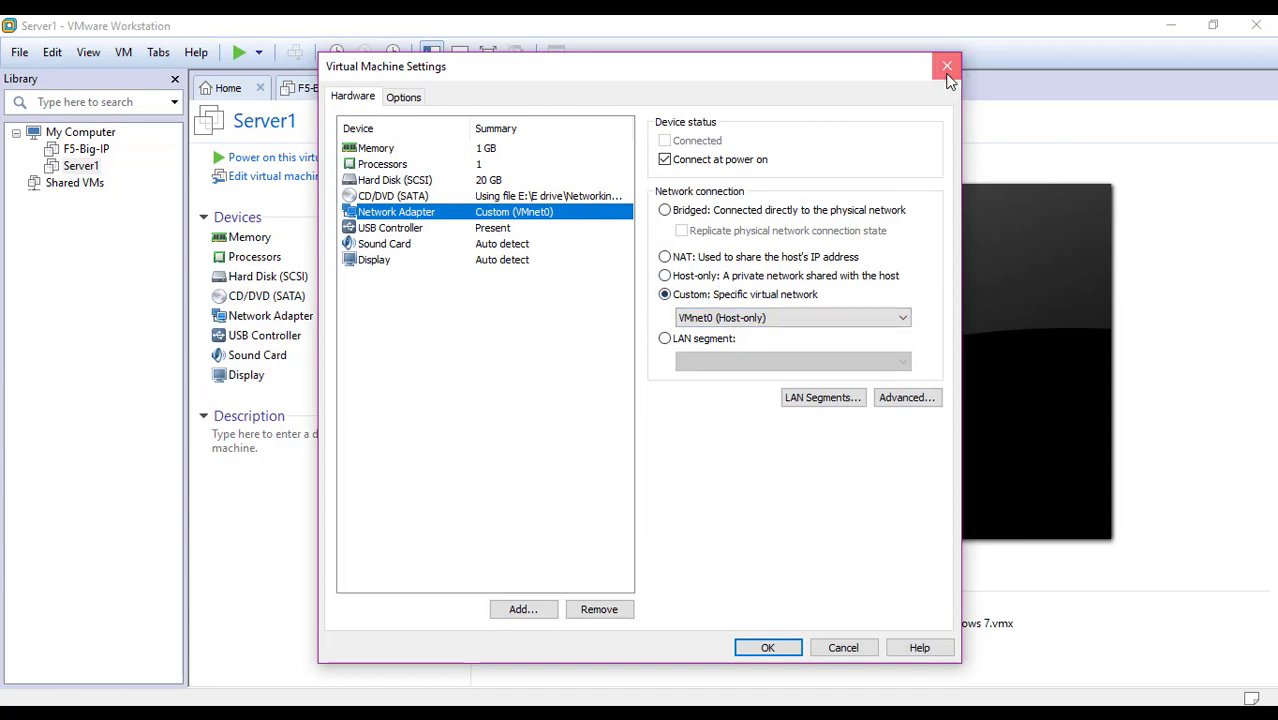
left_click(946, 66)
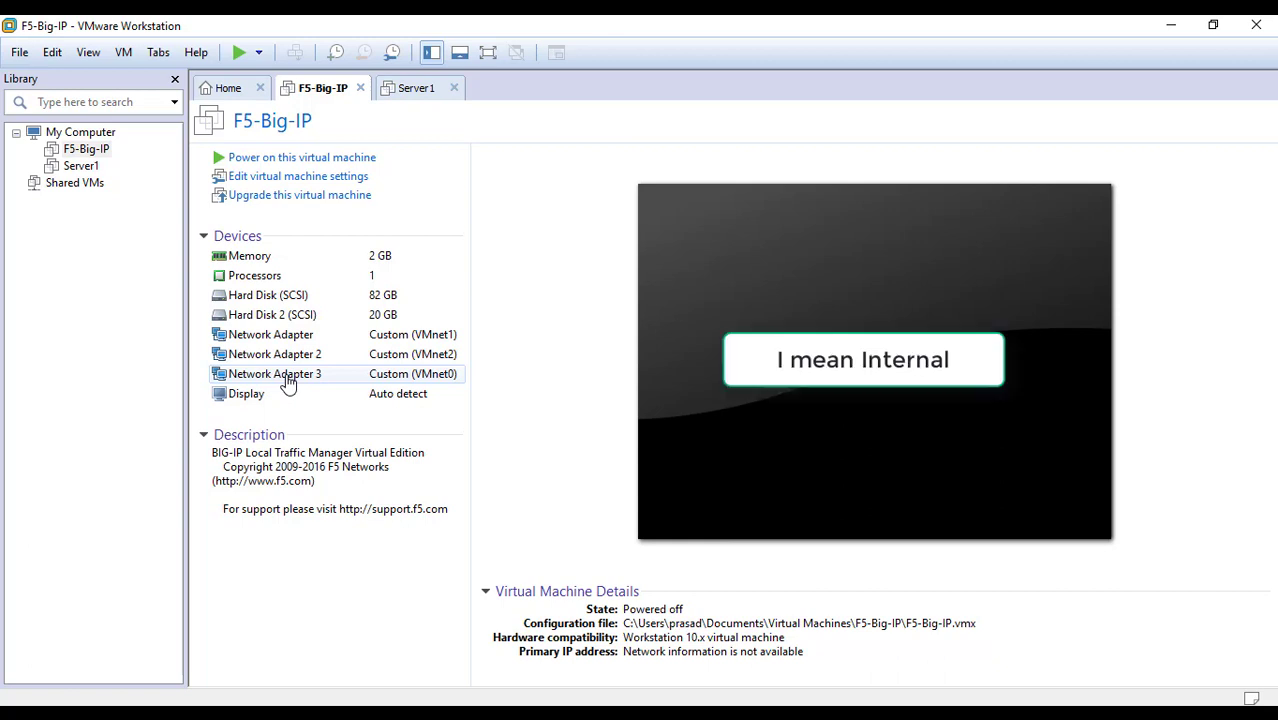
mouse_move(400, 384)
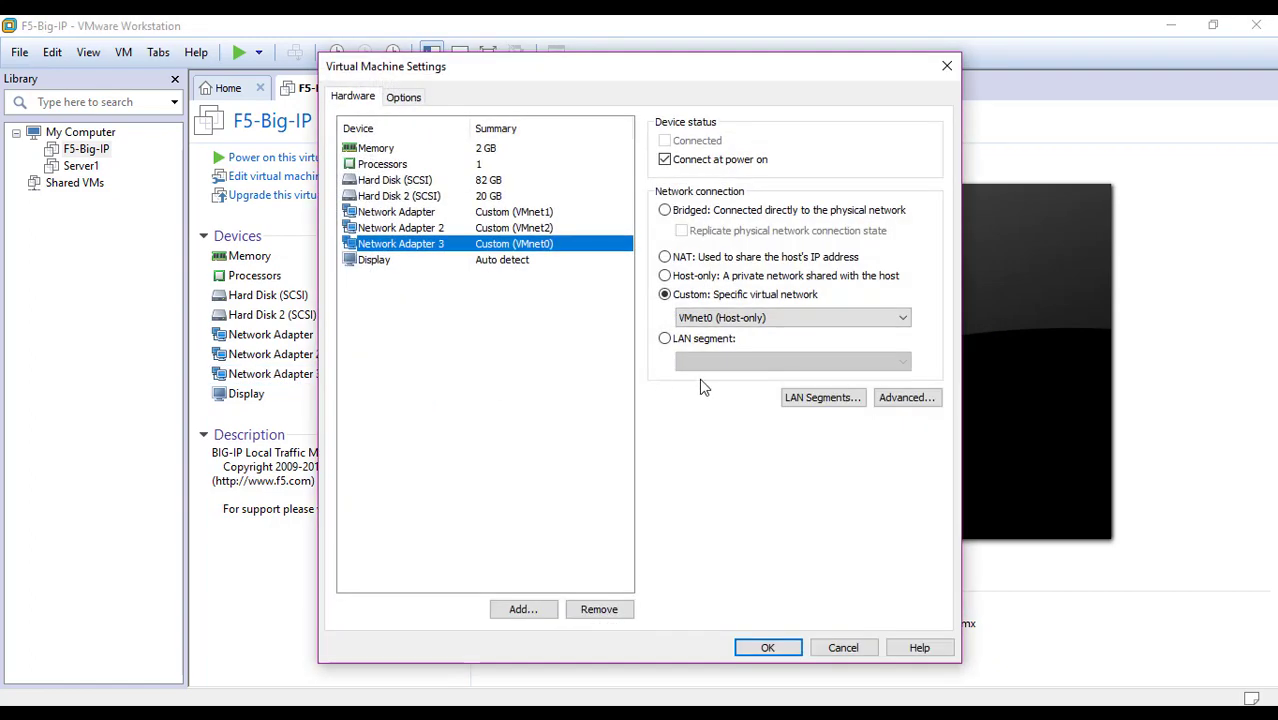
left_click(792, 316)
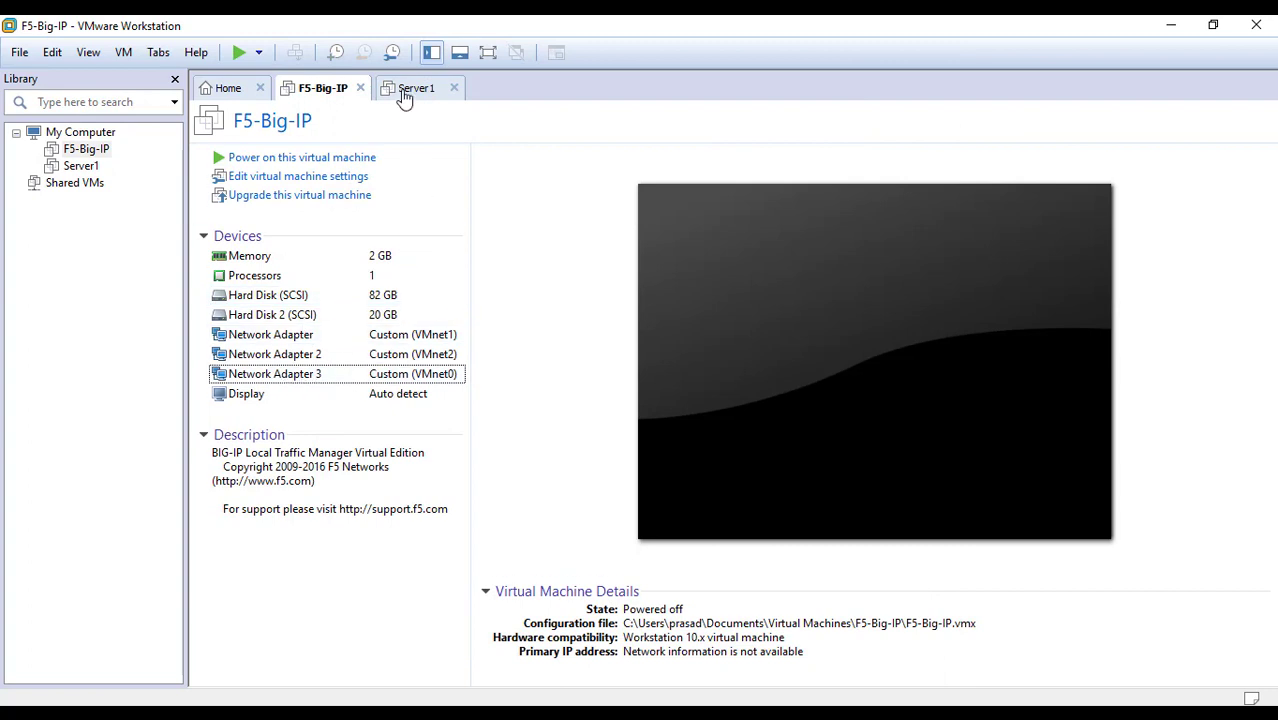
- Power on the Server1 virtual machine and bring up its hardware settings showing 1 GB memory
left_click(420, 88)
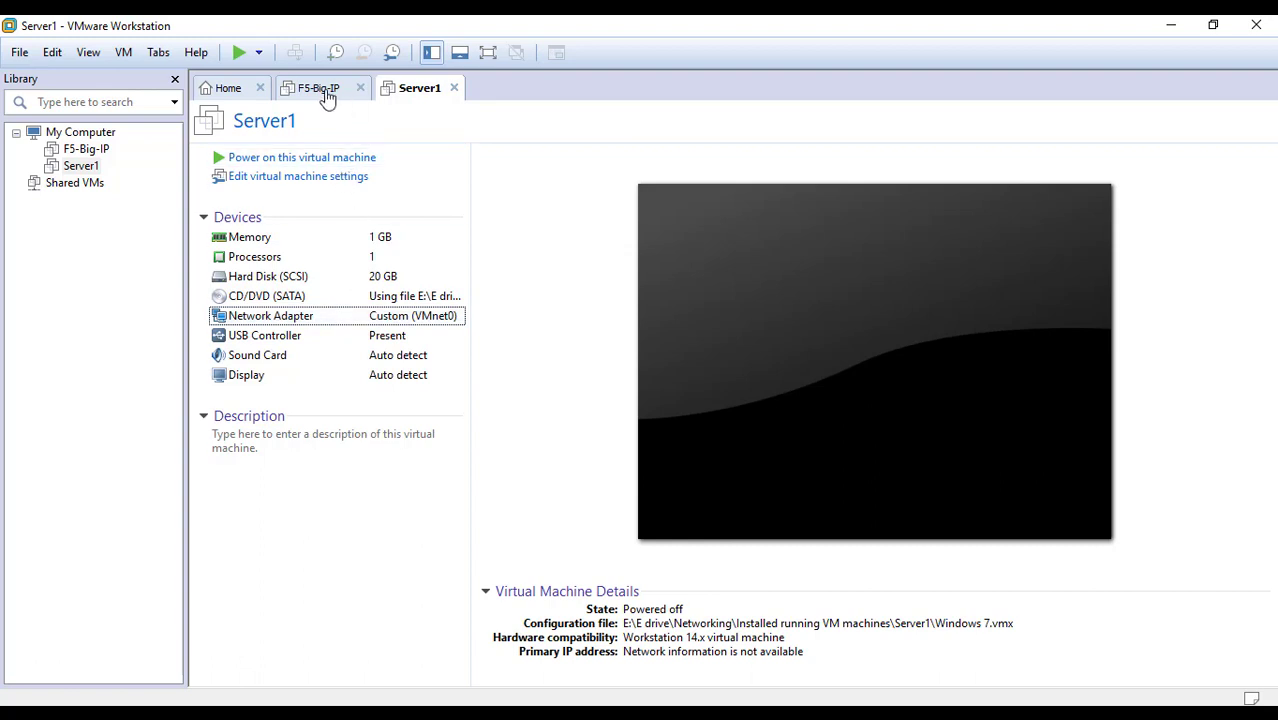
left_click(318, 88)
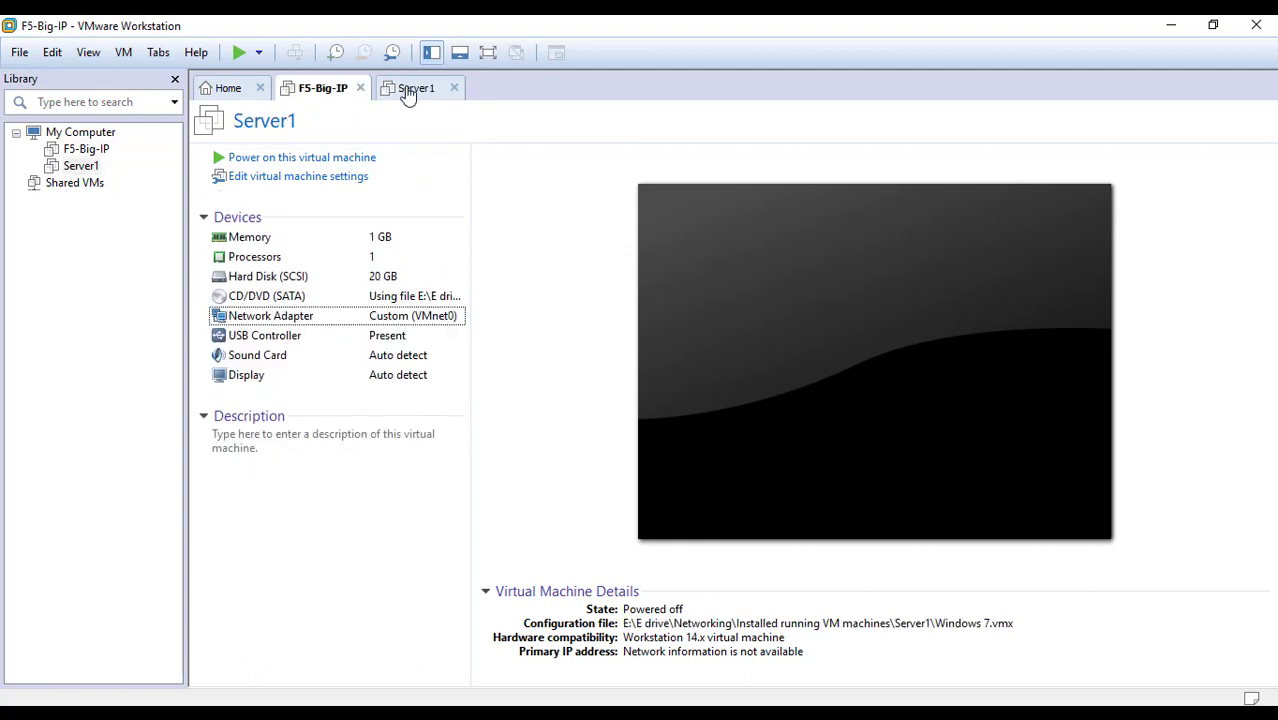
left_click(420, 88)
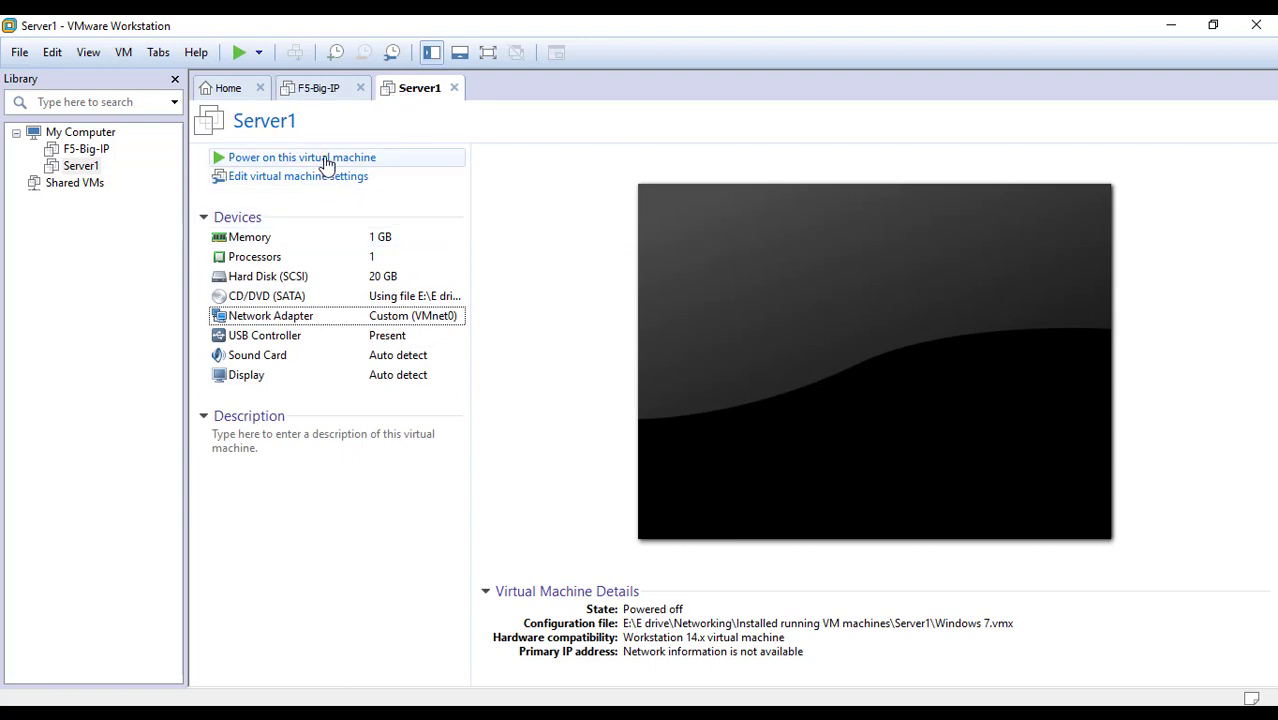
mouse_move(324, 182)
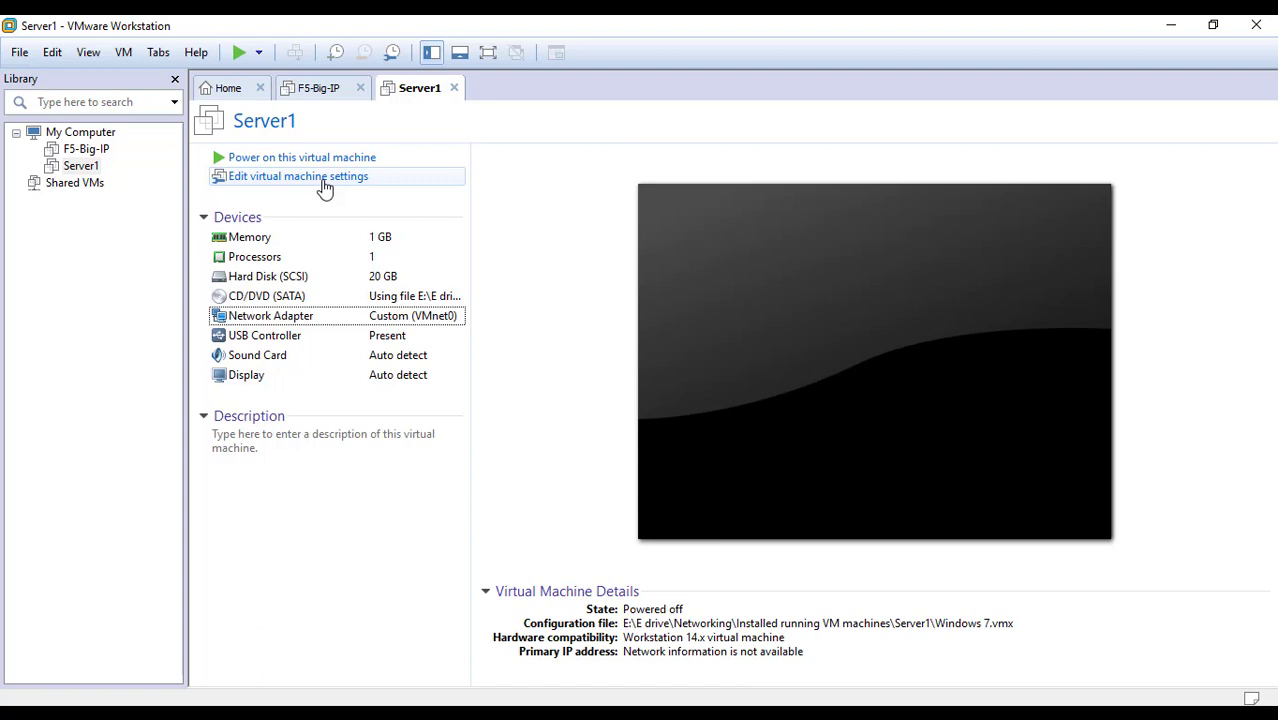
mouse_move(302, 156)
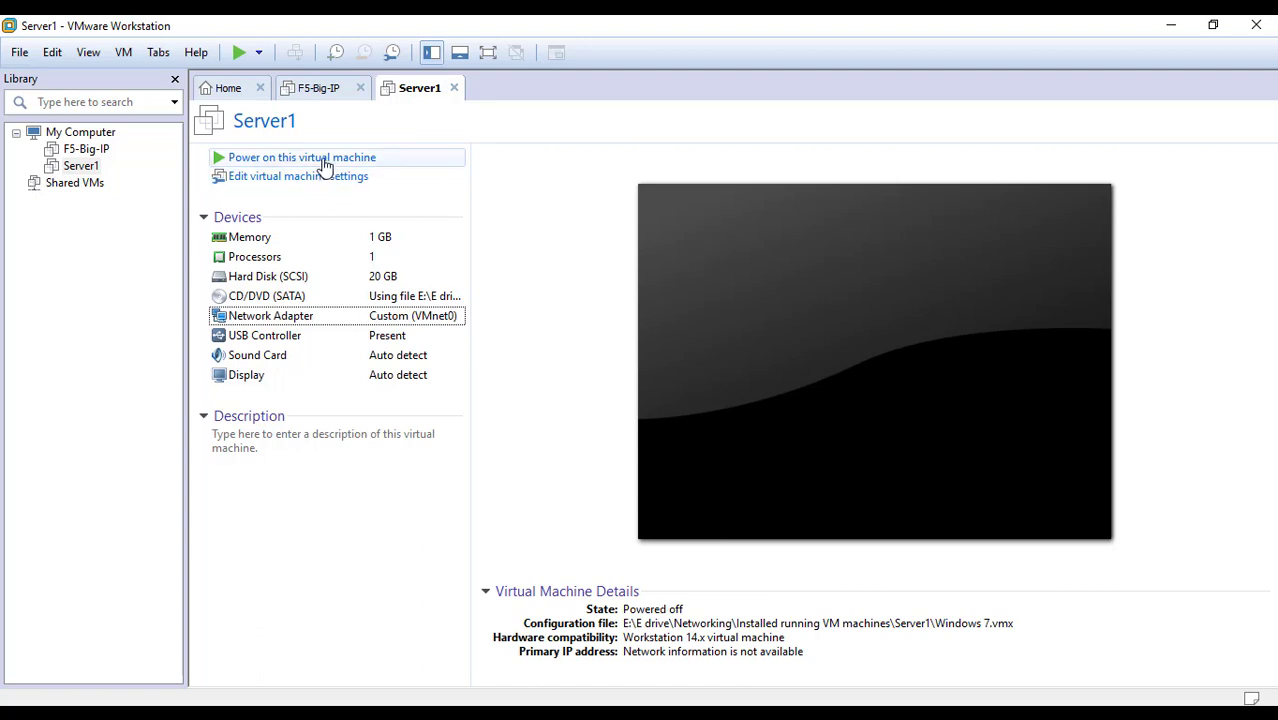
left_click(302, 156)
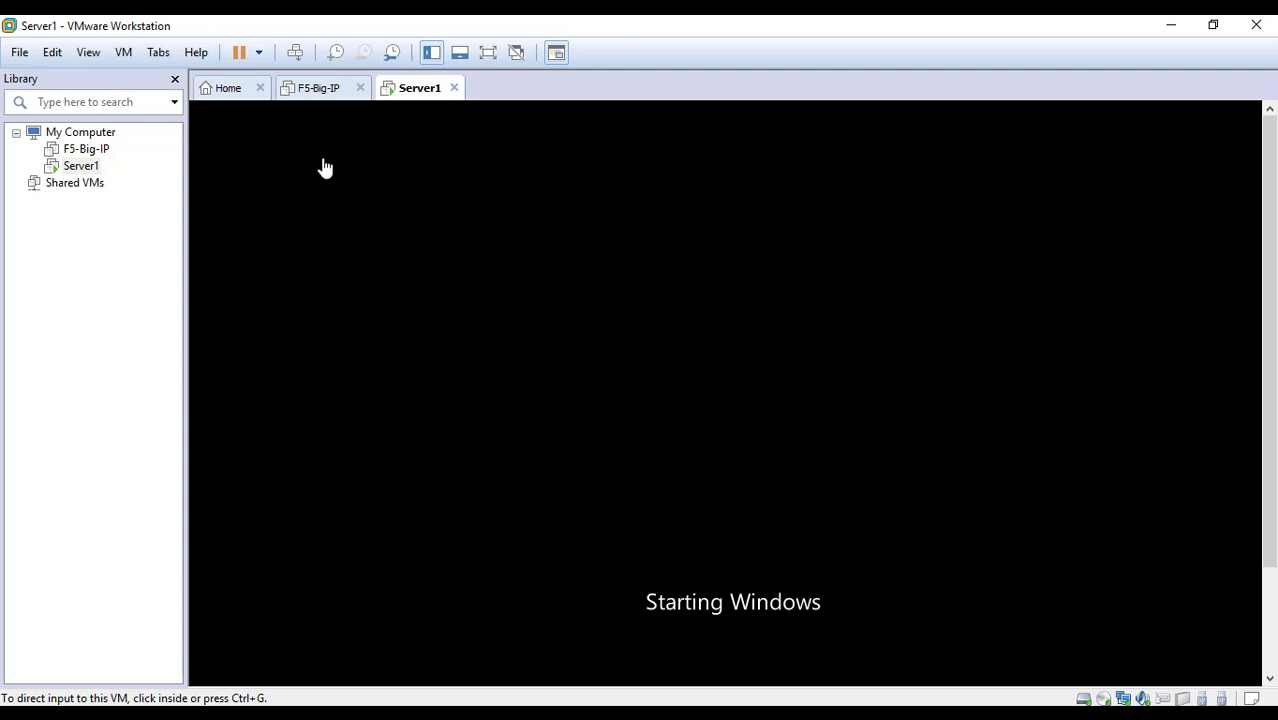
mouse_move(408, 100)
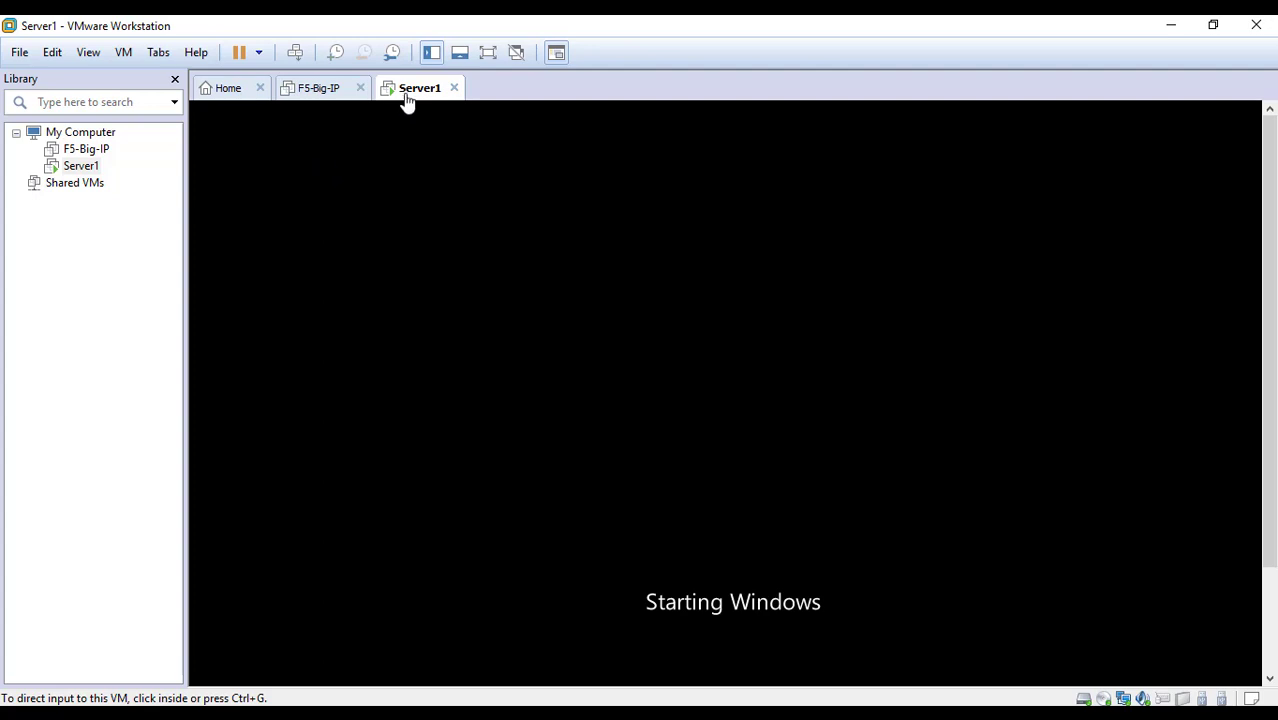
right_click(420, 88)
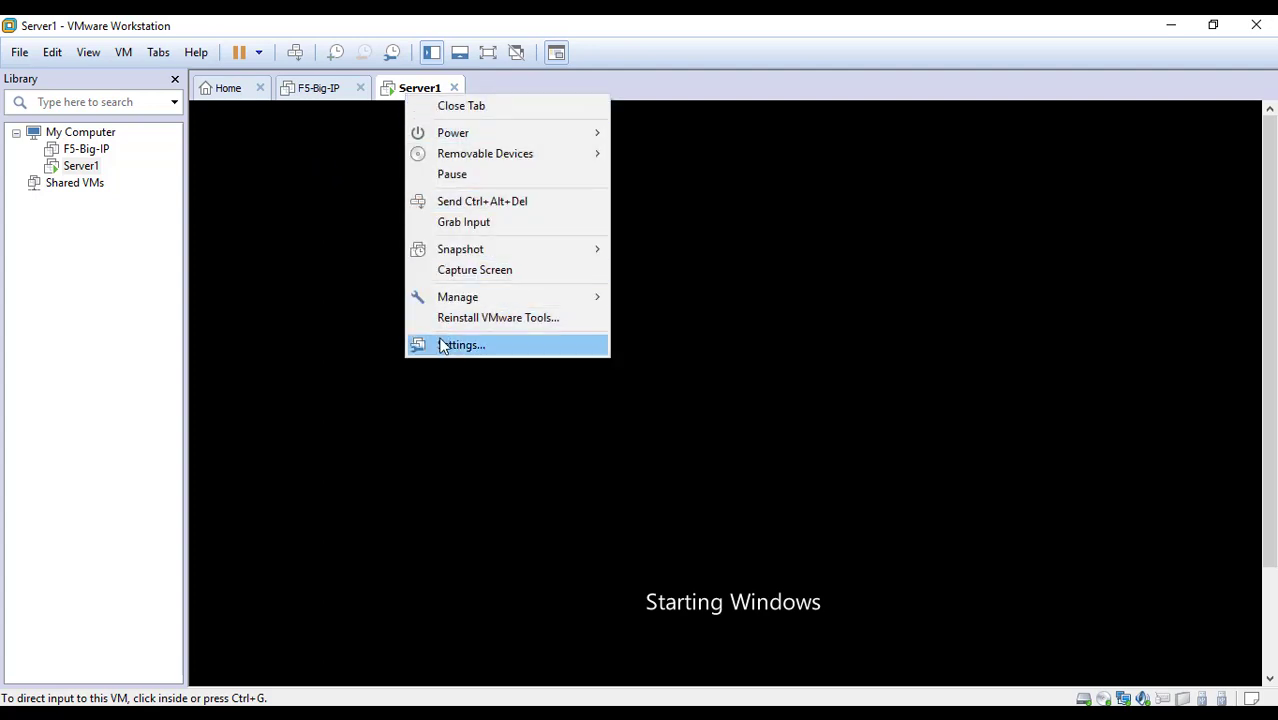
left_click(464, 344)
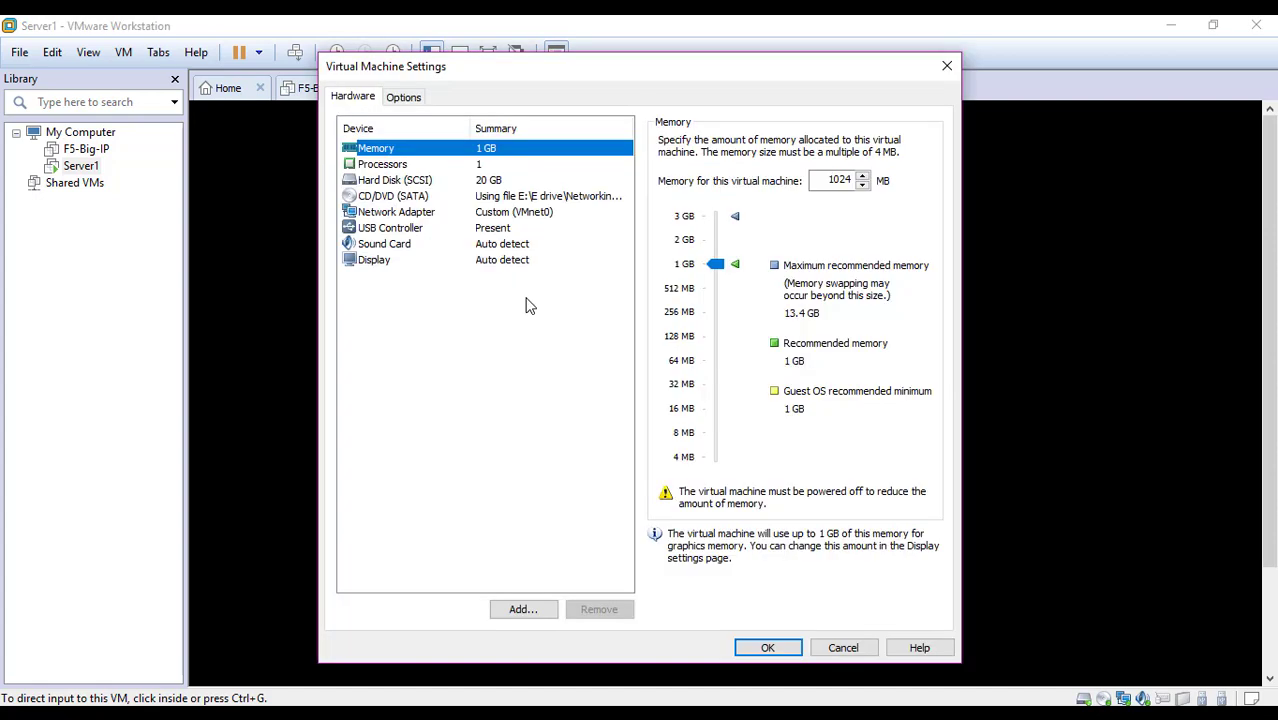
mouse_move(684, 300)
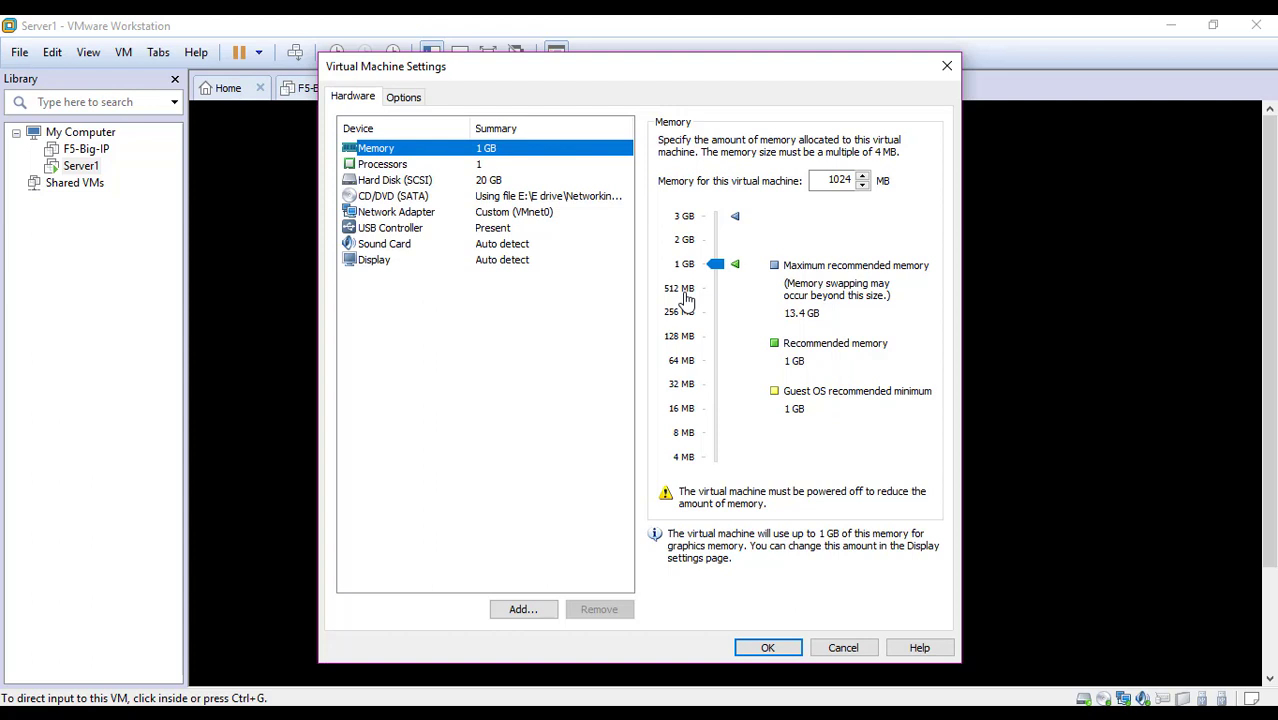
mouse_move(600, 260)
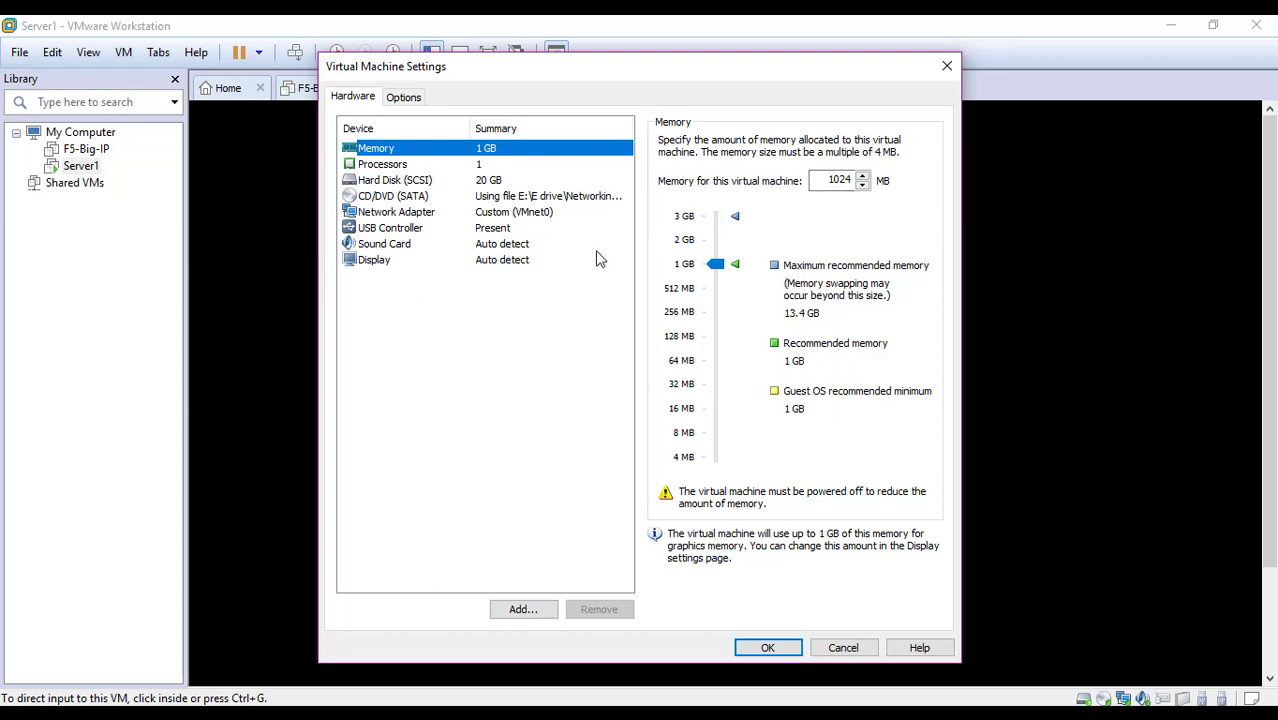
mouse_move(602, 256)
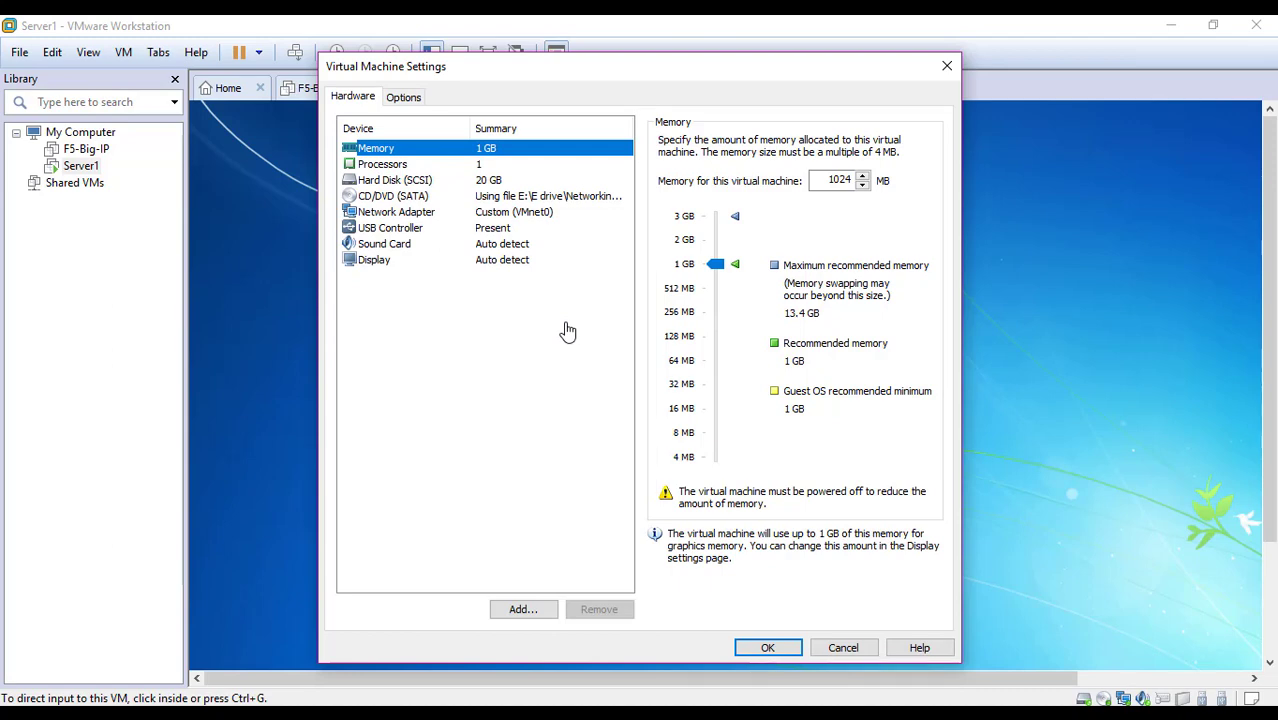
mouse_move(676, 302)
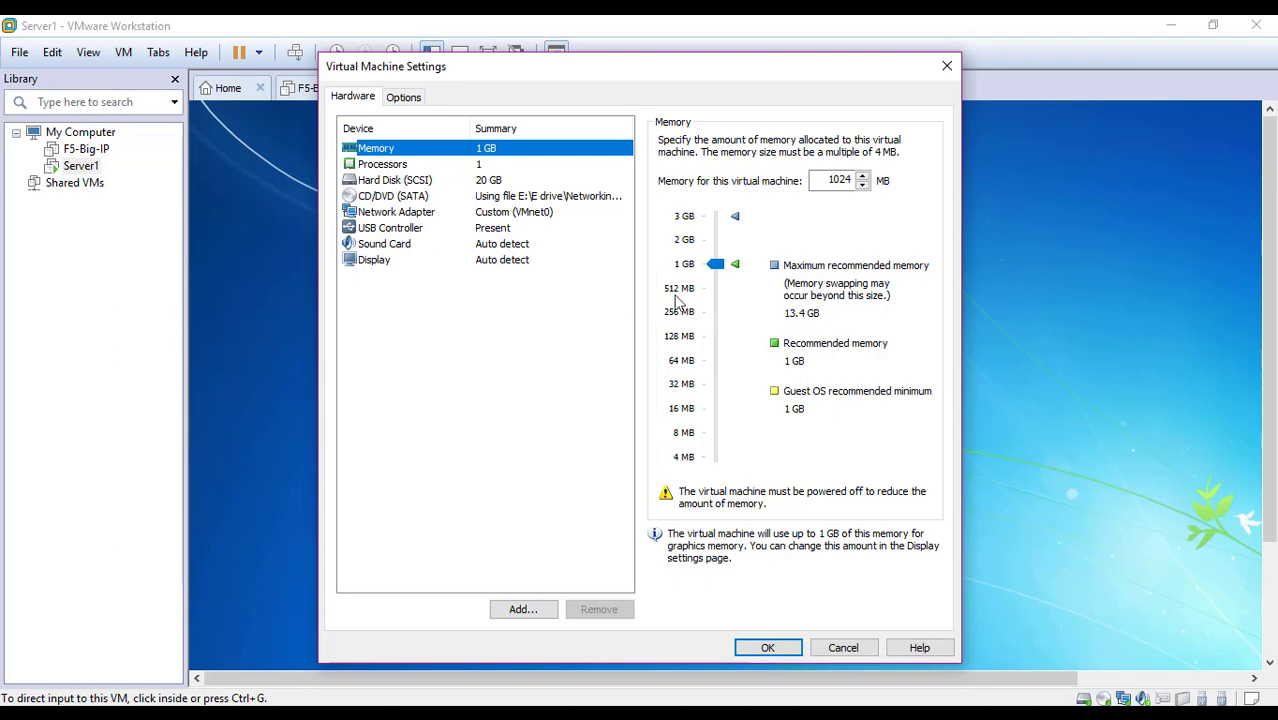
mouse_move(946, 66)
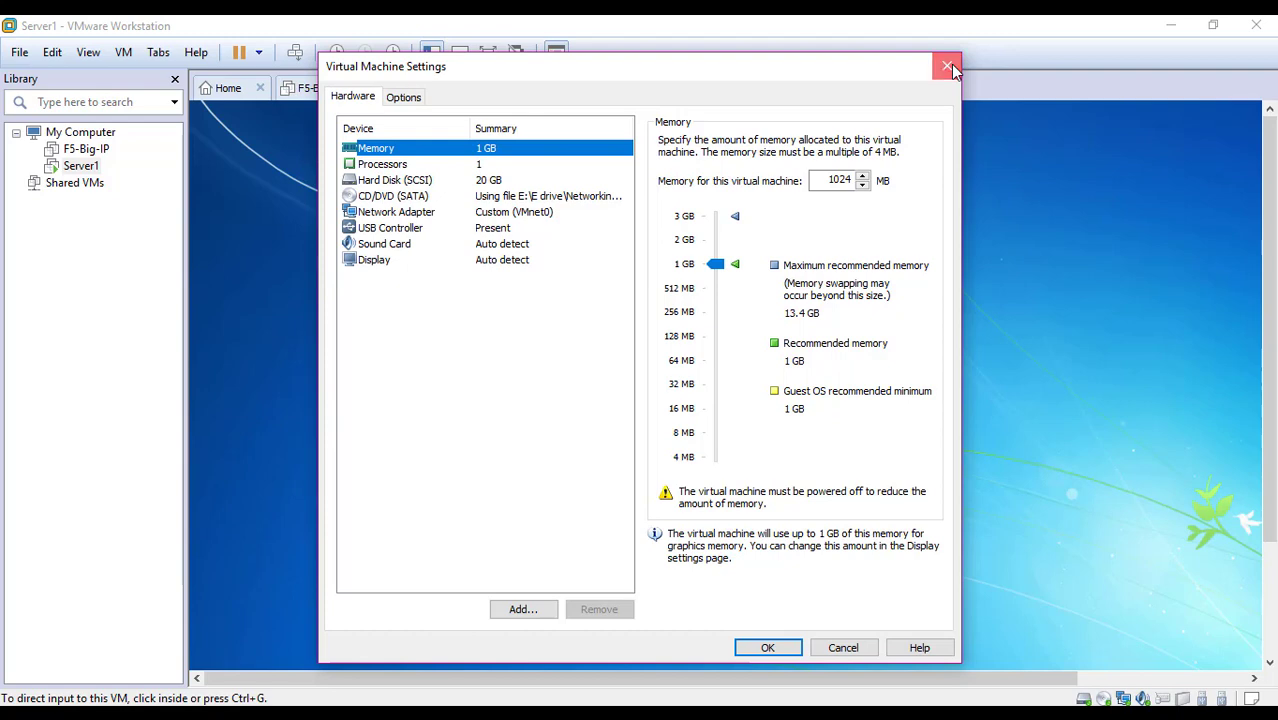
- Log into Windows as the Server1 account with its password
left_click(946, 66)
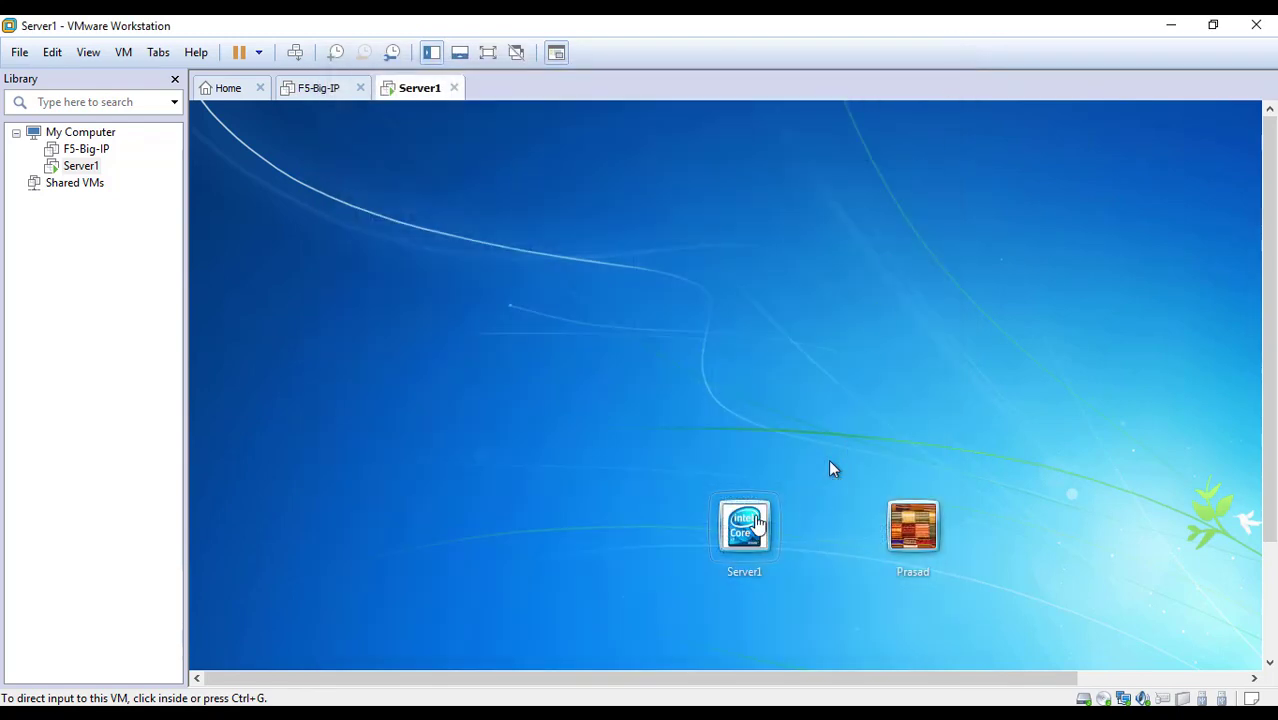
left_click(744, 524)
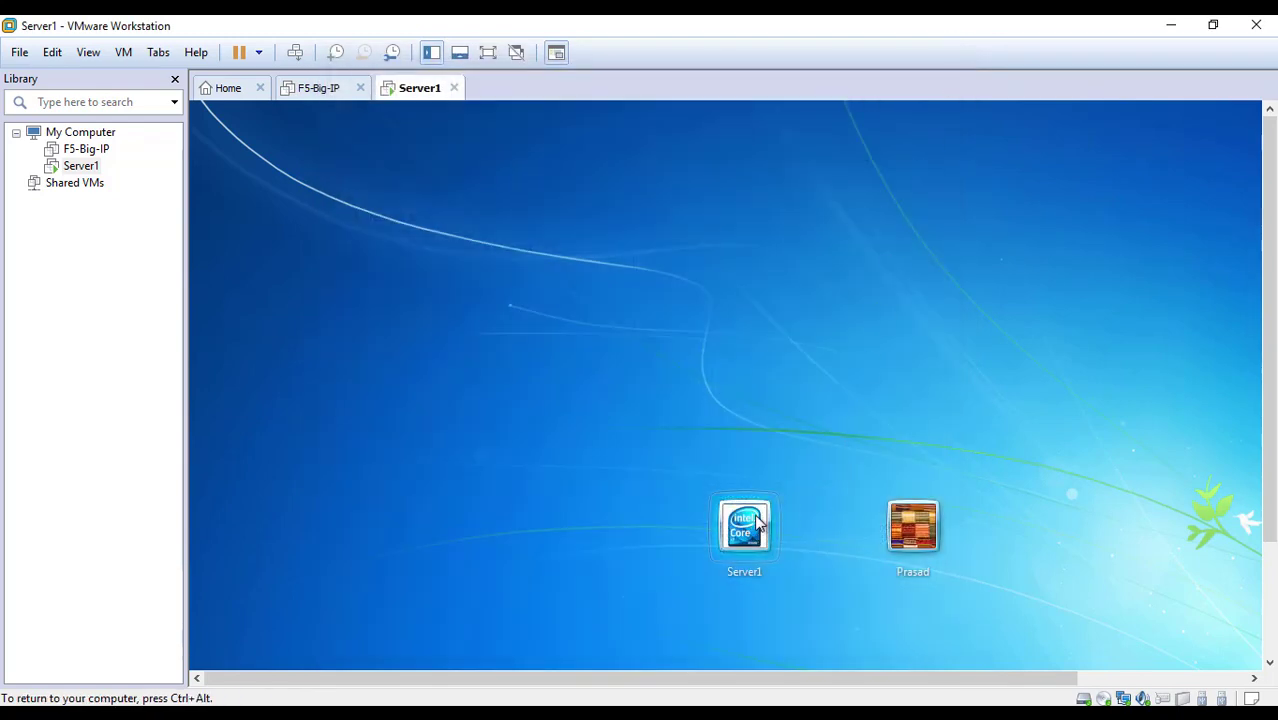
double_click(744, 524)
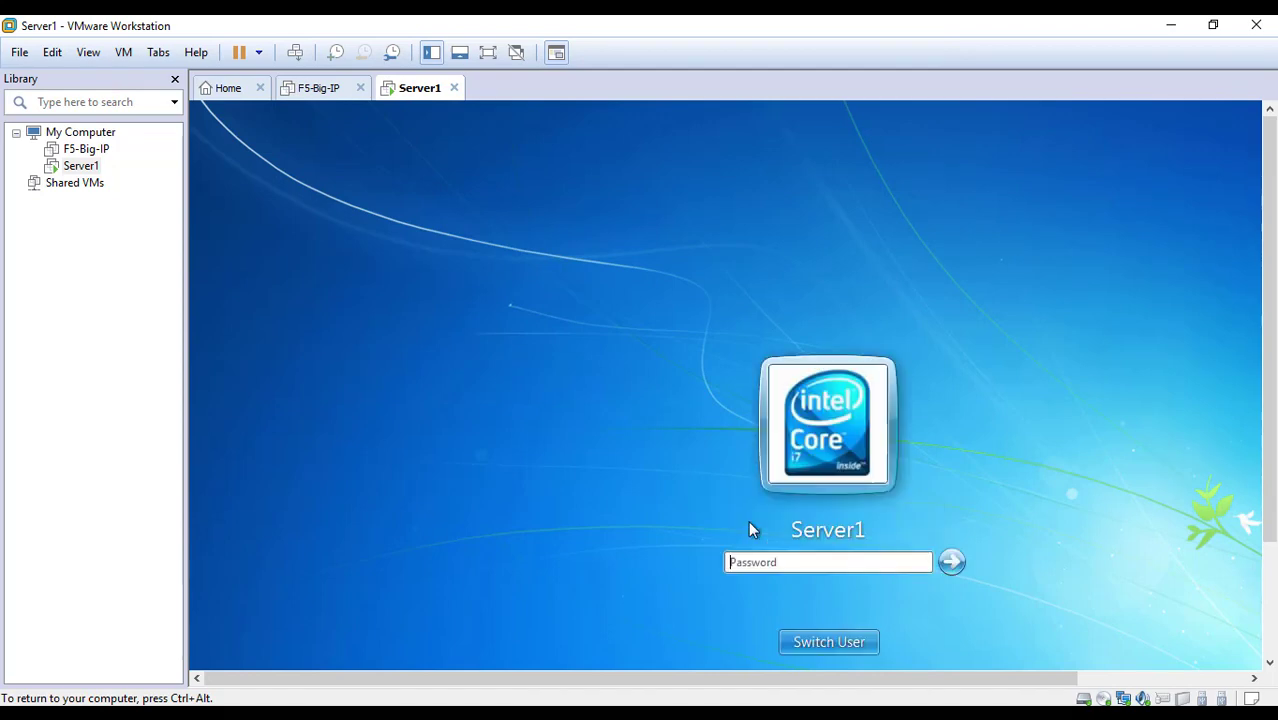
left_click(828, 560)
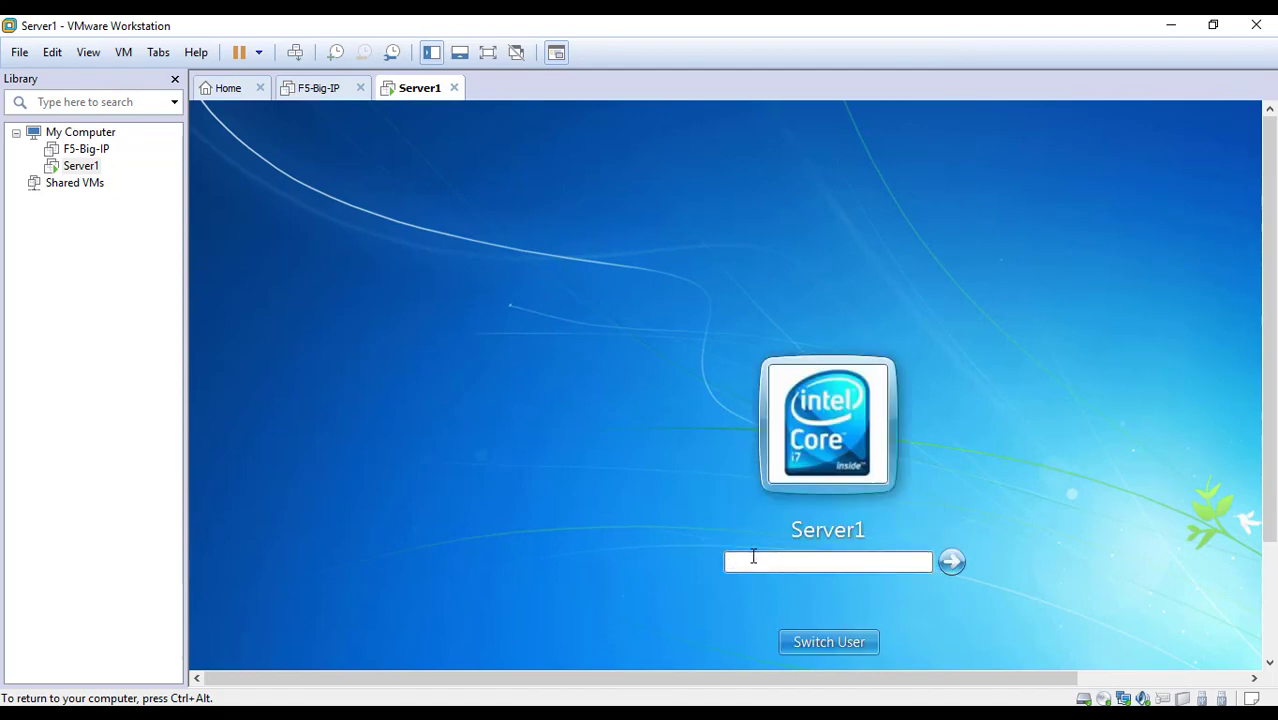
type("password")
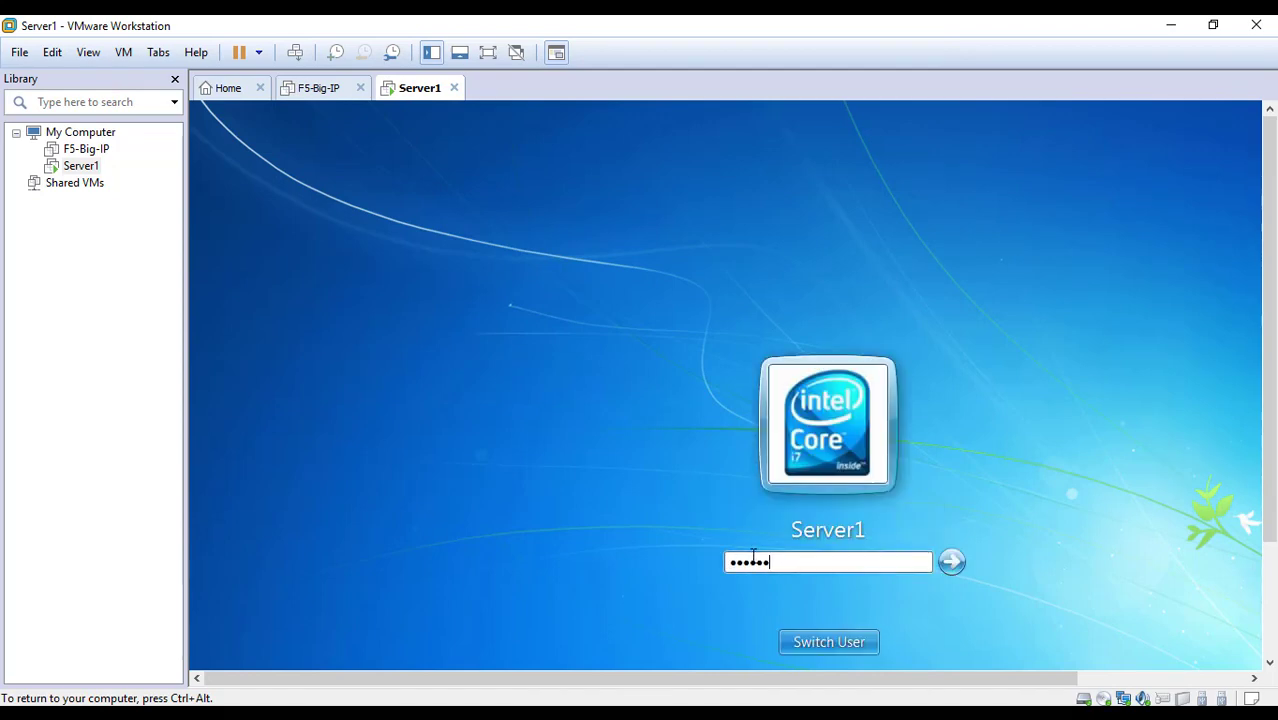
left_click(950, 560)
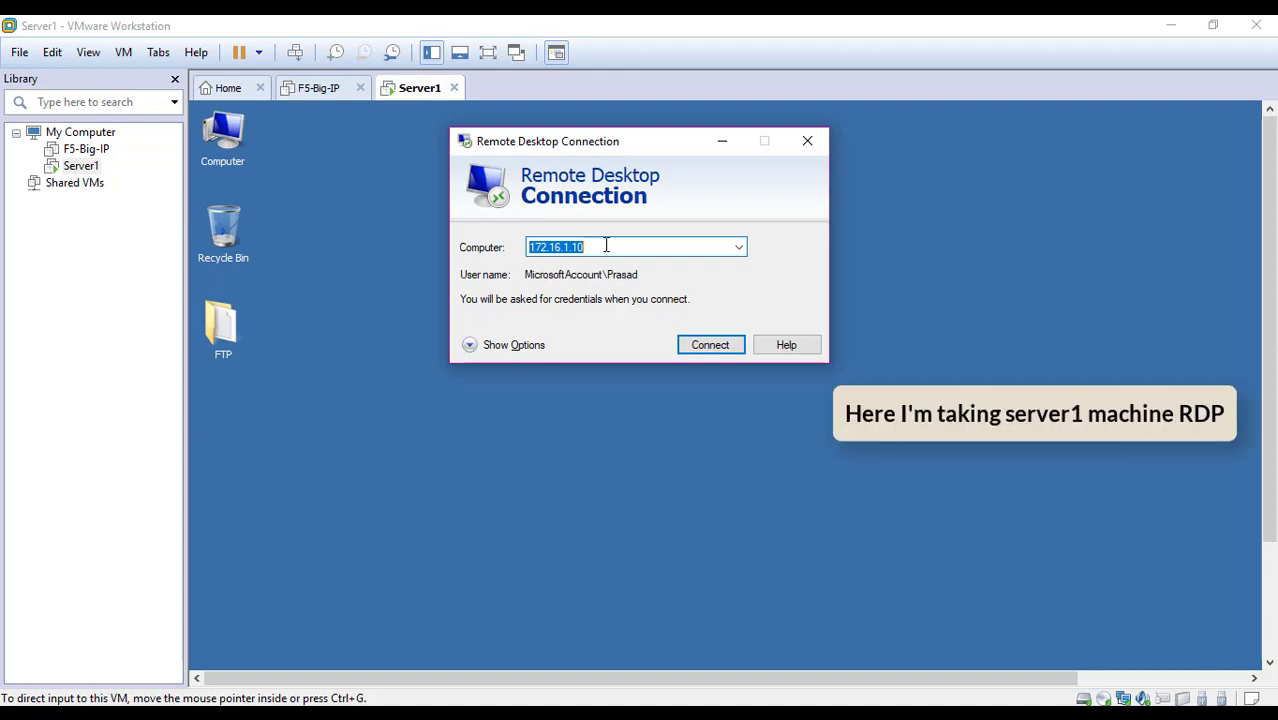
- Connect Remote Desktop to 10.1.1.10, accepting the certificate warning
left_click(738, 248)
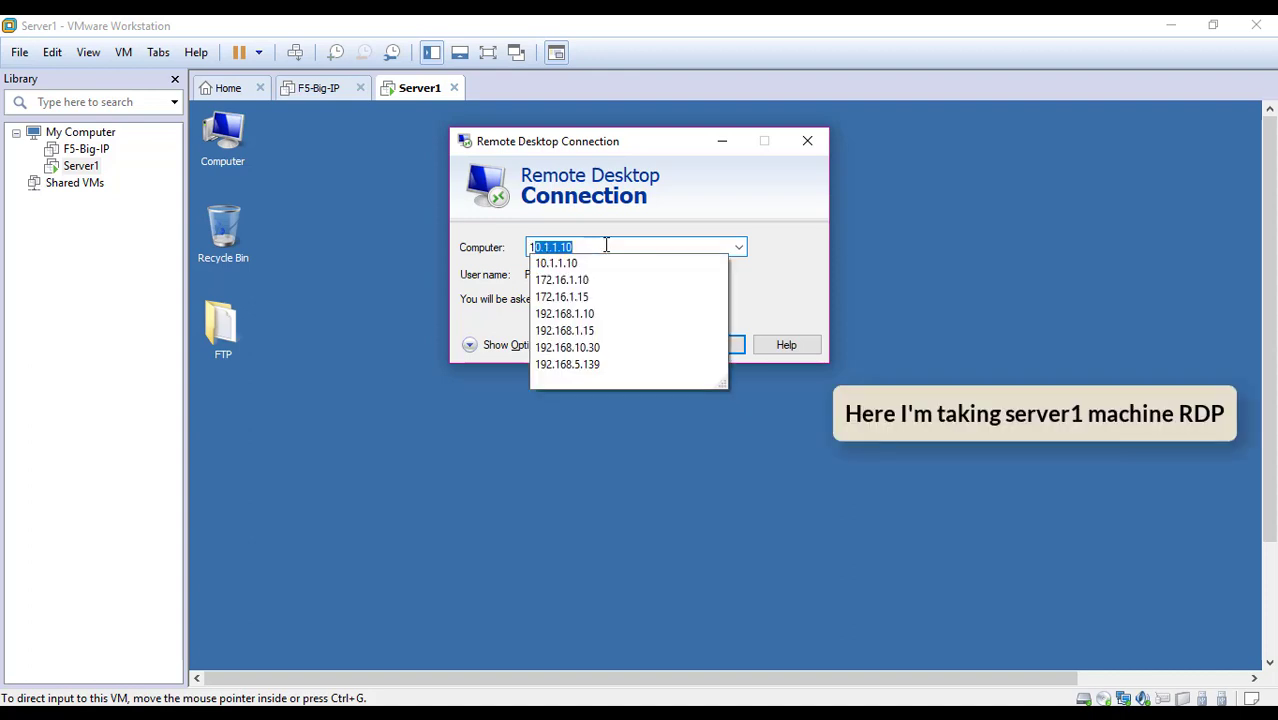
left_click(556, 264)
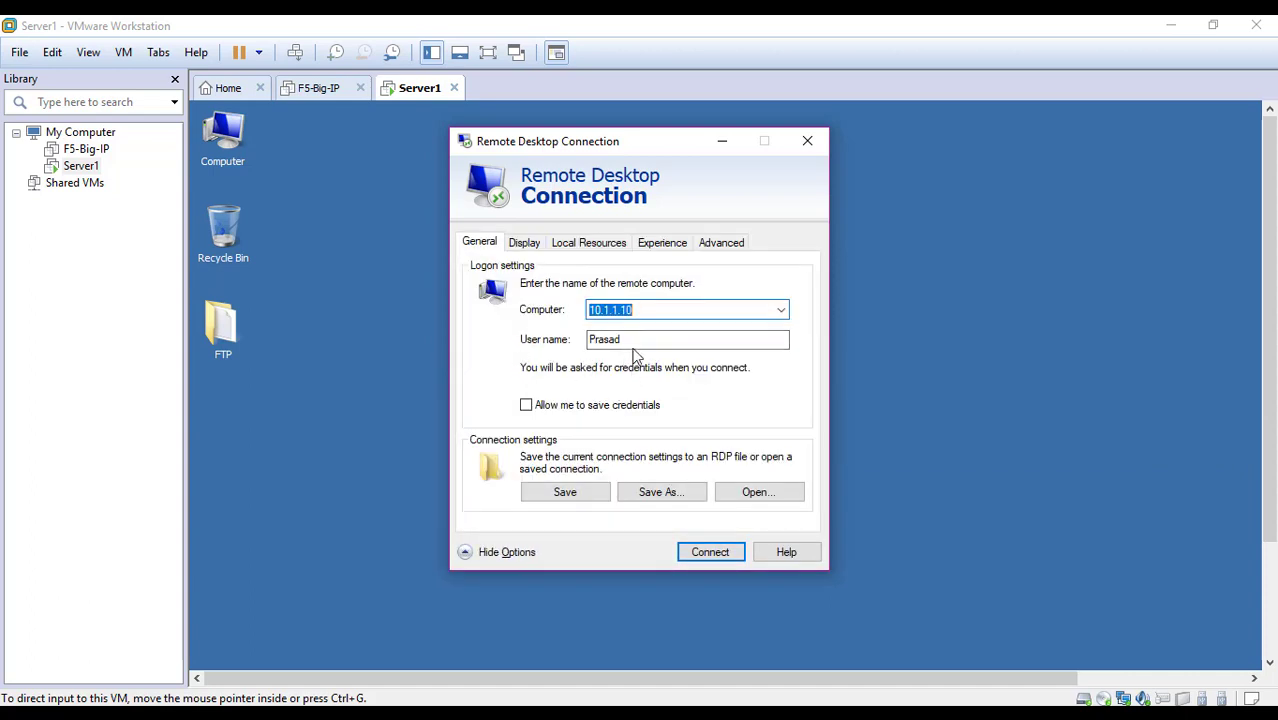
left_click(688, 340)
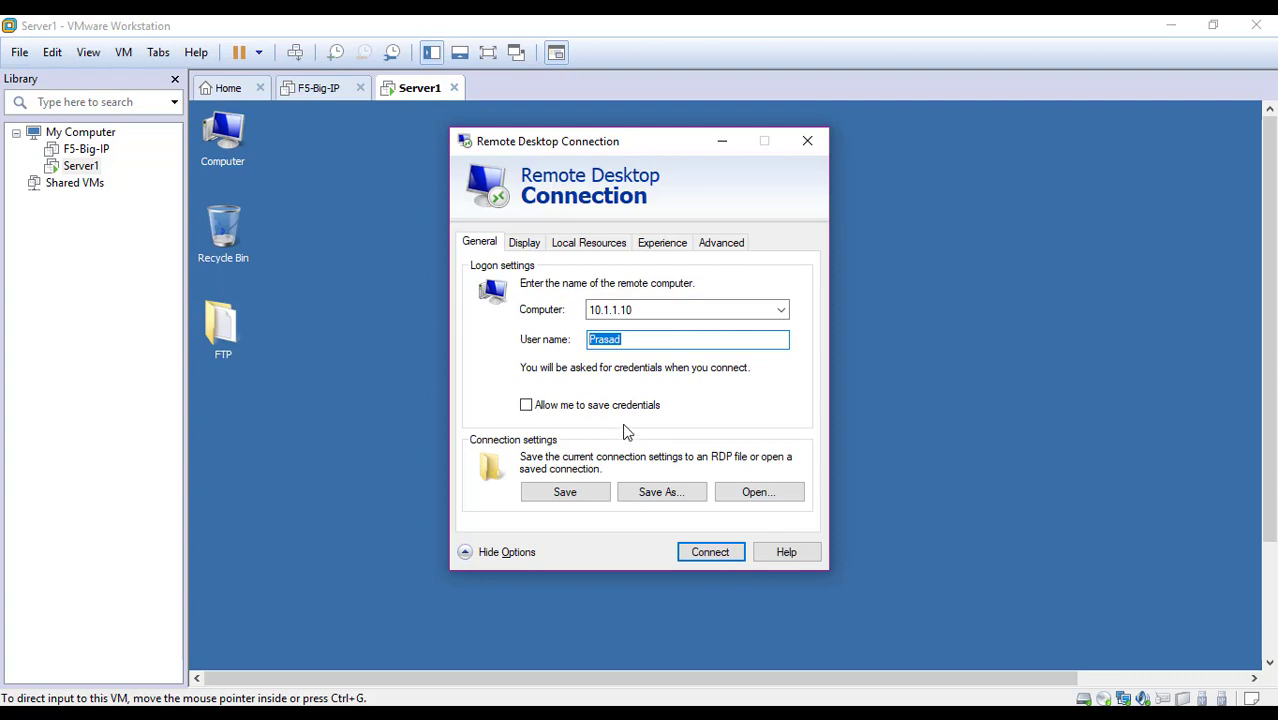
left_click(710, 552)
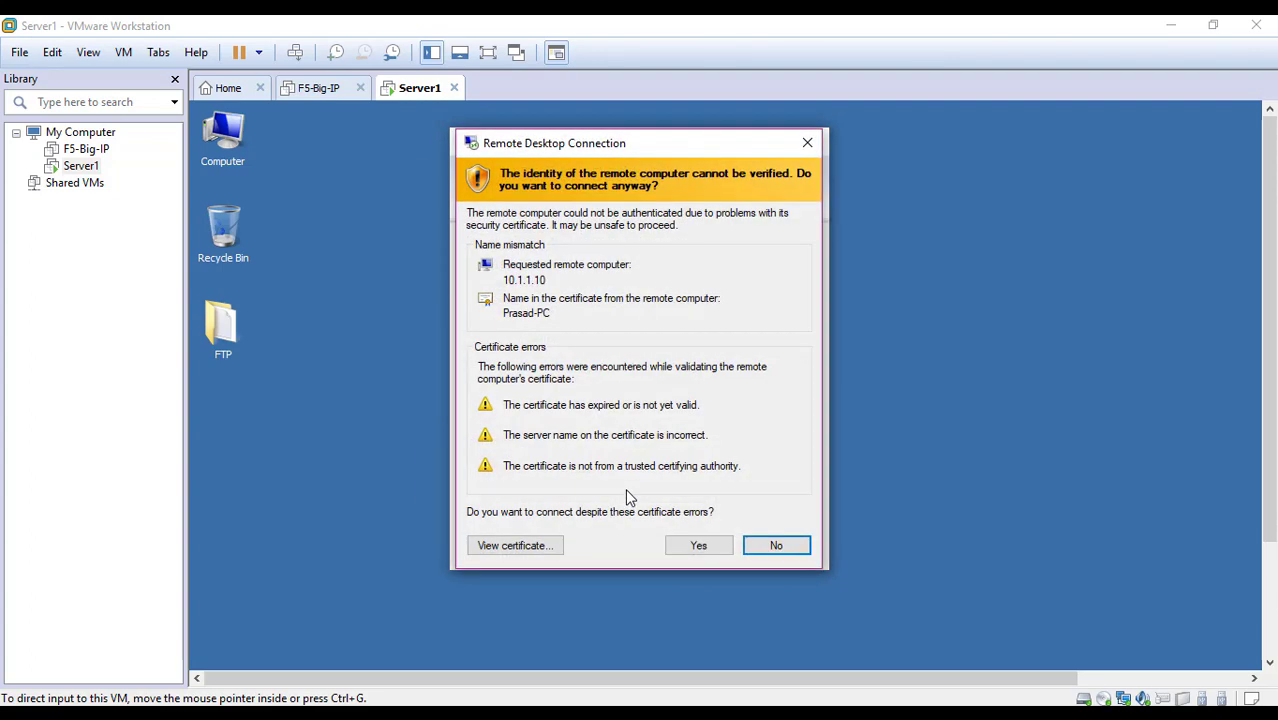
left_click(698, 544)
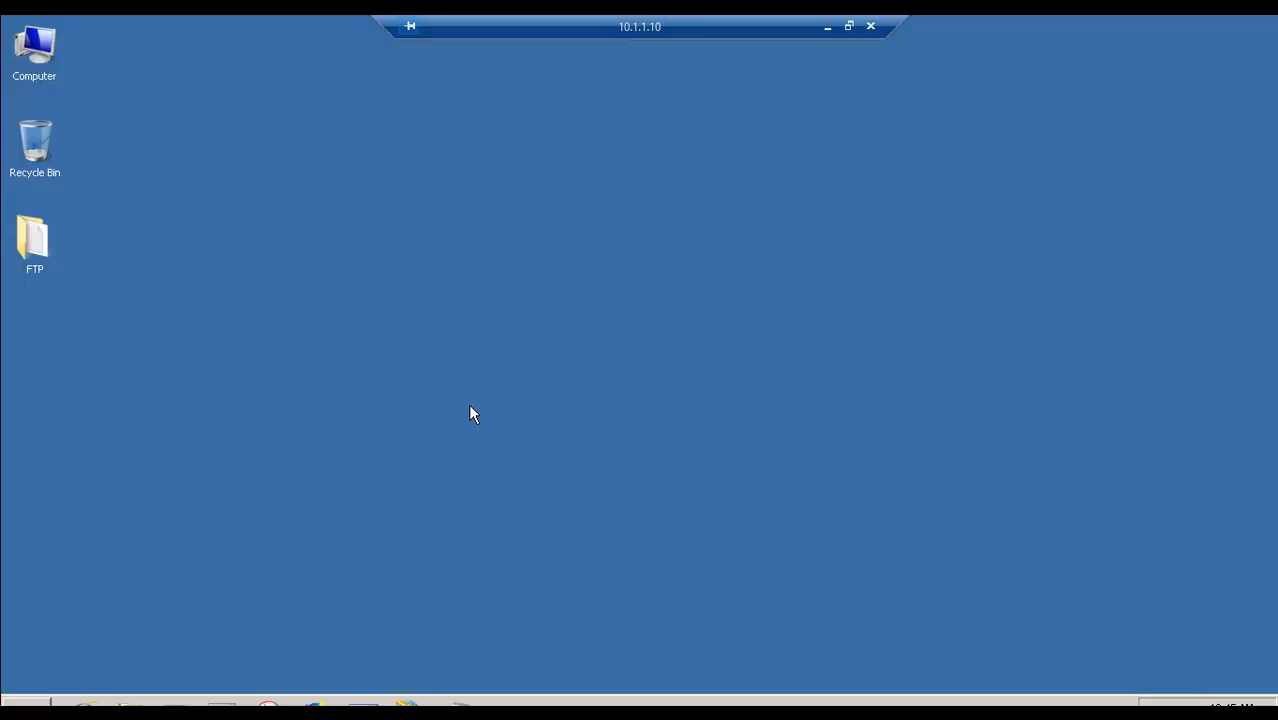
- Refresh the remote desktop and go to Control Panel's Programs page
right_click(472, 414)
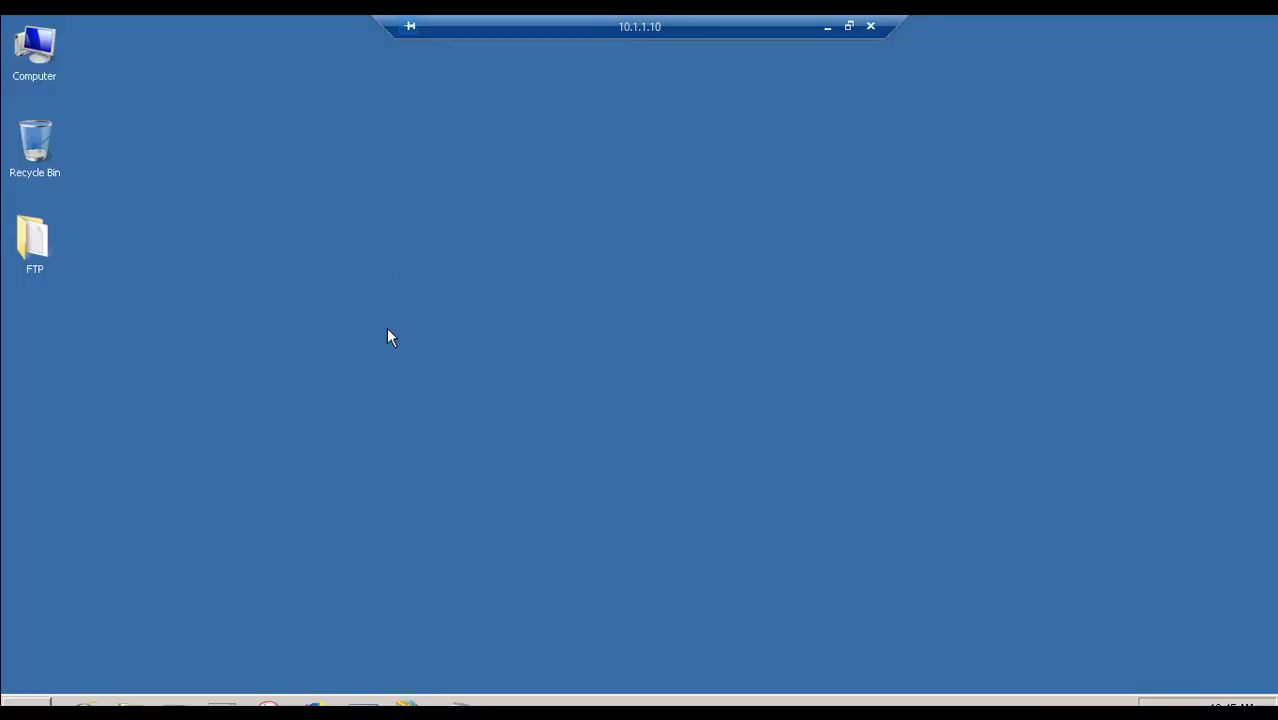
mouse_move(408, 356)
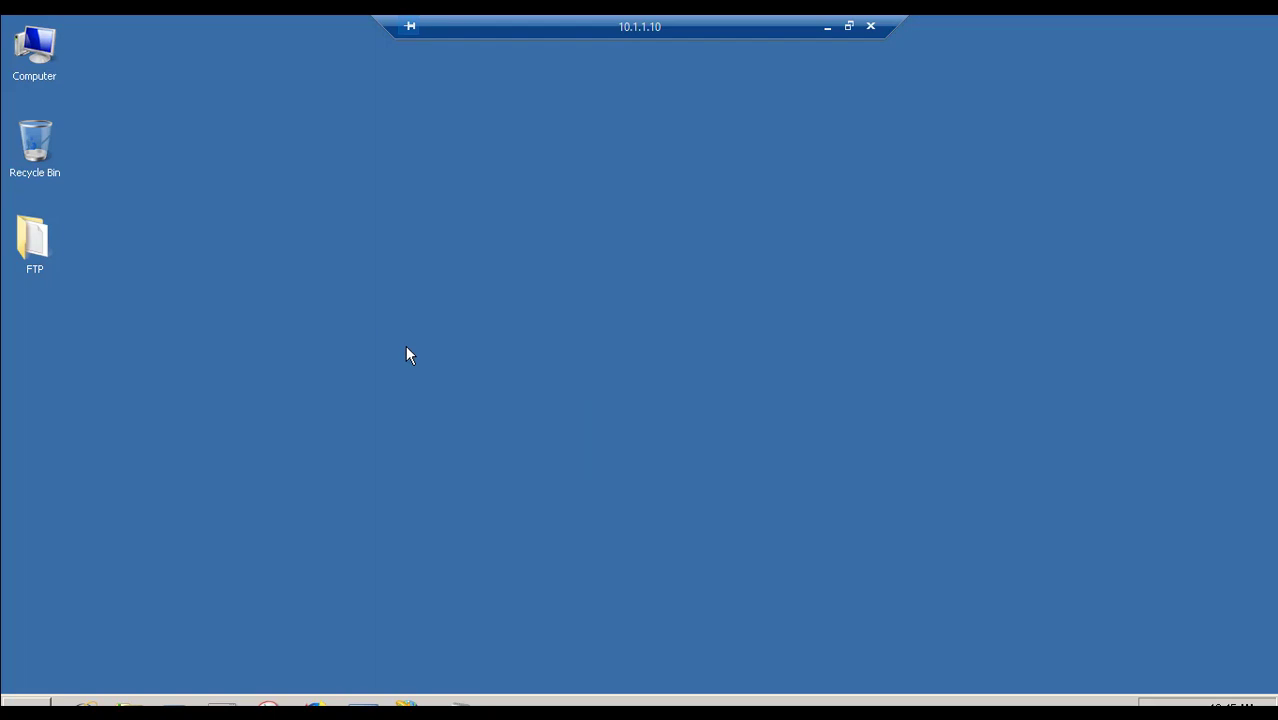
mouse_move(304, 330)
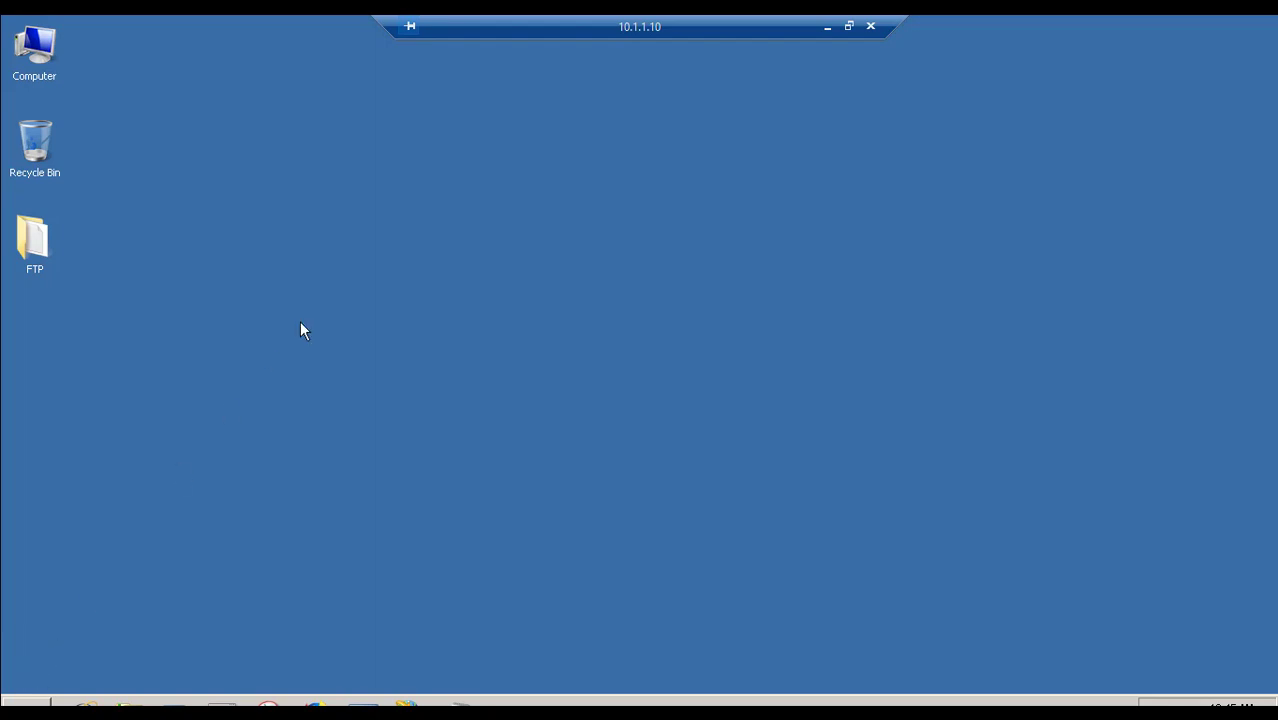
mouse_move(298, 332)
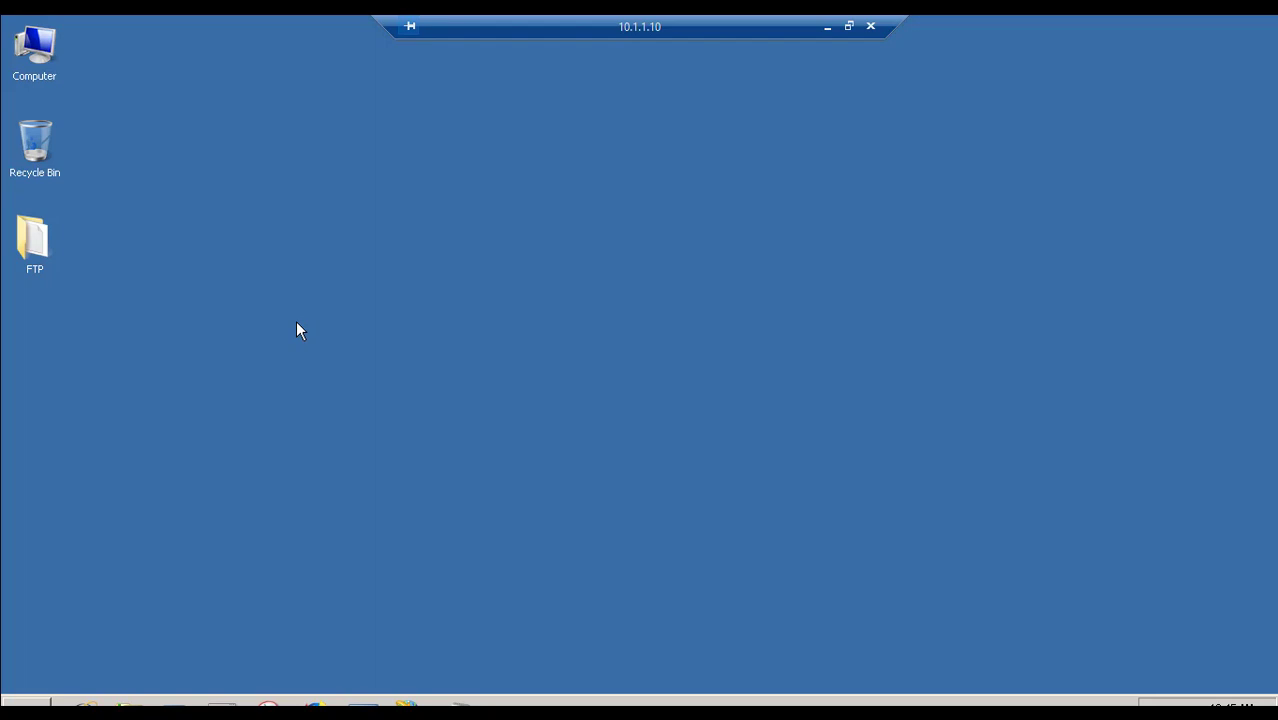
right_click(304, 330)
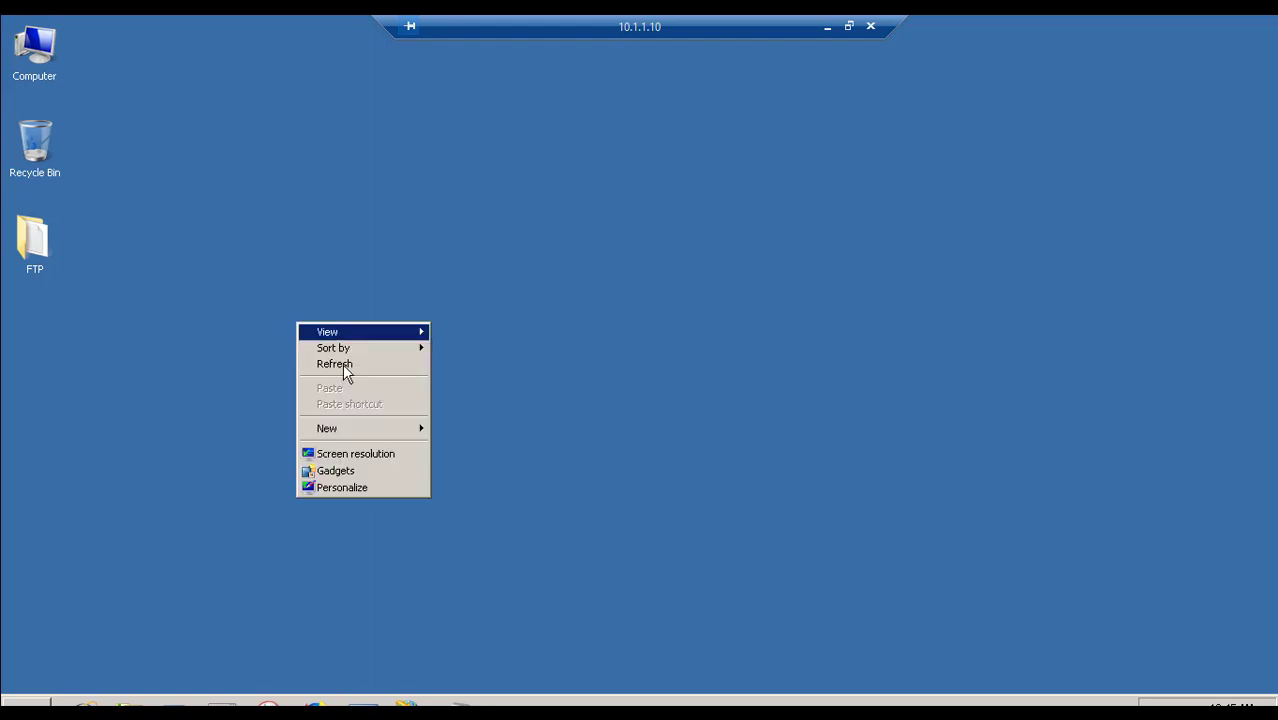
left_click(336, 364)
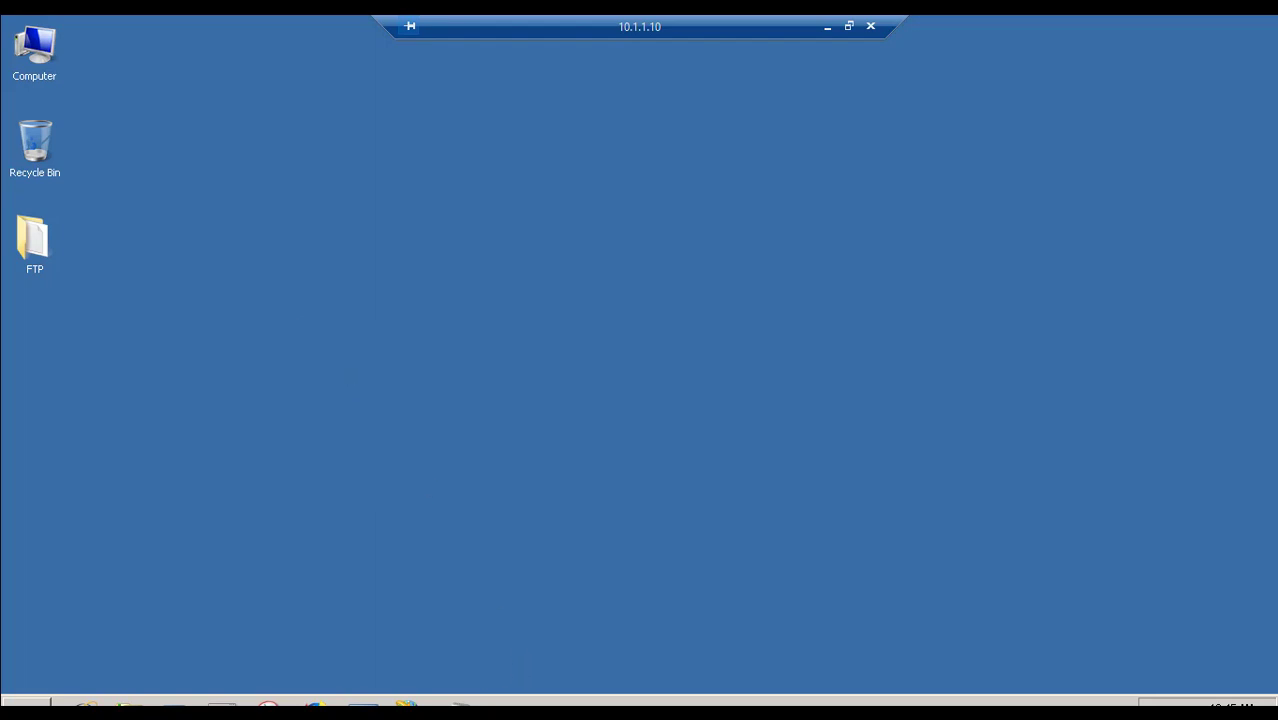
mouse_move(326, 274)
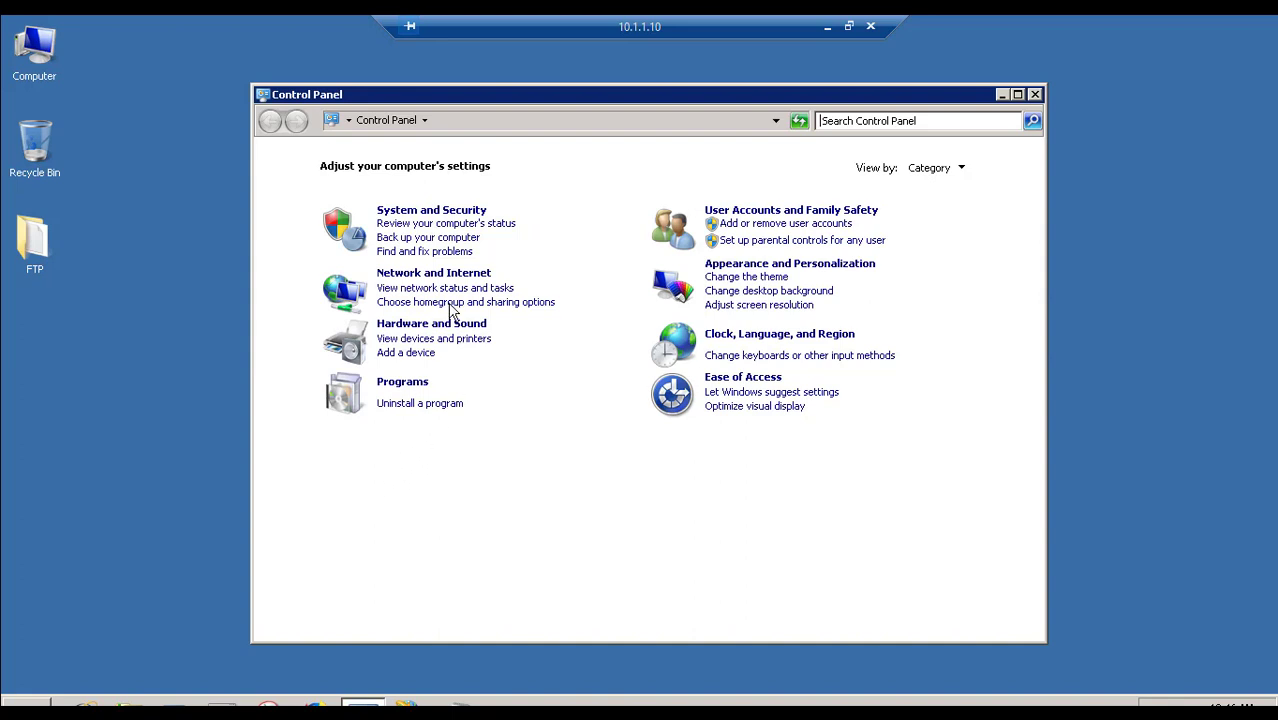
mouse_move(420, 404)
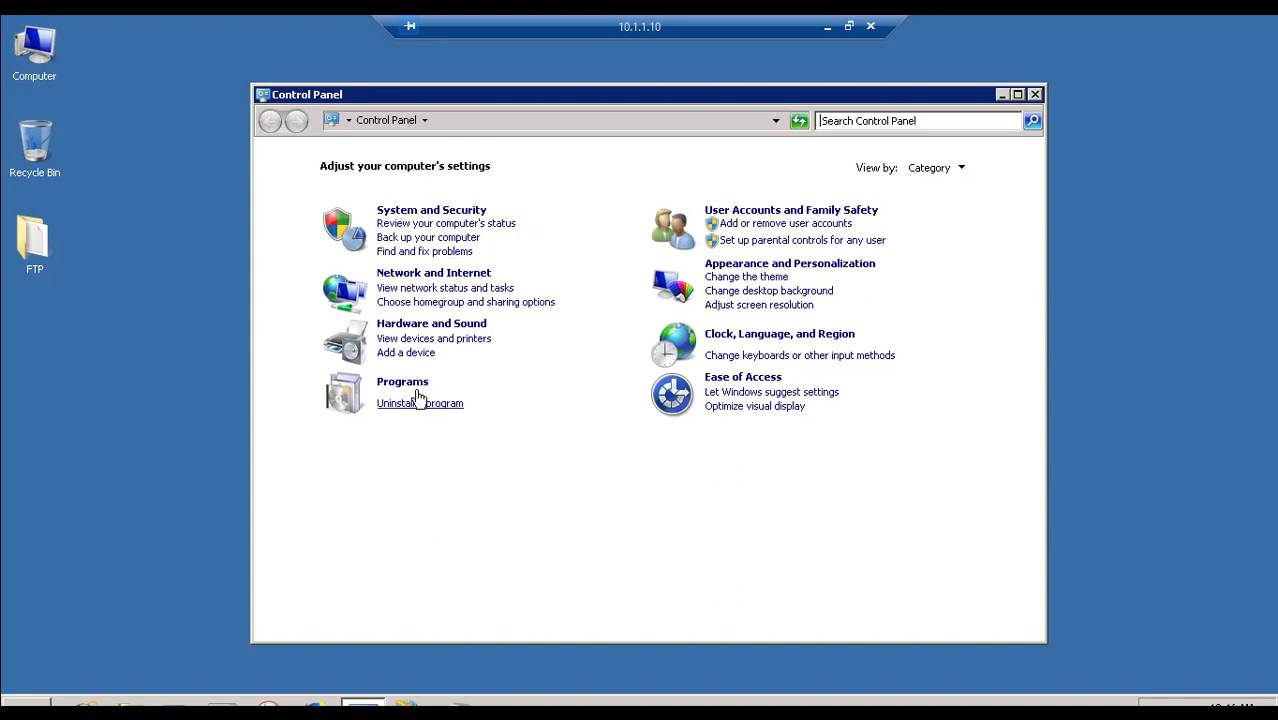
left_click(402, 380)
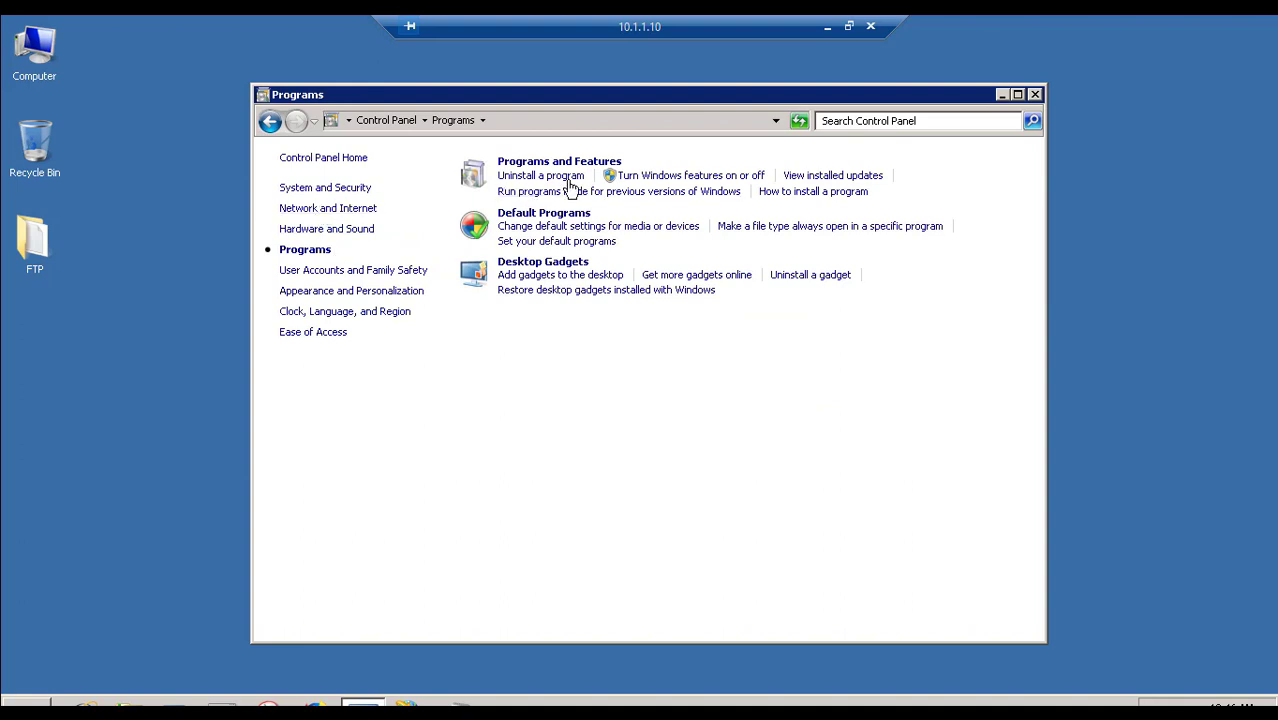
mouse_move(664, 176)
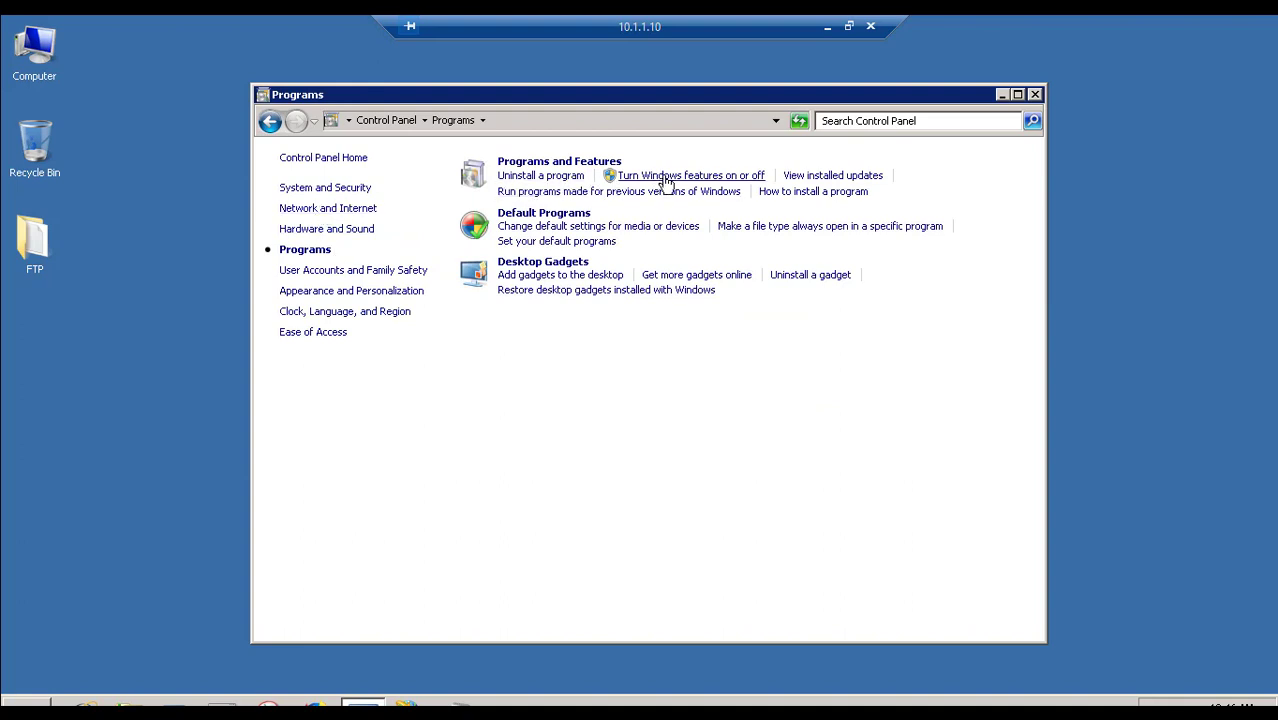
- In Windows Features, expand Internet Information Services, FTP Server and Web Management Tools to verify ticked items
left_click(690, 176)
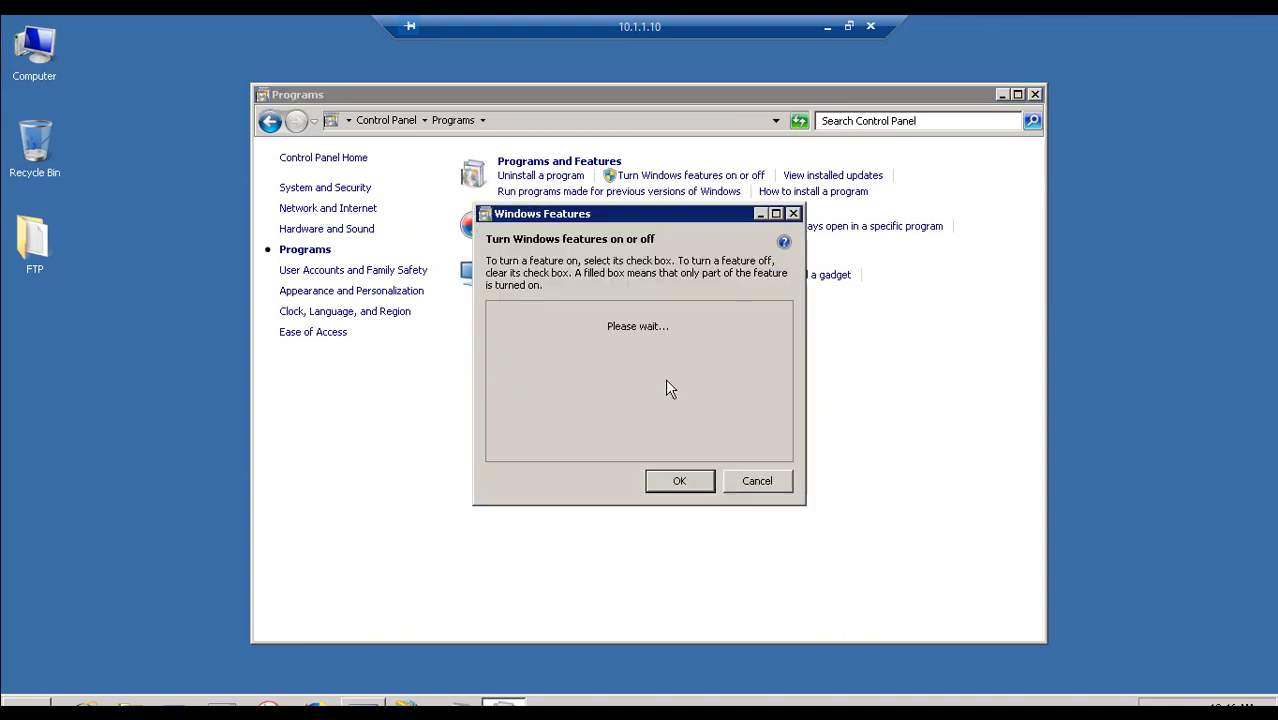
mouse_move(676, 420)
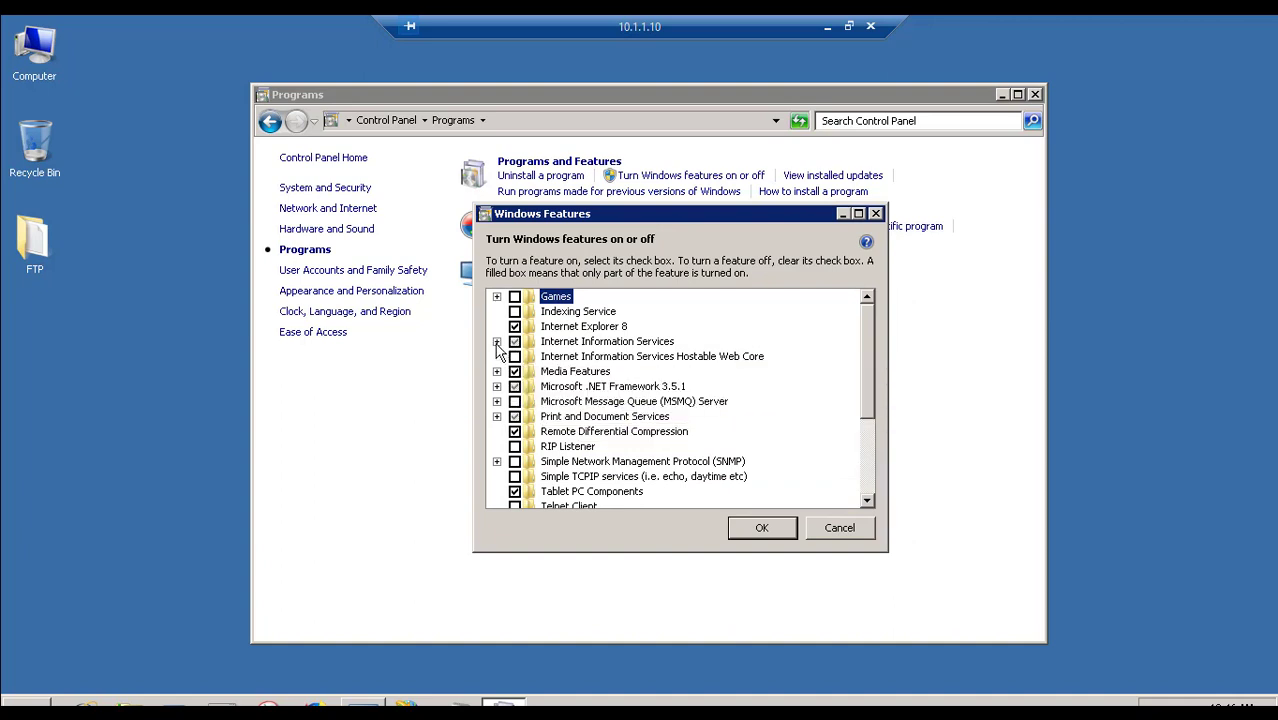
left_click(496, 340)
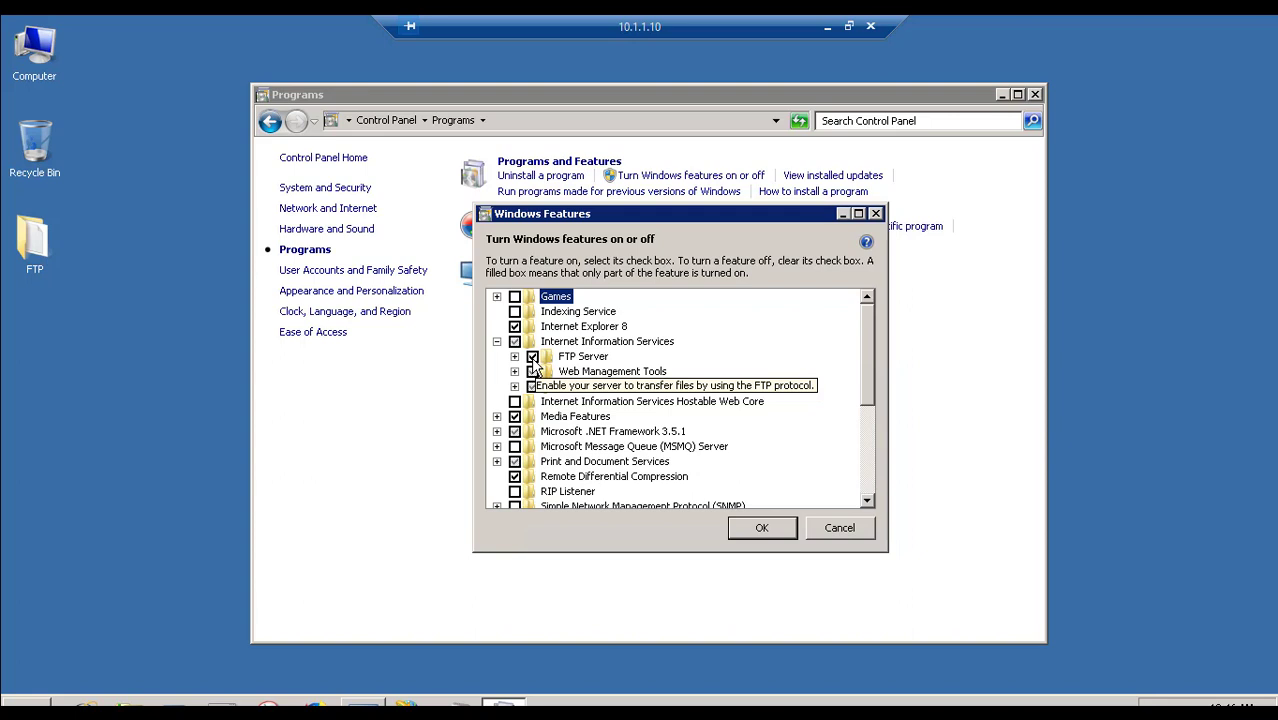
left_click(514, 356)
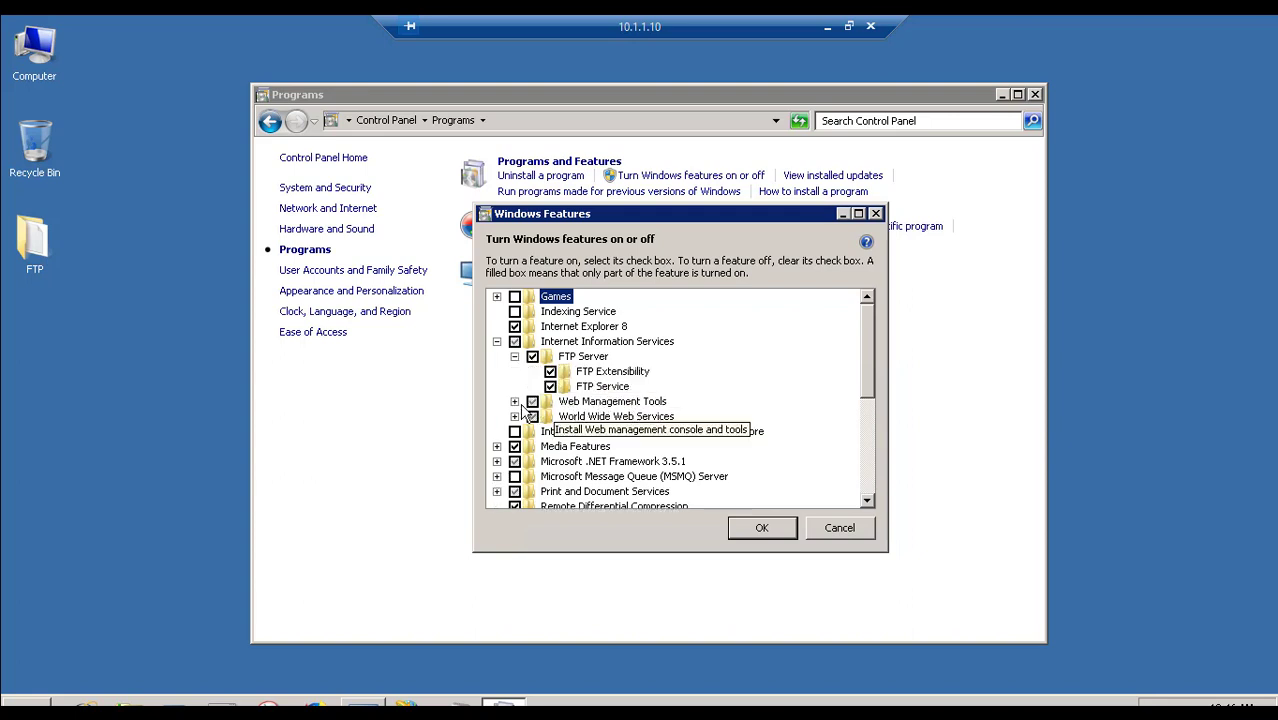
left_click(516, 400)
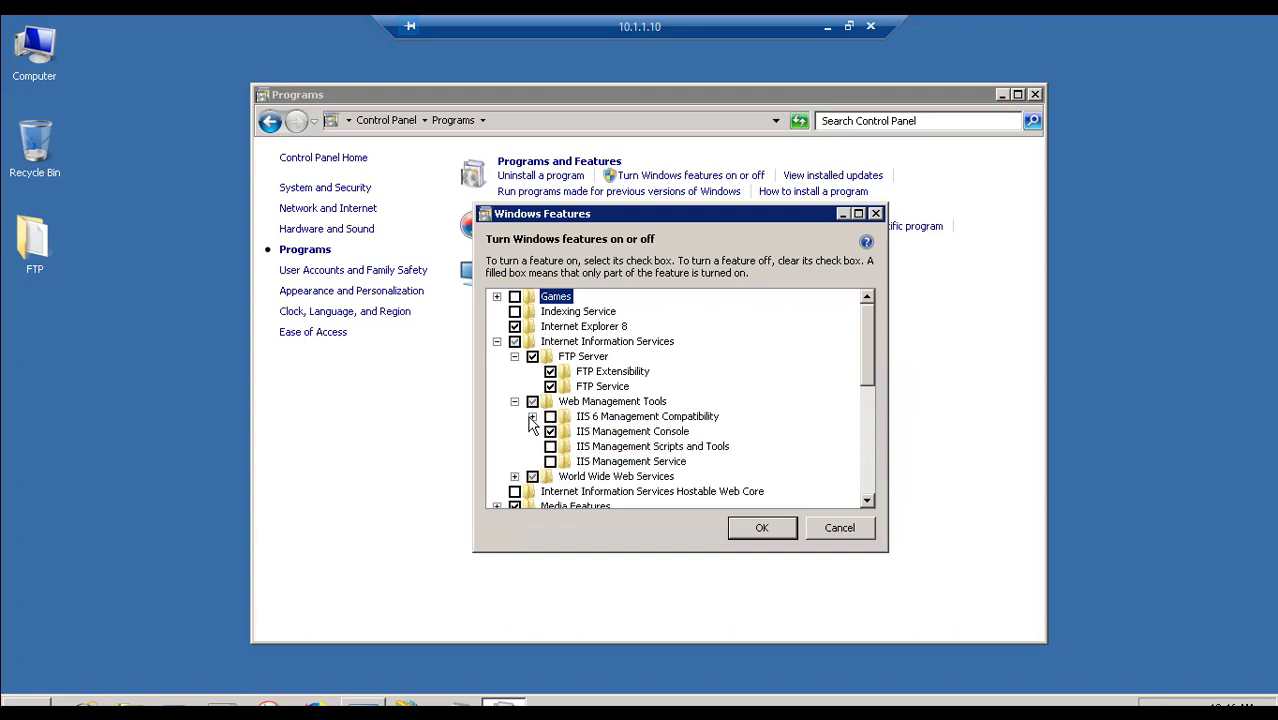
mouse_move(548, 432)
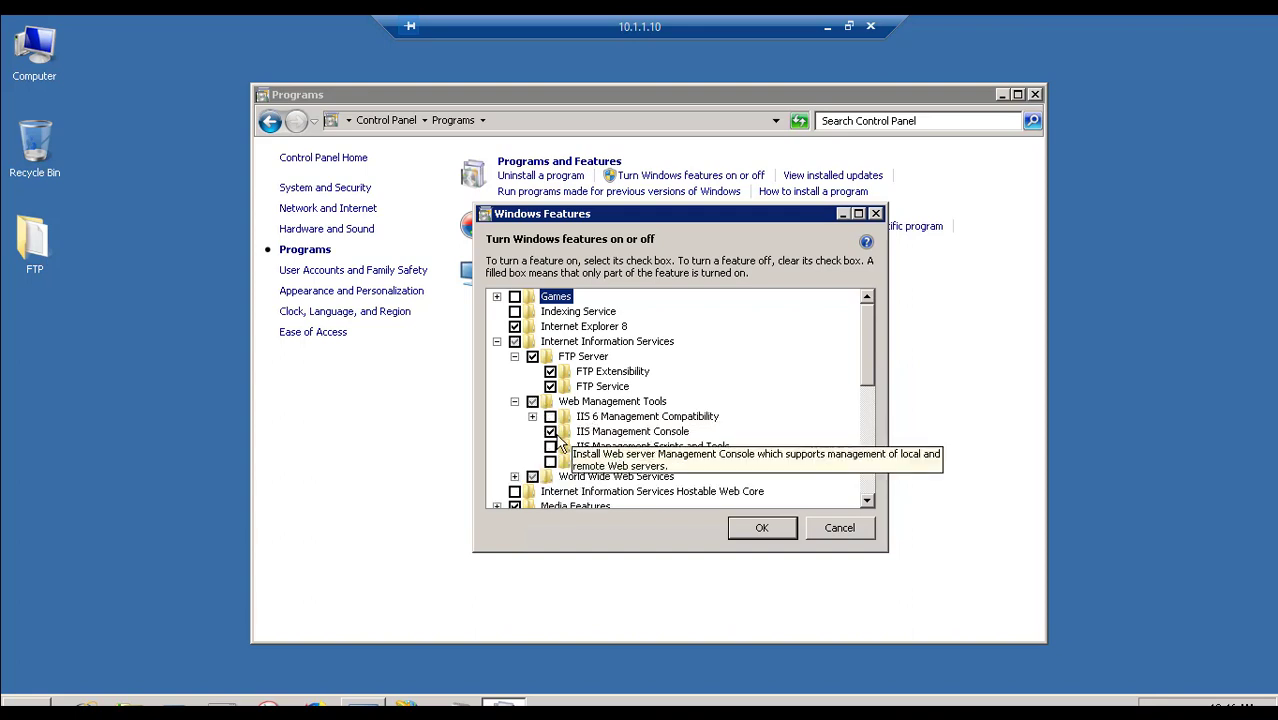
mouse_move(562, 458)
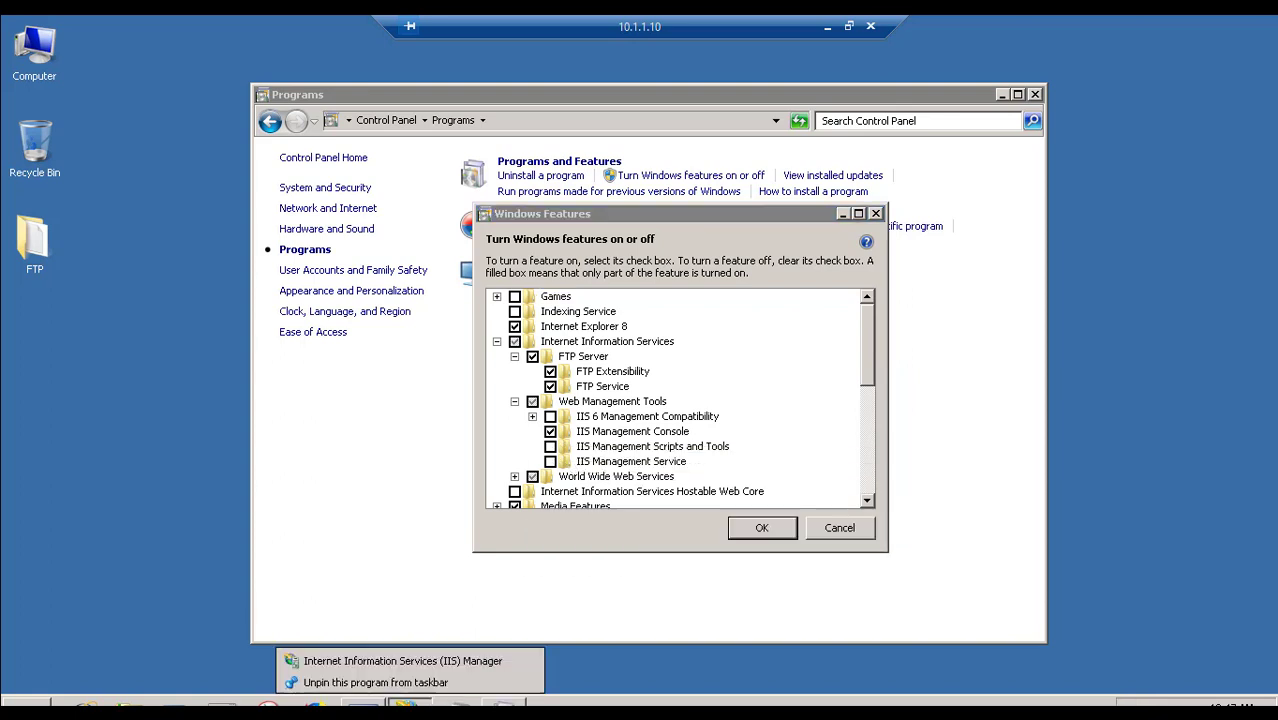
mouse_move(402, 660)
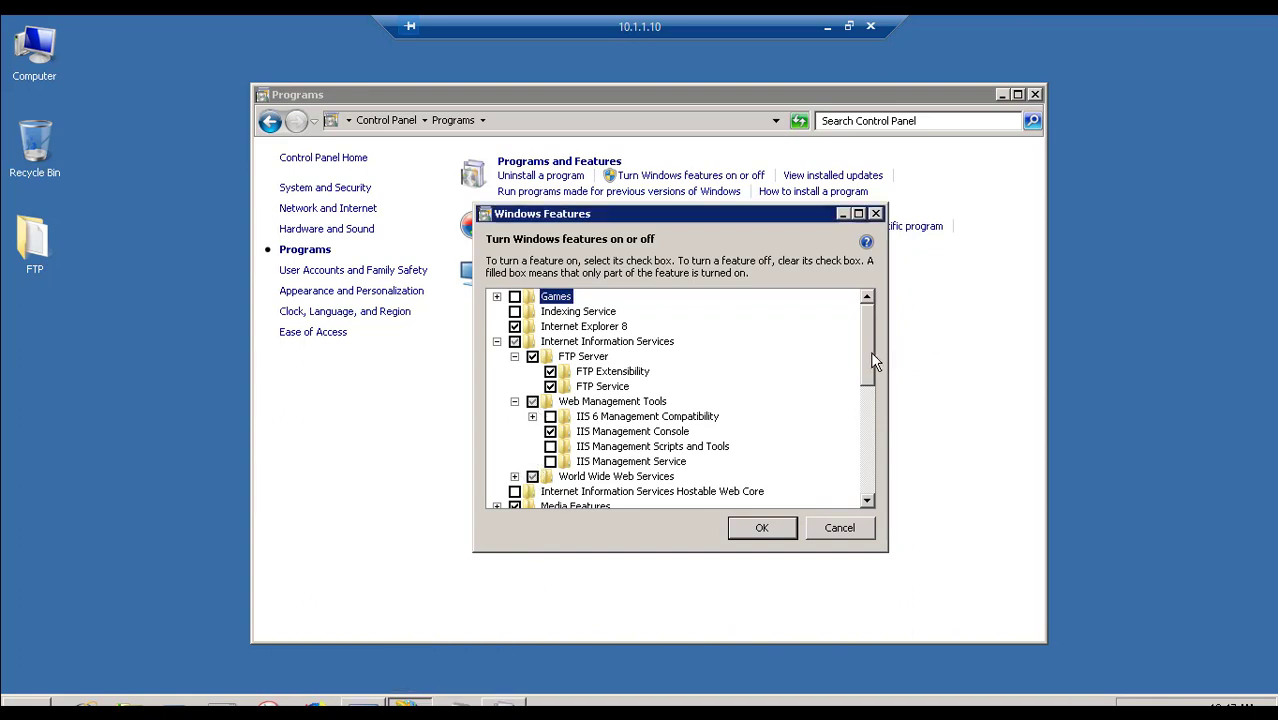
scroll("down", 3)
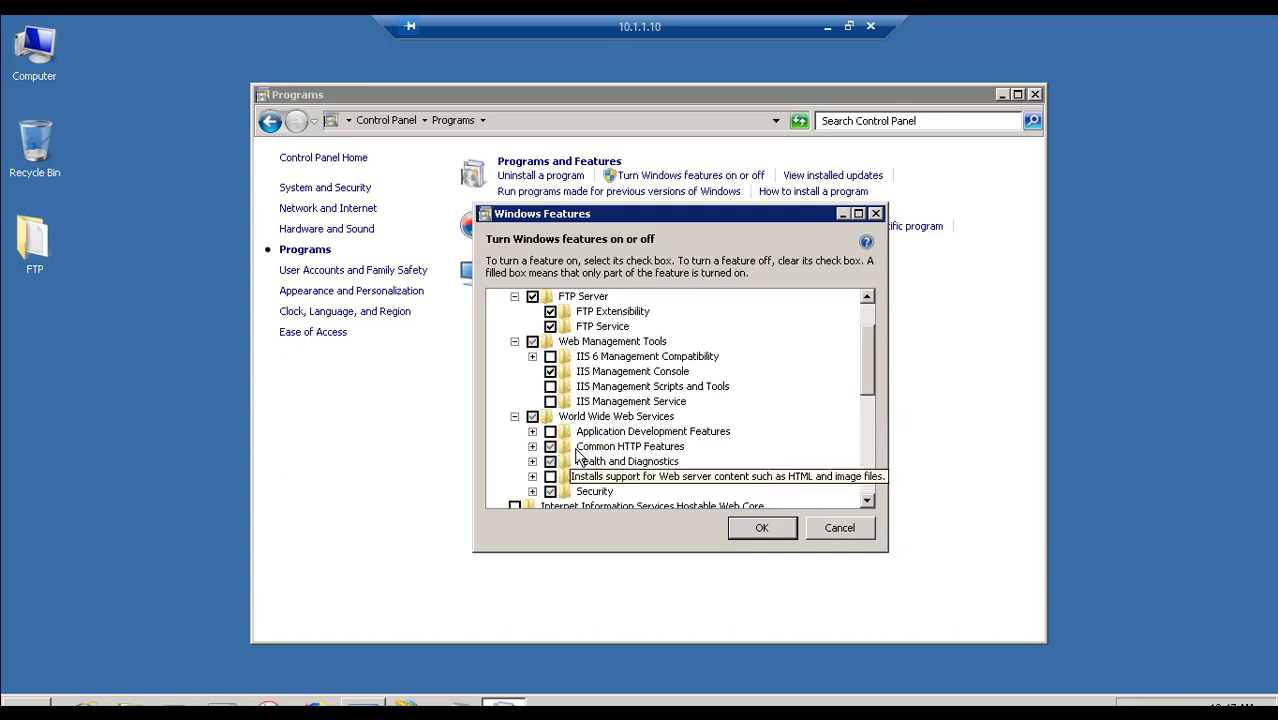
mouse_move(616, 460)
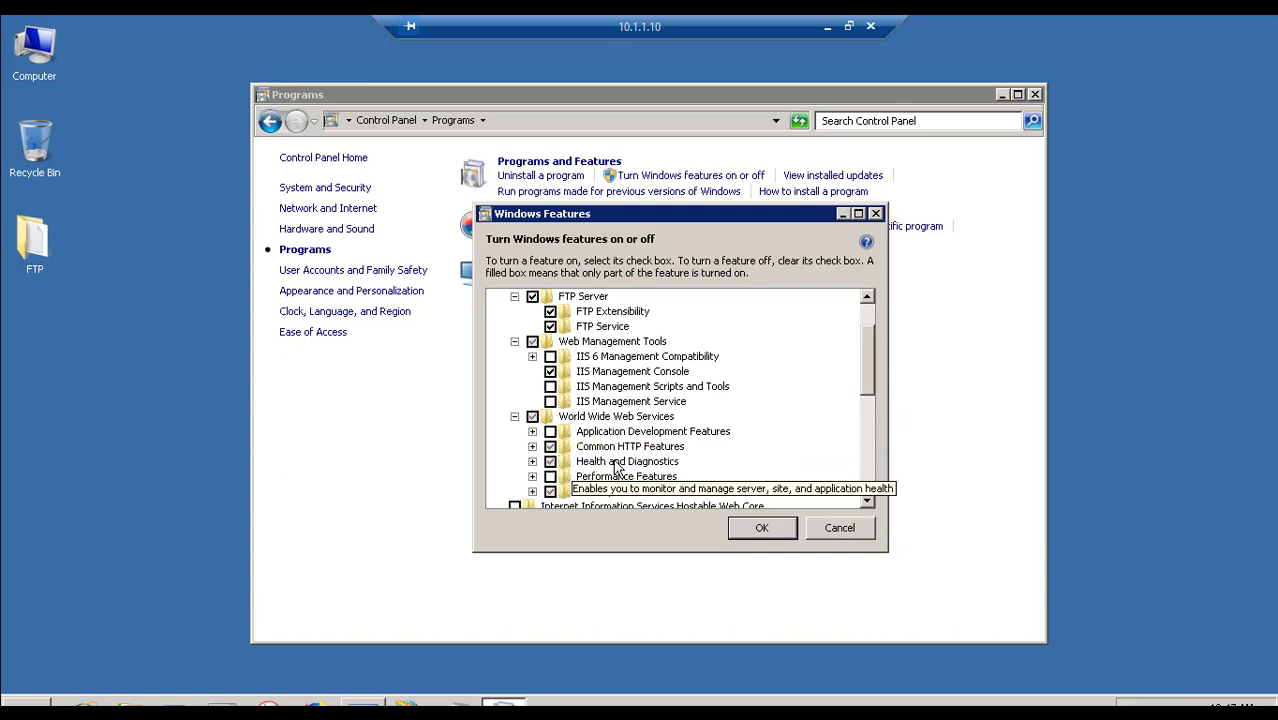
scroll("down", 3)
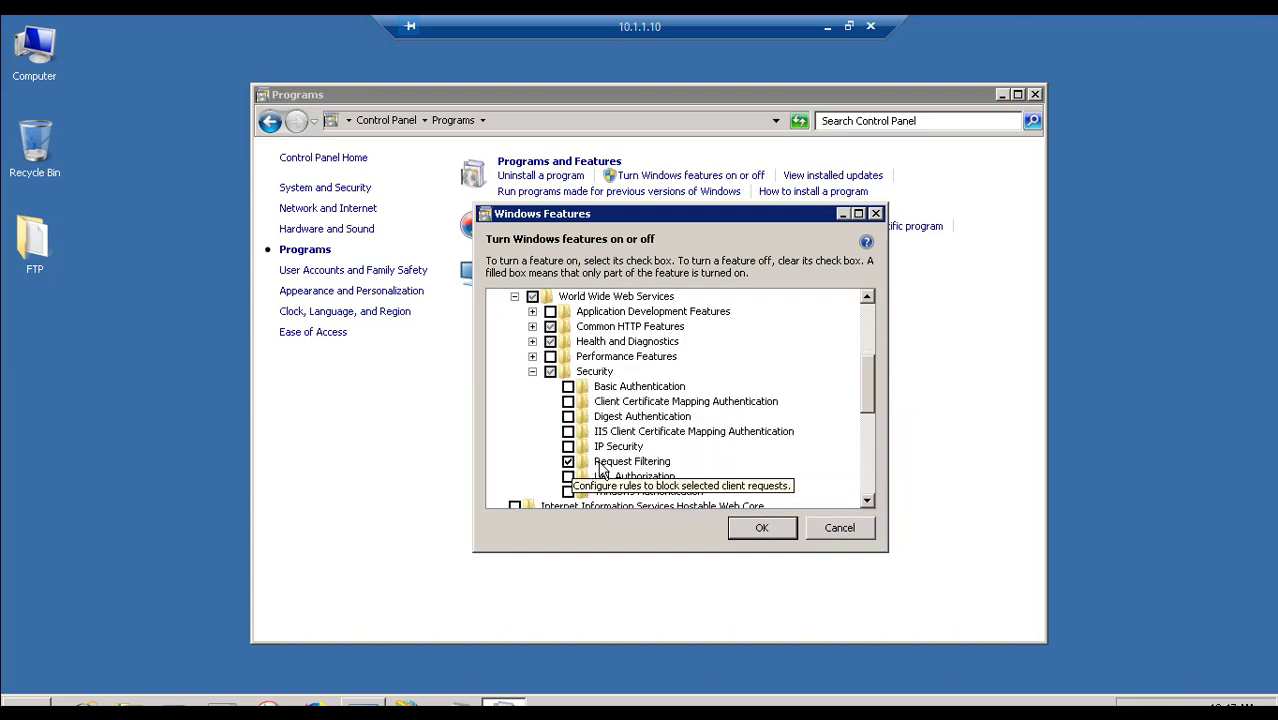
scroll("down", 3)
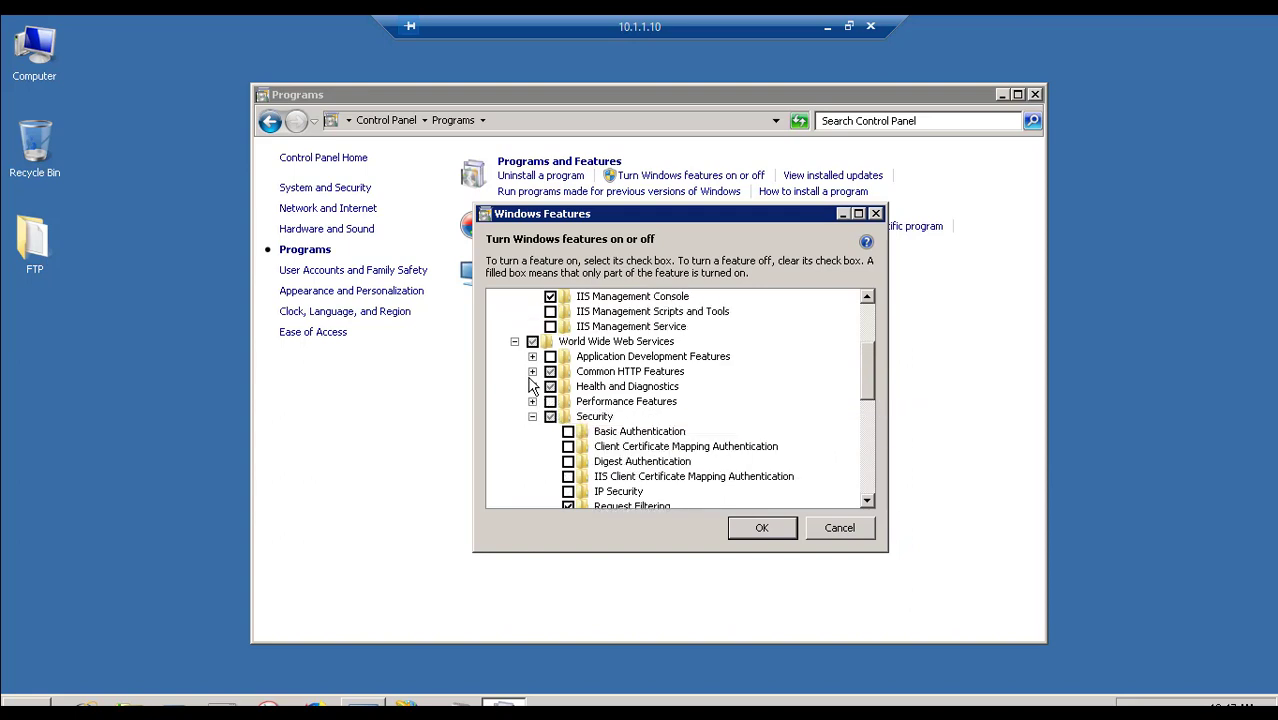
- Check FTP Server, Common HTTP Features and Health and Diagnostics are ticked, then cancel the dialog
left_click(532, 370)
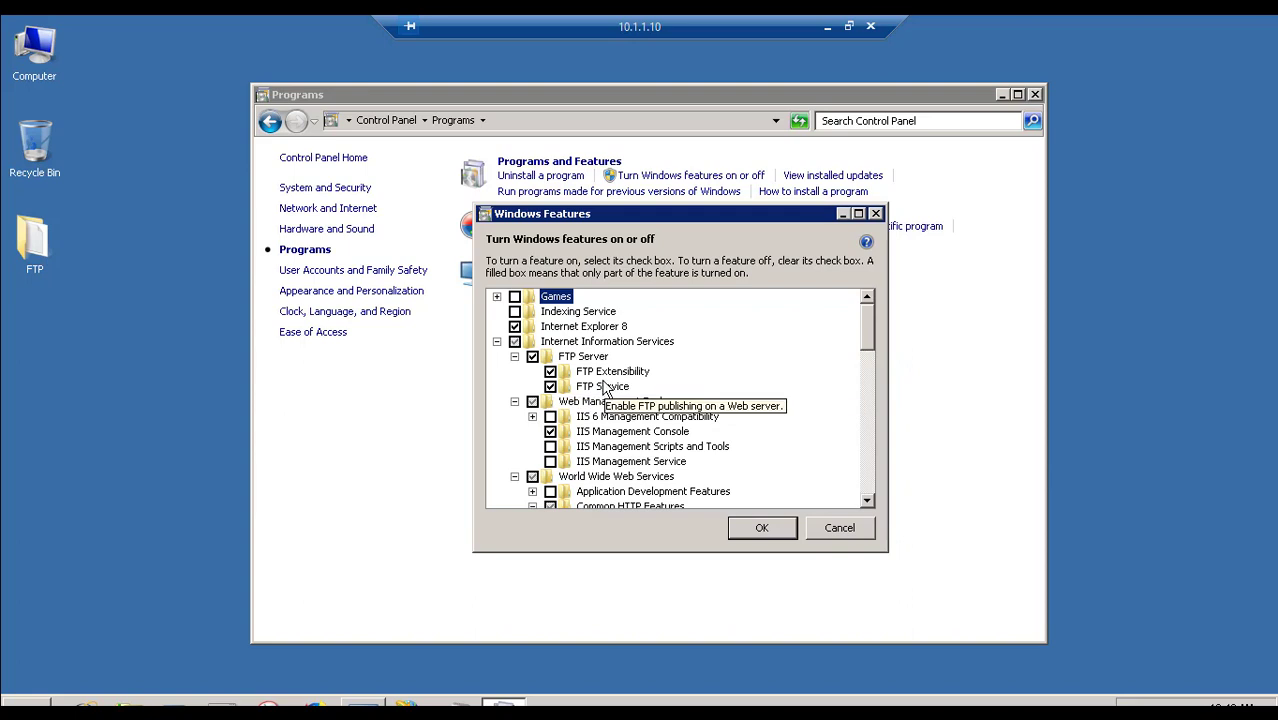
mouse_move(560, 404)
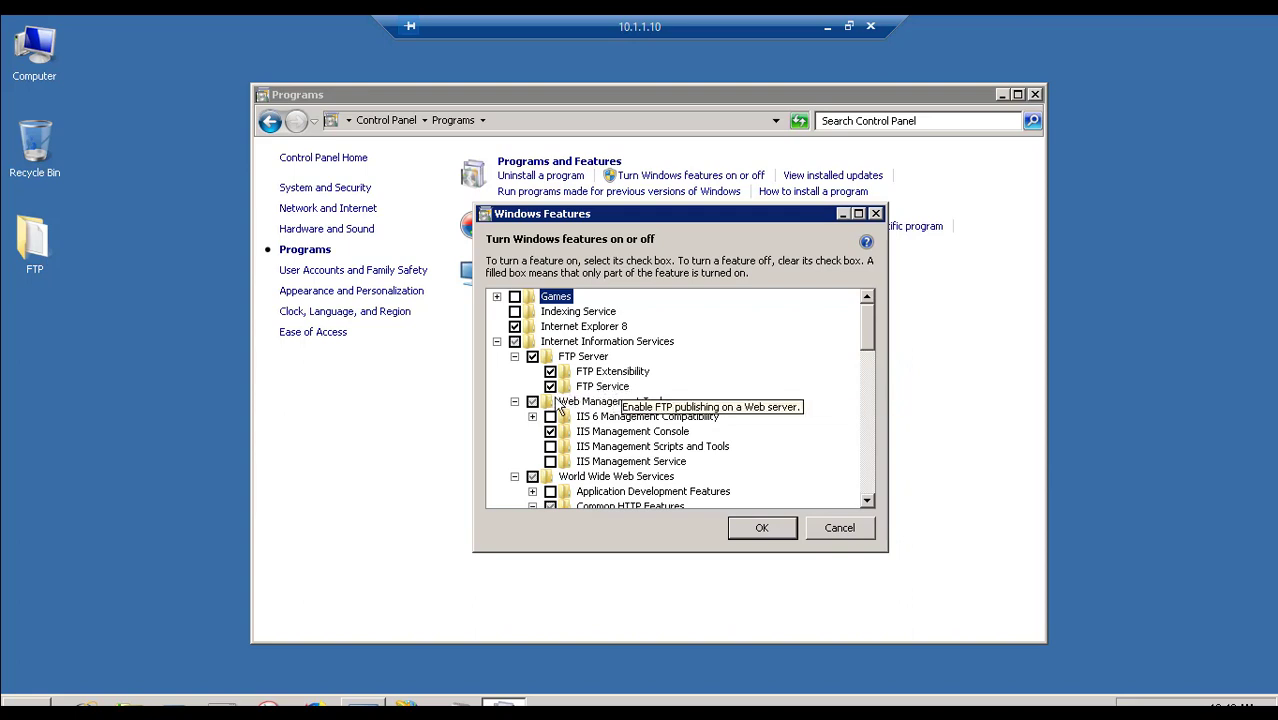
mouse_move(600, 416)
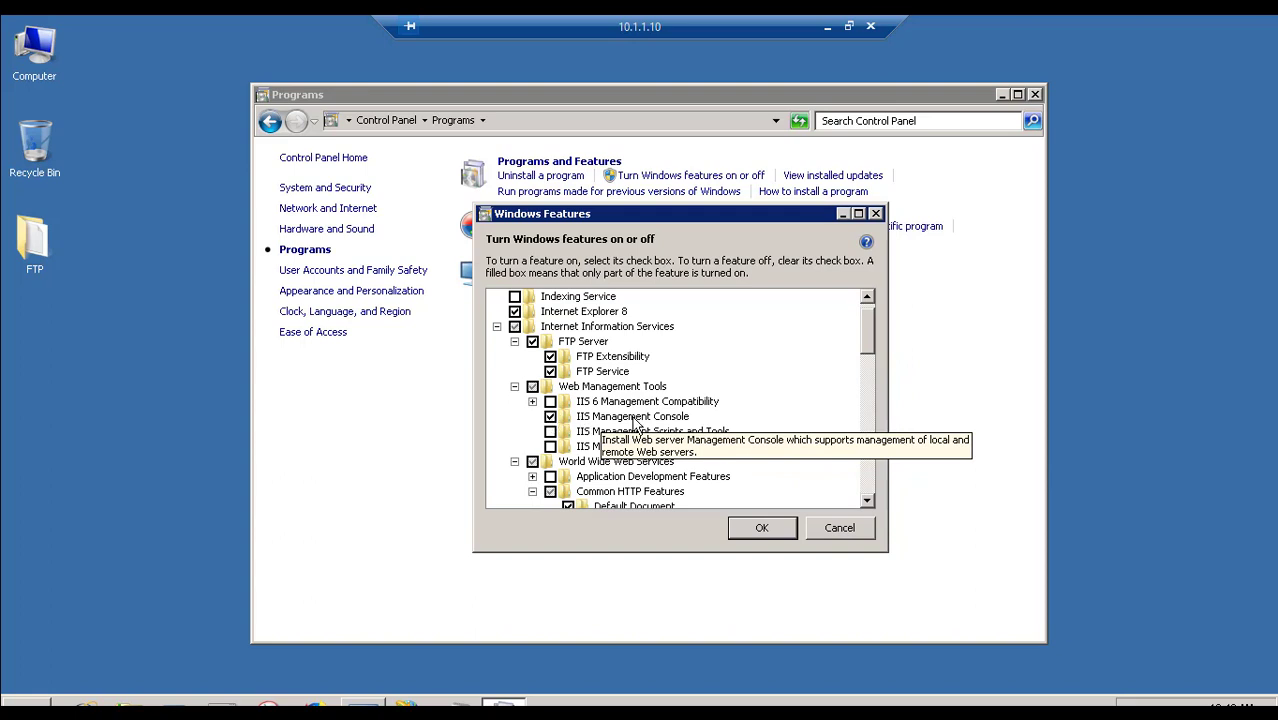
scroll("down", 3)
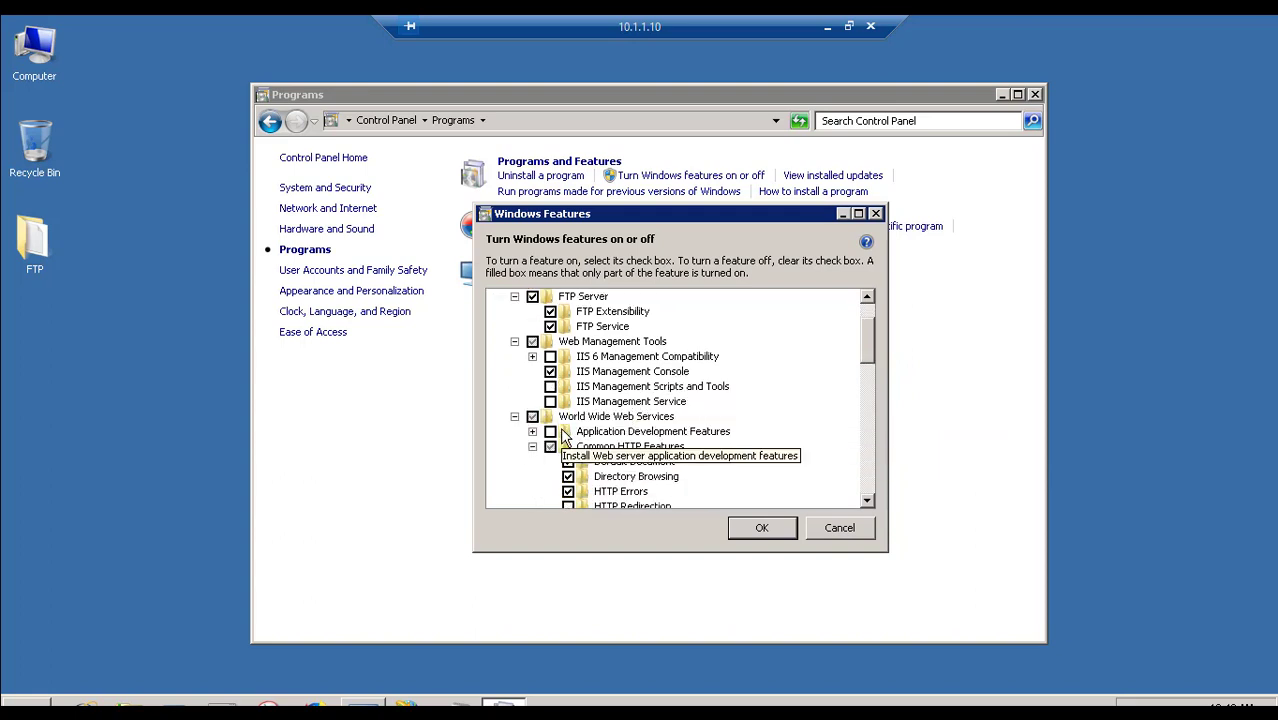
scroll("down", 3)
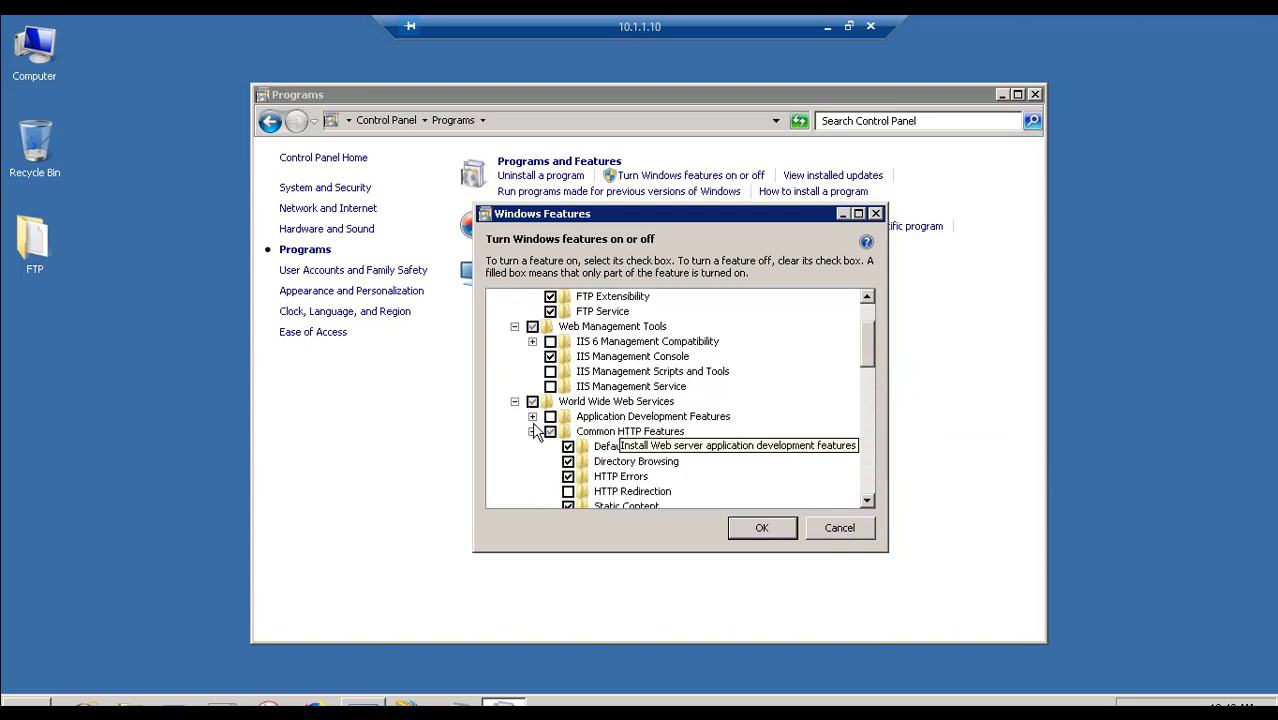
left_click(532, 416)
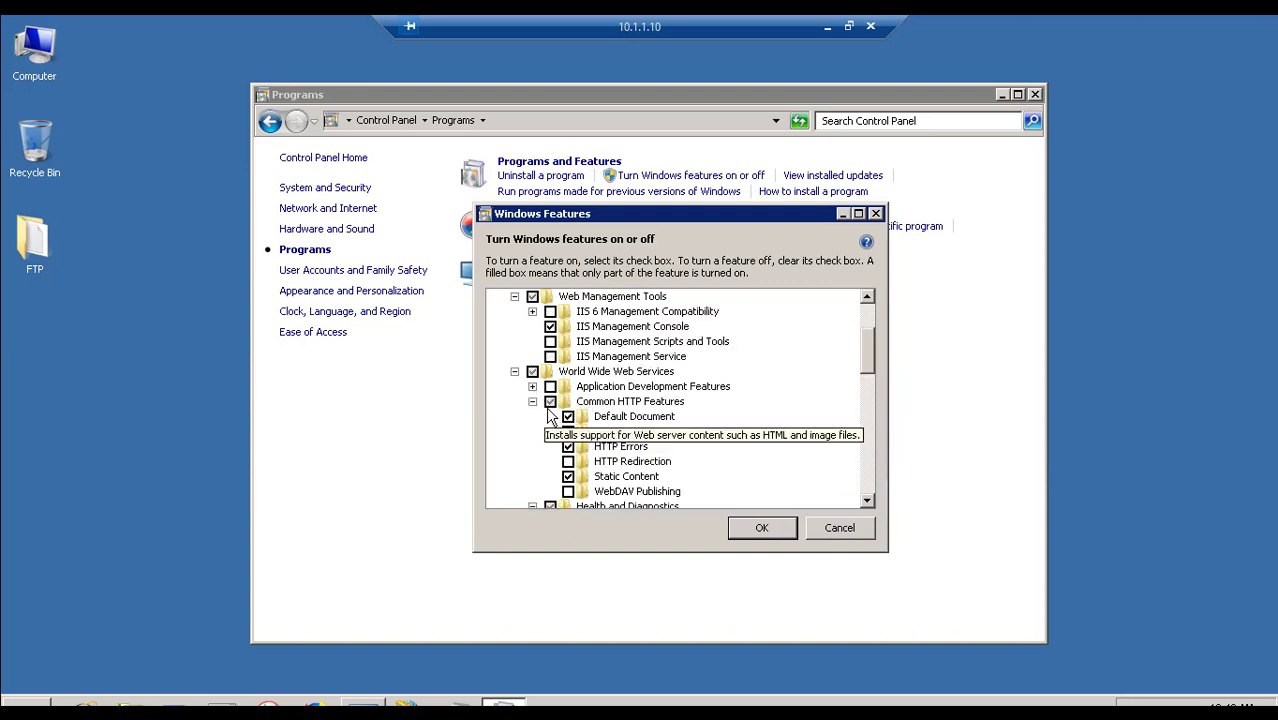
scroll("down", 3)
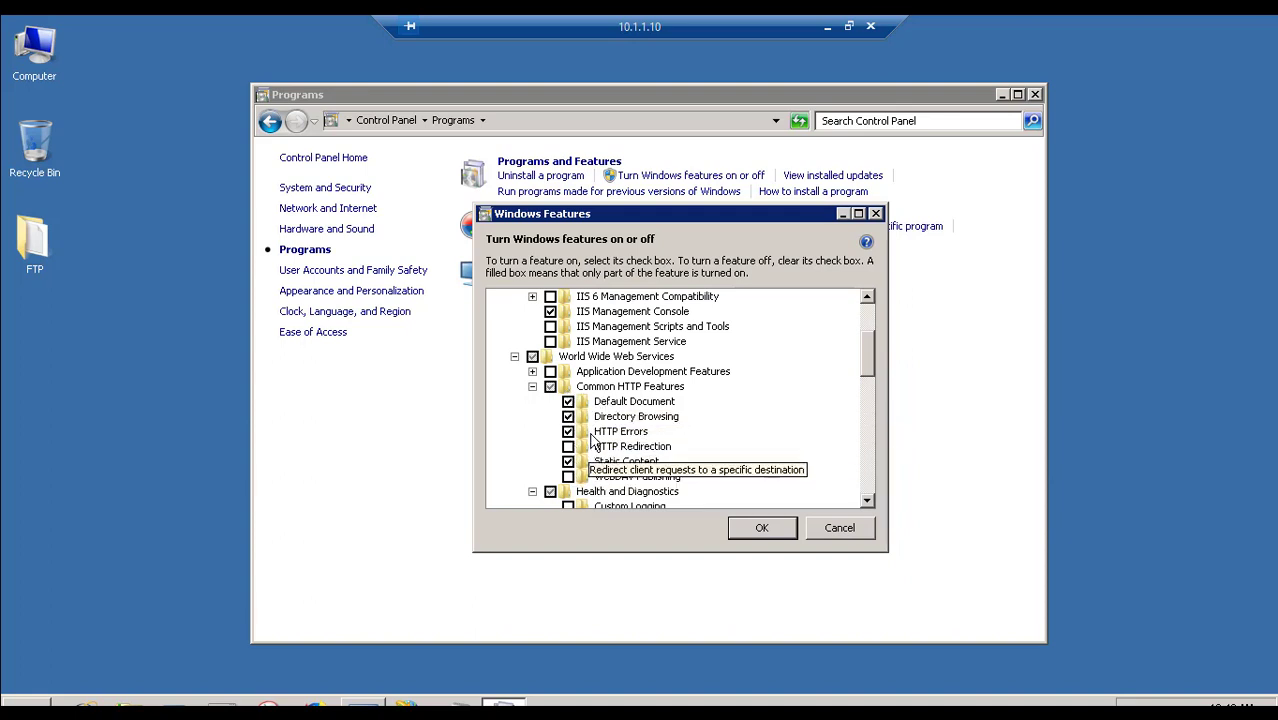
scroll("down", 3)
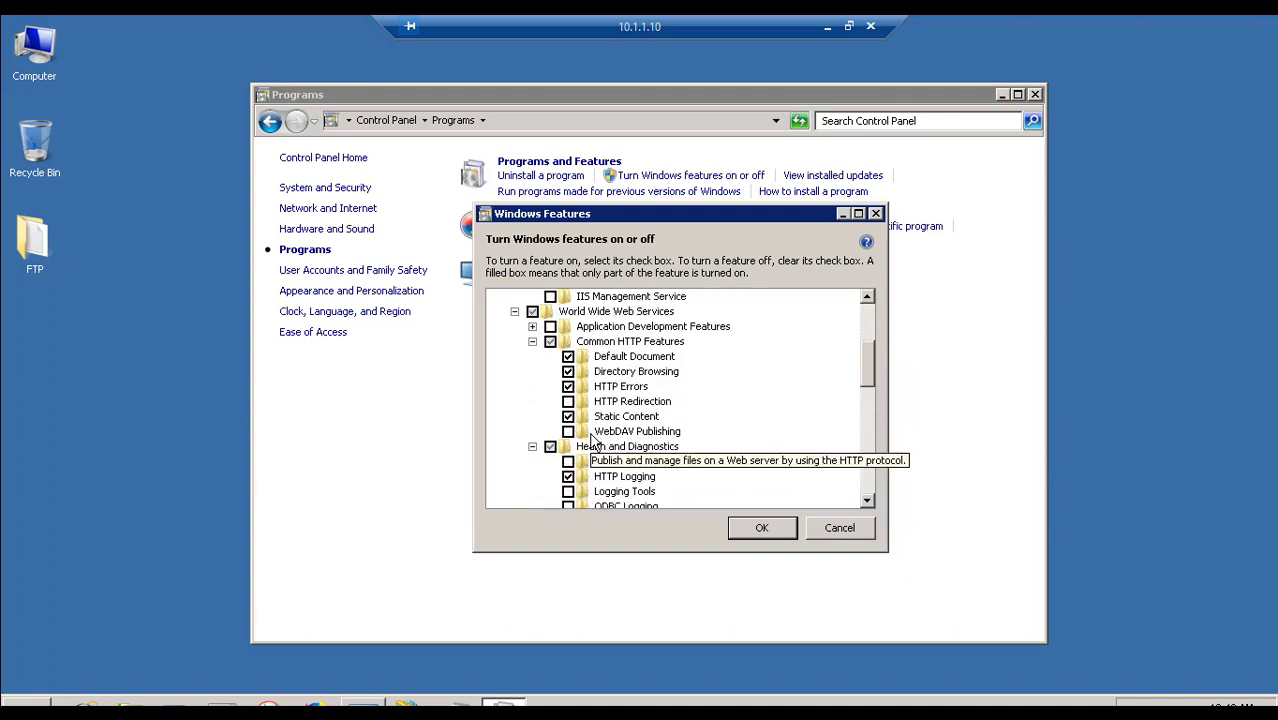
scroll("down", 3)
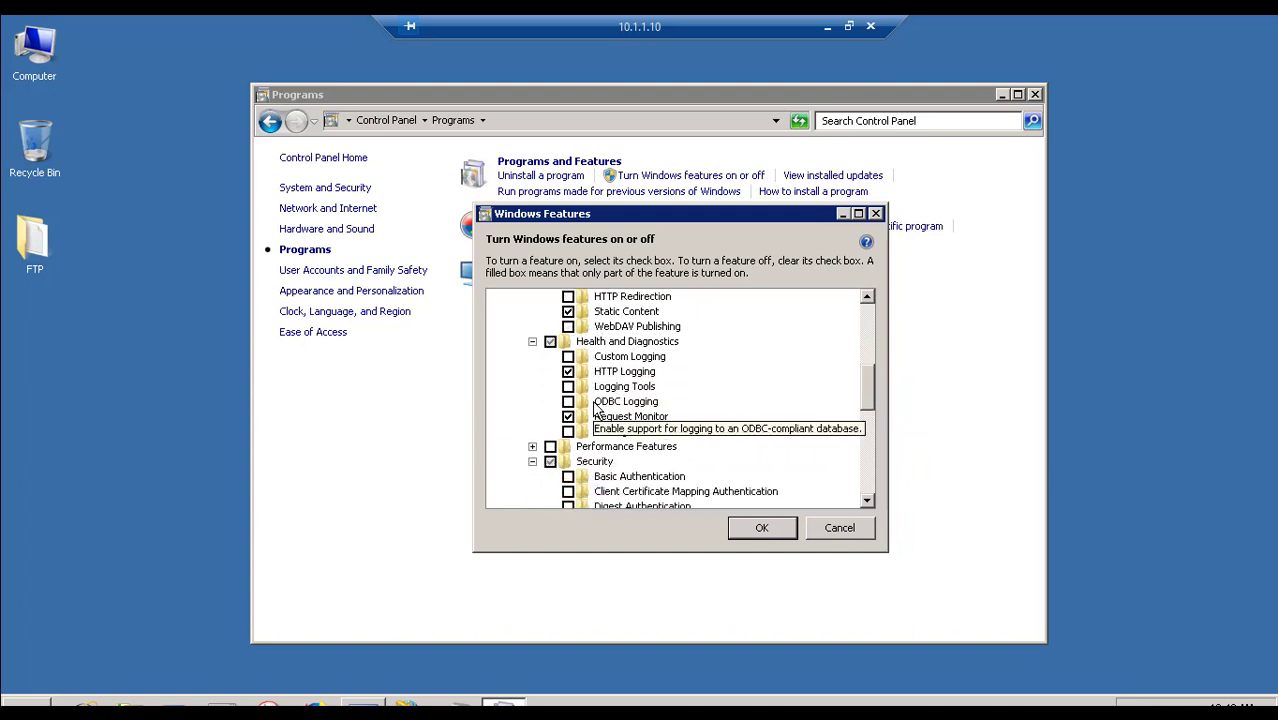
scroll("down", 3)
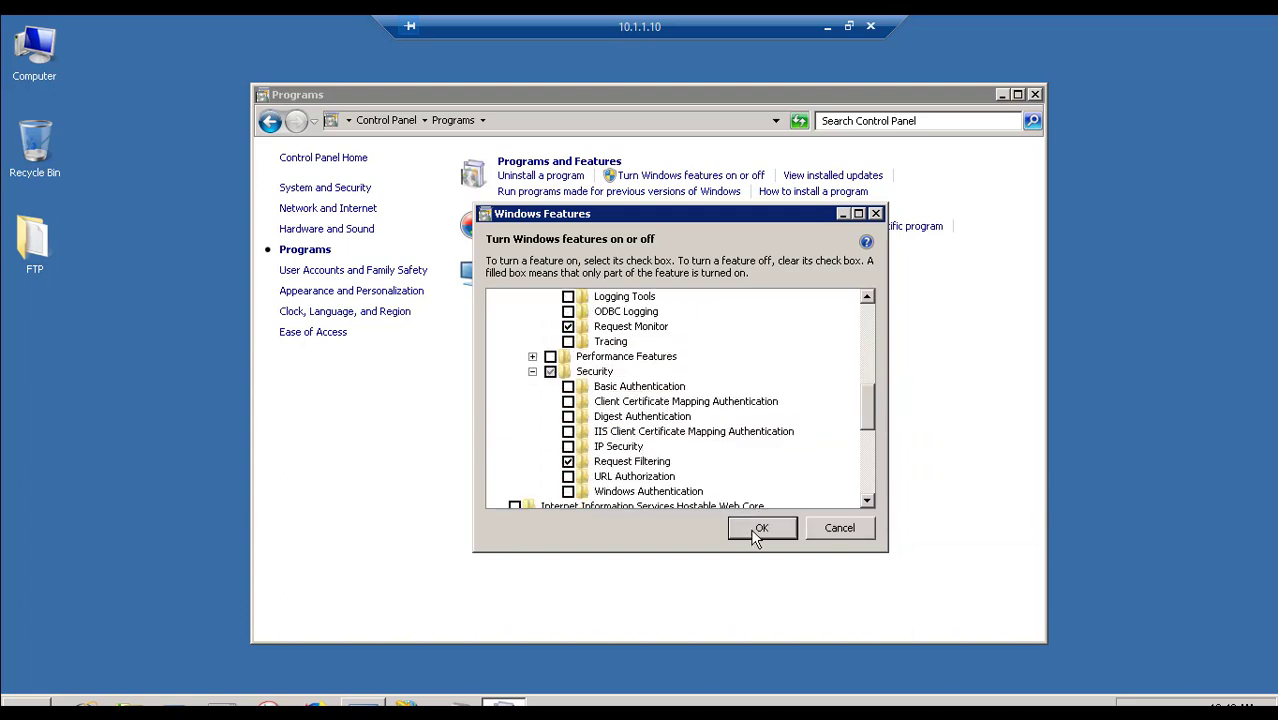
mouse_move(820, 536)
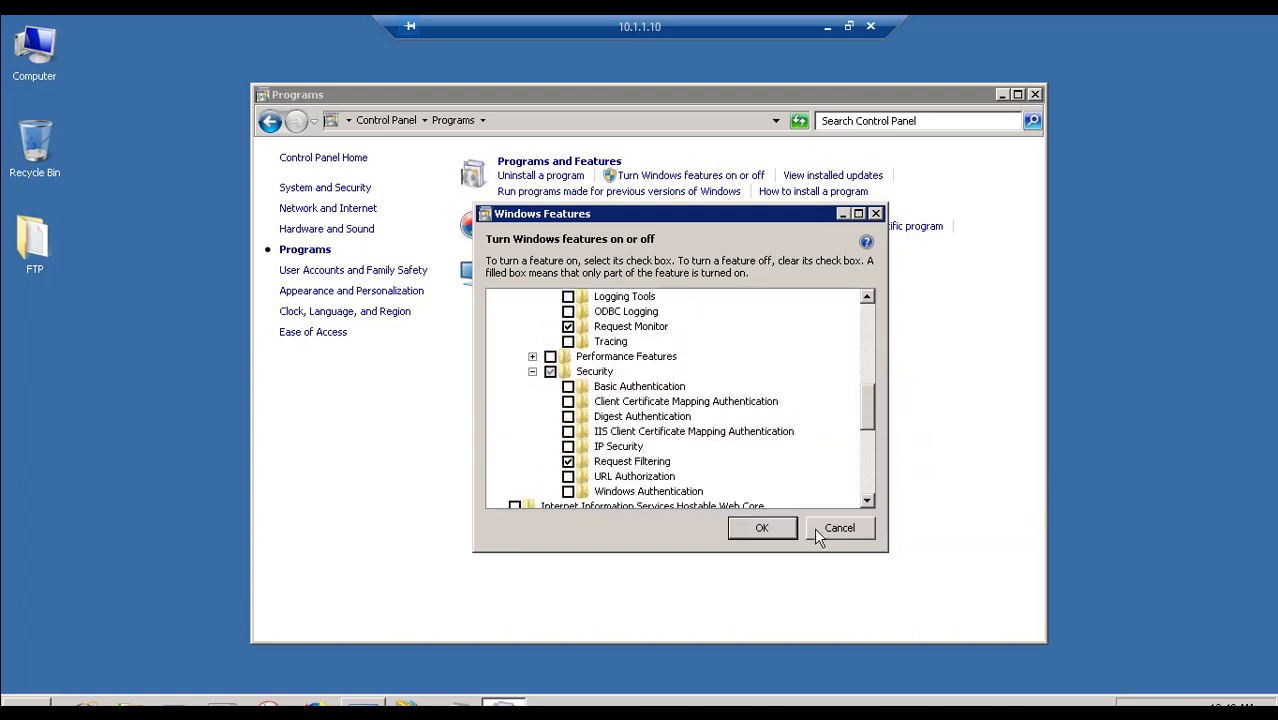
left_click(840, 528)
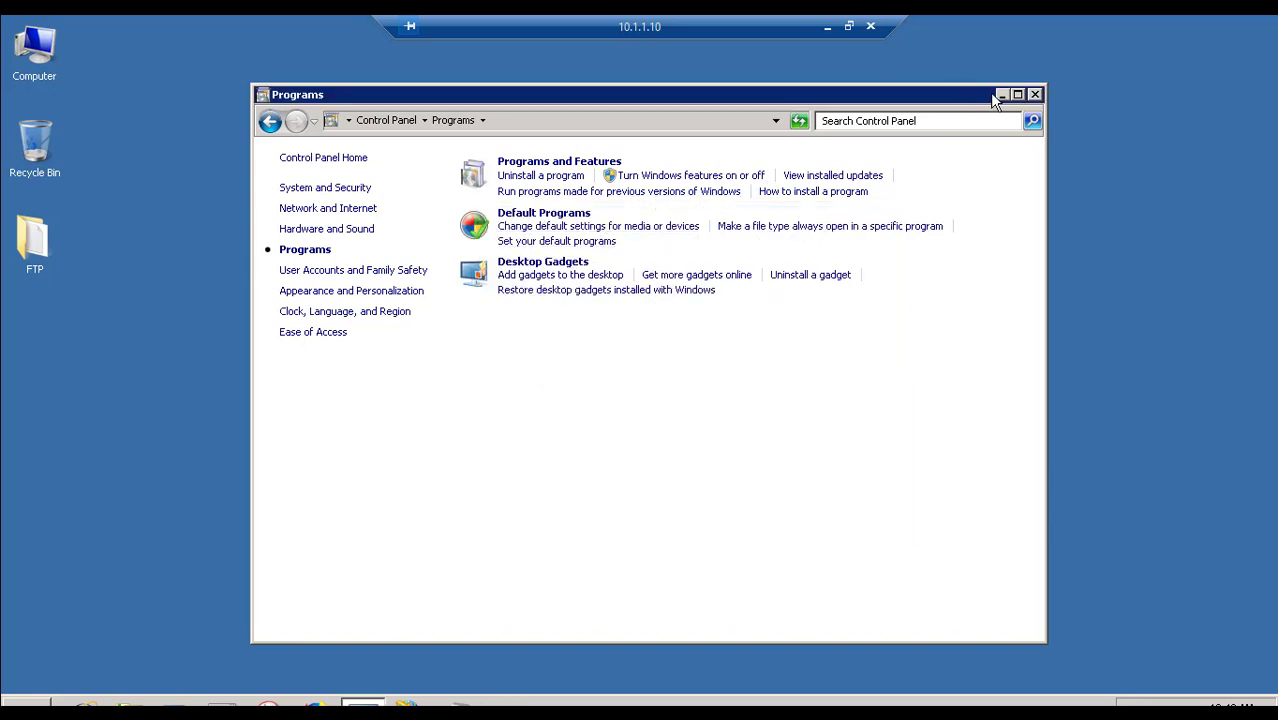
- Go to Administrative Tools and locate the IIS Manager shortcut
left_click(1036, 94)
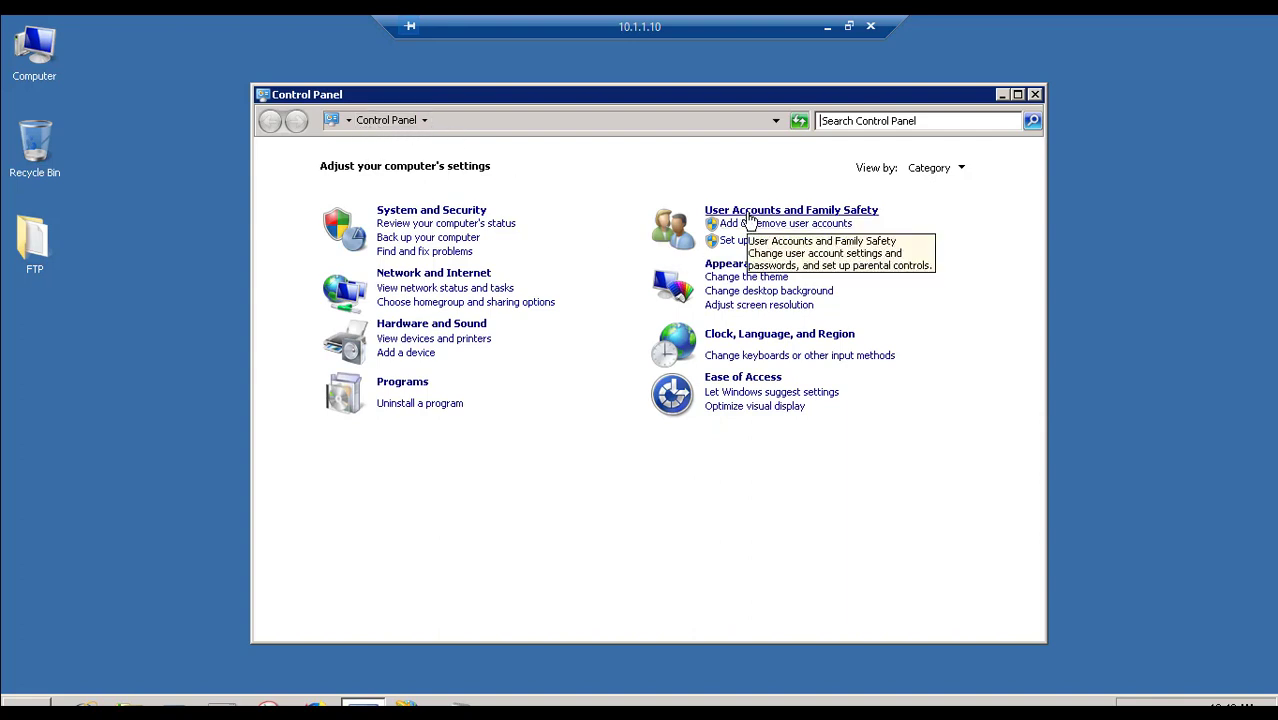
mouse_move(454, 160)
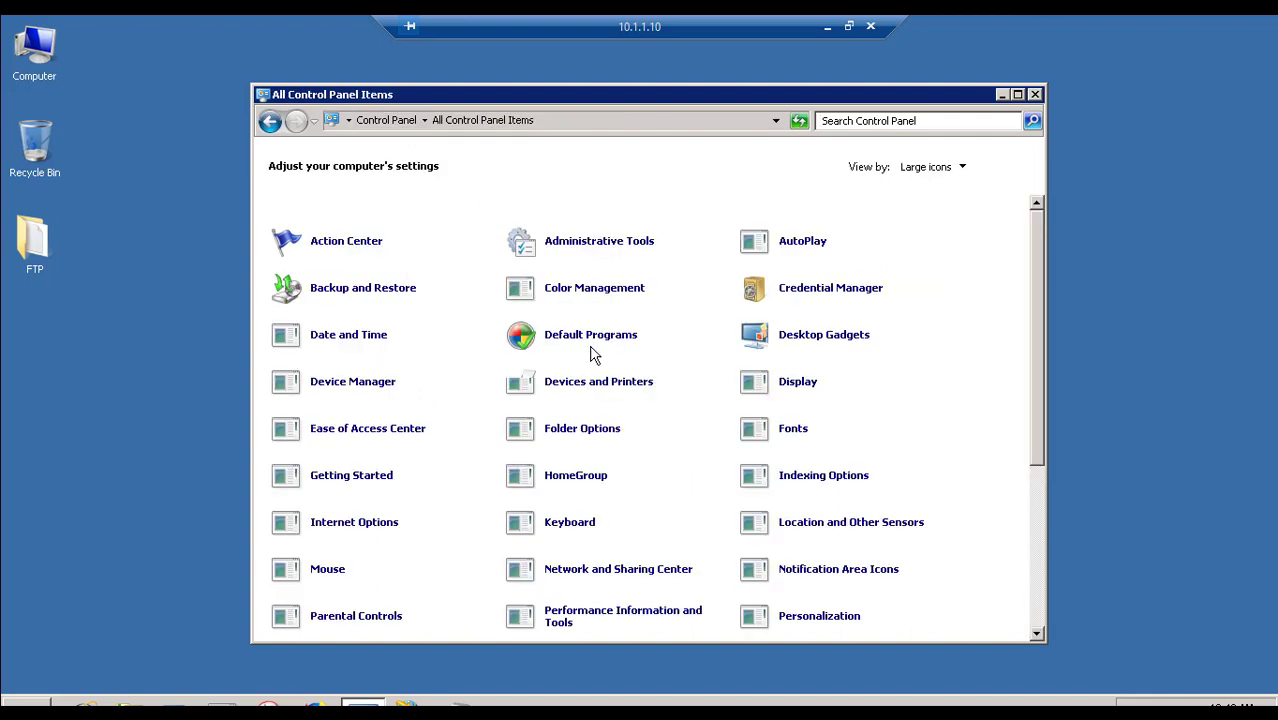
double_click(600, 240)
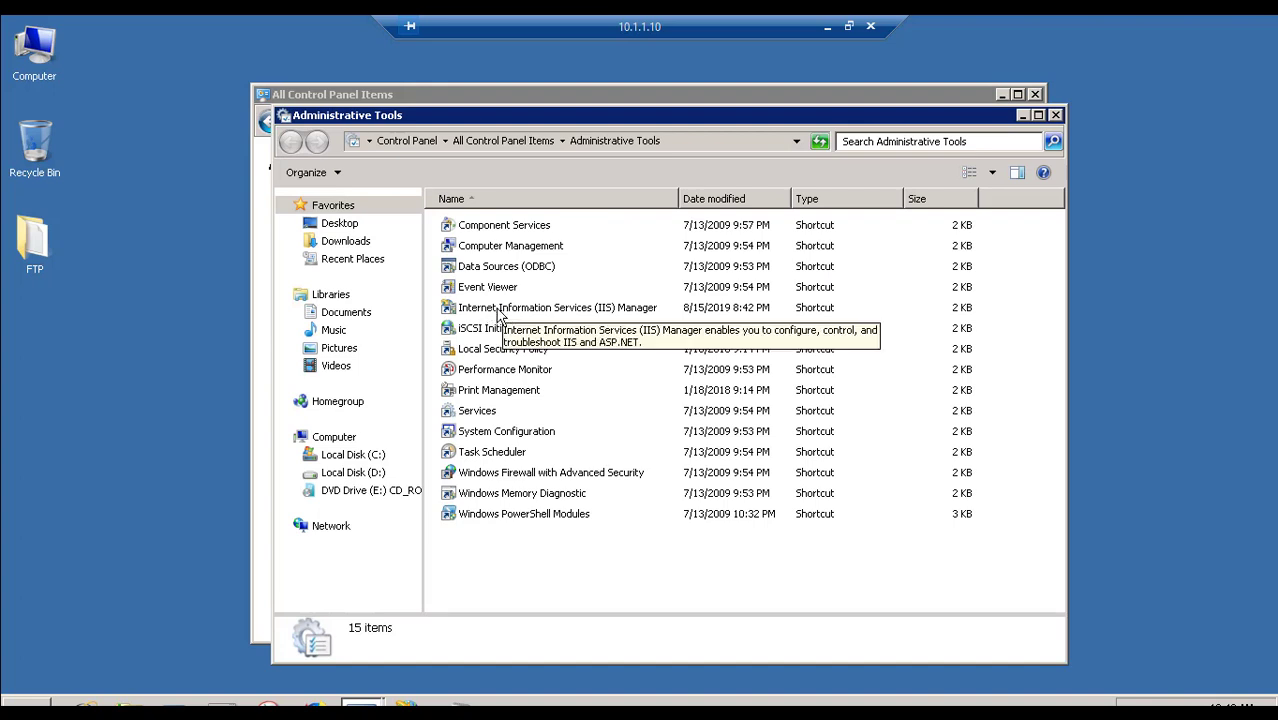
mouse_move(528, 318)
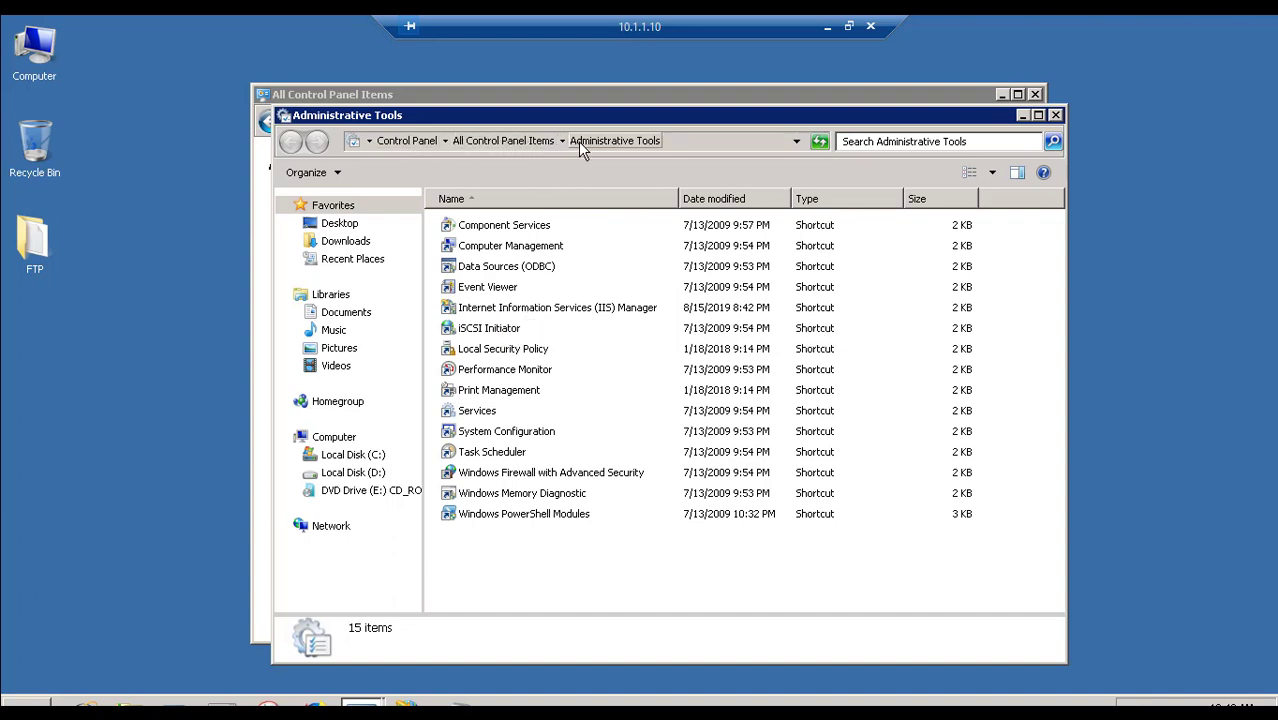
mouse_move(500, 318)
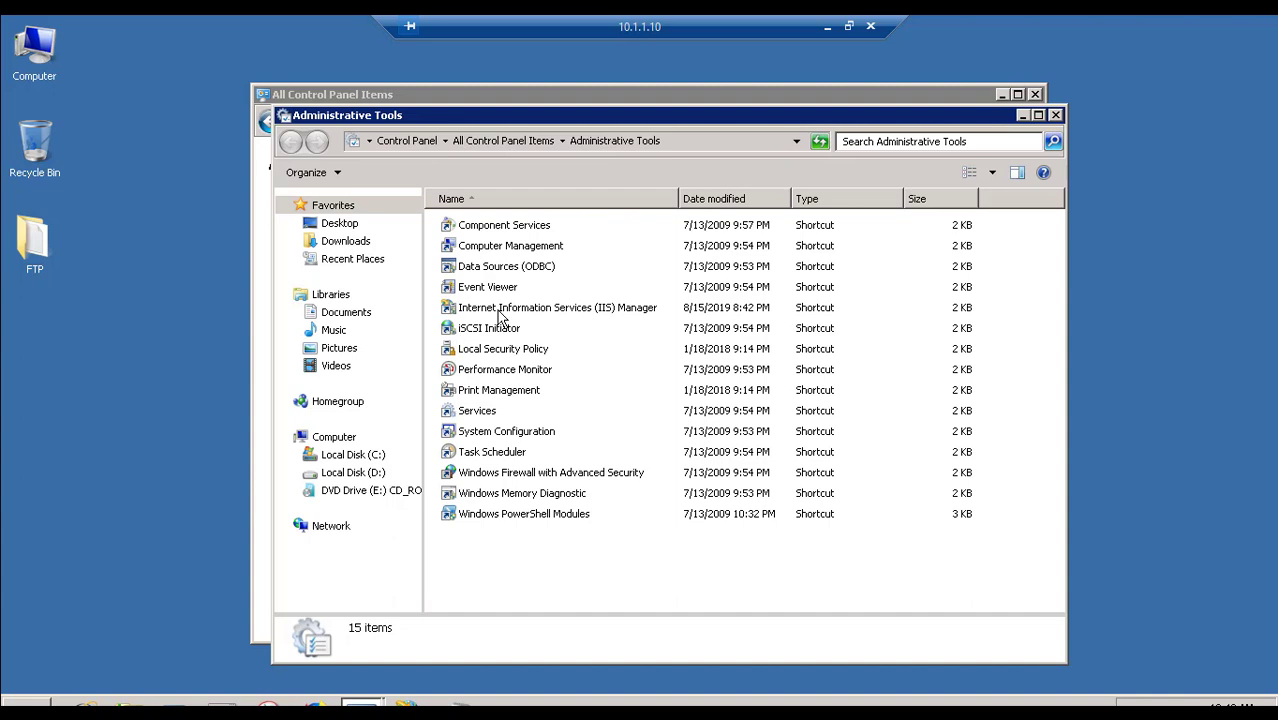
right_click(556, 308)
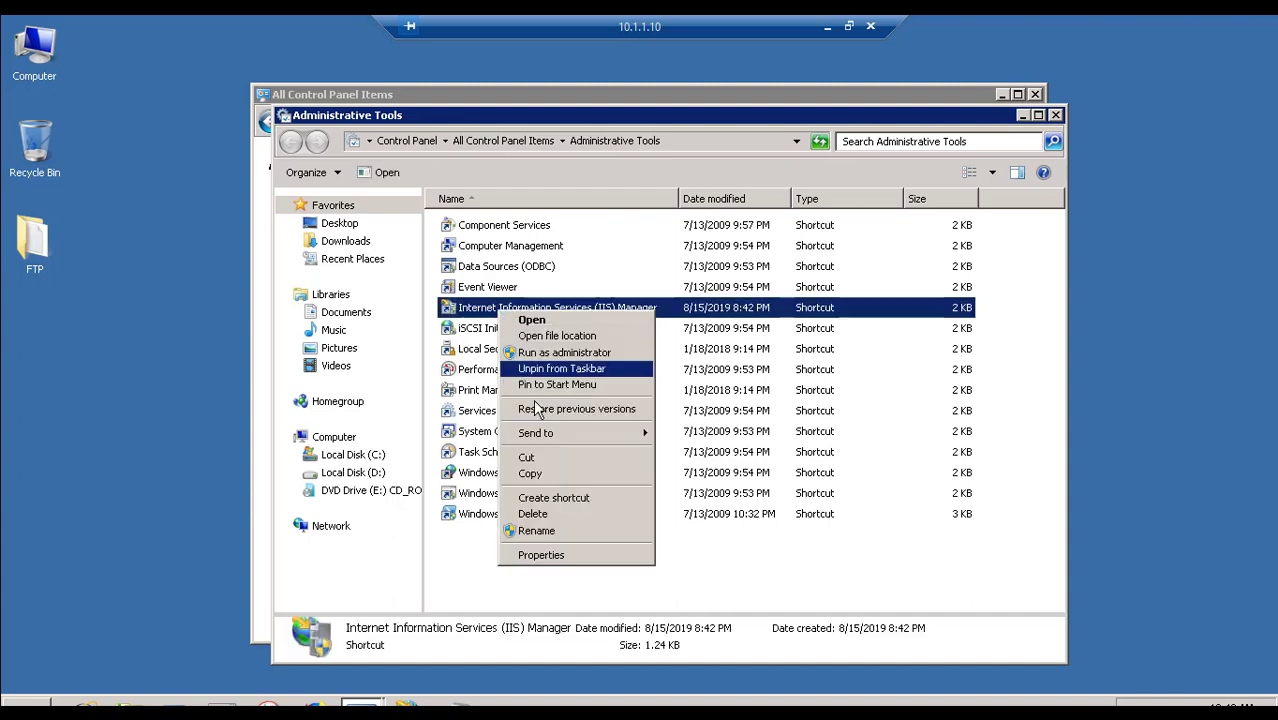
mouse_move(536, 432)
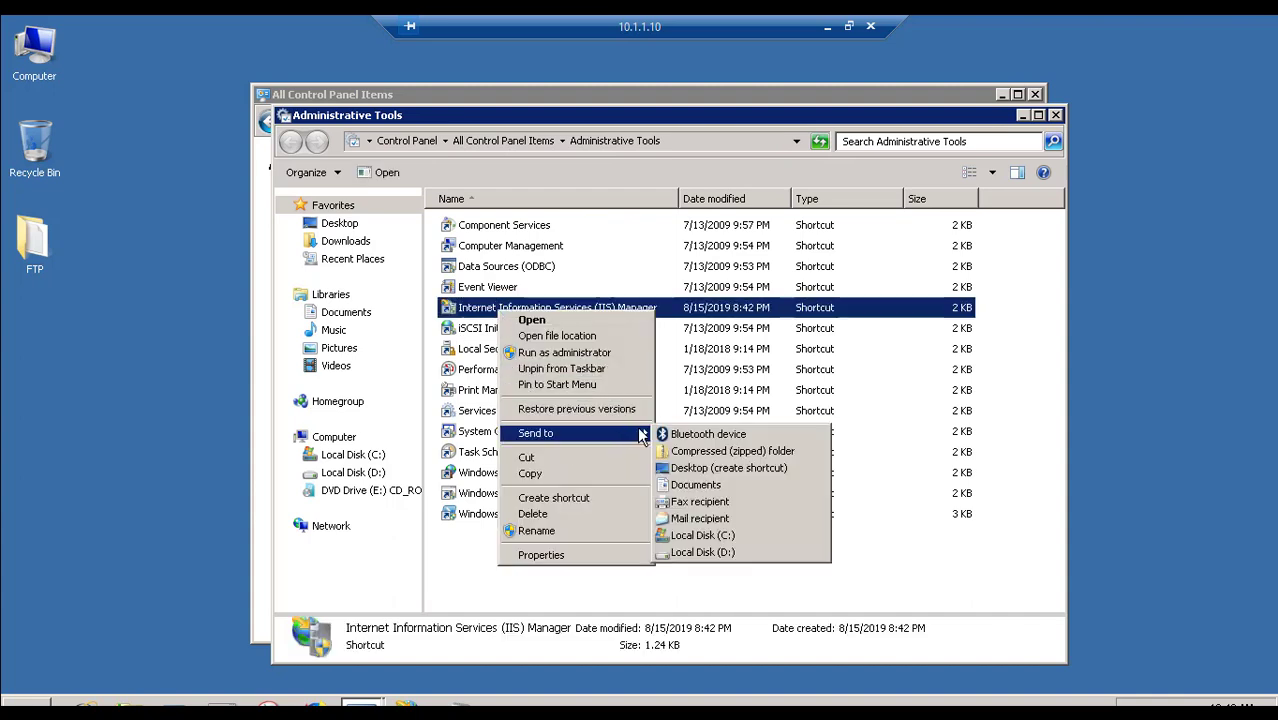
mouse_move(710, 468)
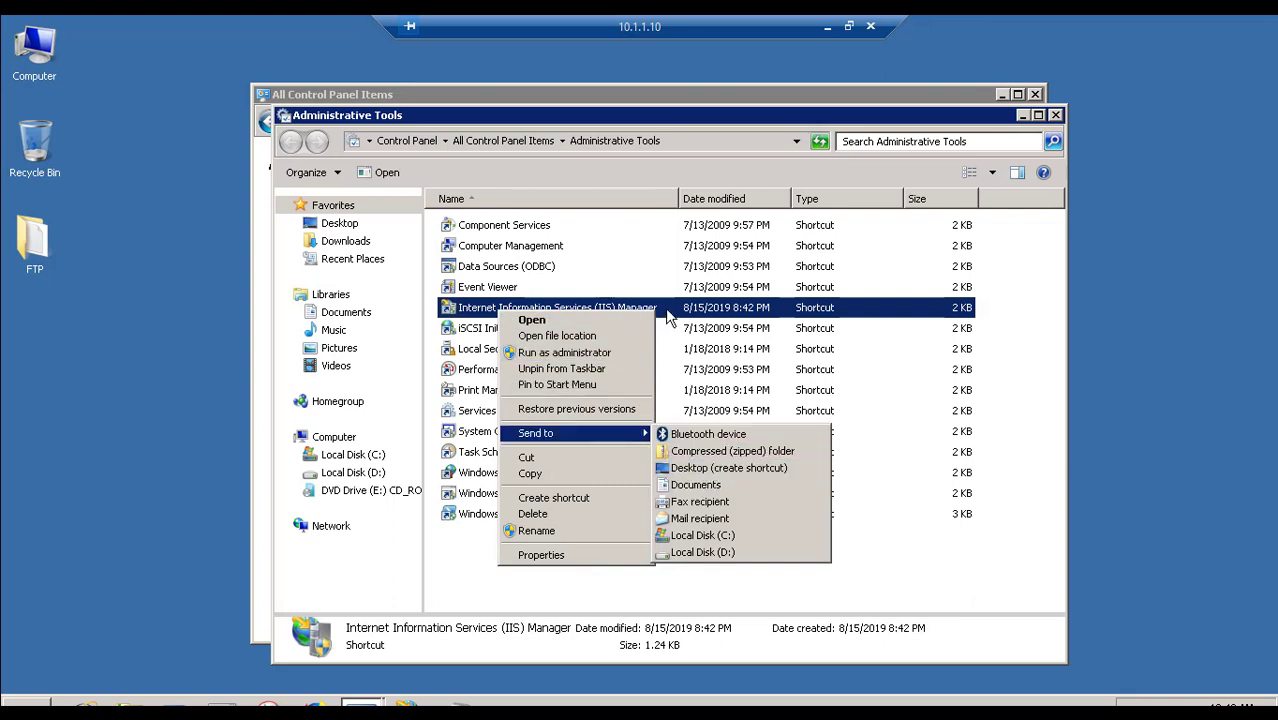
left_click(536, 530)
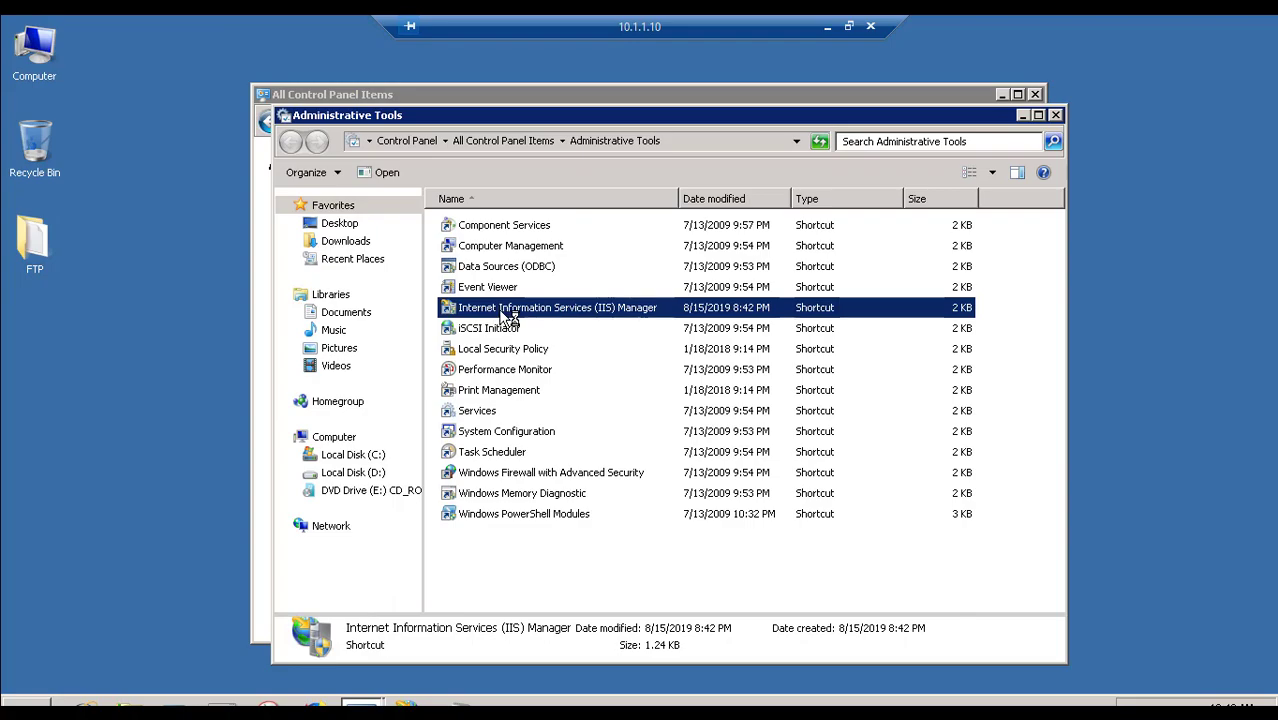
- Launch IIS Manager, expand the server node, then close all windows back to the desktop
double_click(556, 308)
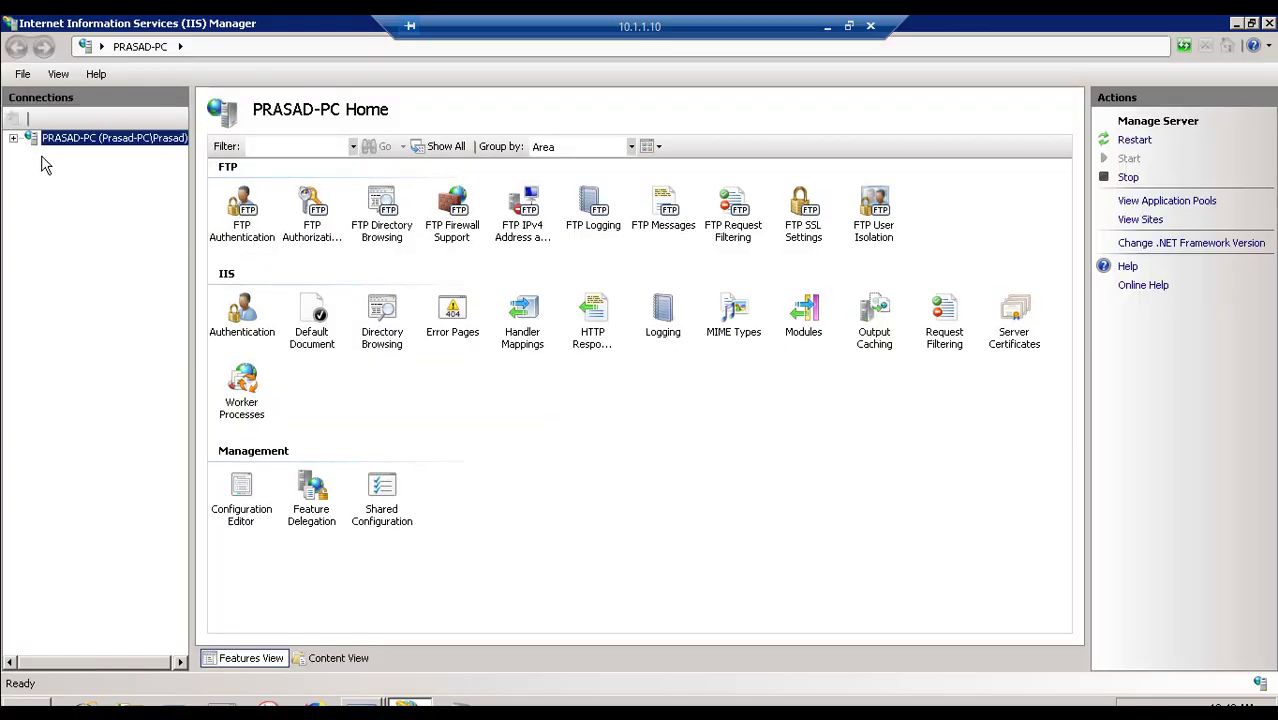
left_click(14, 136)
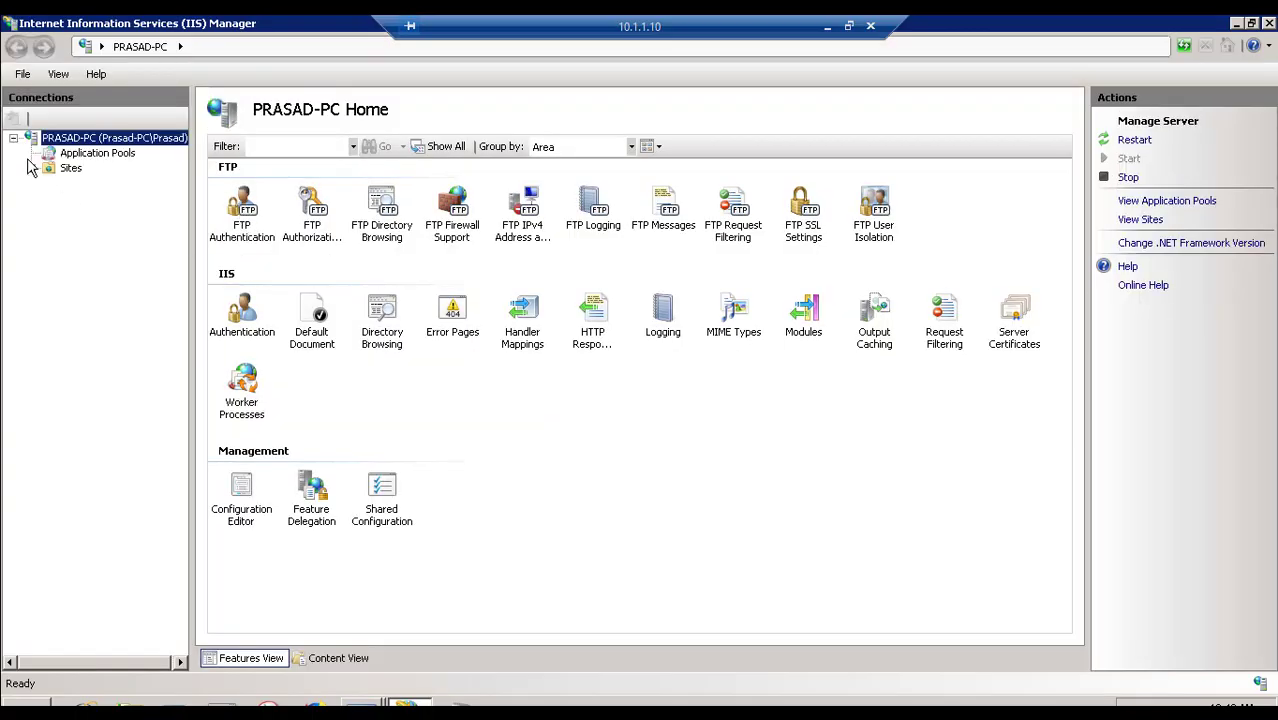
left_click(32, 168)
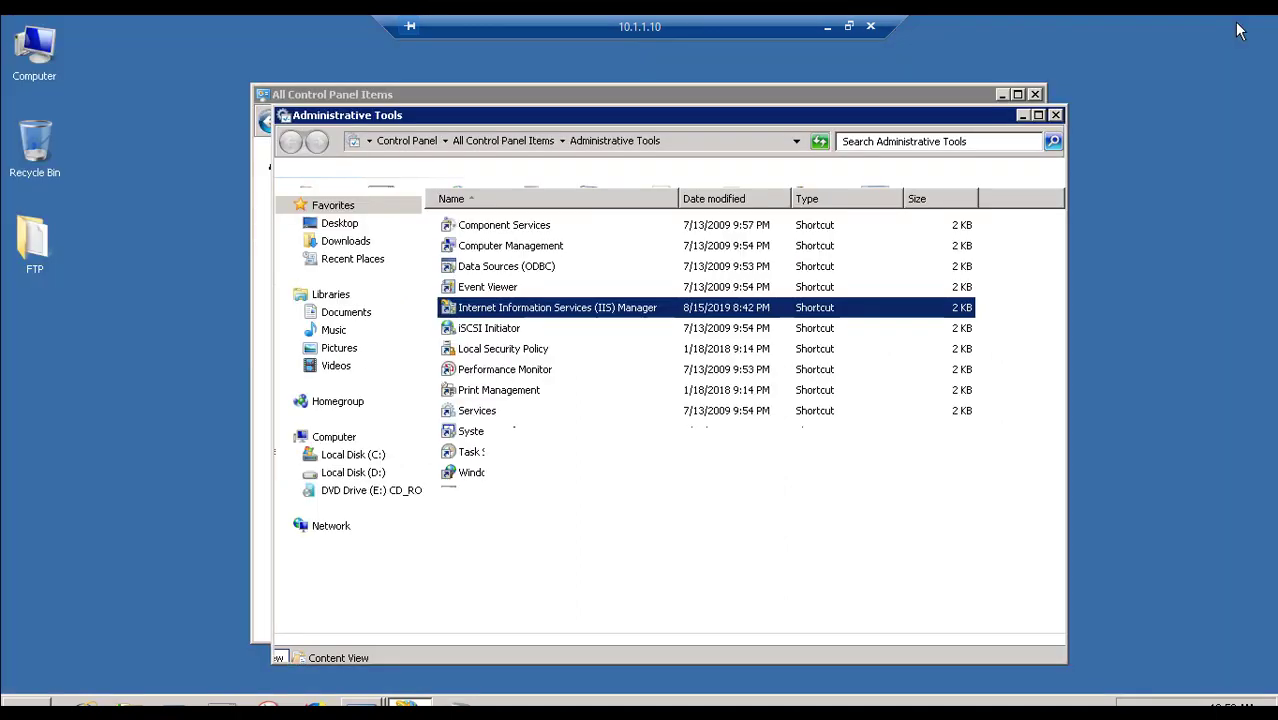
left_click(1056, 114)
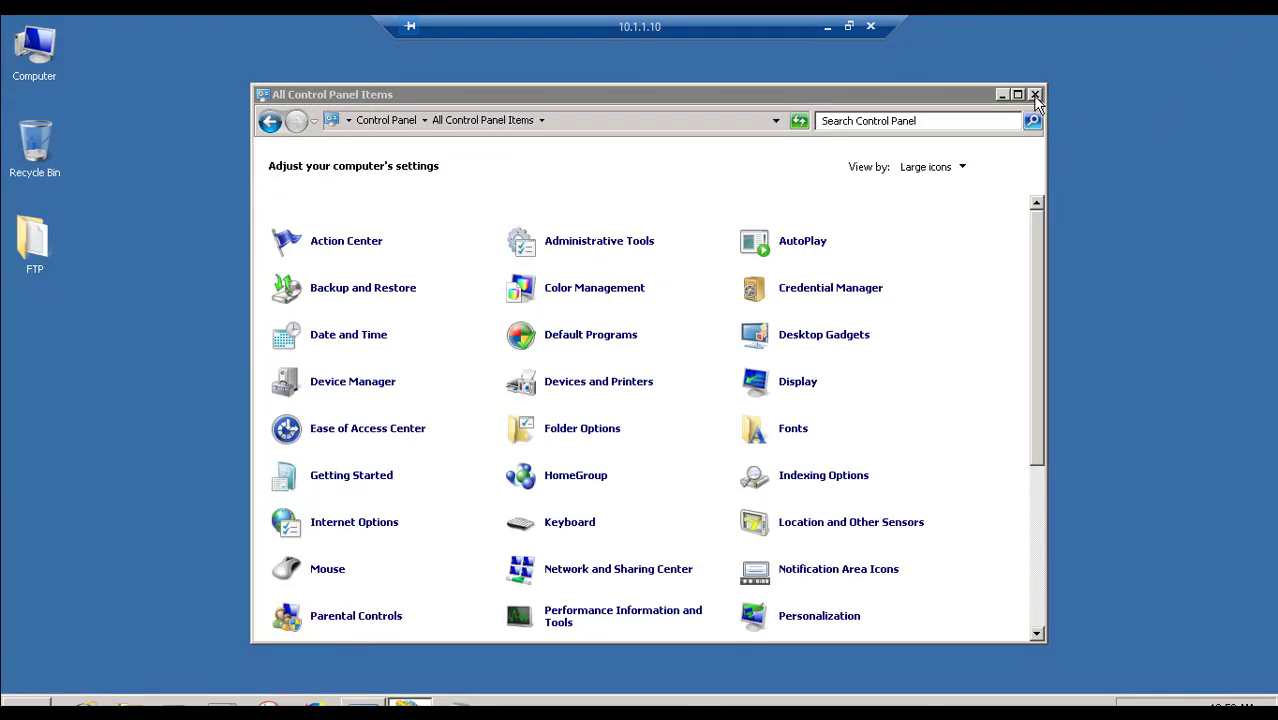
left_click(1036, 94)
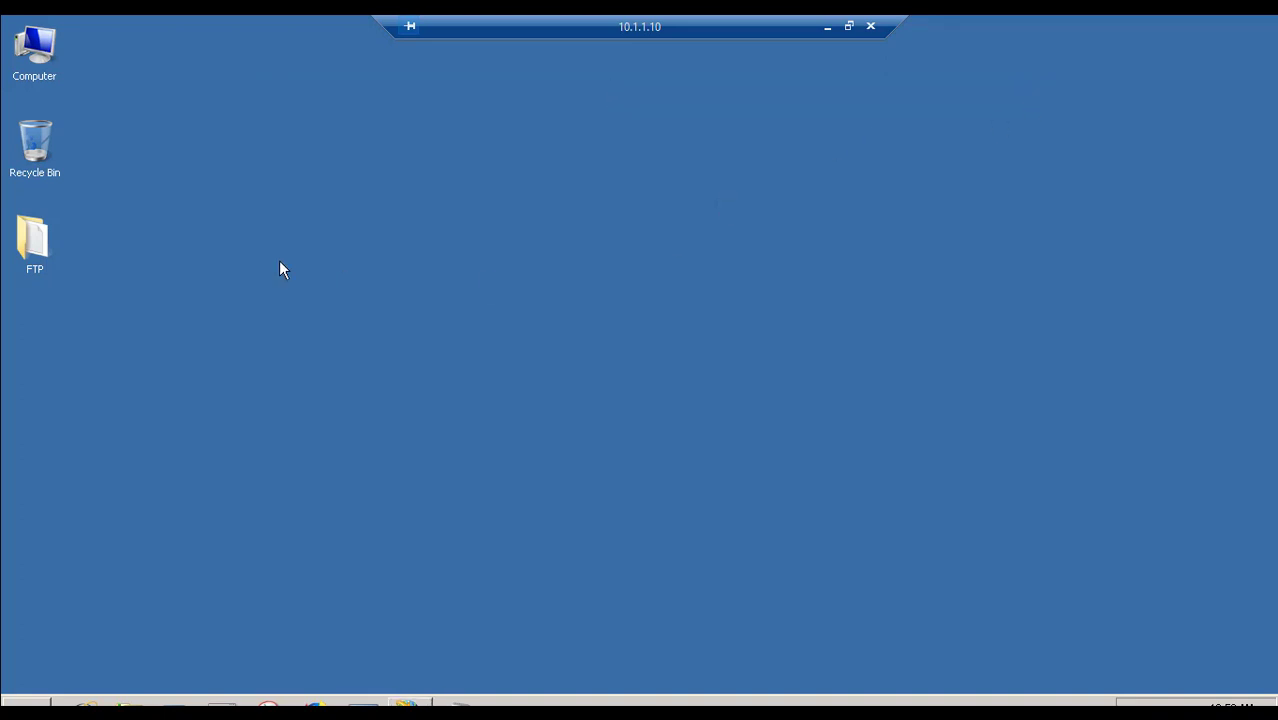
- Write "Hi Everyone!!!" in a new Notepad note
right_click(284, 268)
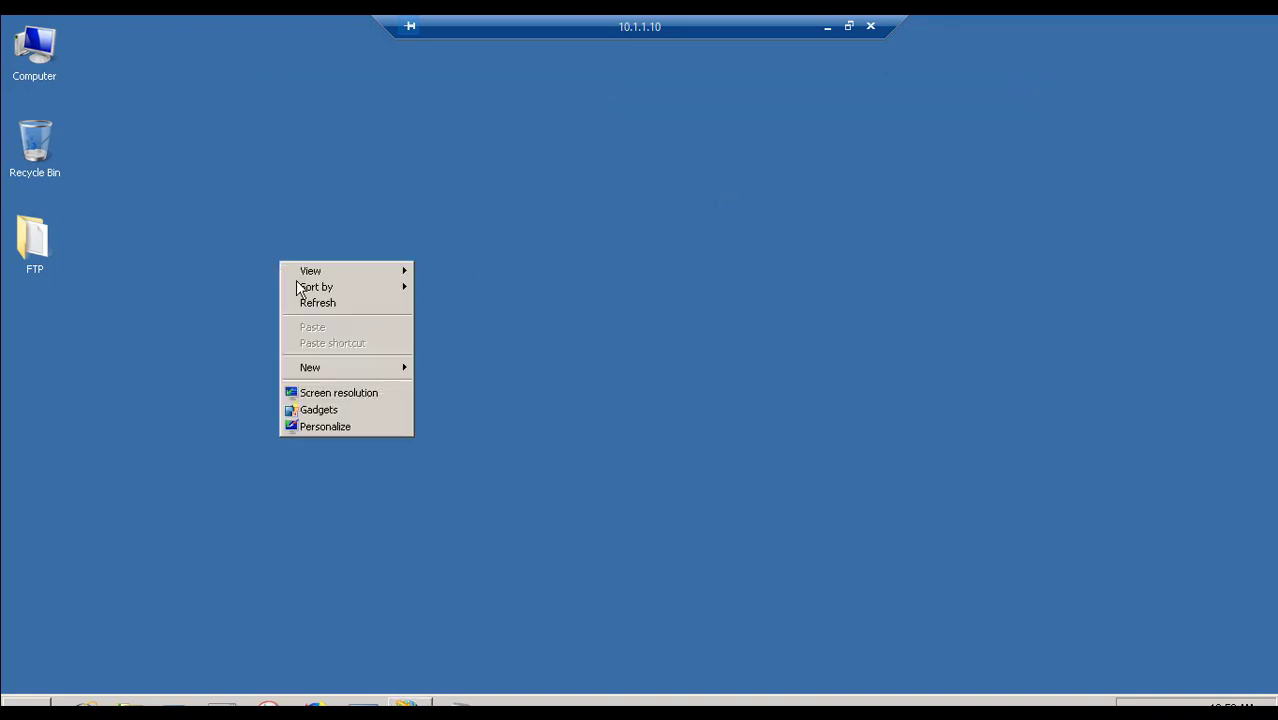
left_click(316, 312)
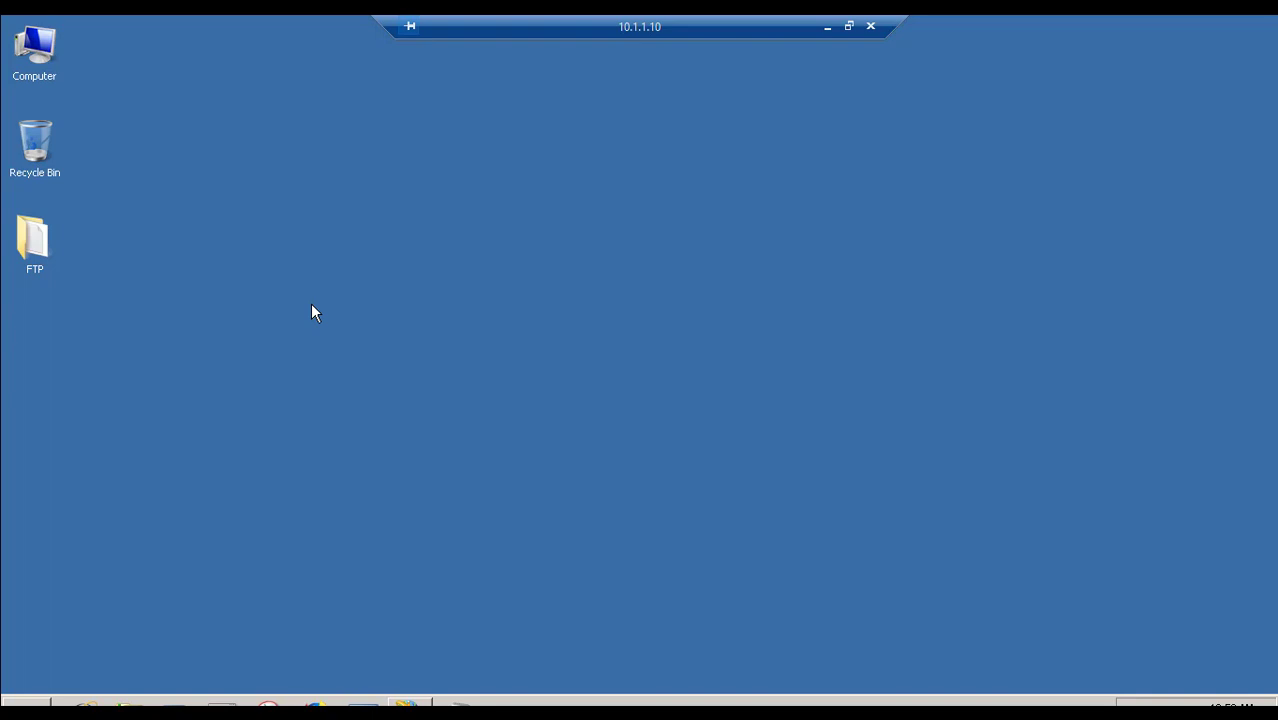
mouse_move(456, 696)
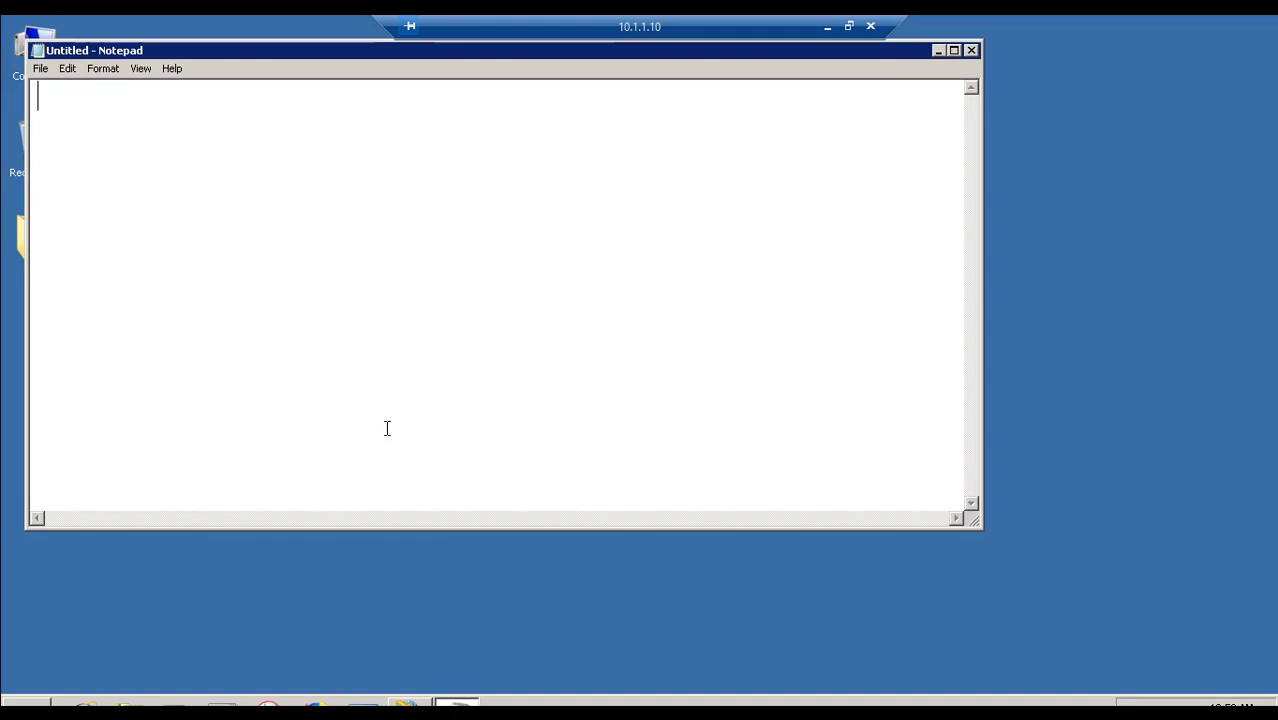
type("Hi")
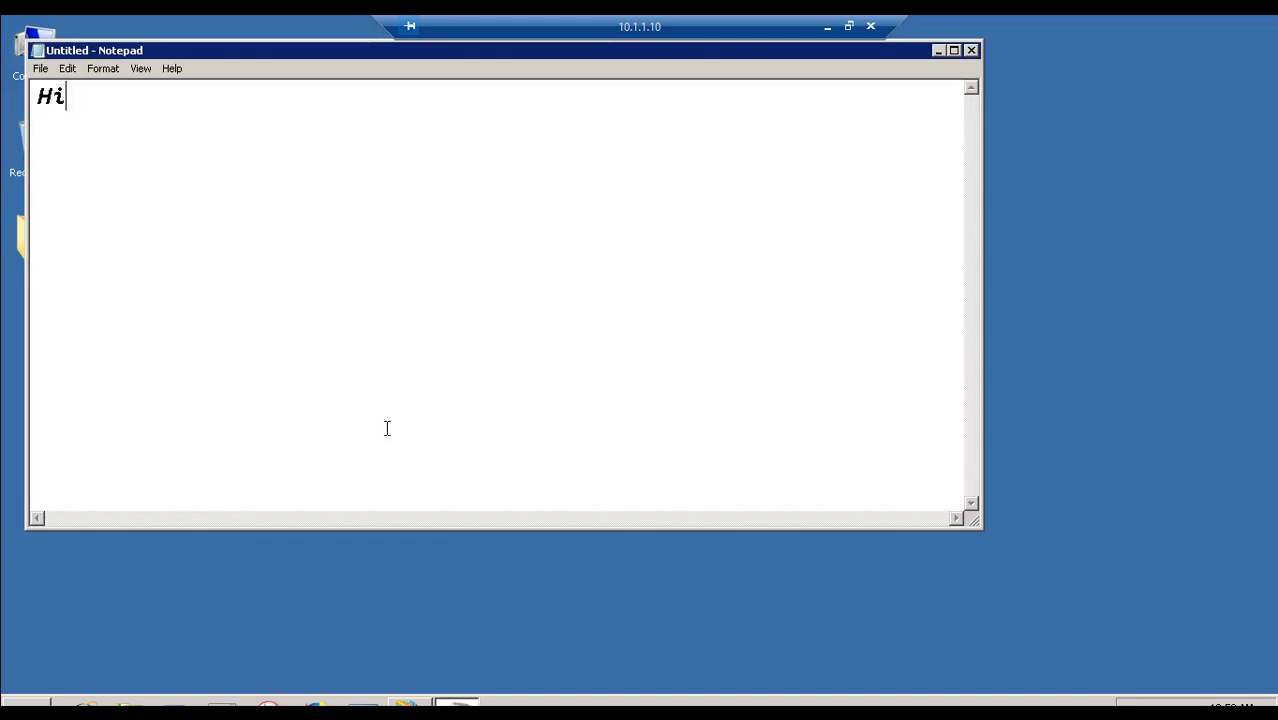
type("Ever")
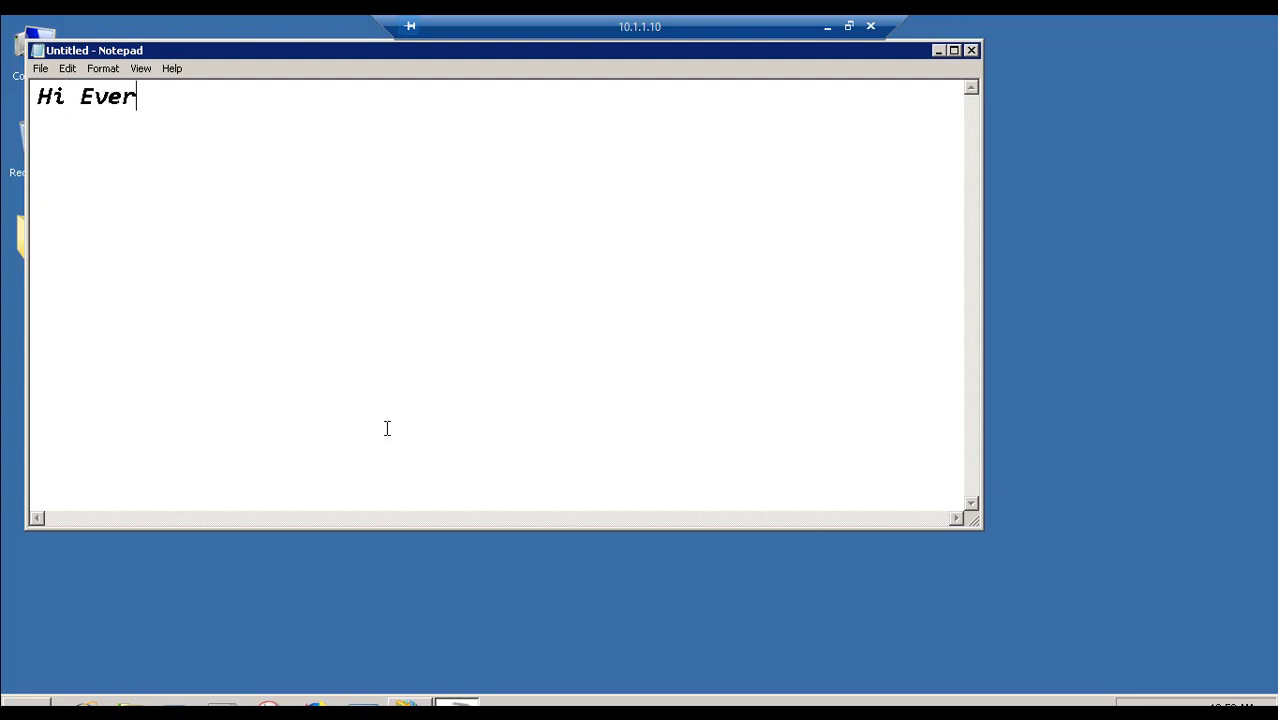
type("yone")
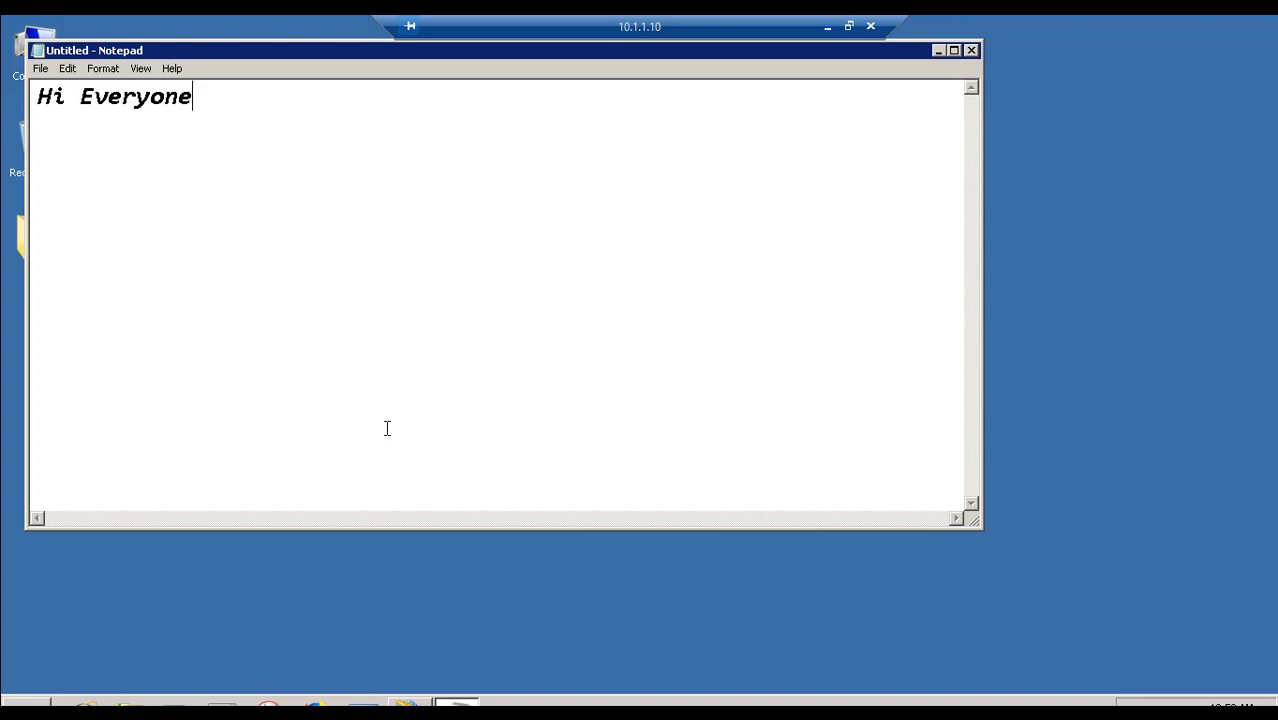
type("!!!")
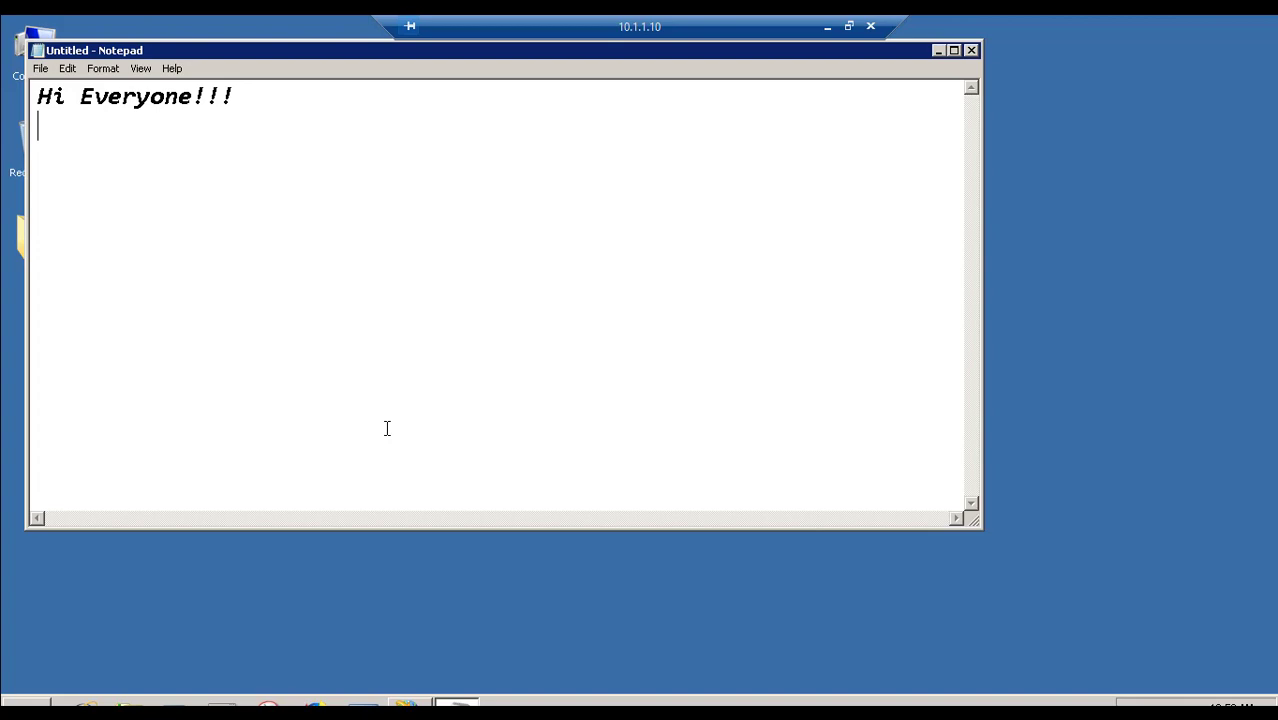
mouse_move(240, 416)
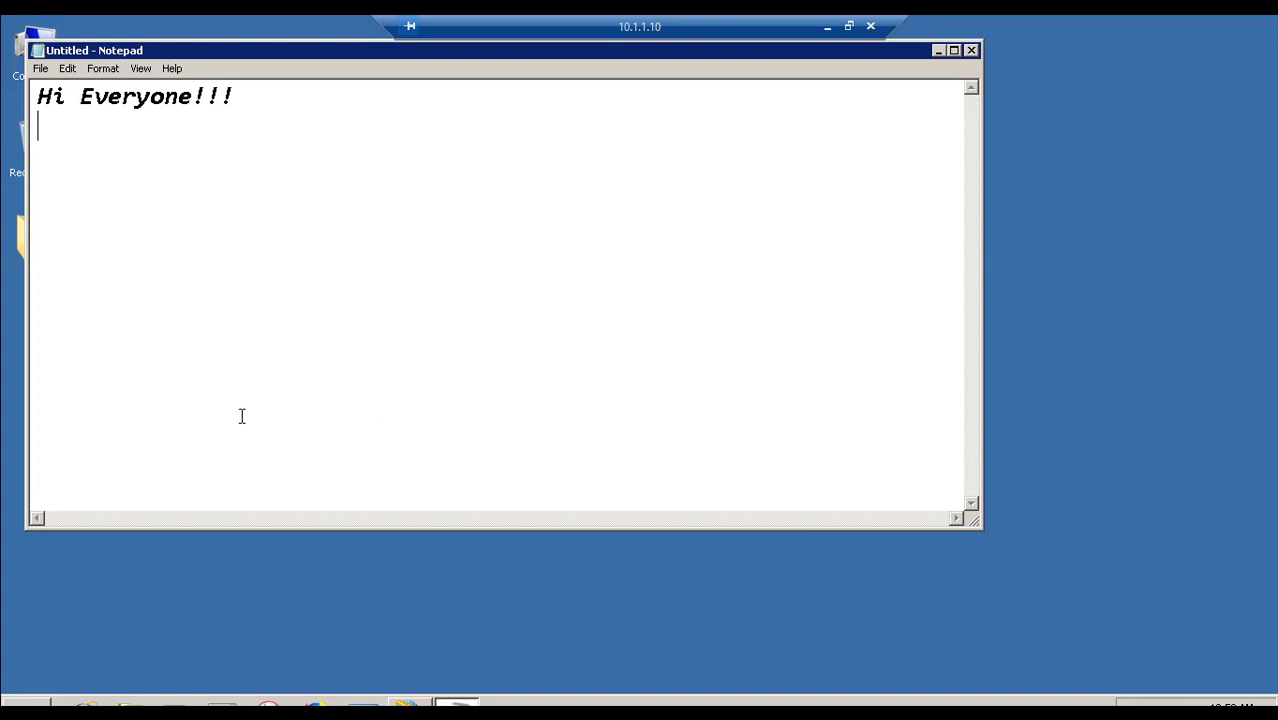
mouse_move(38, 74)
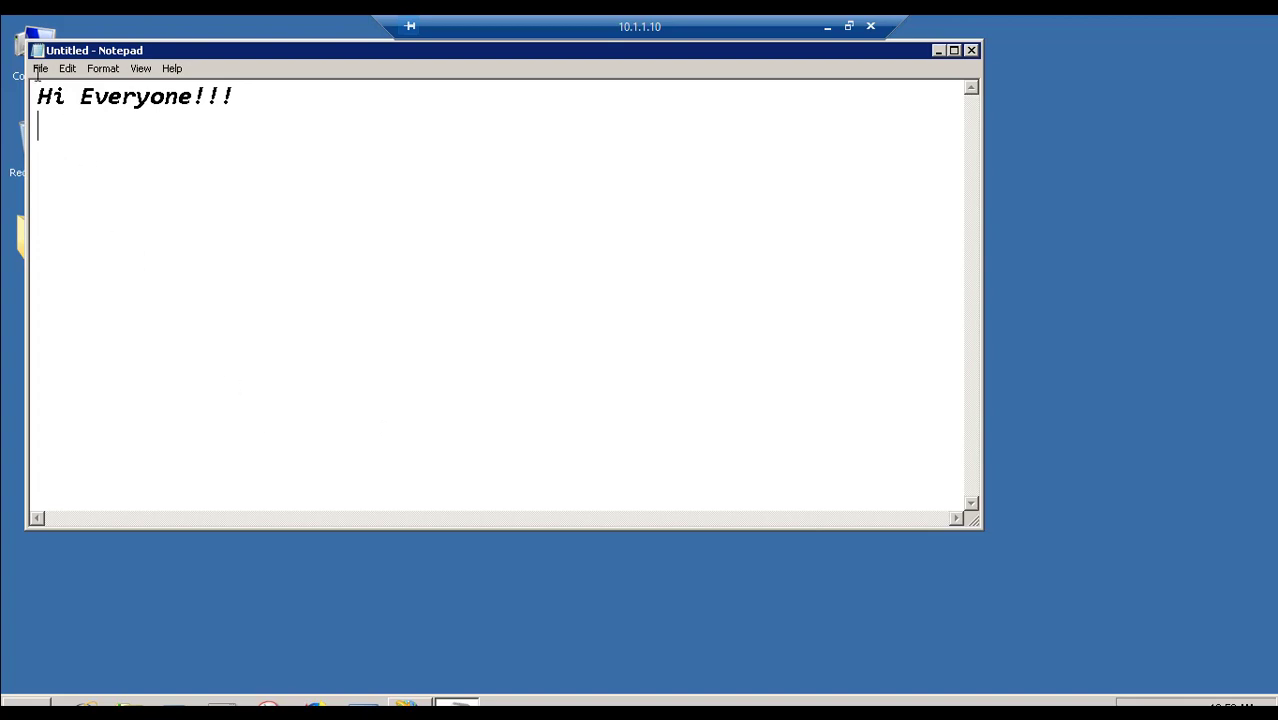
- Start Save As with the Desktop chosen as the save location
left_click(40, 68)
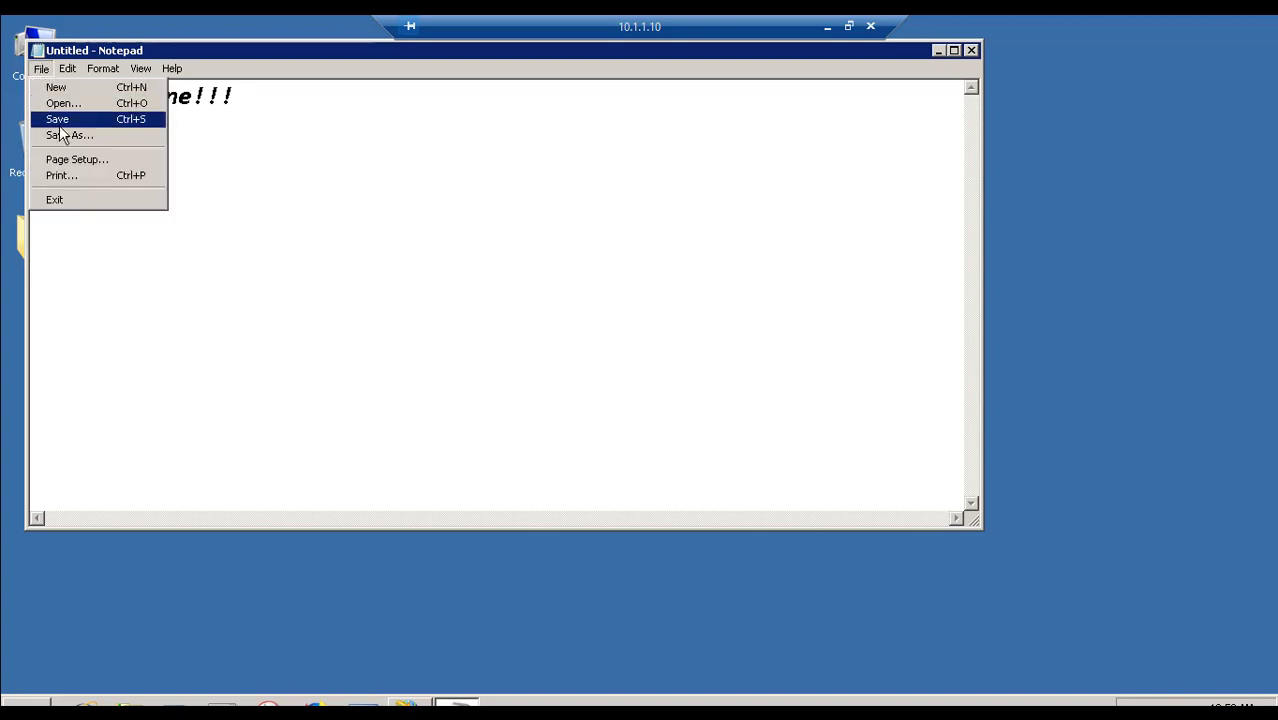
left_click(70, 136)
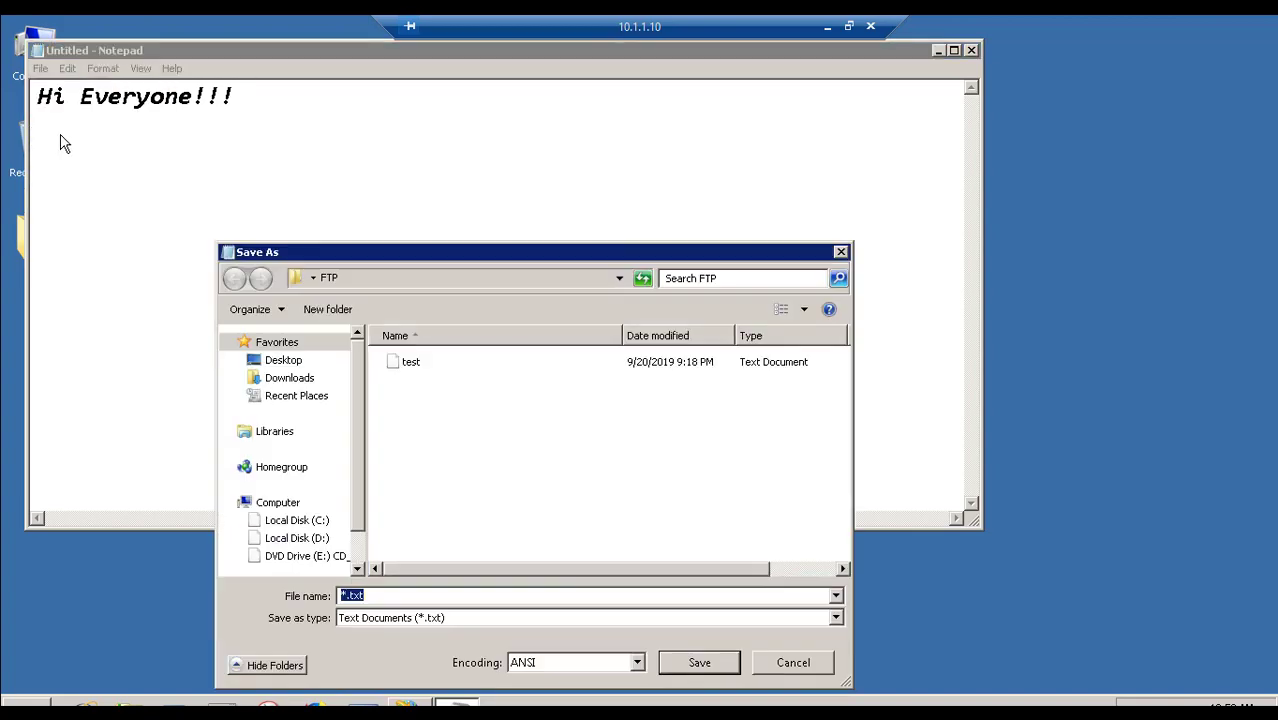
left_click(230, 432)
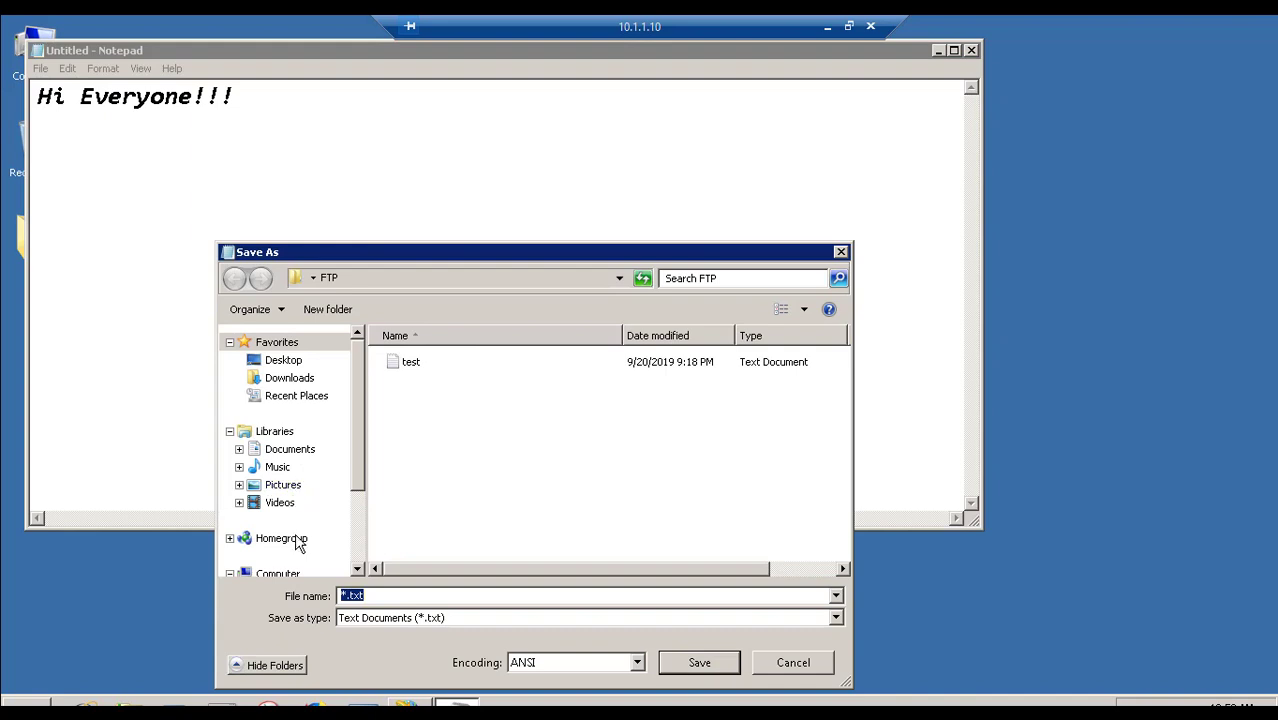
left_click(284, 360)
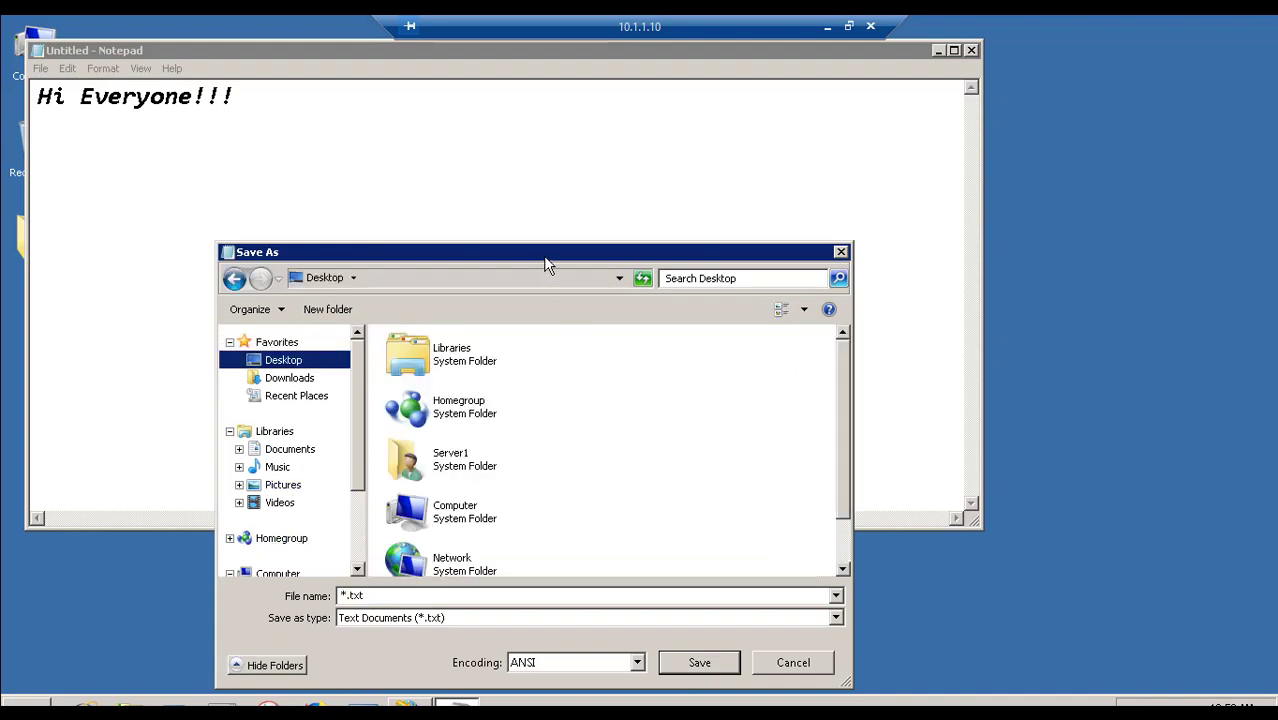
left_click_drag(548, 252, 504, 160)
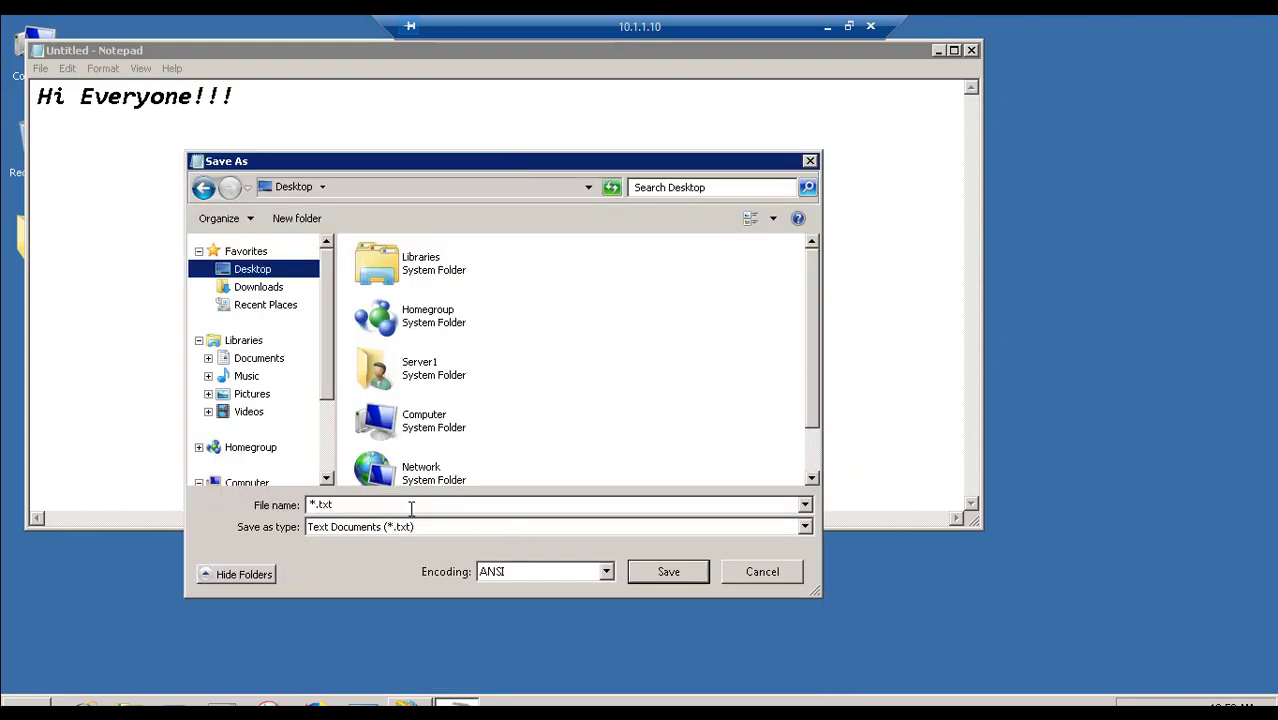
- Save the note as test.html with Save as type set to All Files
type("t")
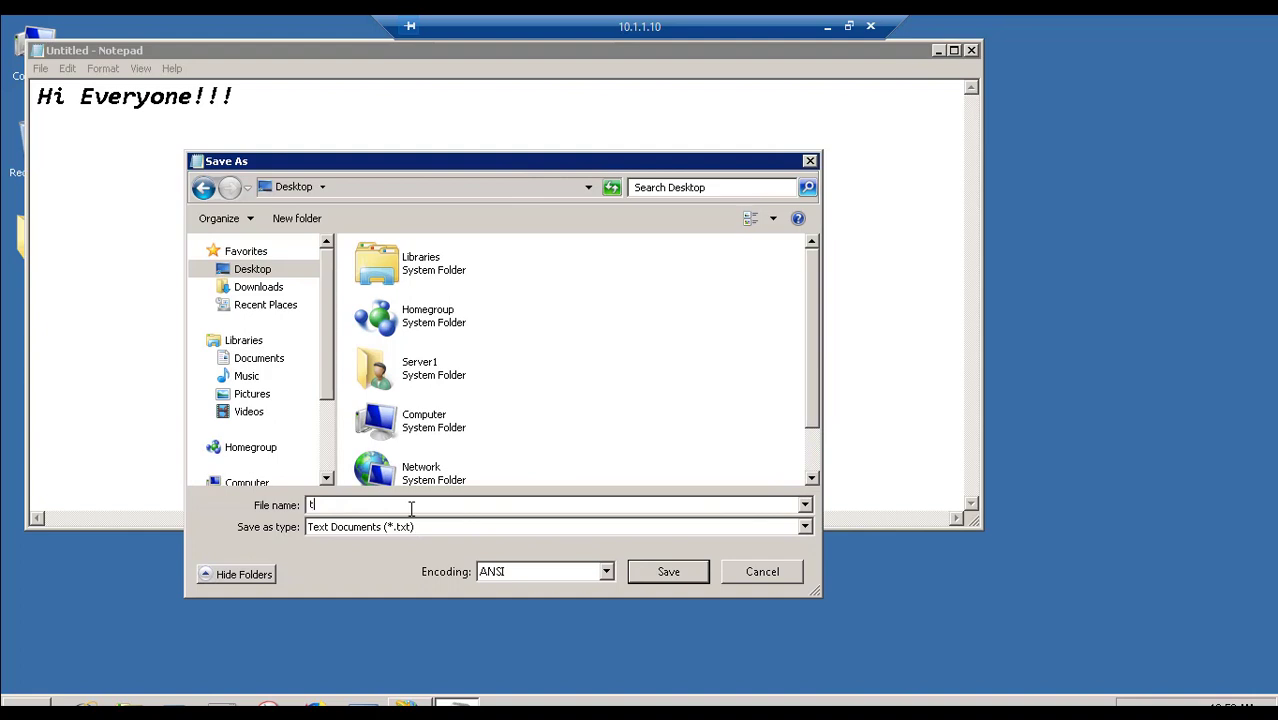
type("est")
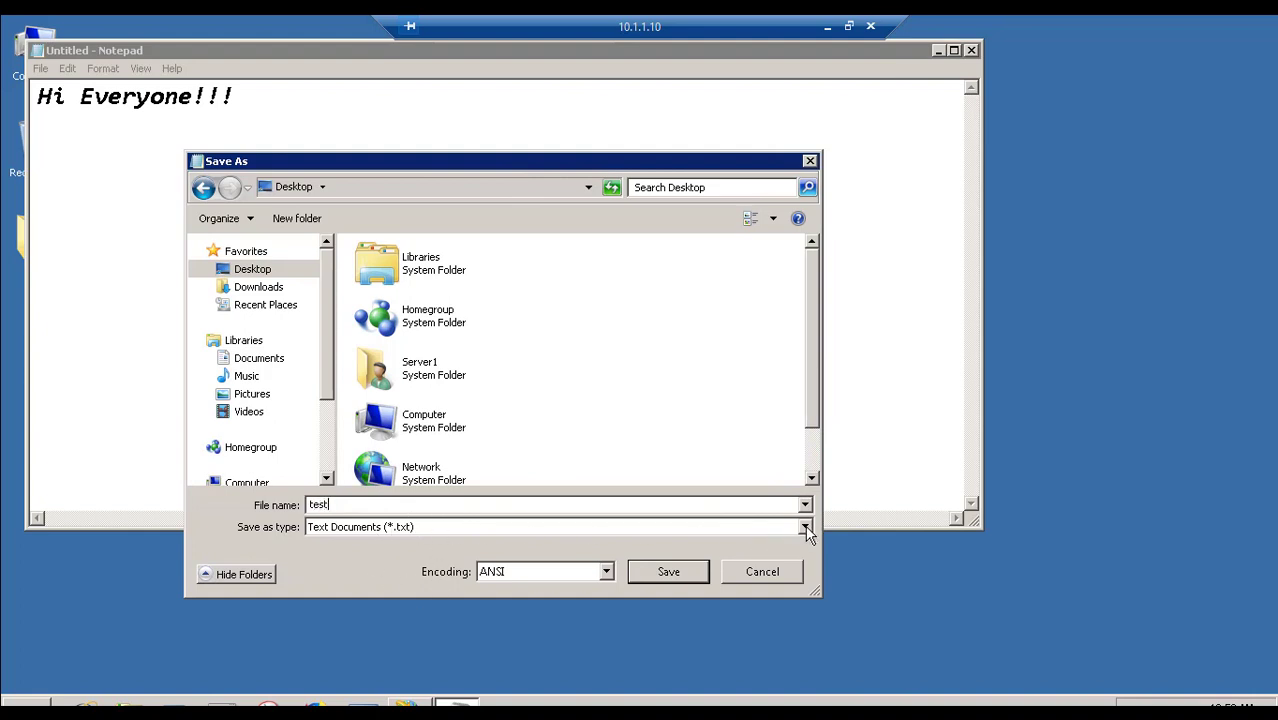
left_click(804, 528)
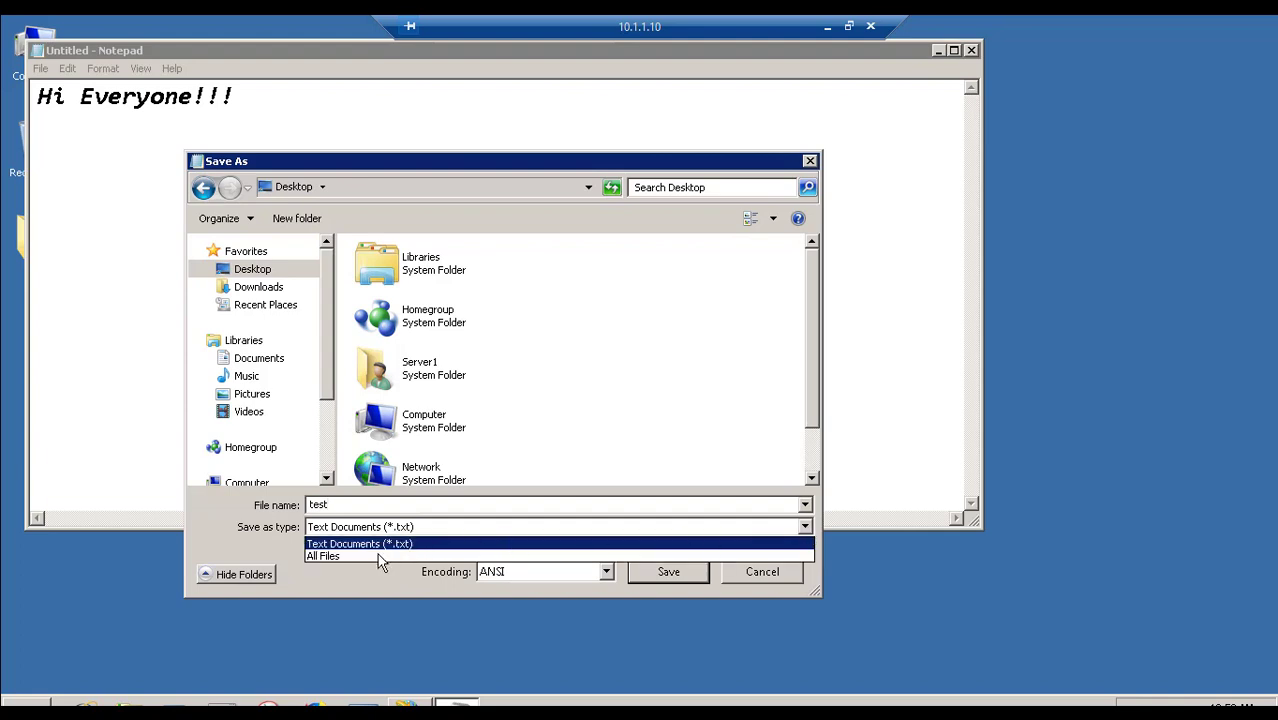
left_click(322, 556)
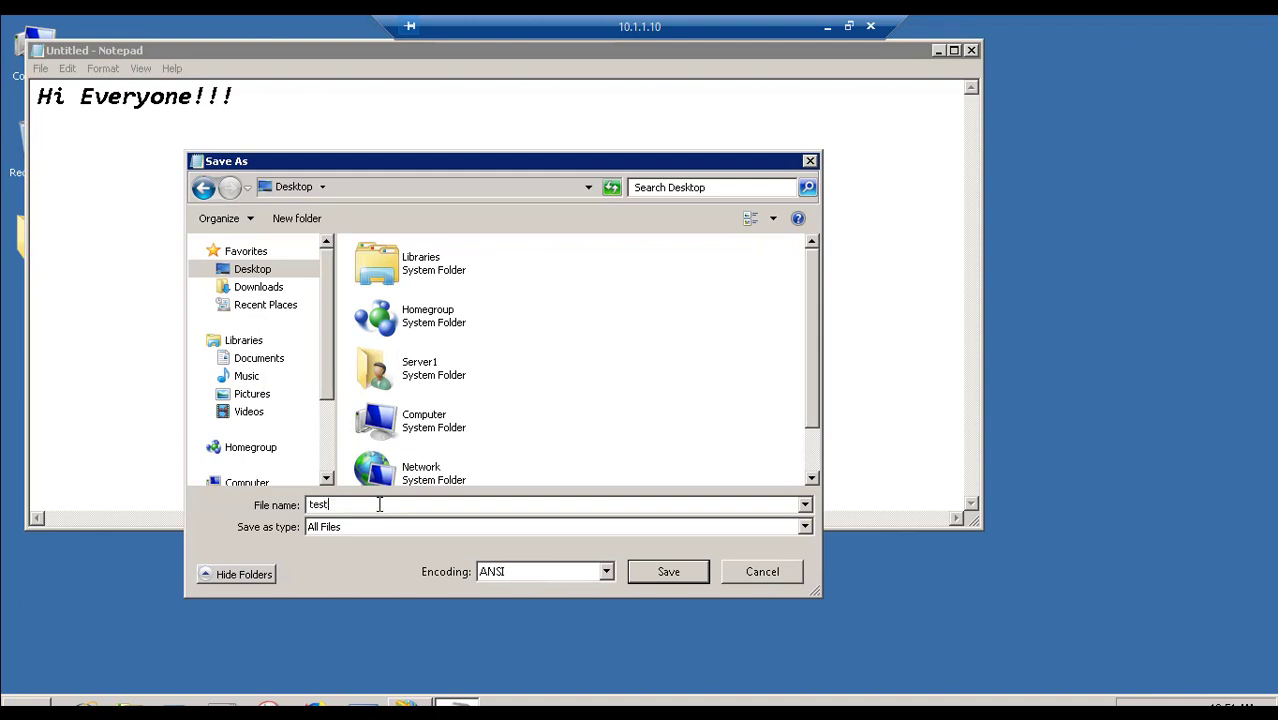
type(".")
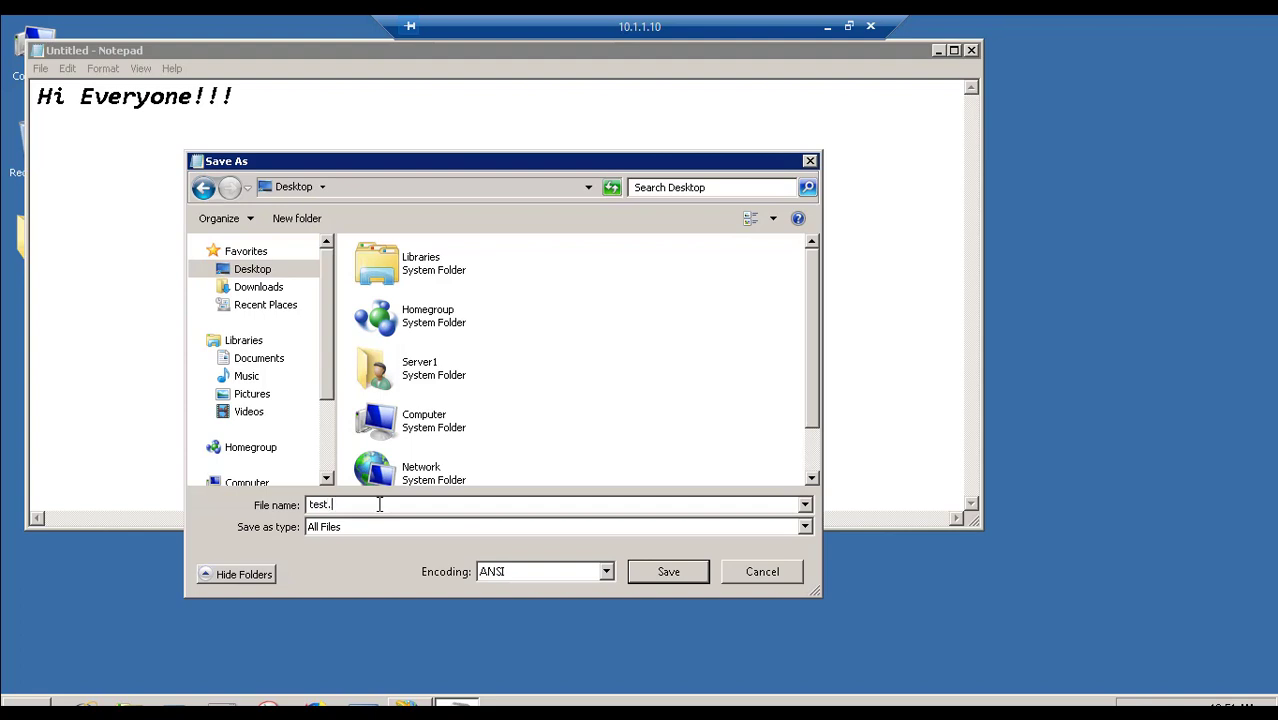
type("html")
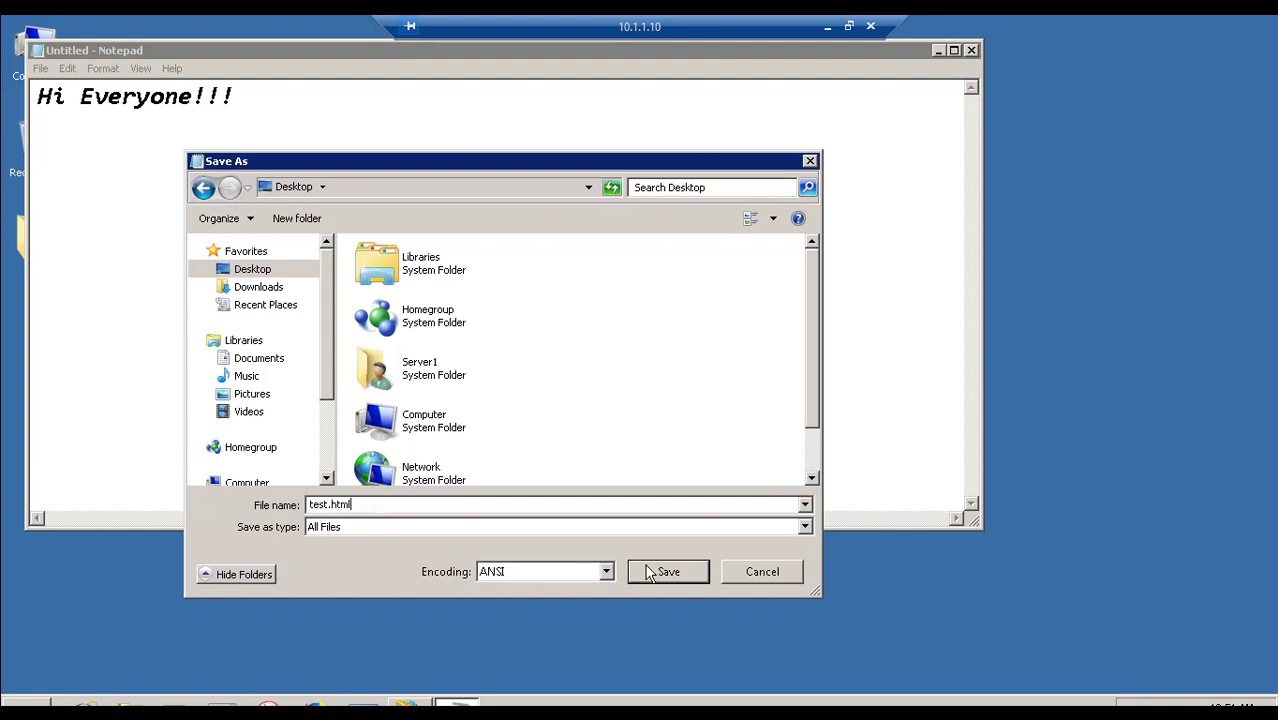
left_click(668, 572)
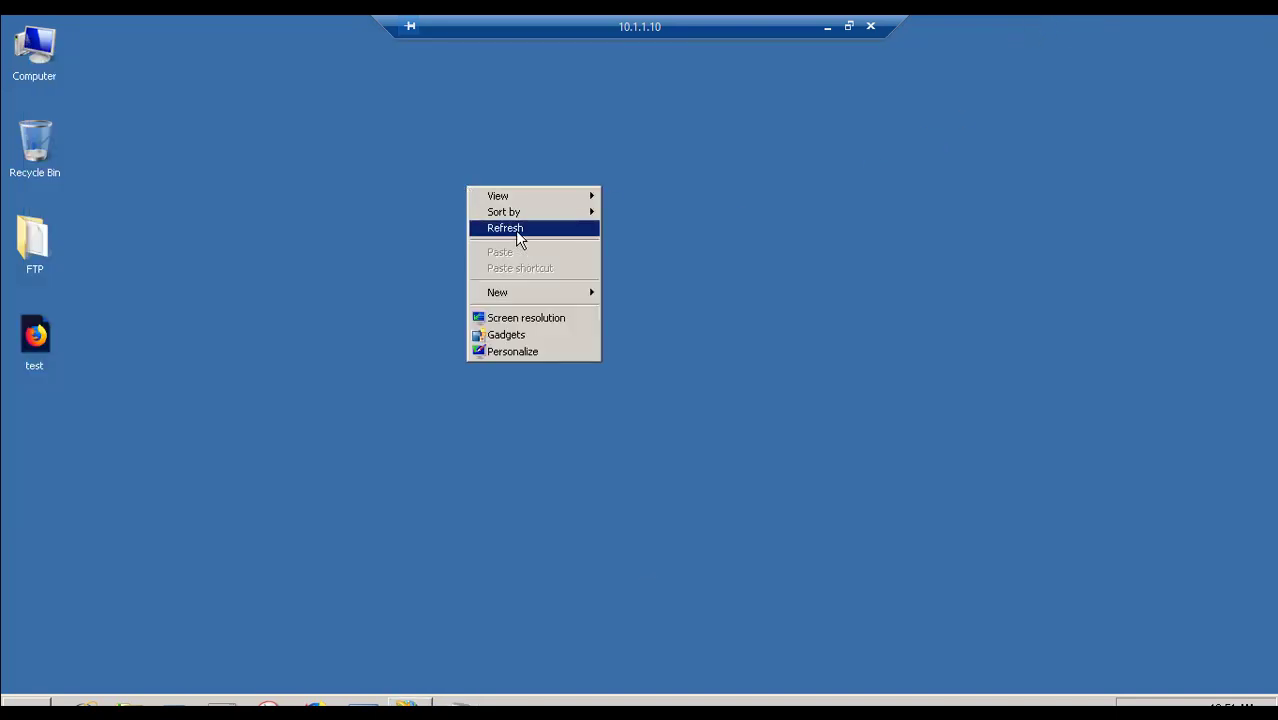
mouse_move(36, 336)
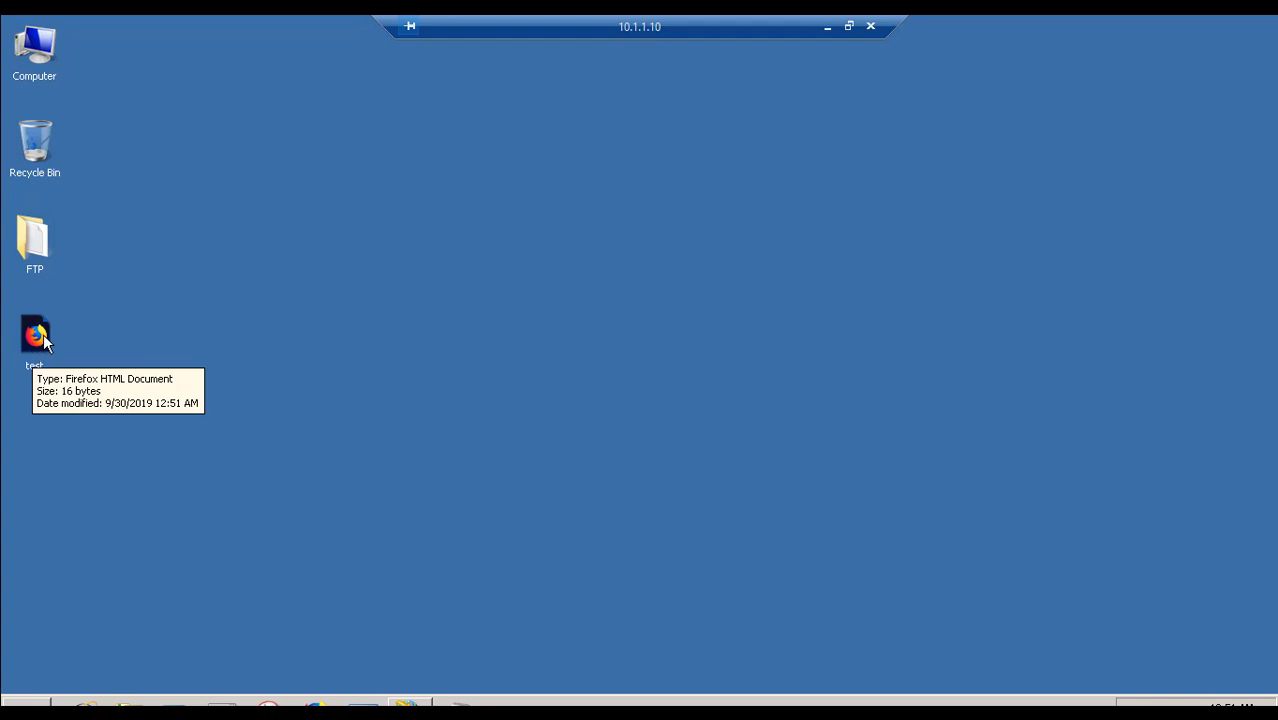
mouse_move(296, 368)
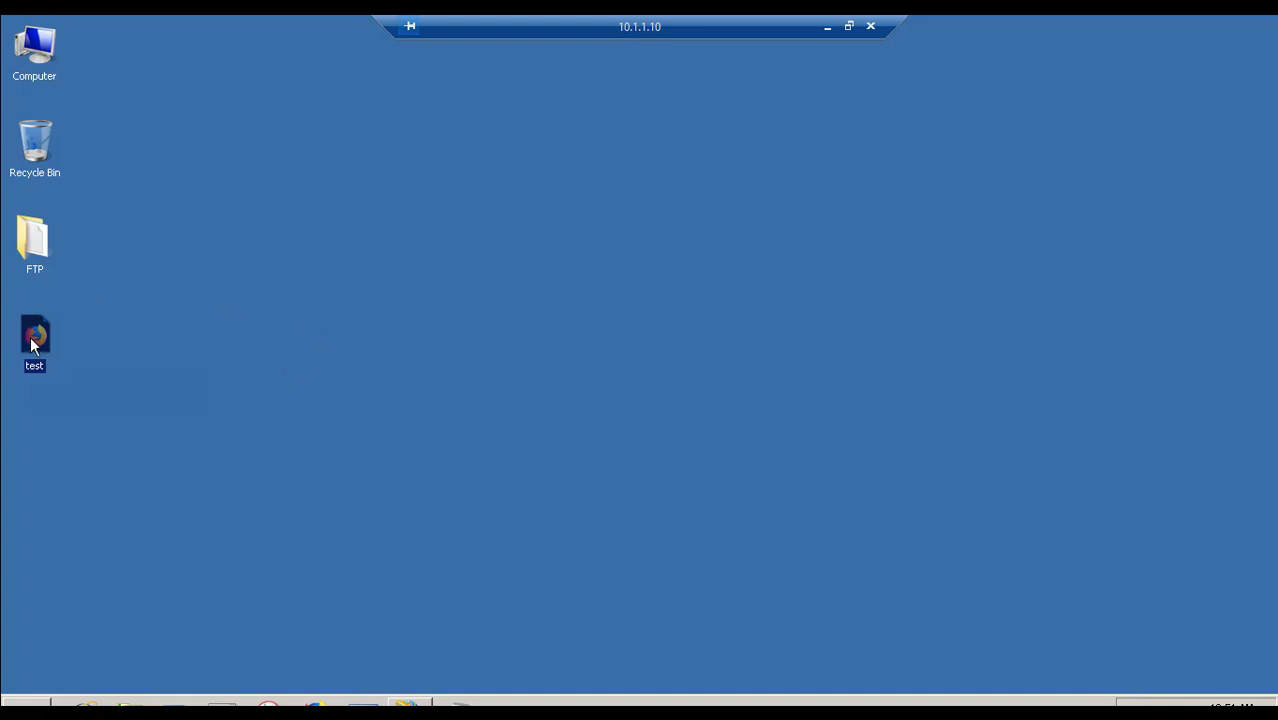
double_click(34, 340)
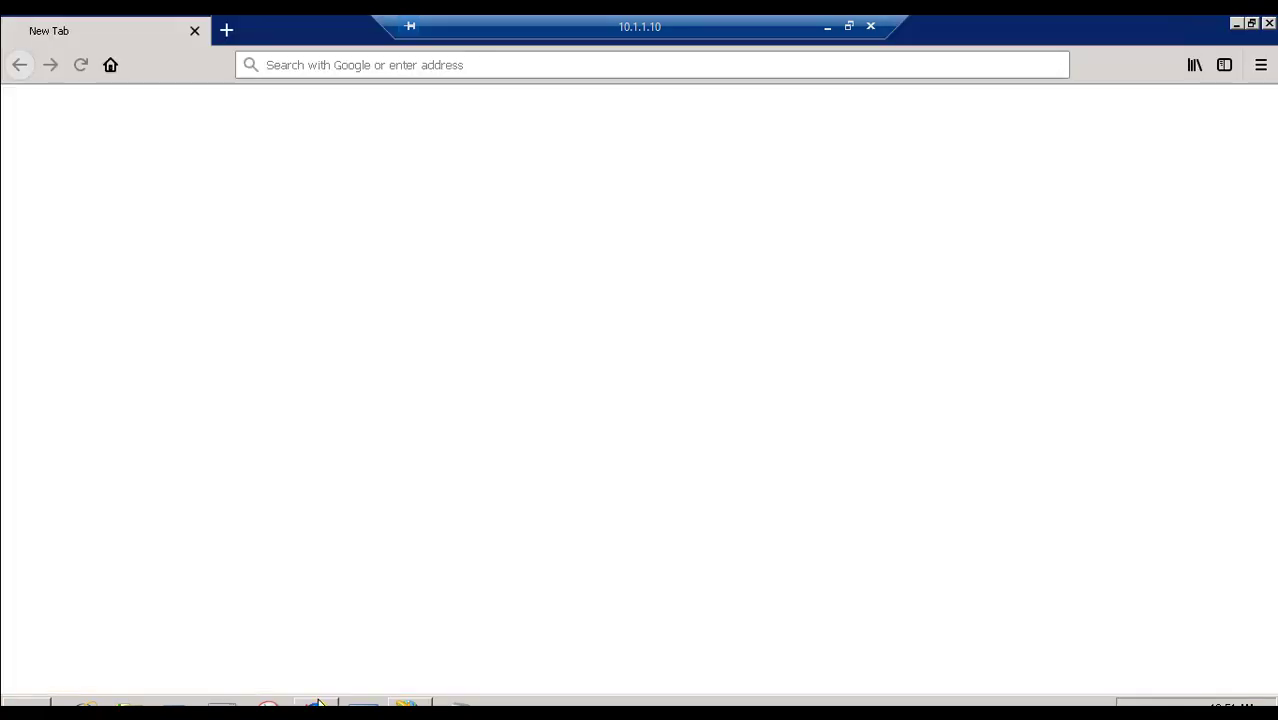
left_click(1260, 64)
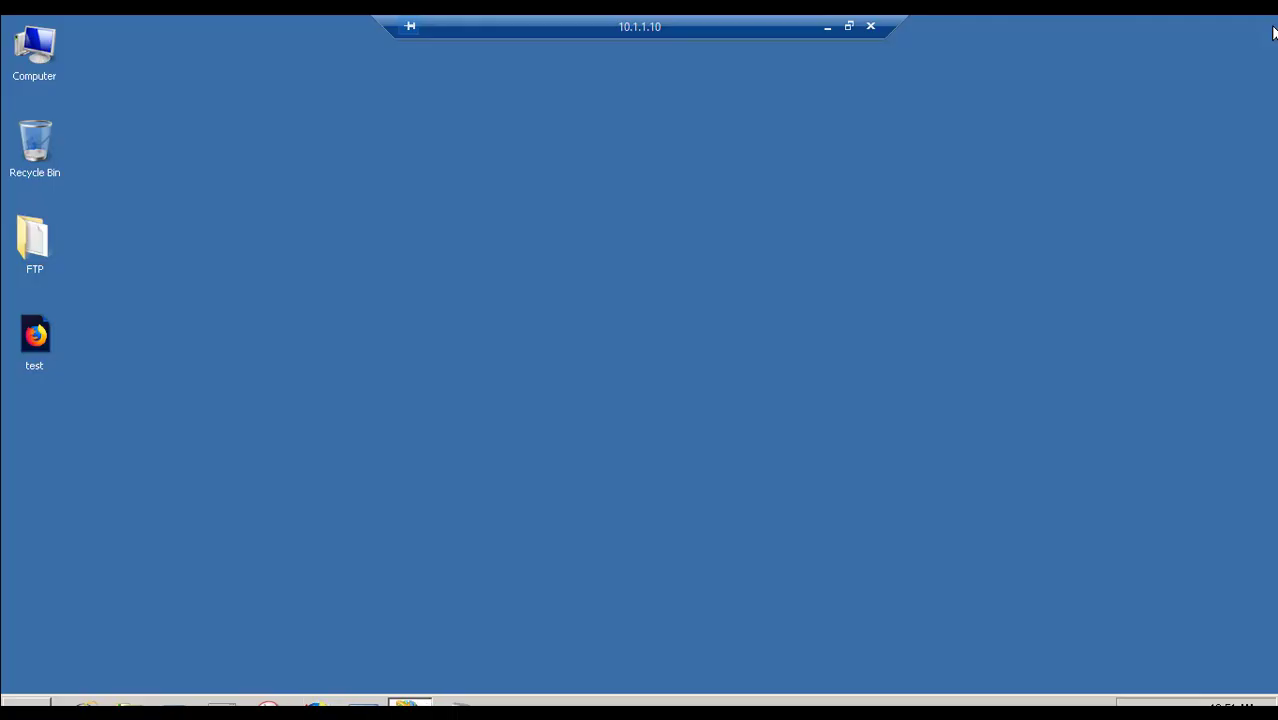
mouse_move(724, 292)
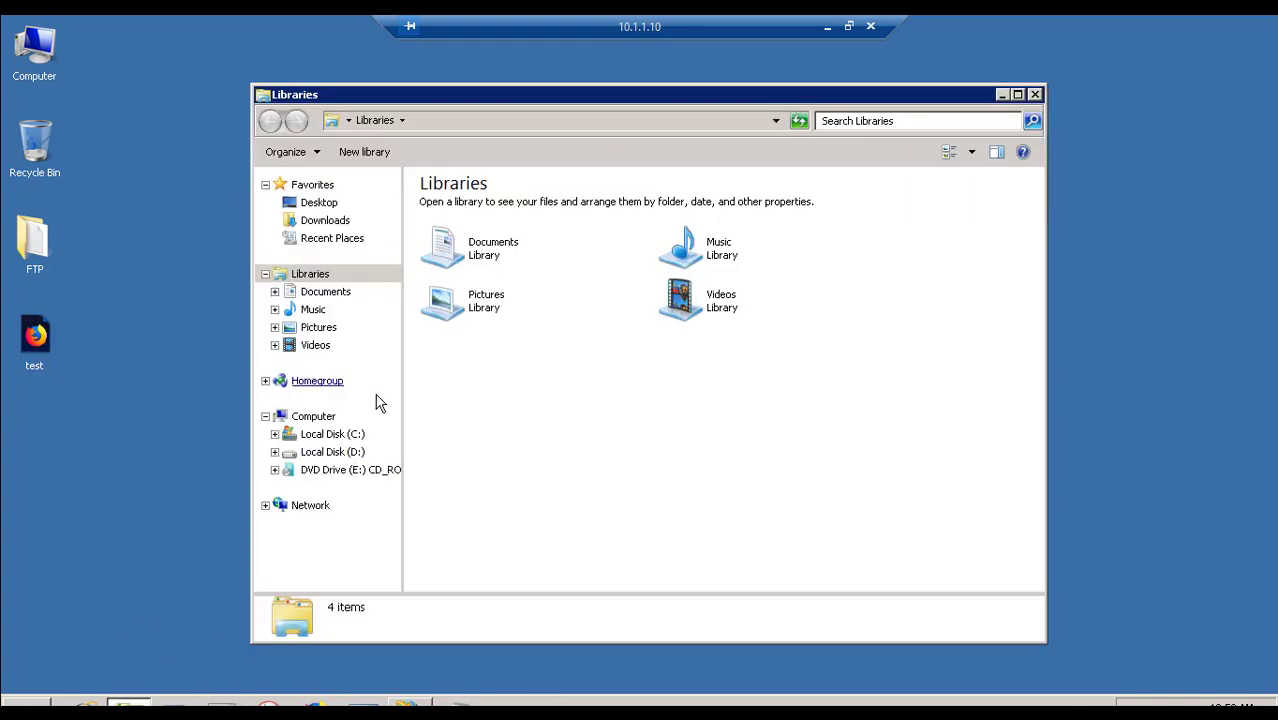
- Create a new folder named test inside C:\inetpub\wwwroot
left_click(314, 416)
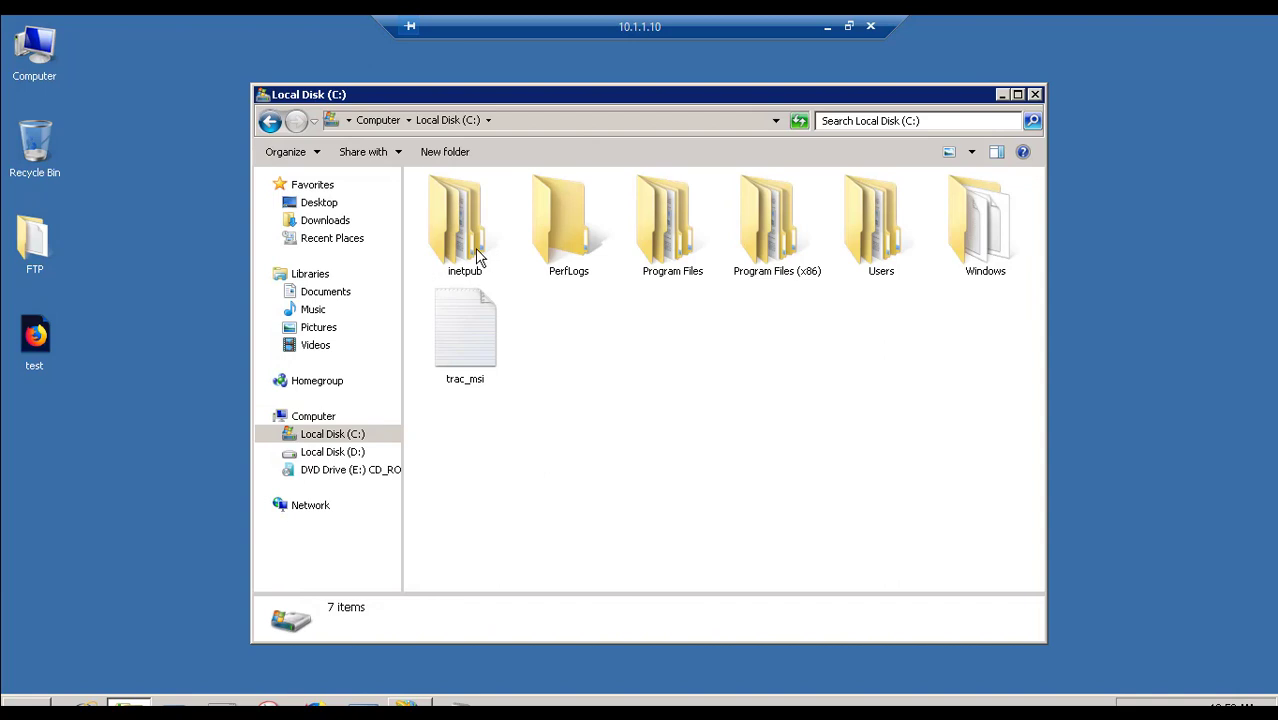
mouse_move(470, 244)
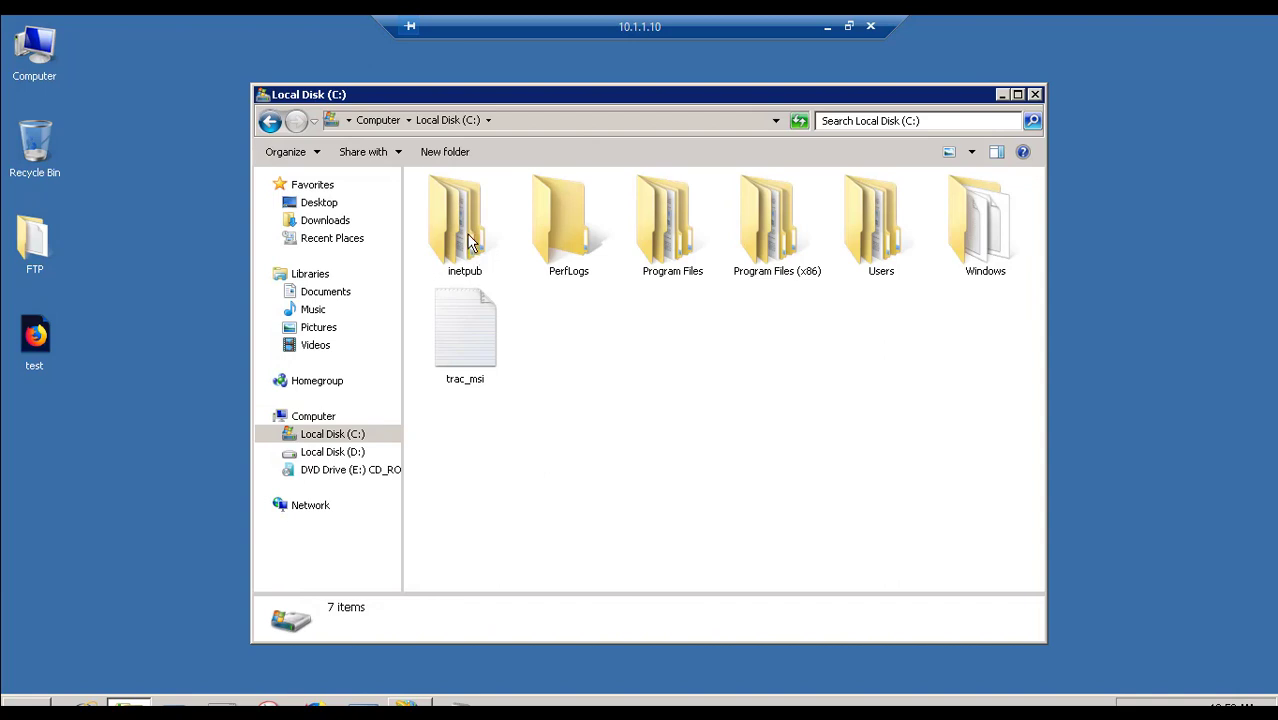
double_click(464, 220)
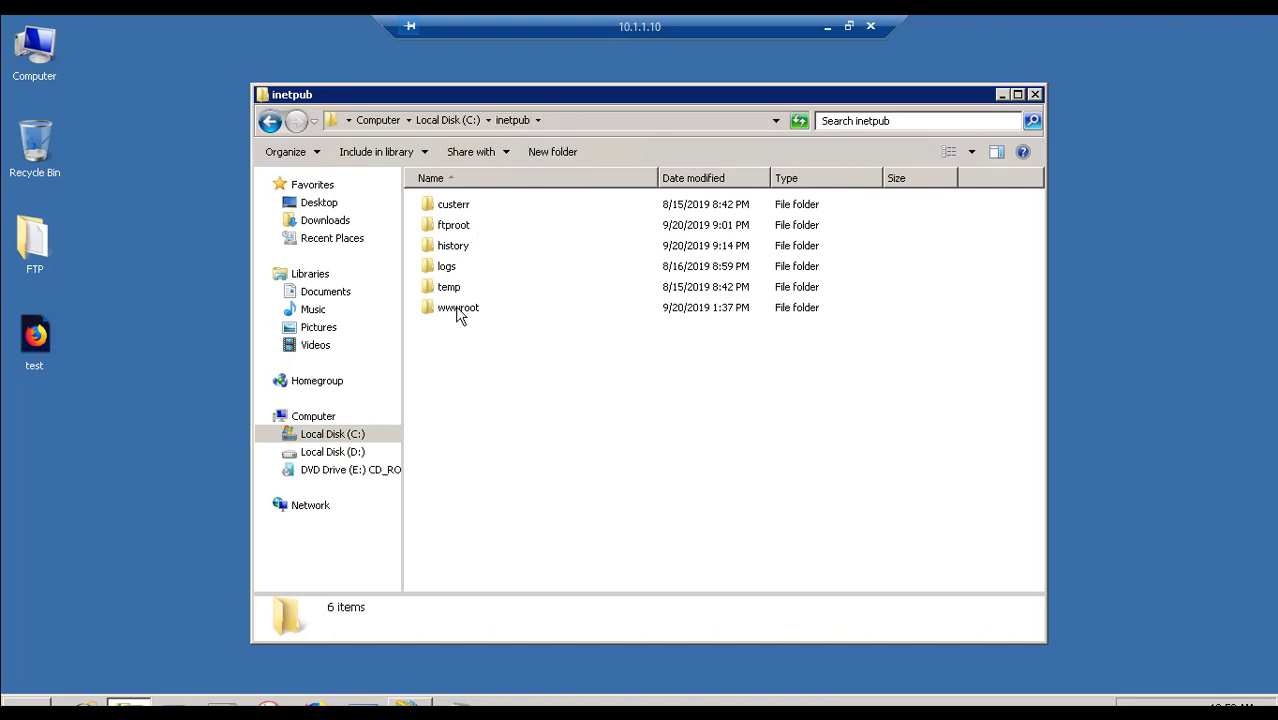
mouse_move(484, 312)
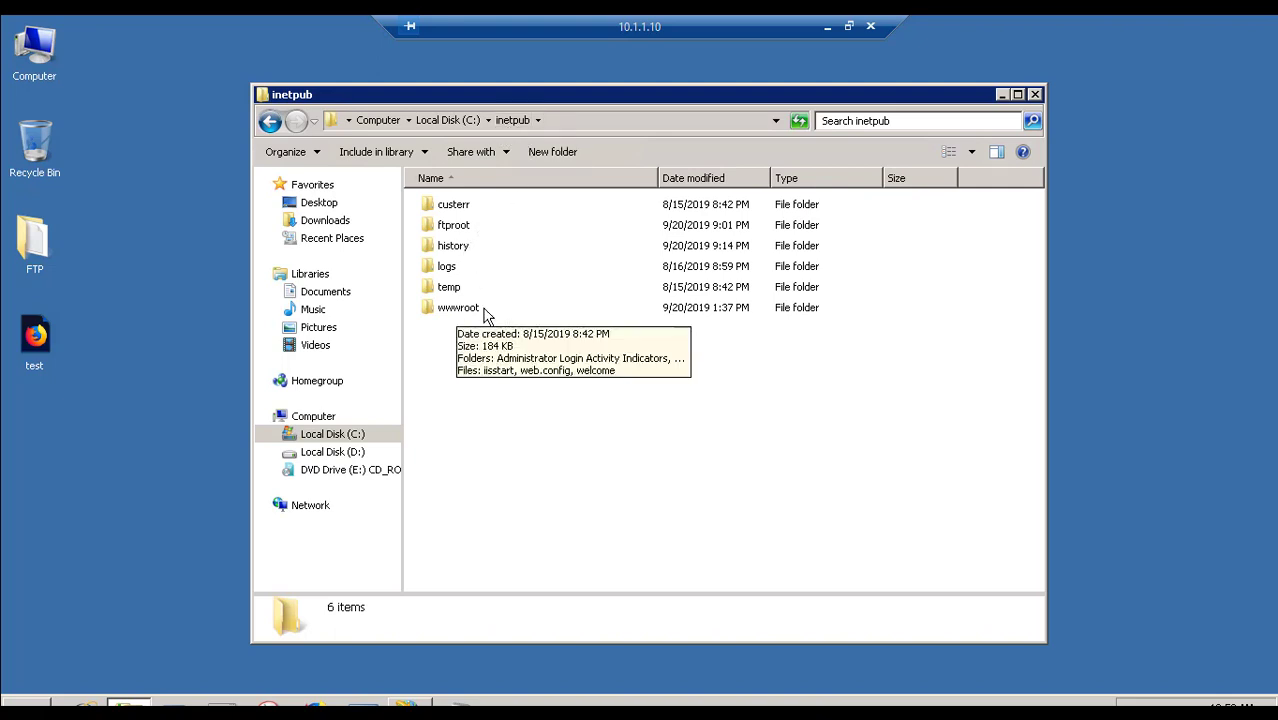
double_click(458, 308)
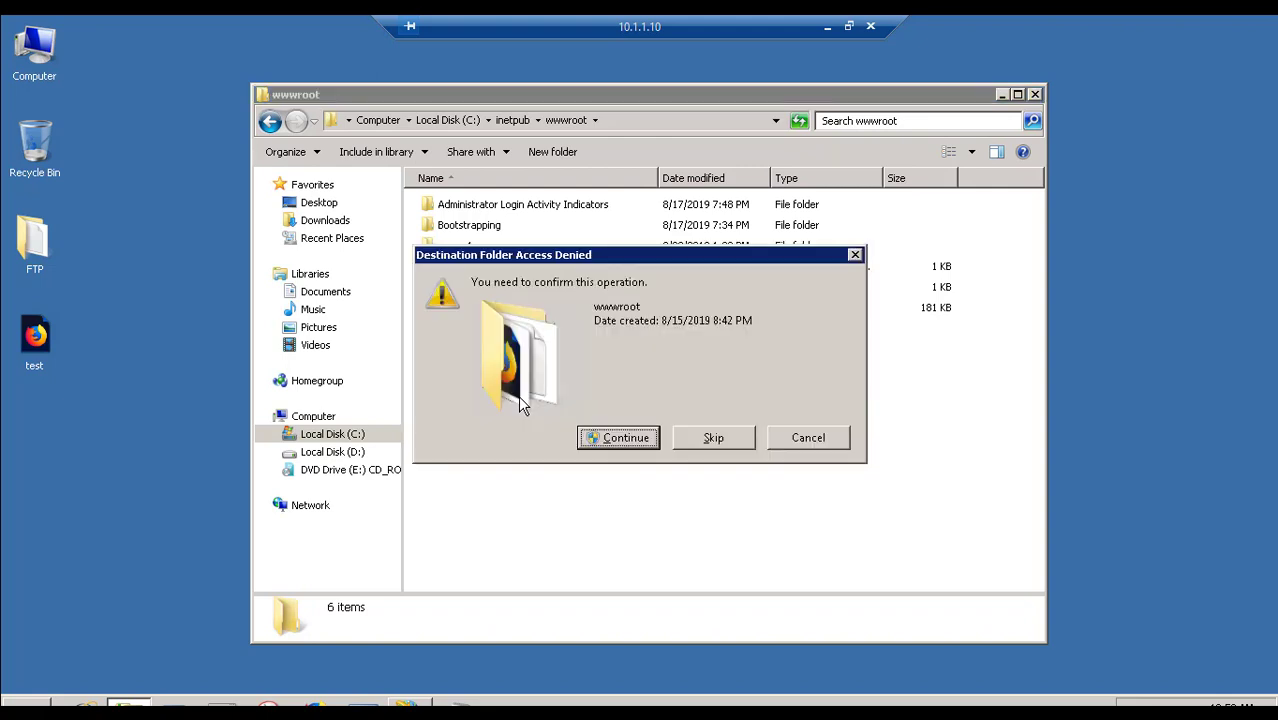
left_click(618, 436)
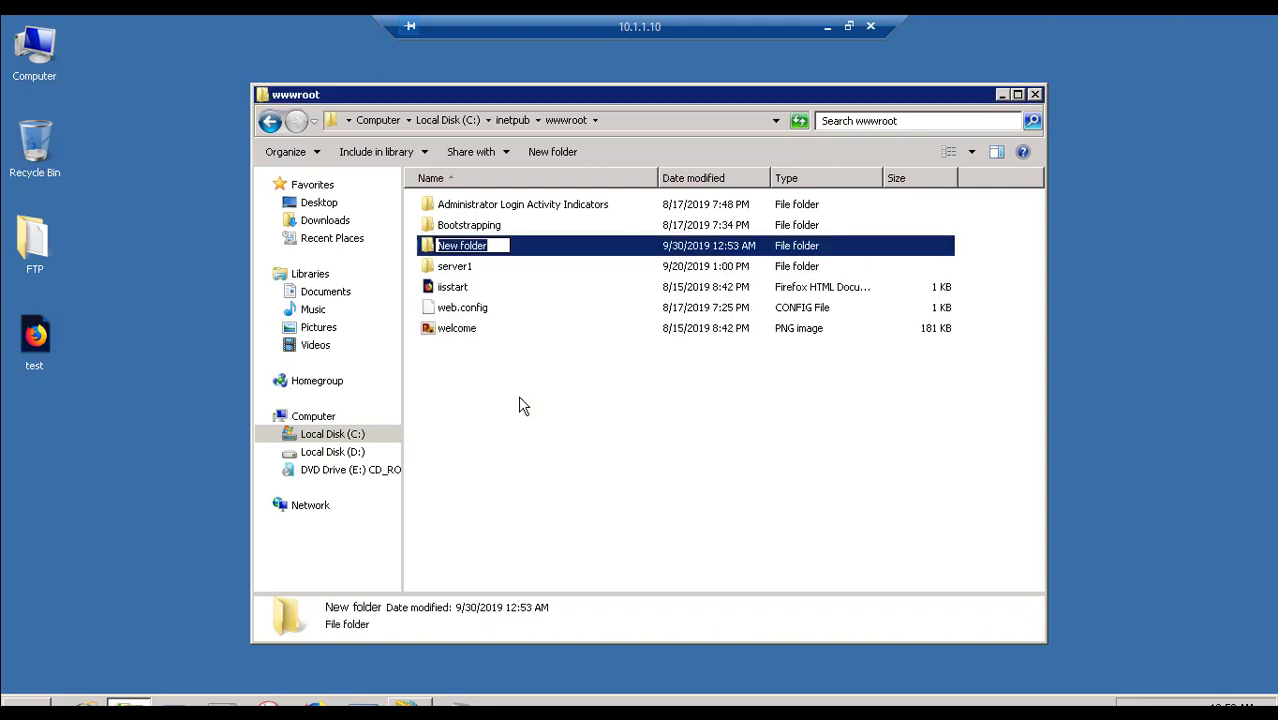
type("test")
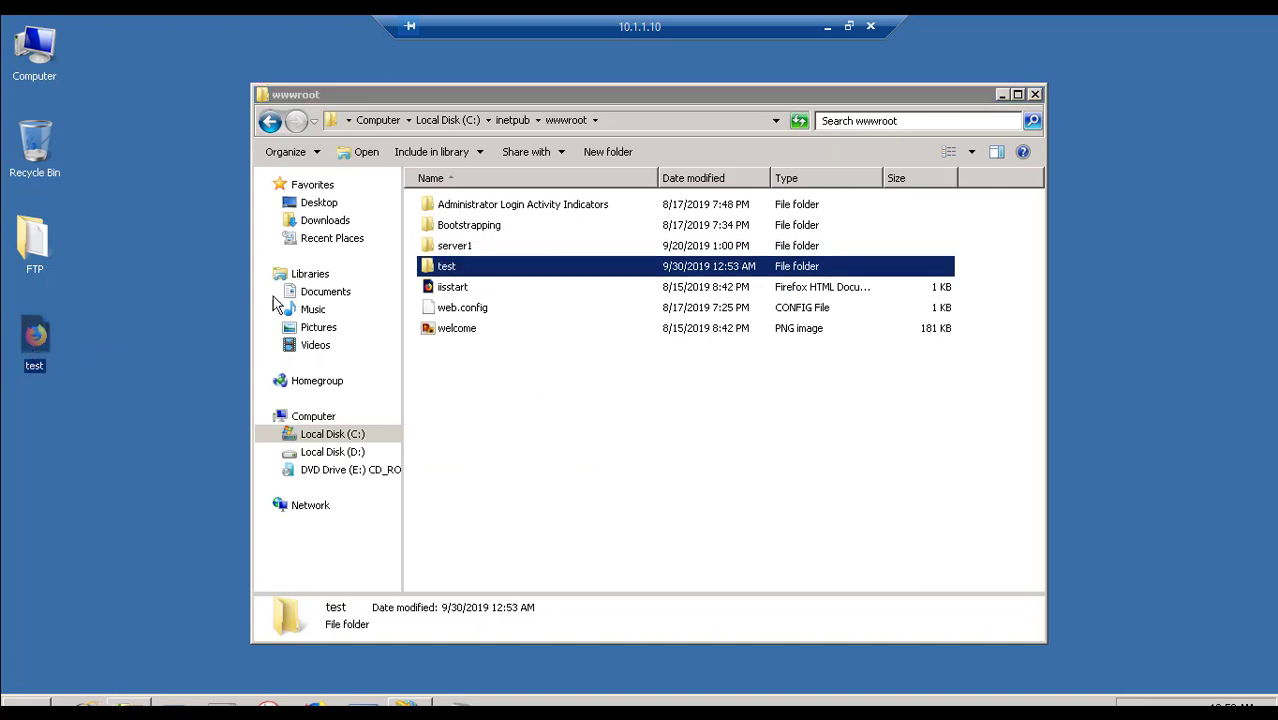
- Move the test HTML file into the test folder, granting administrator permission
double_click(446, 264)
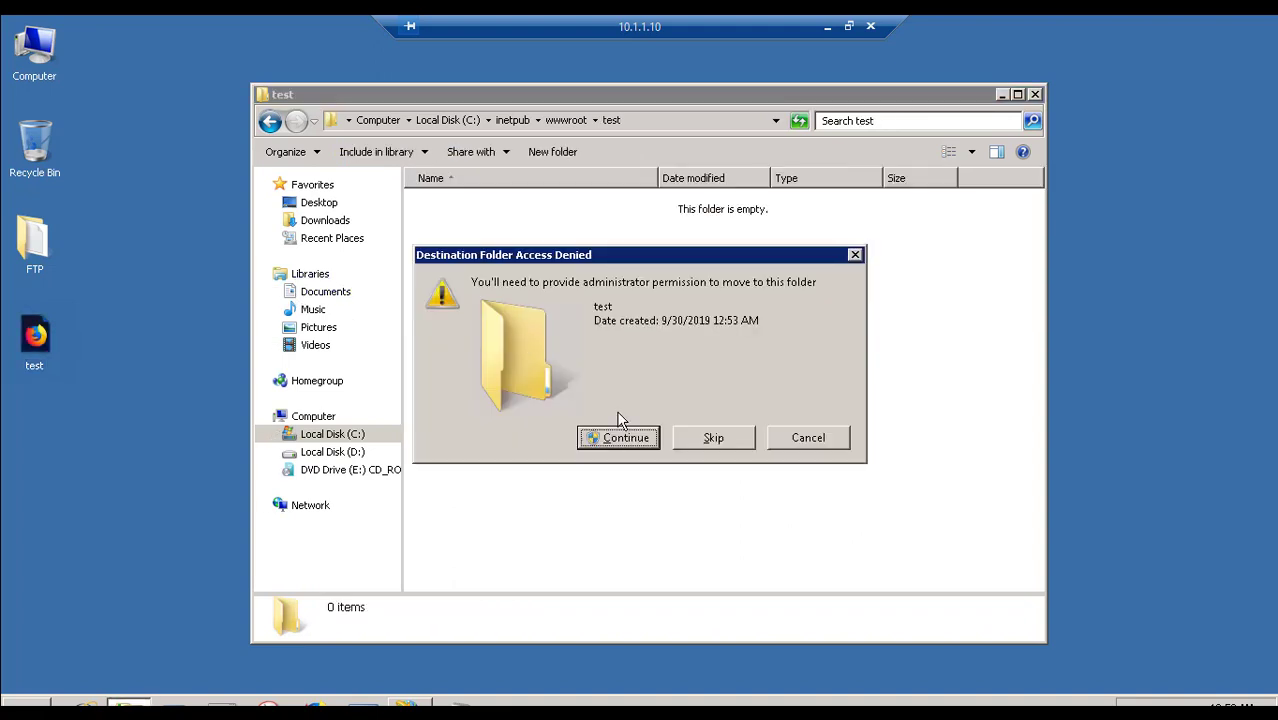
left_click(618, 436)
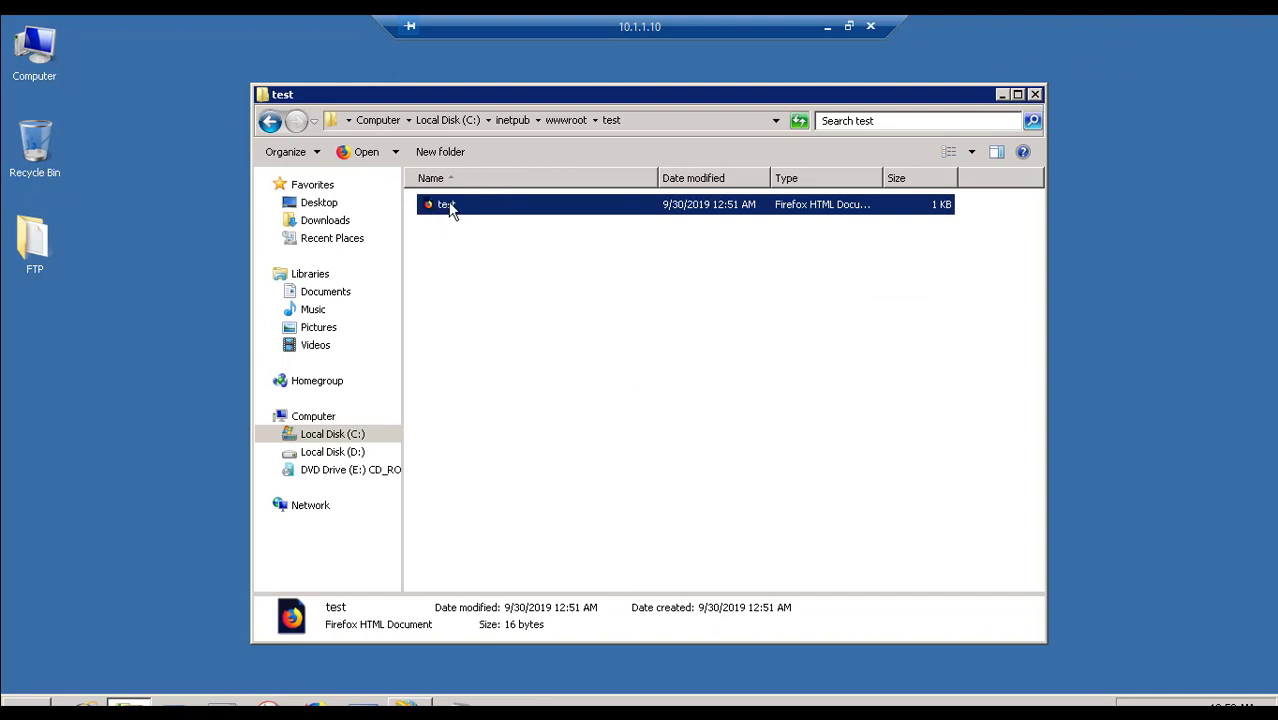
left_click(1036, 94)
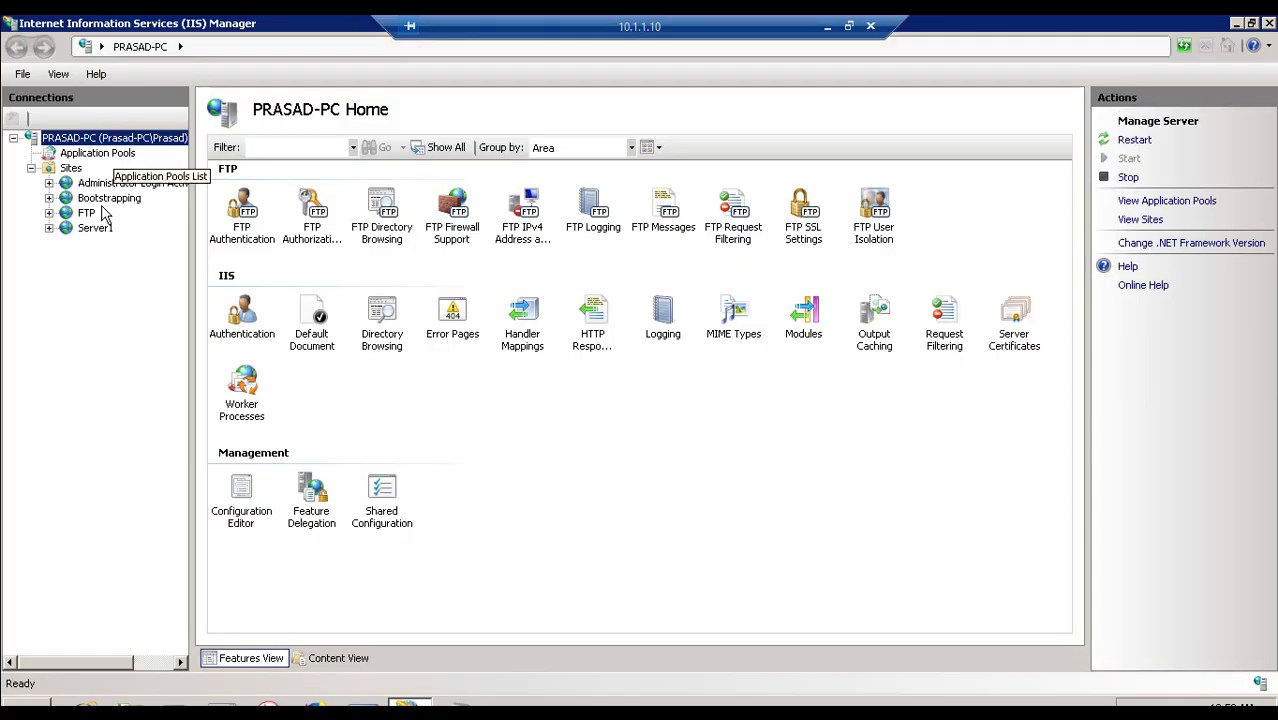
mouse_move(54, 236)
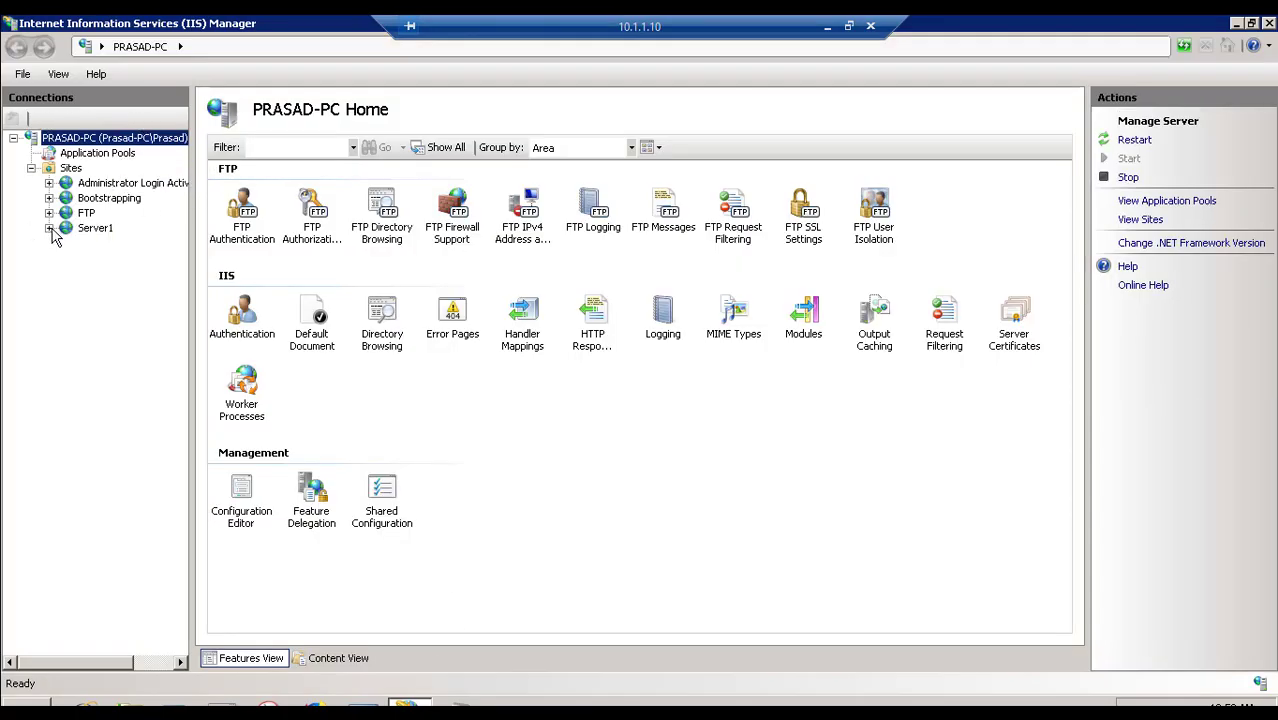
- Start adding a new web site under Sites named test
left_click(32, 168)
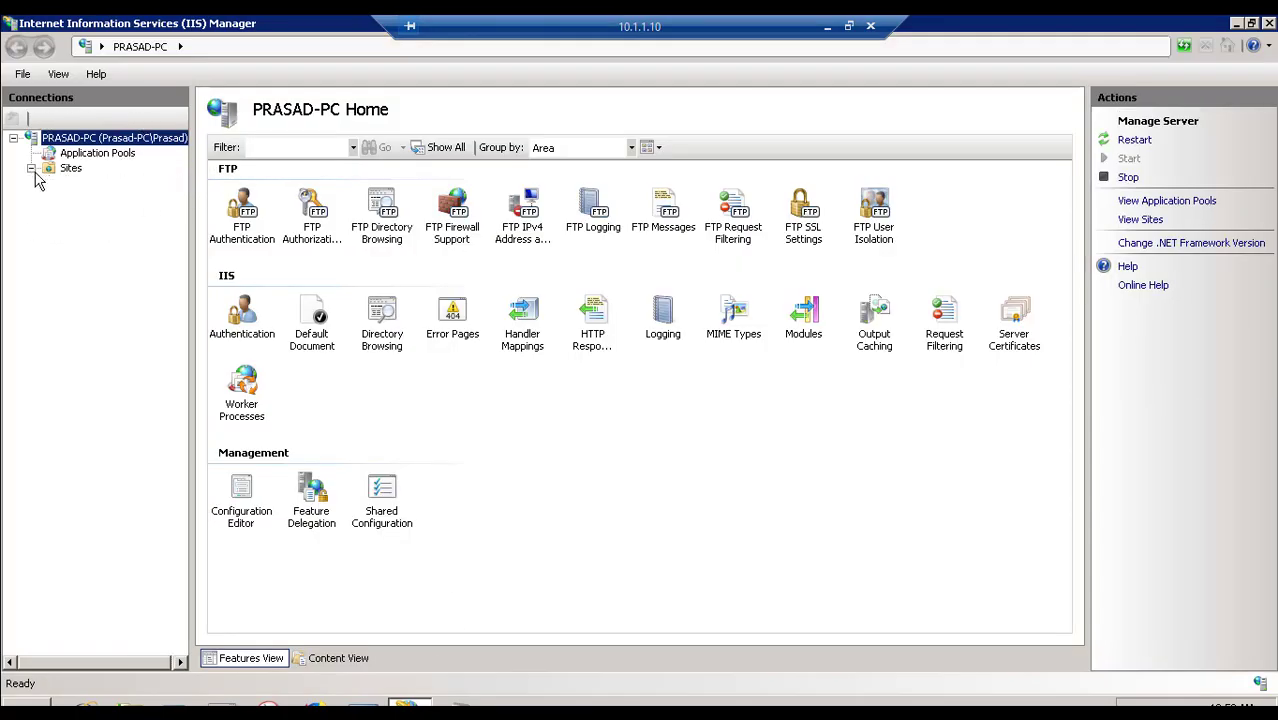
right_click(70, 168)
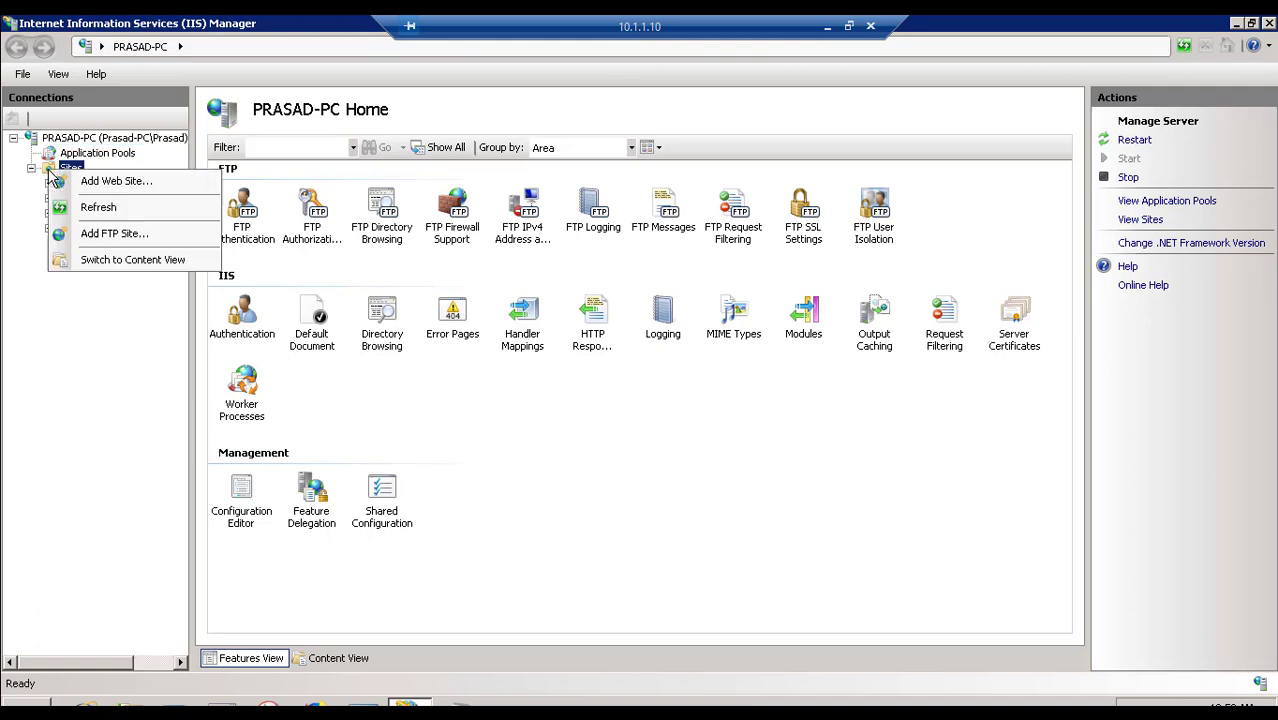
left_click(112, 136)
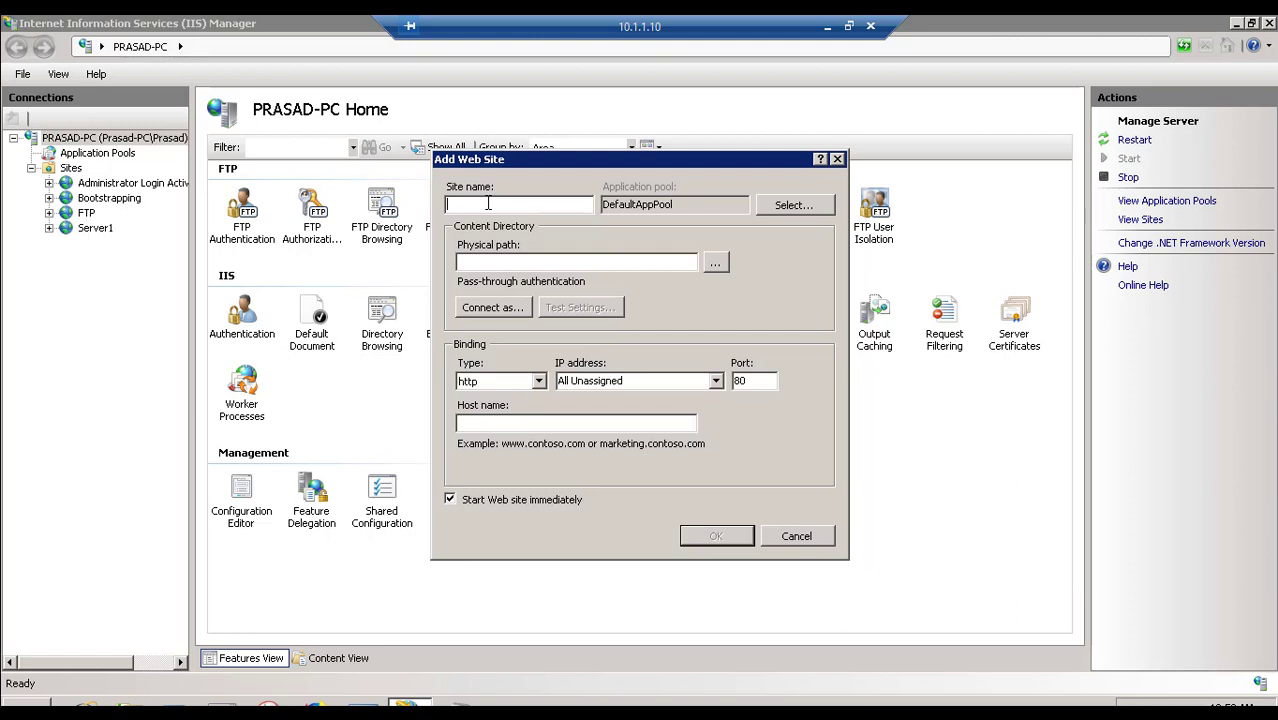
type("test")
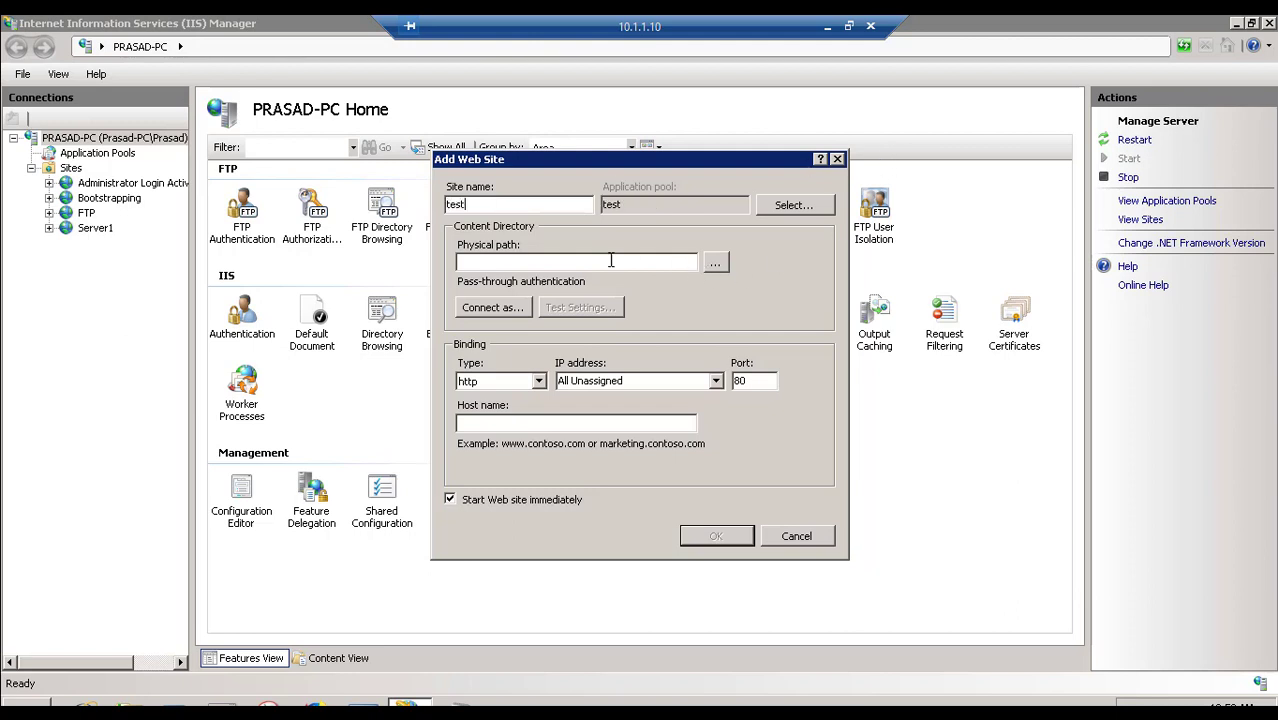
mouse_move(618, 268)
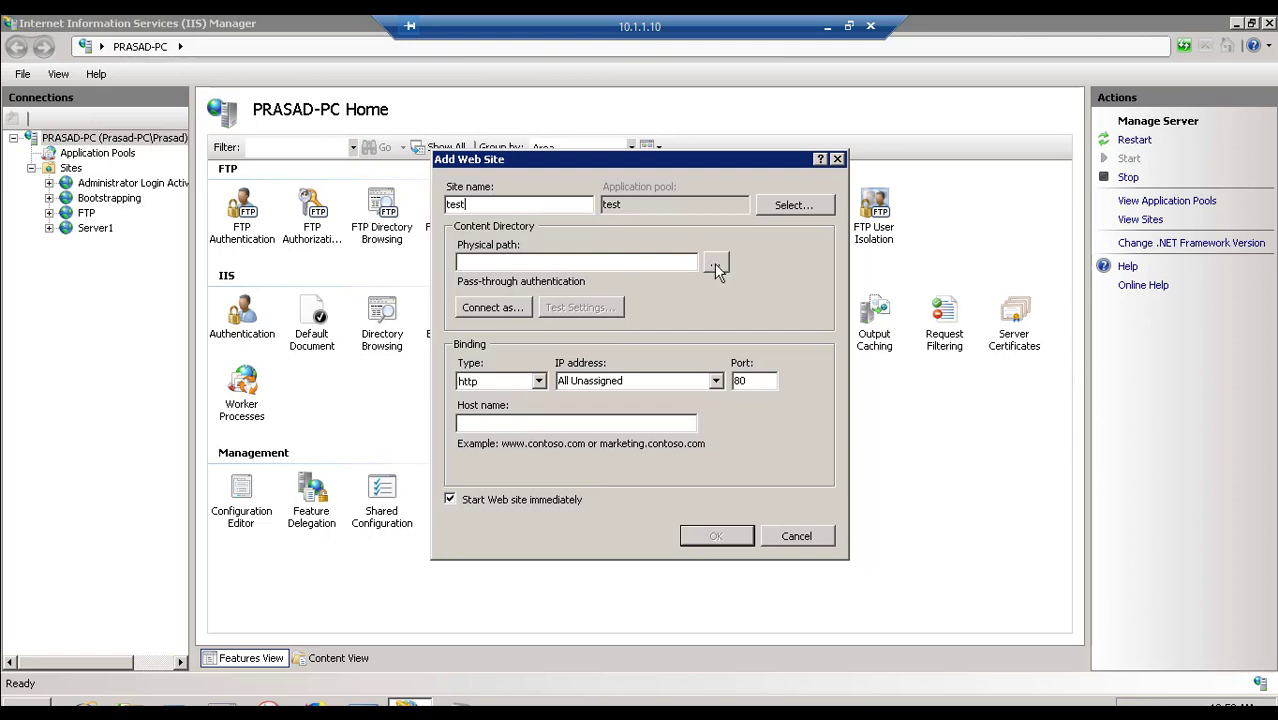
- Set the site's content folder to C:\inetpub\wwwroot\test
left_click(716, 268)
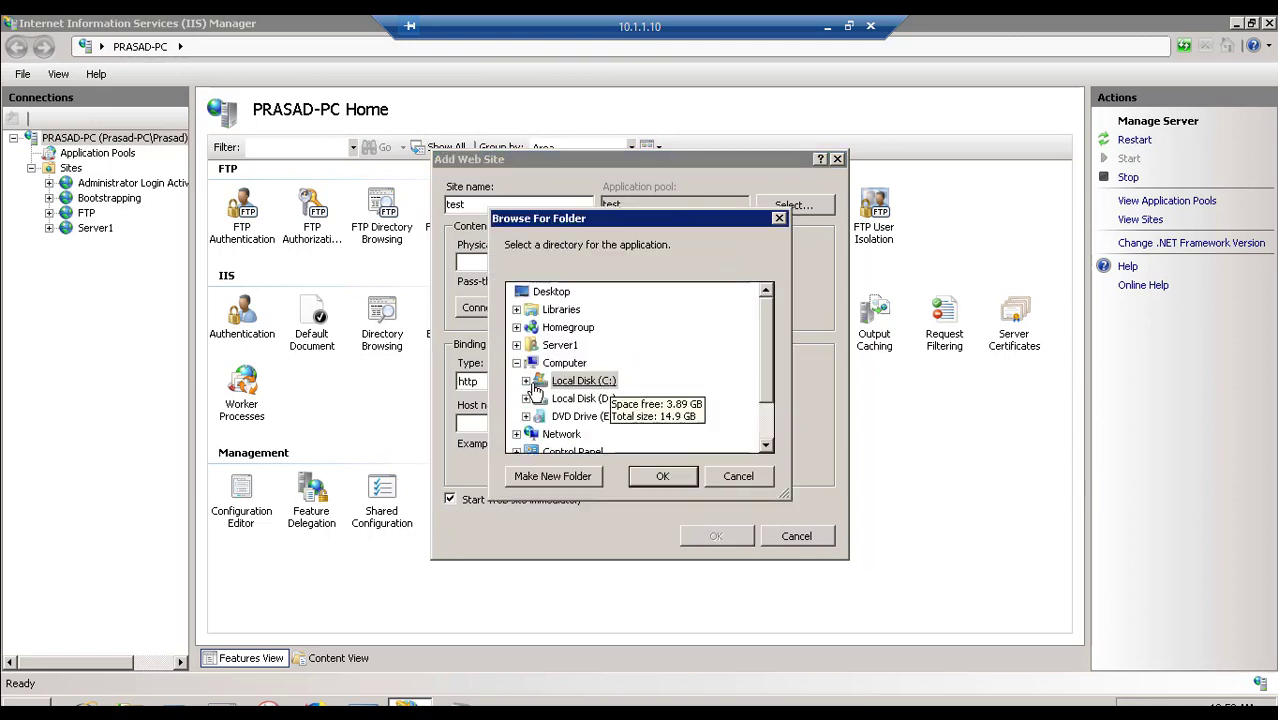
left_click(528, 380)
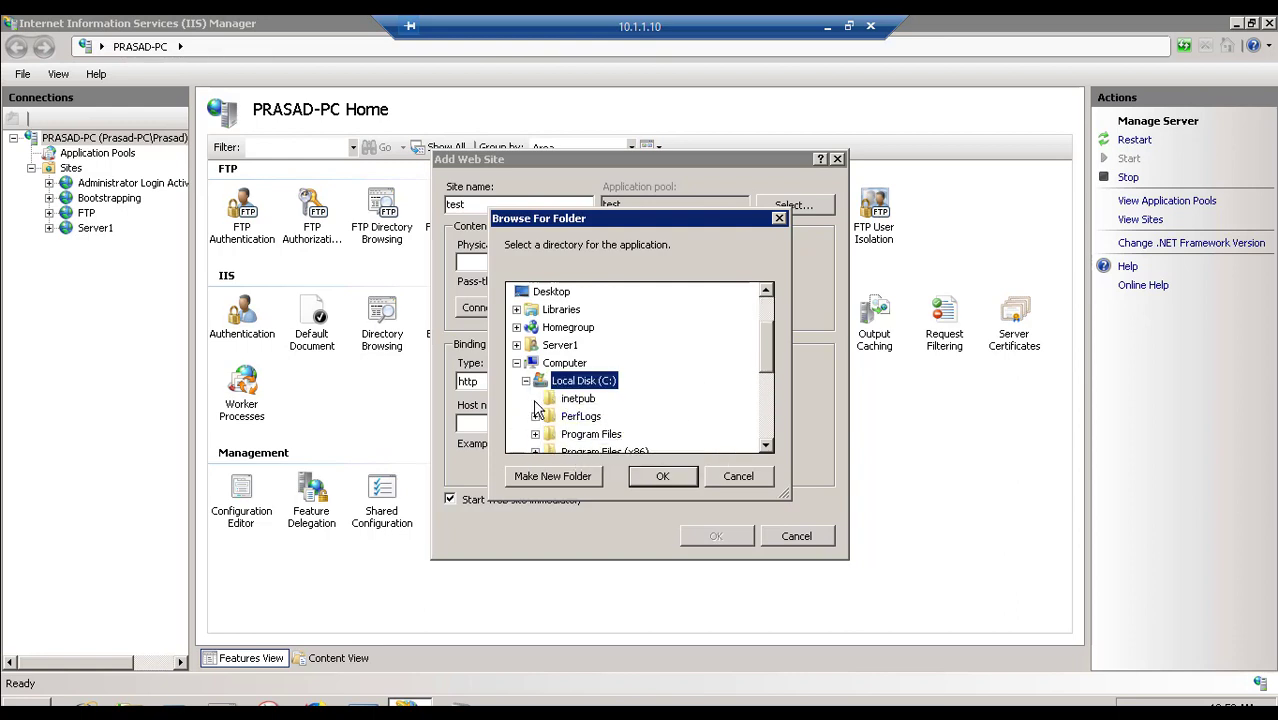
left_click(516, 398)
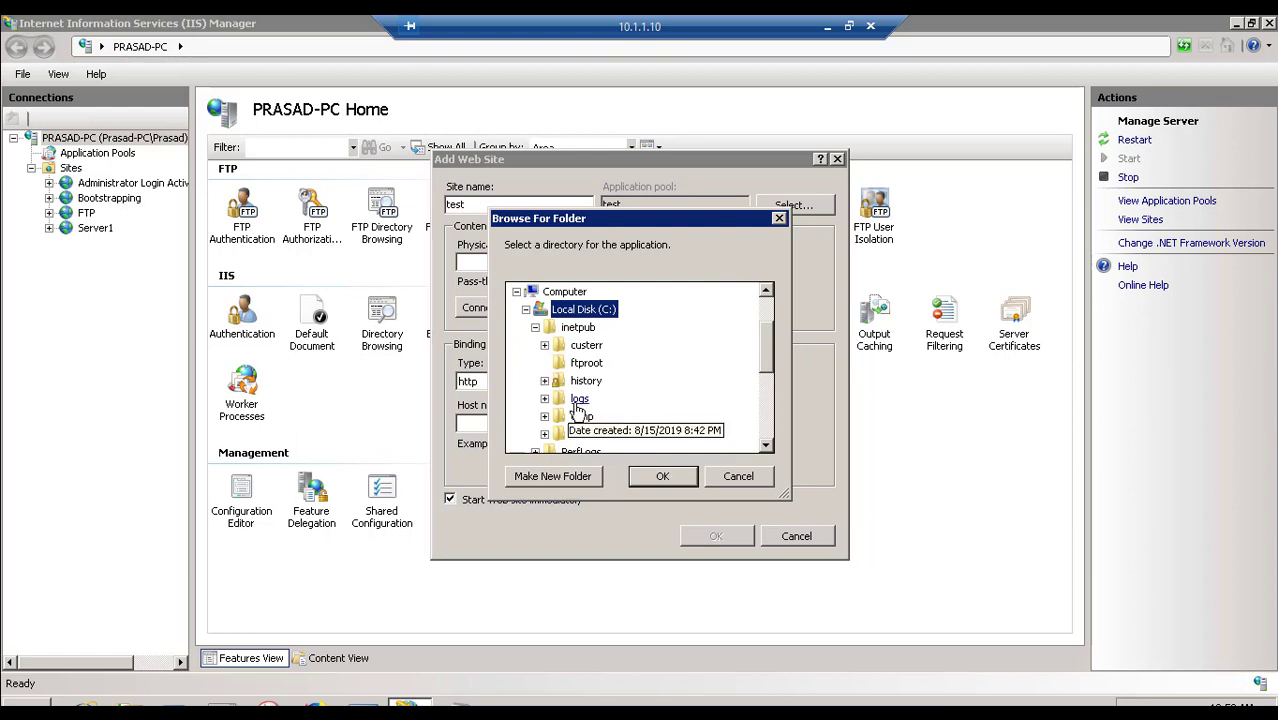
scroll("down", 3)
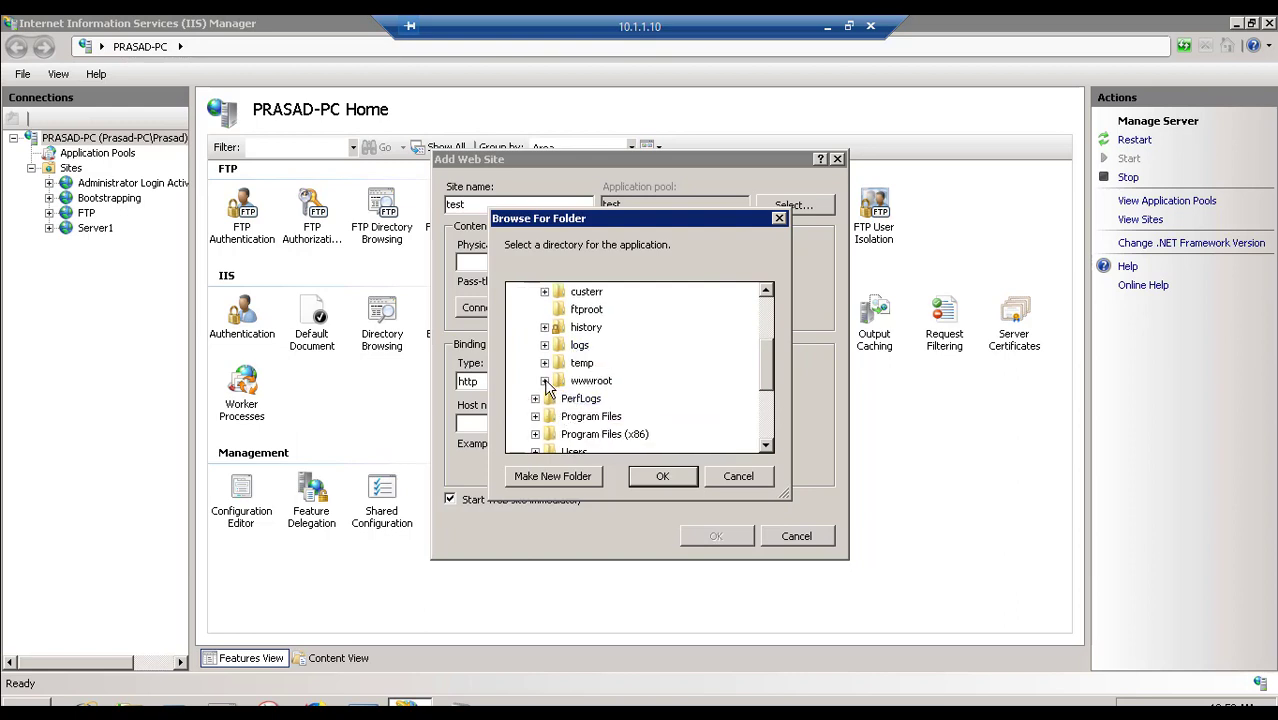
left_click(544, 380)
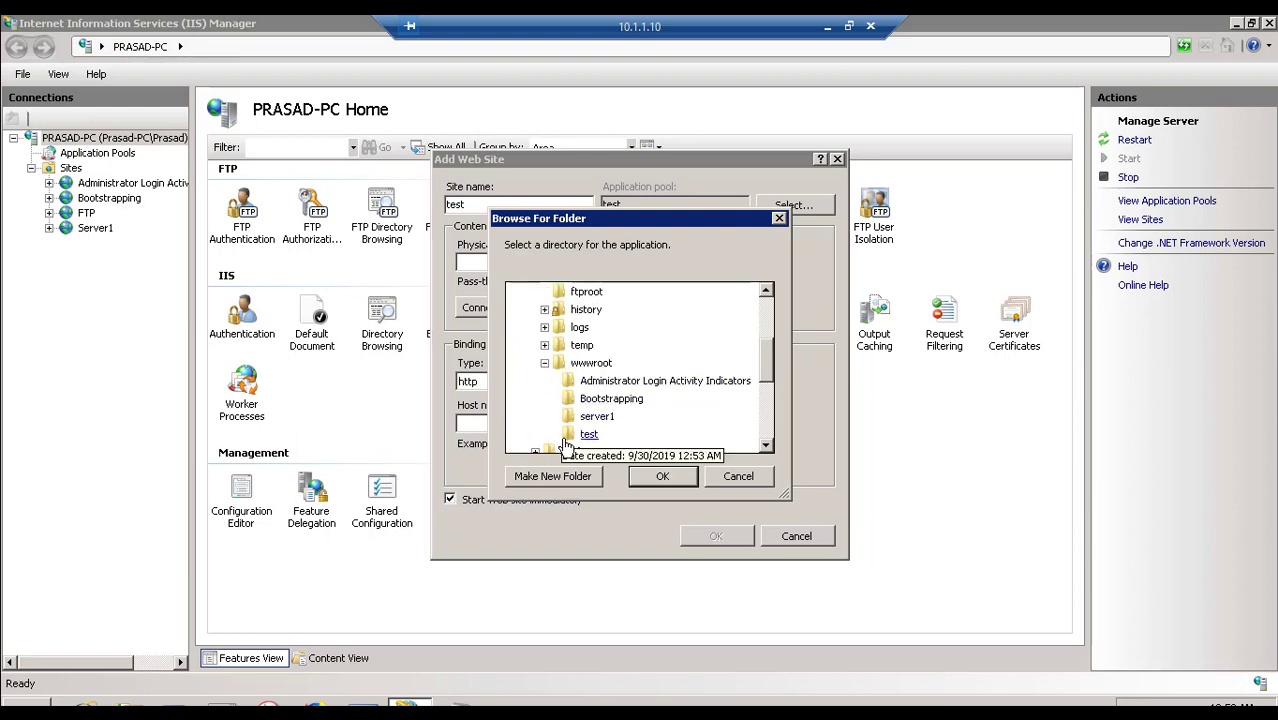
left_click(588, 380)
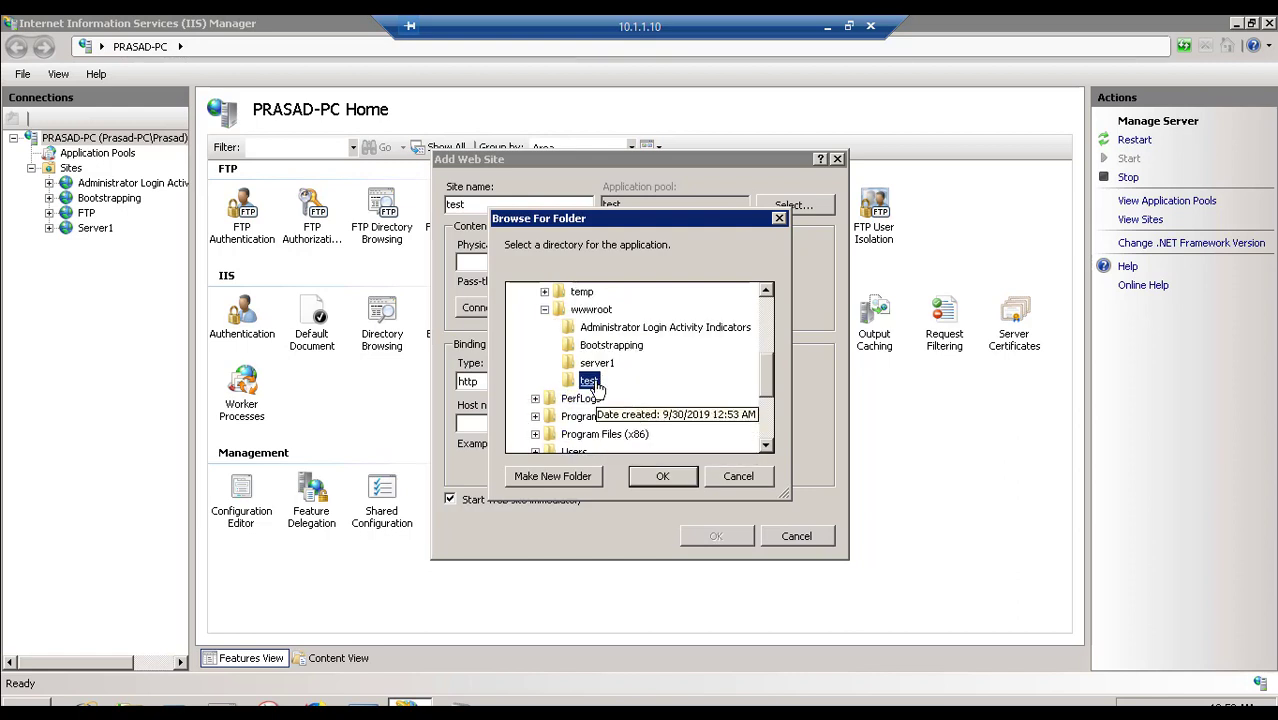
left_click(662, 476)
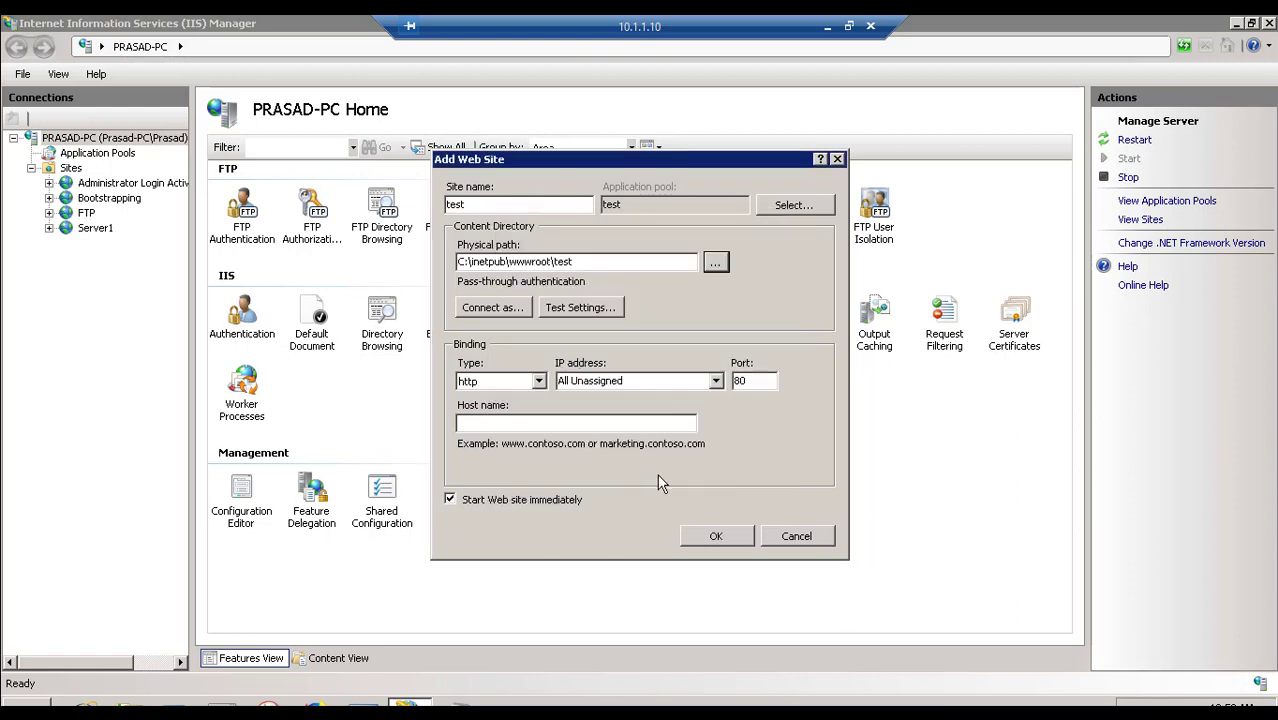
mouse_move(702, 388)
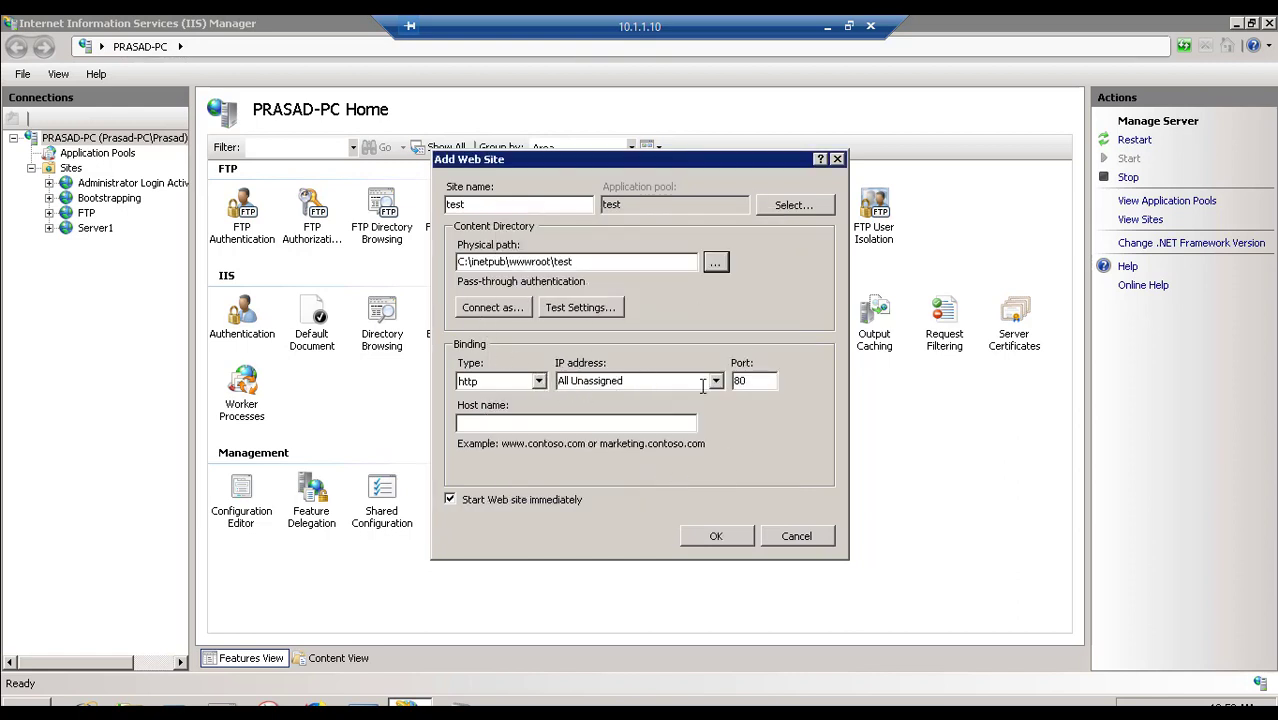
- Bind the site to http on 10.1.1.10 port 80 and confirm, getting a duplicate-binding warning
left_click(714, 380)
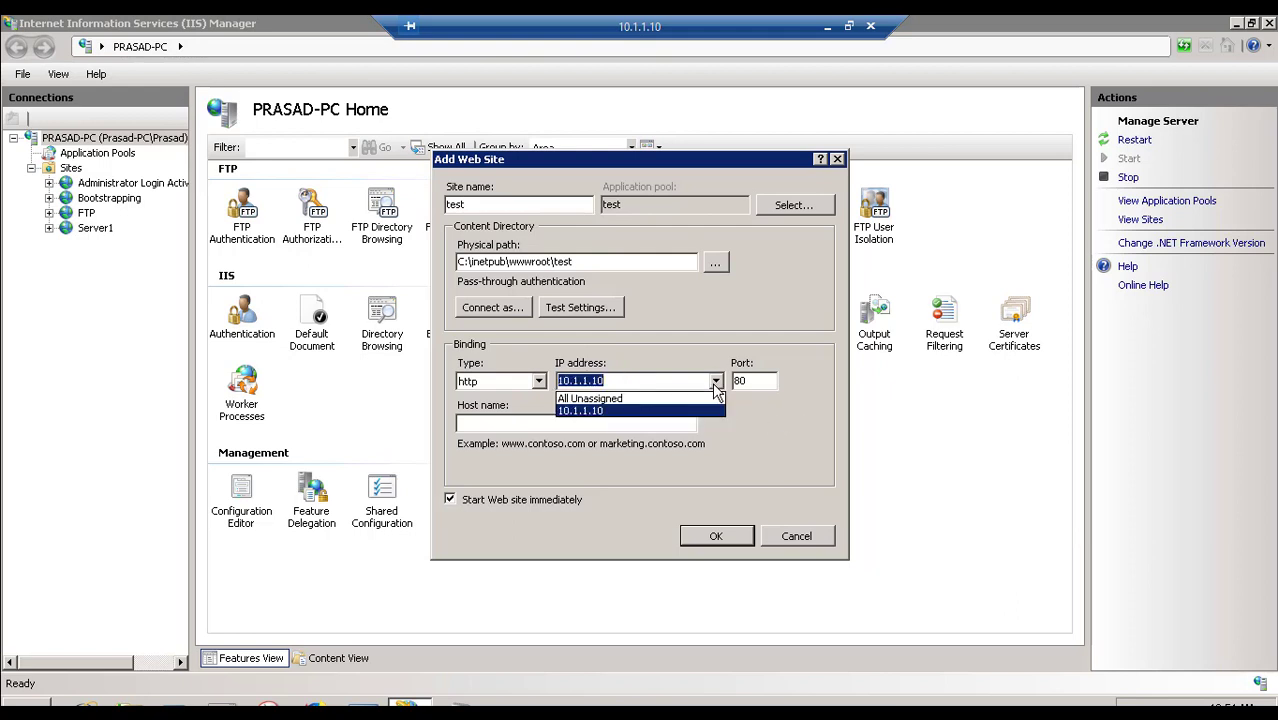
mouse_move(690, 412)
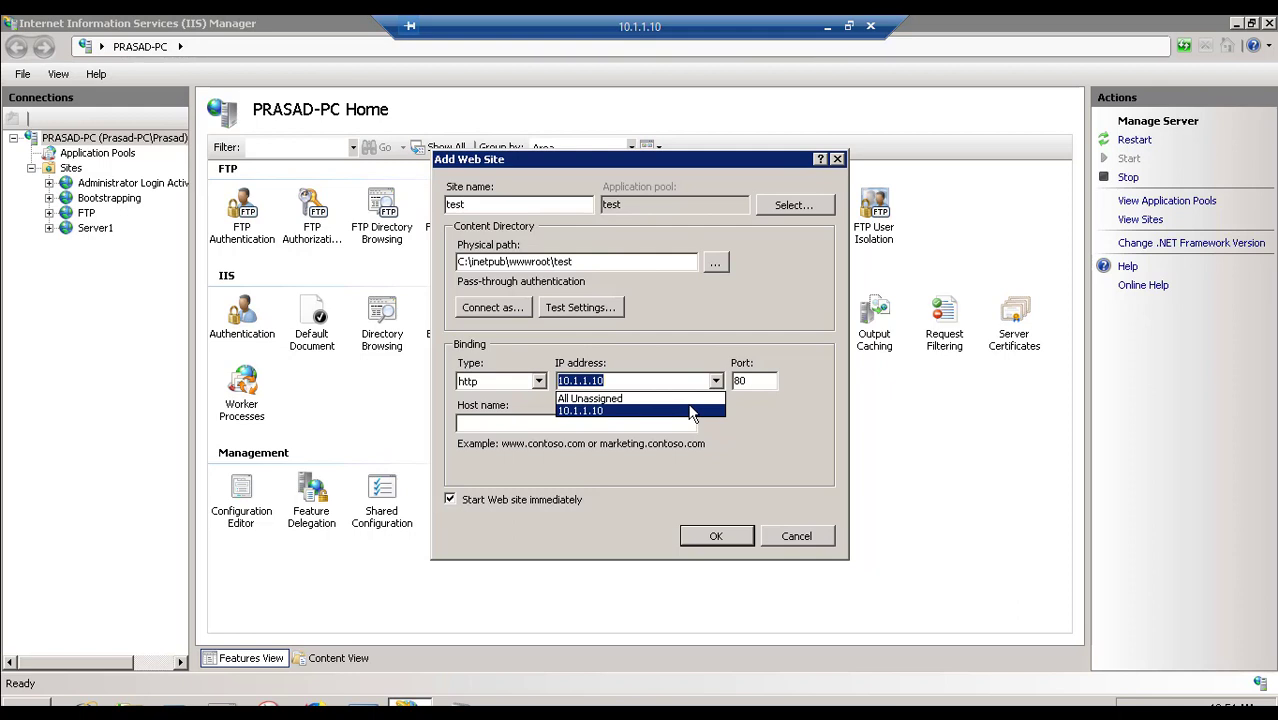
mouse_move(752, 424)
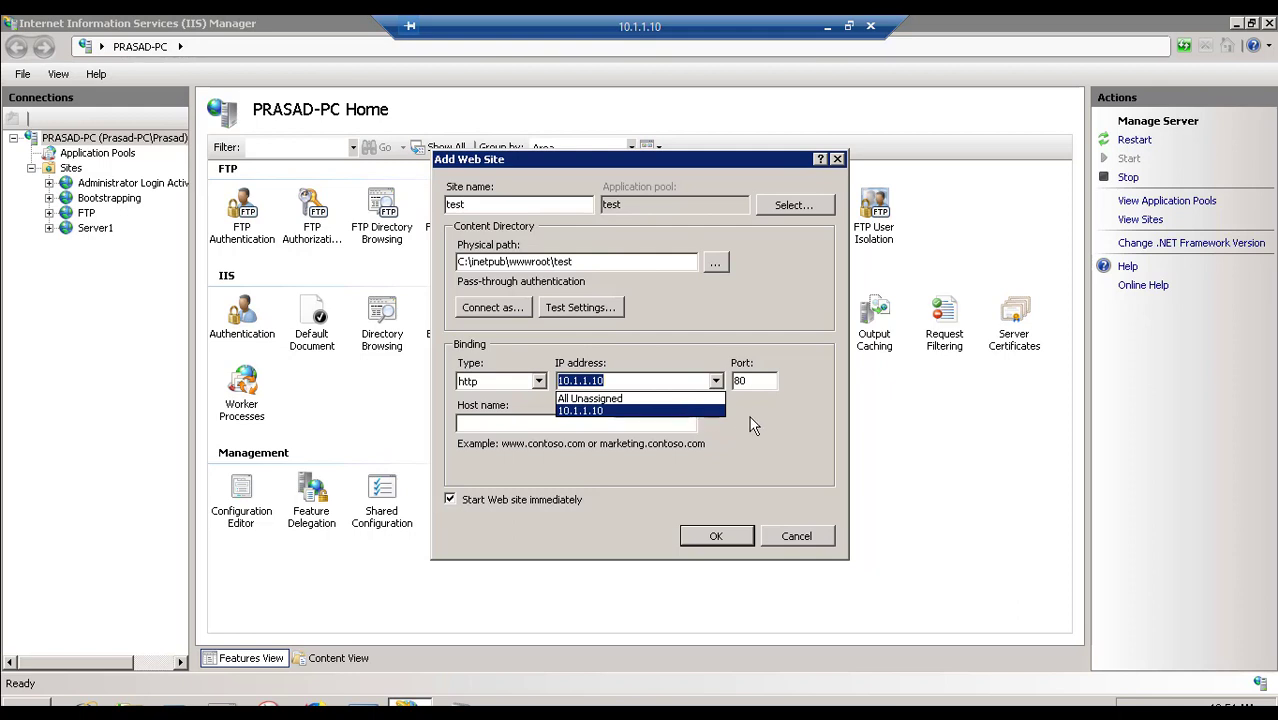
left_click(538, 380)
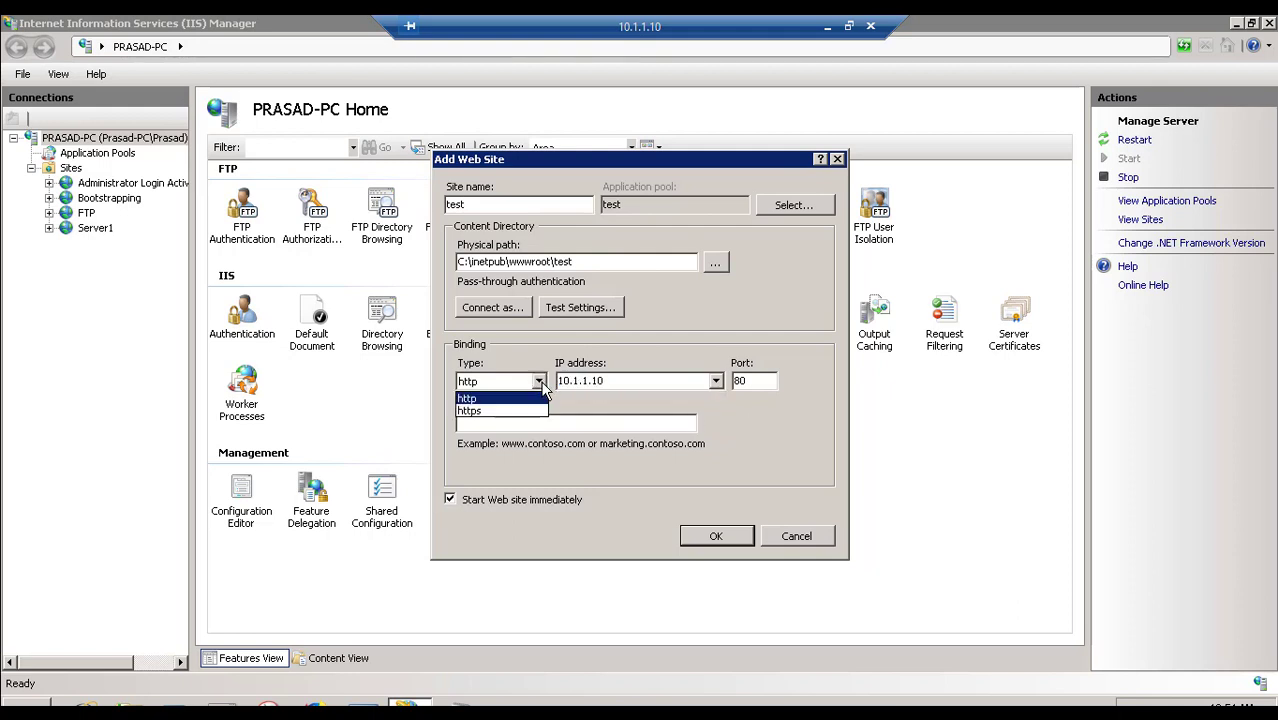
left_click(468, 412)
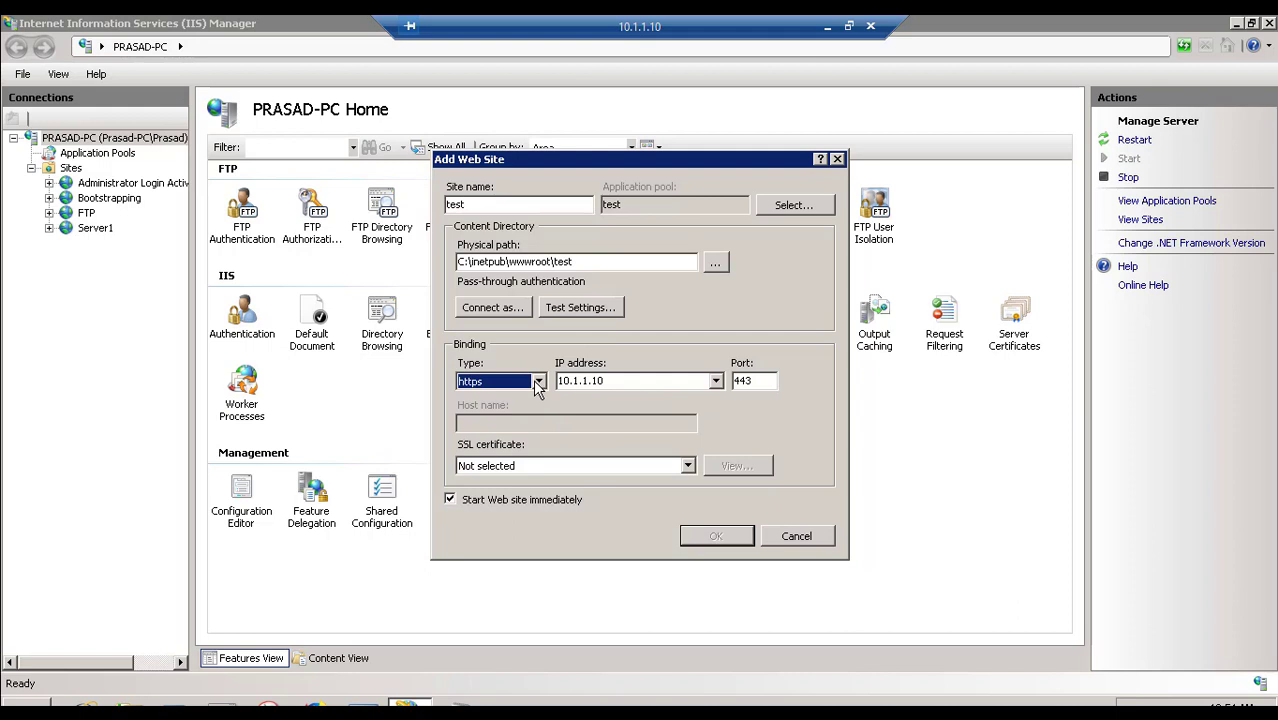
left_click(538, 380)
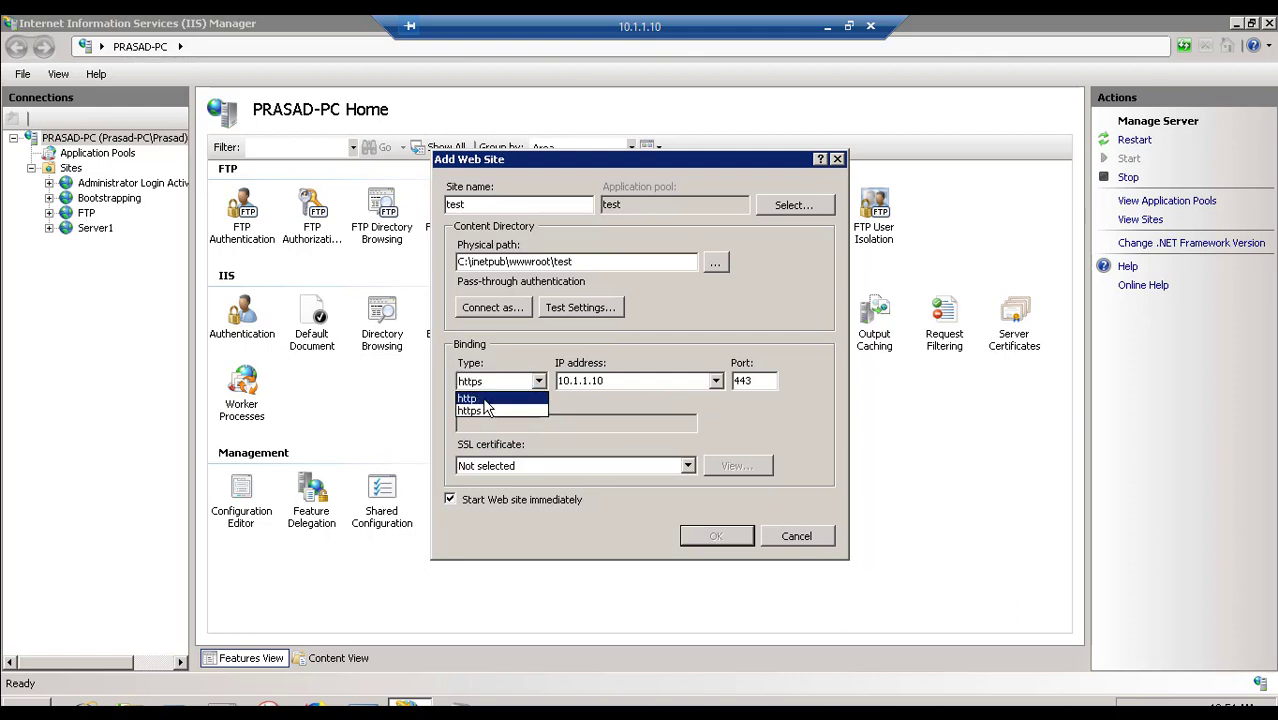
left_click(468, 398)
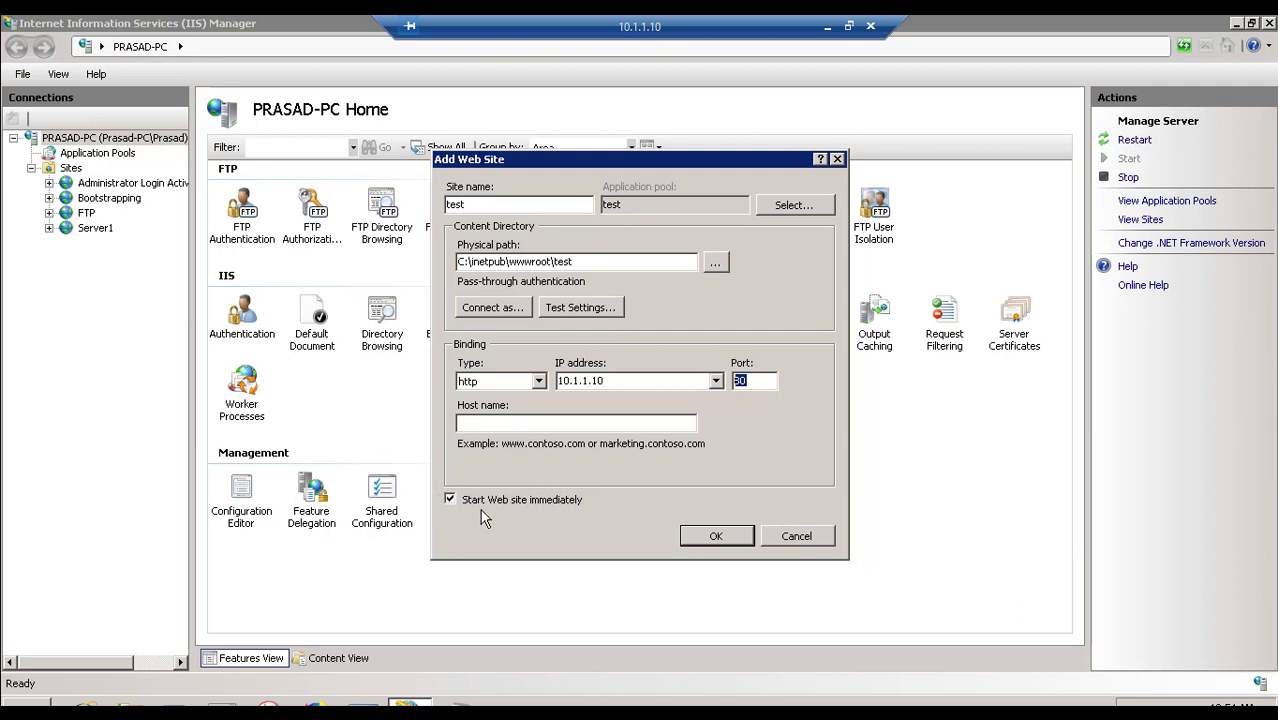
mouse_move(724, 524)
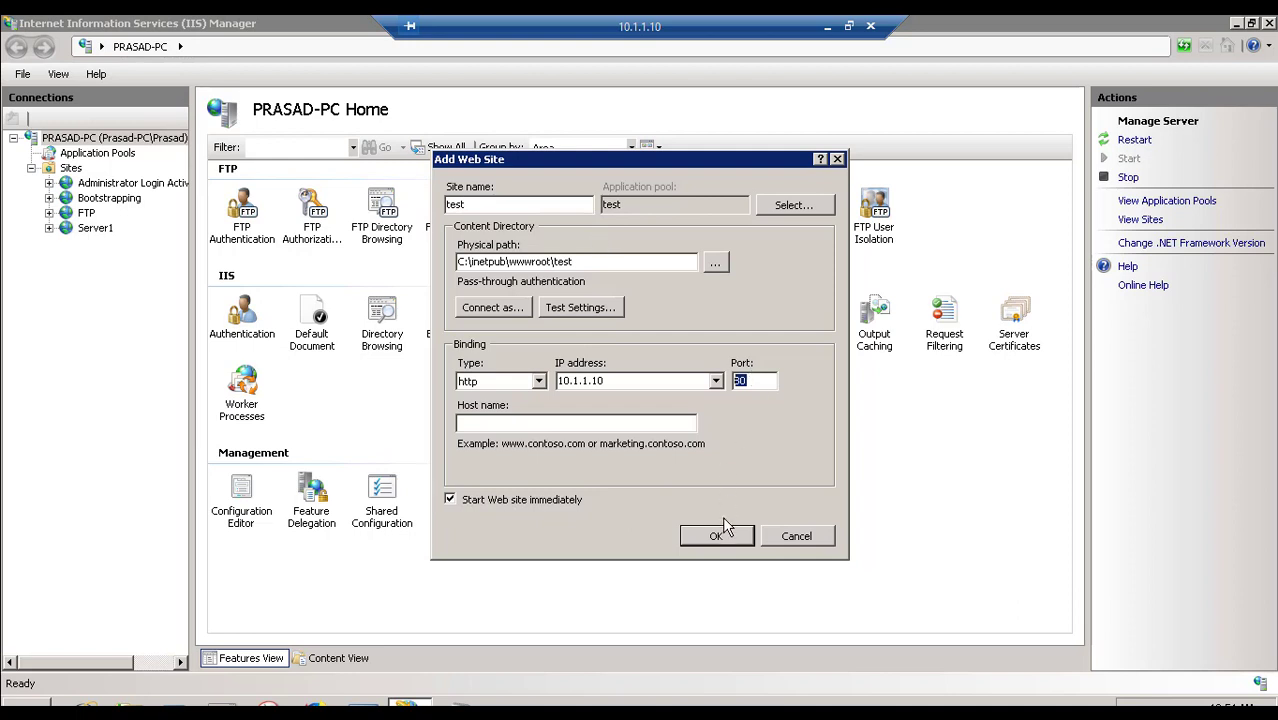
left_click(716, 536)
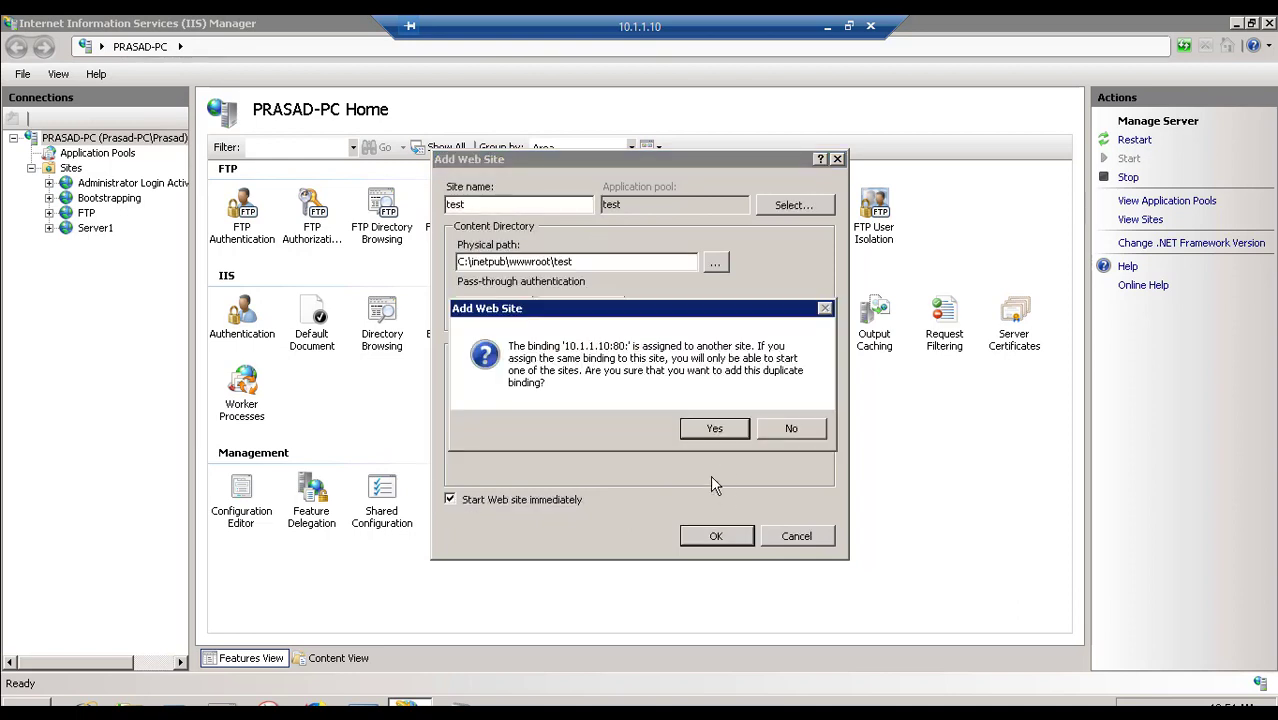
mouse_move(640, 356)
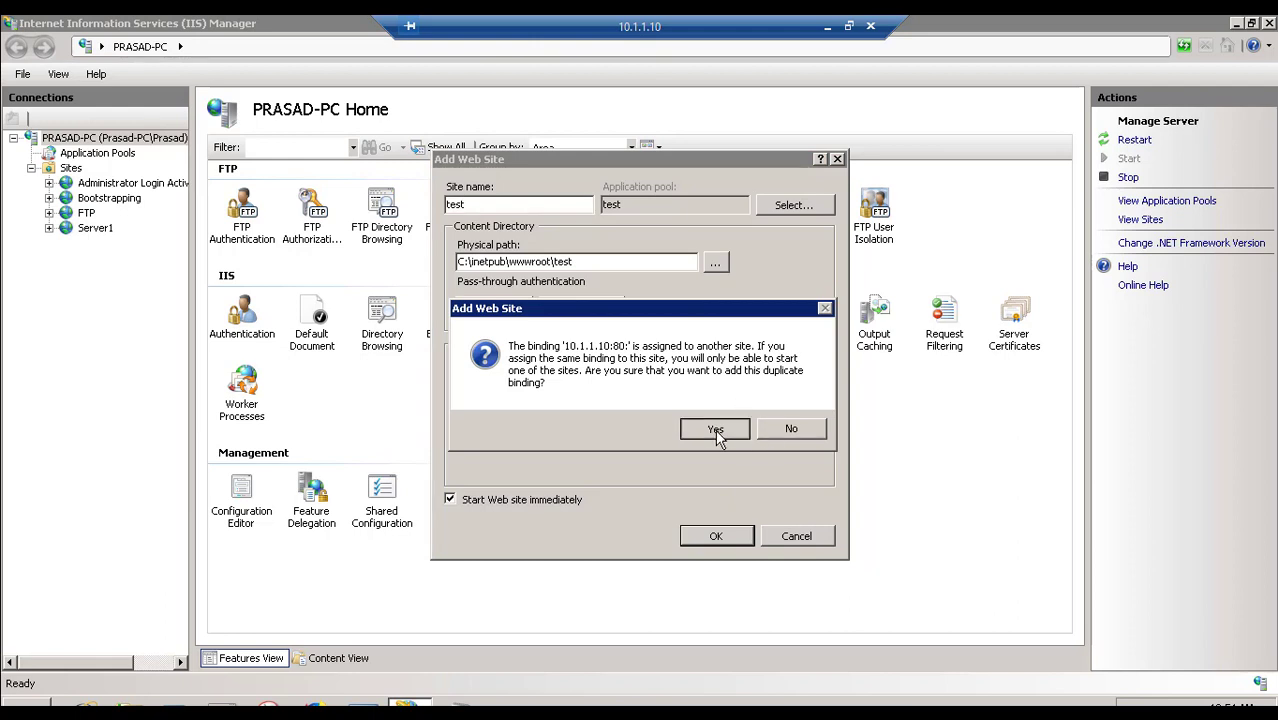
- Accept the duplicate binding warning and review the Server1, Bootstrapping and Administrator Login sites
left_click(716, 428)
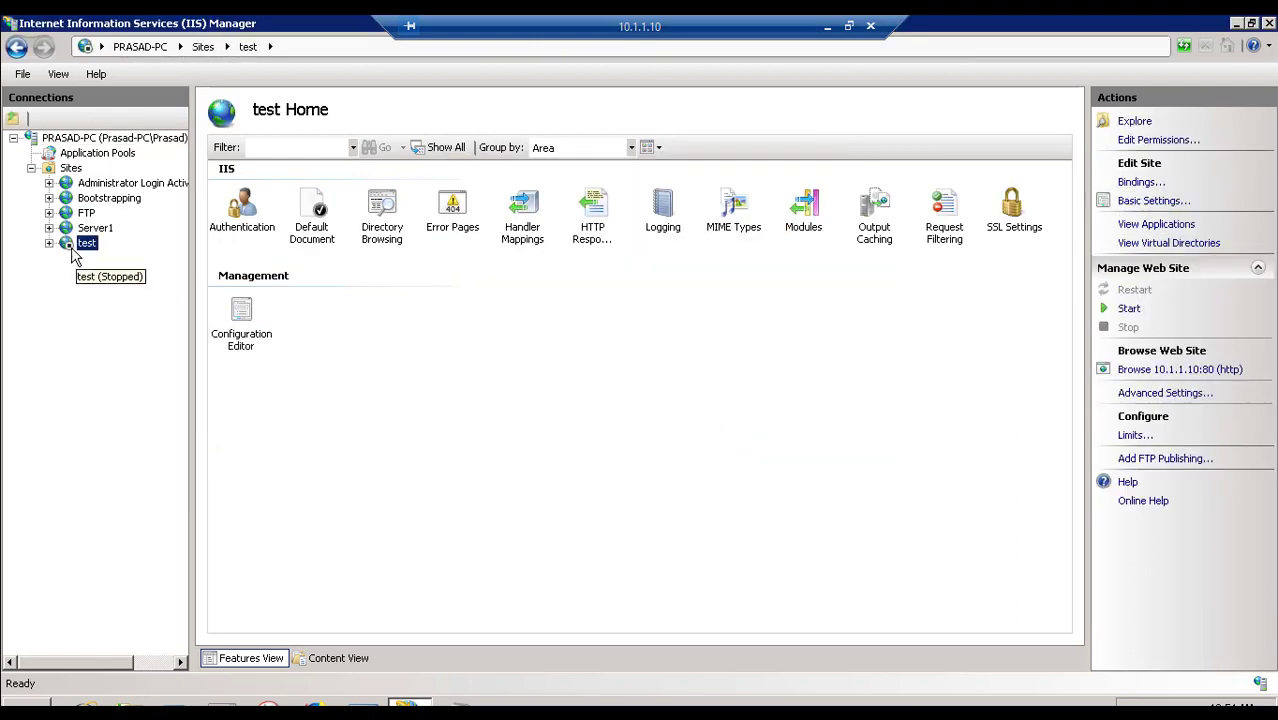
left_click(96, 228)
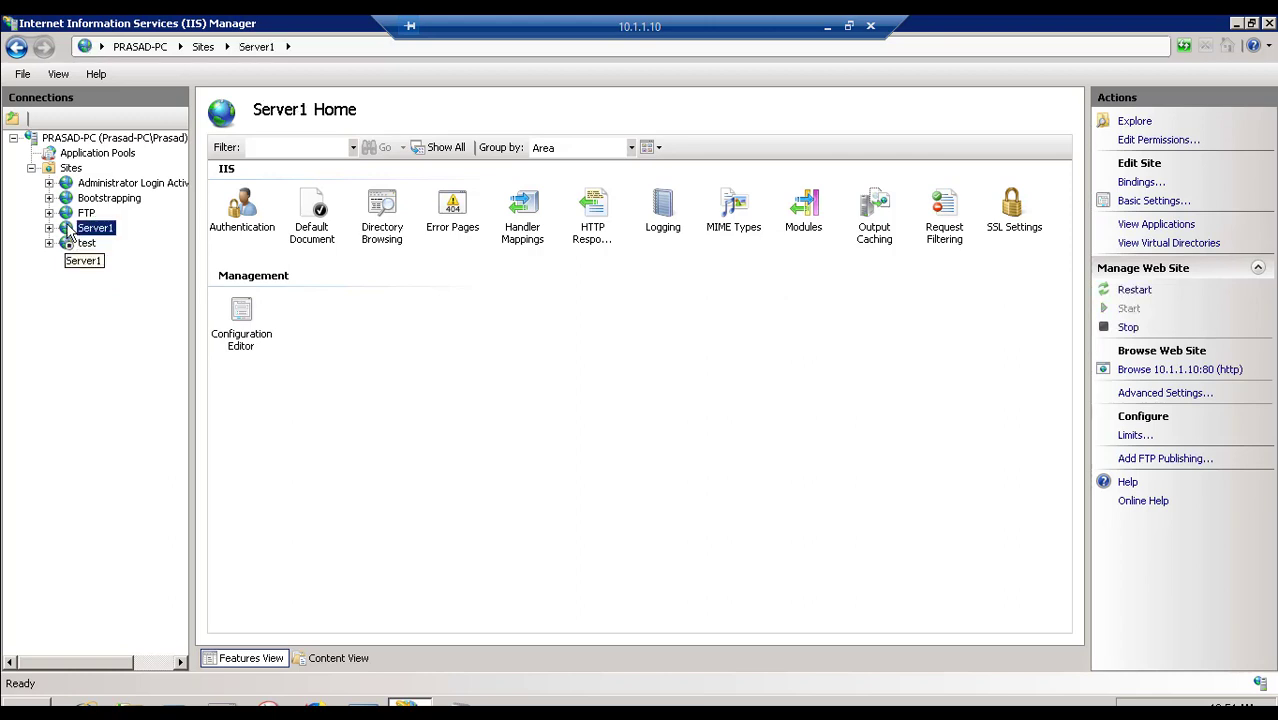
right_click(96, 228)
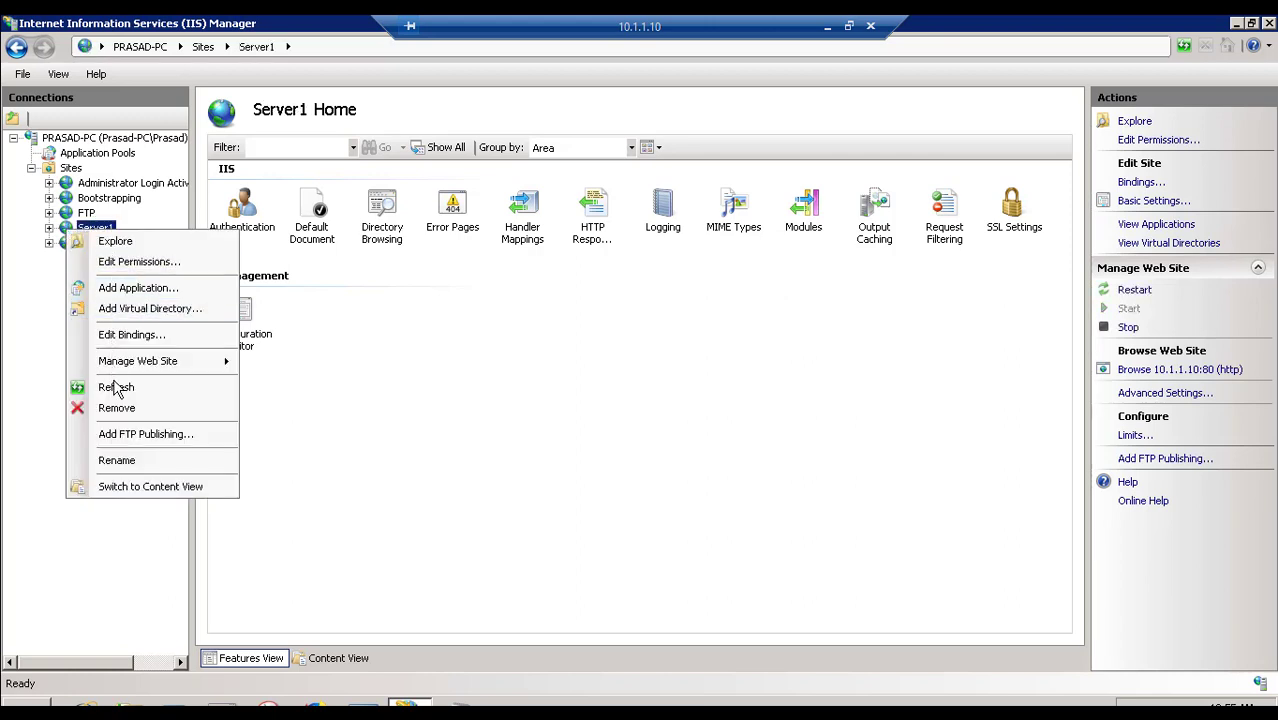
left_click(108, 198)
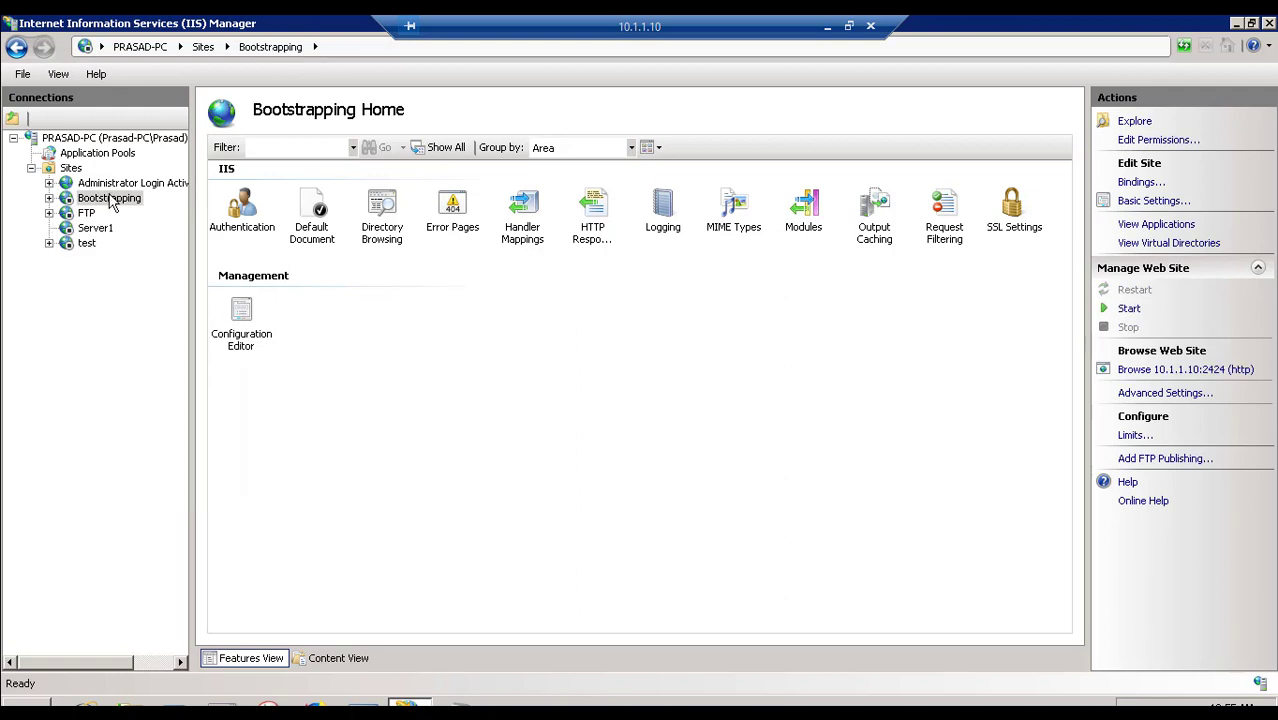
left_click(132, 184)
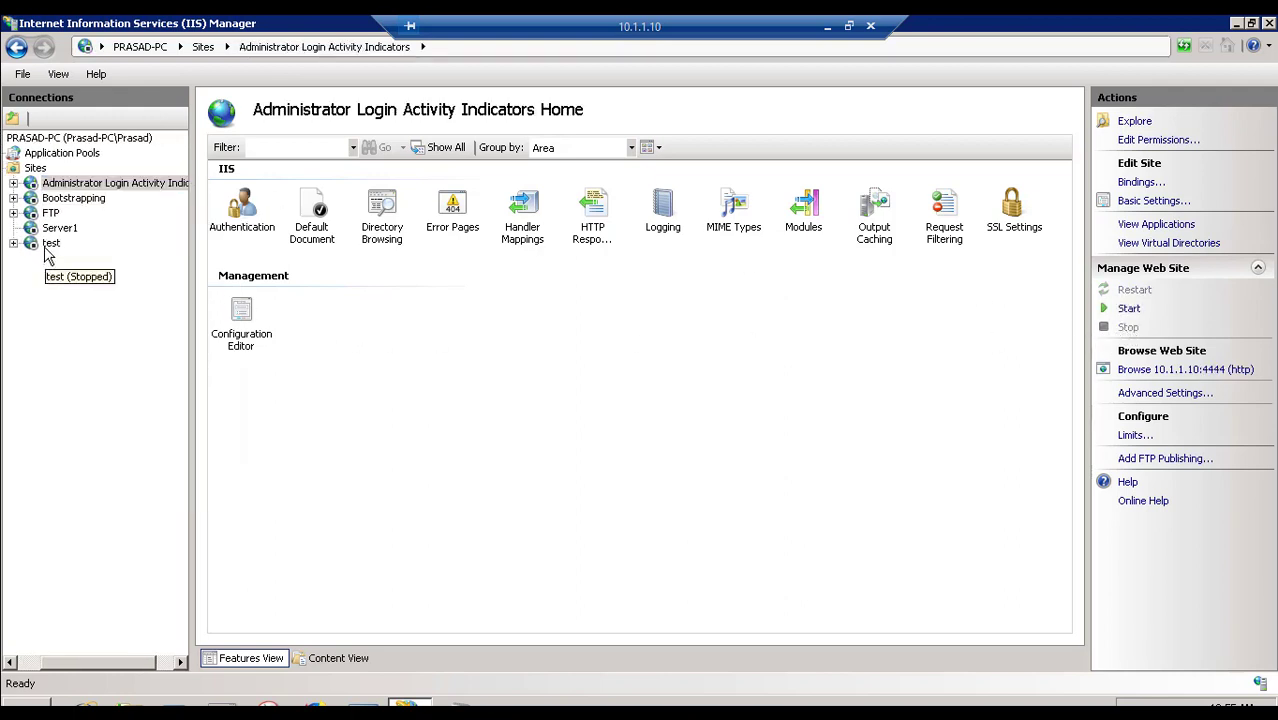
- Start the test web site from Manage Web Site
left_click(52, 244)
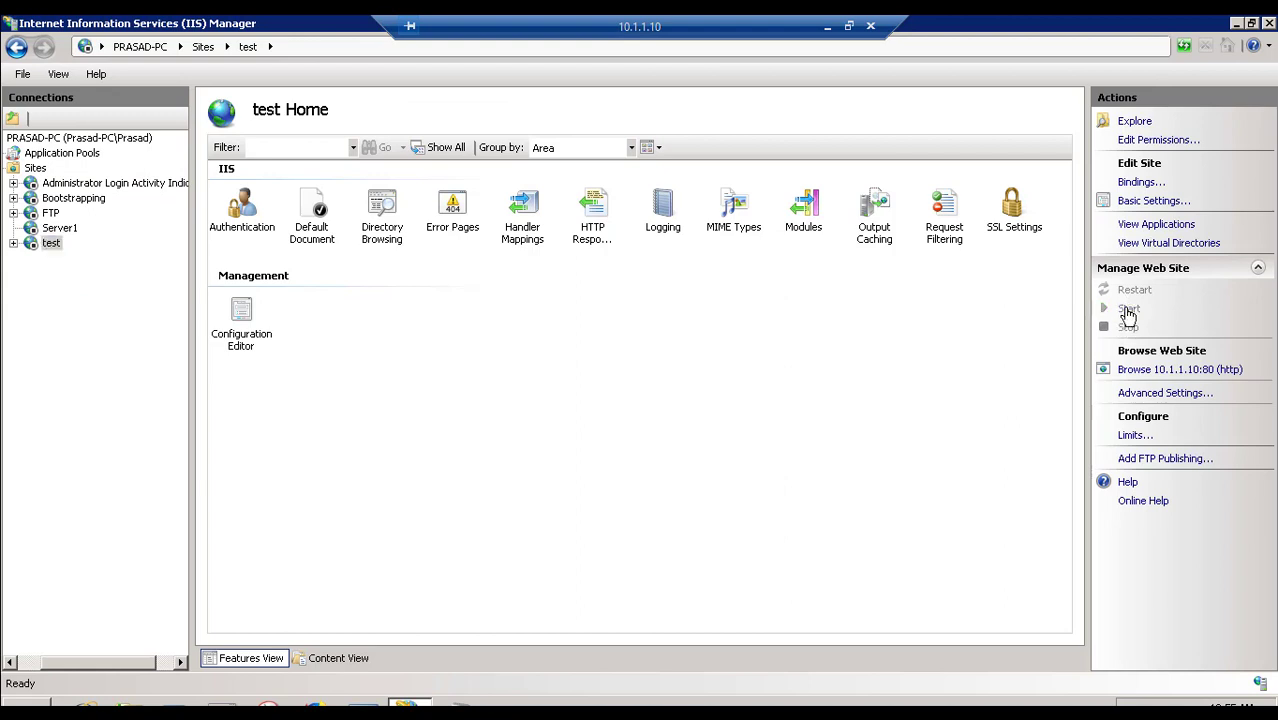
left_click(1128, 308)
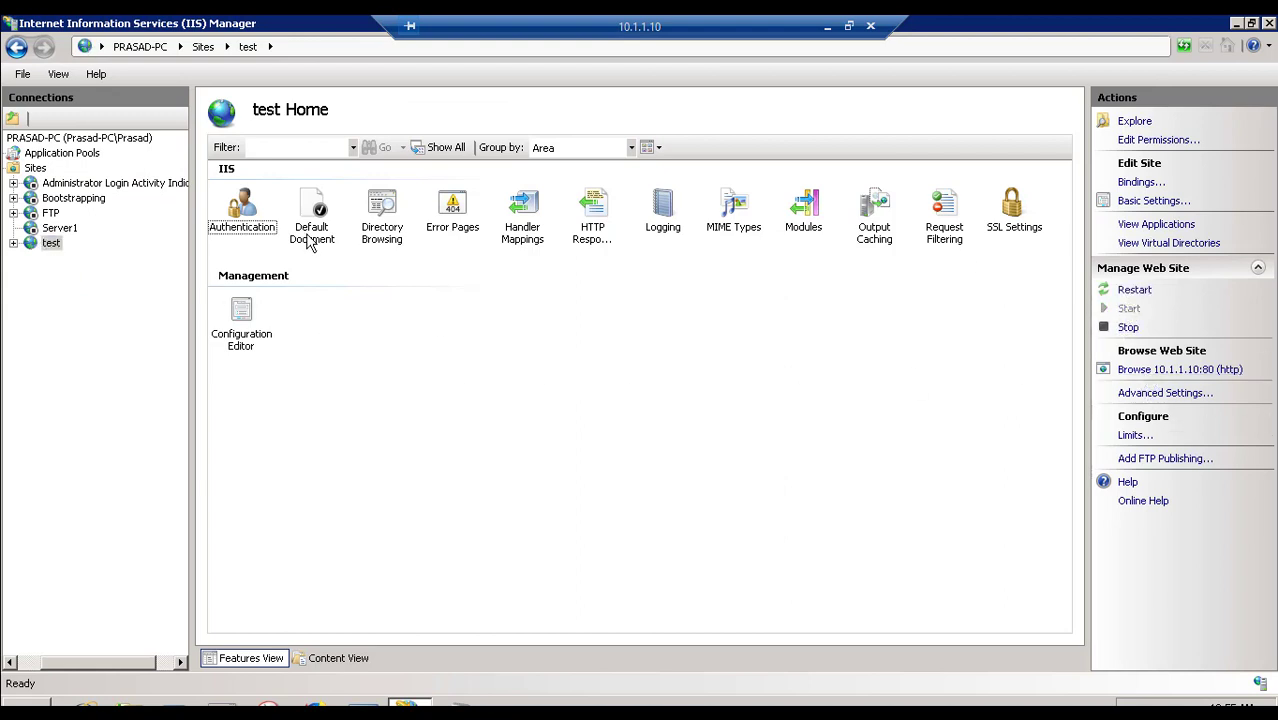
mouse_move(312, 210)
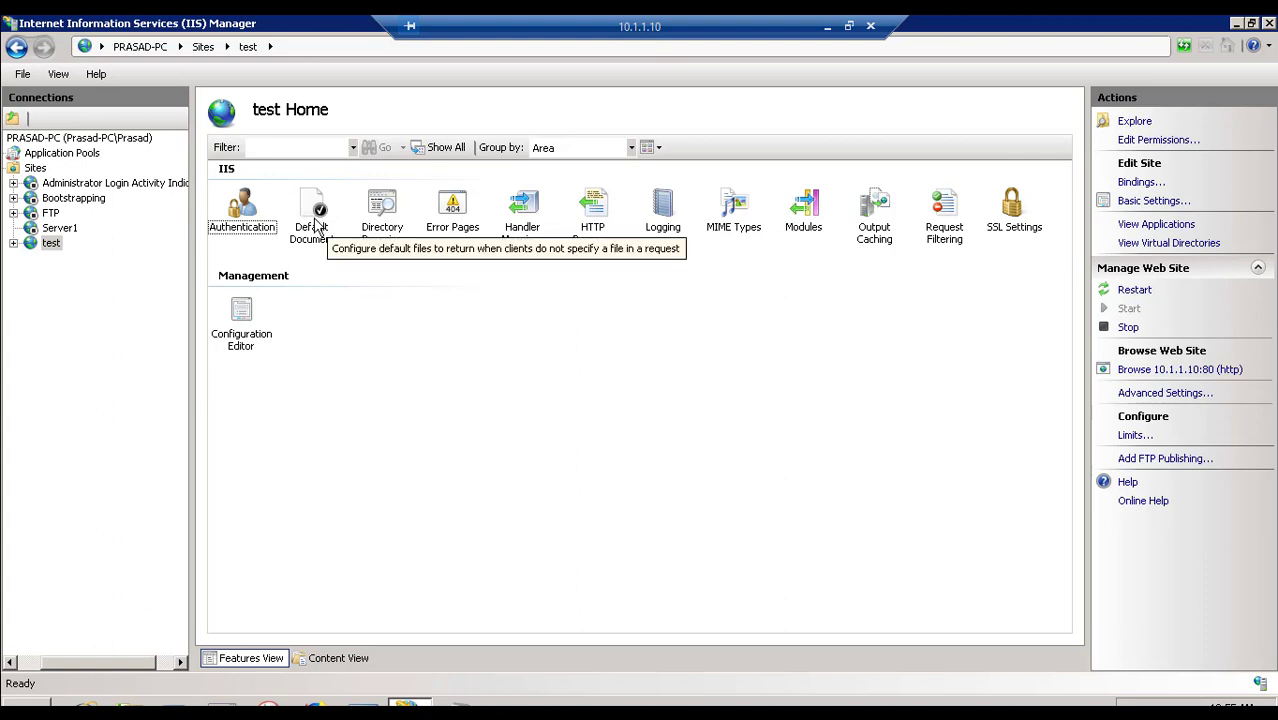
- Show the test site's Default Document settings and locate its folder under C:\inetpub\wwwroot\test
double_click(312, 206)
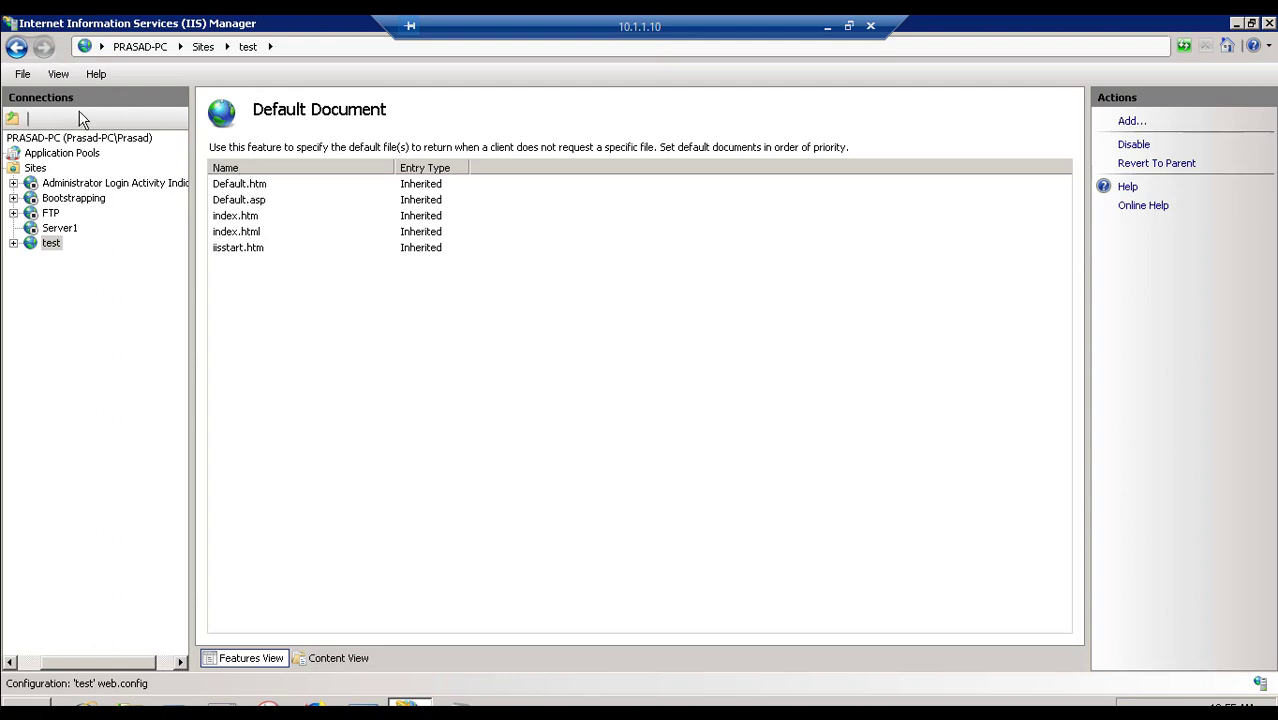
left_click(50, 242)
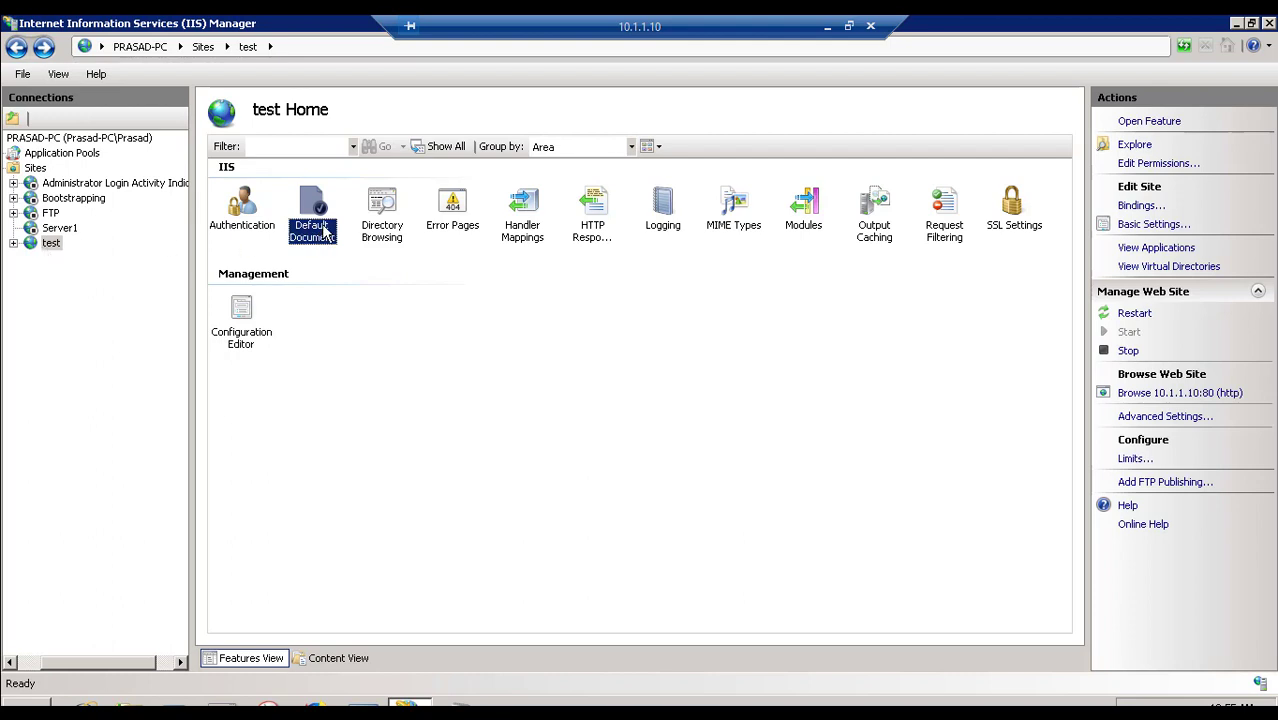
double_click(312, 210)
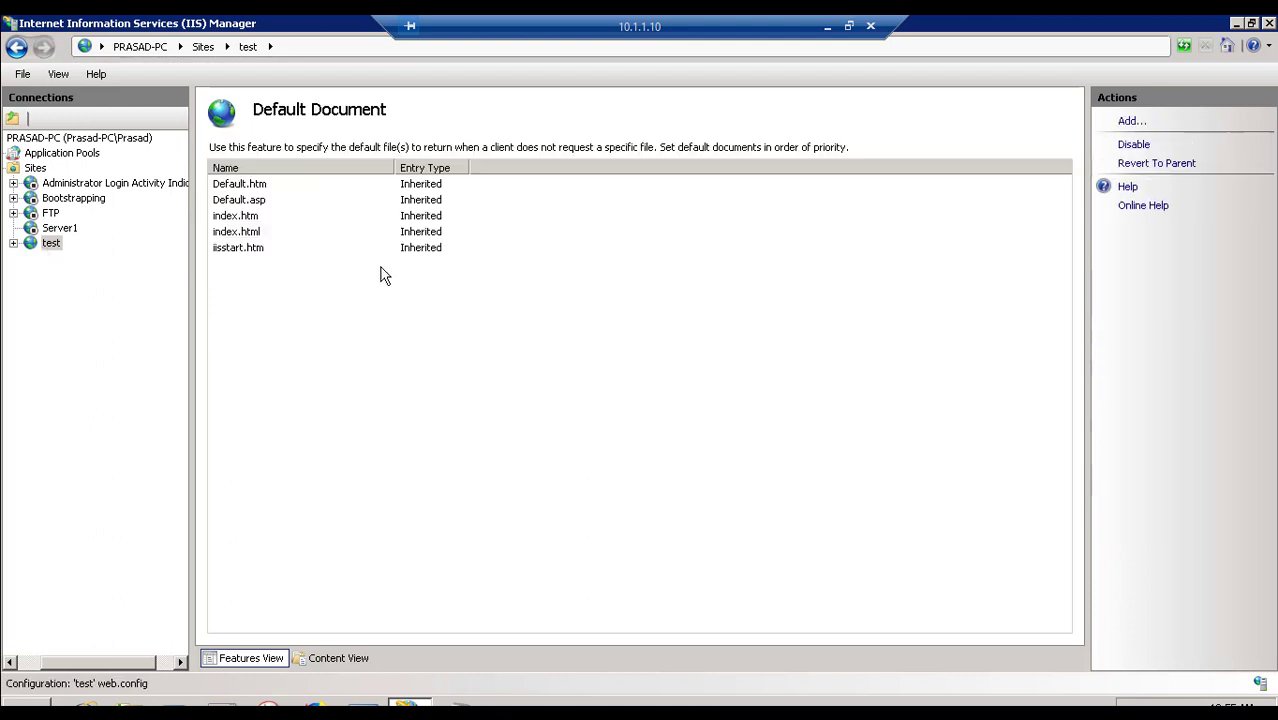
mouse_move(296, 200)
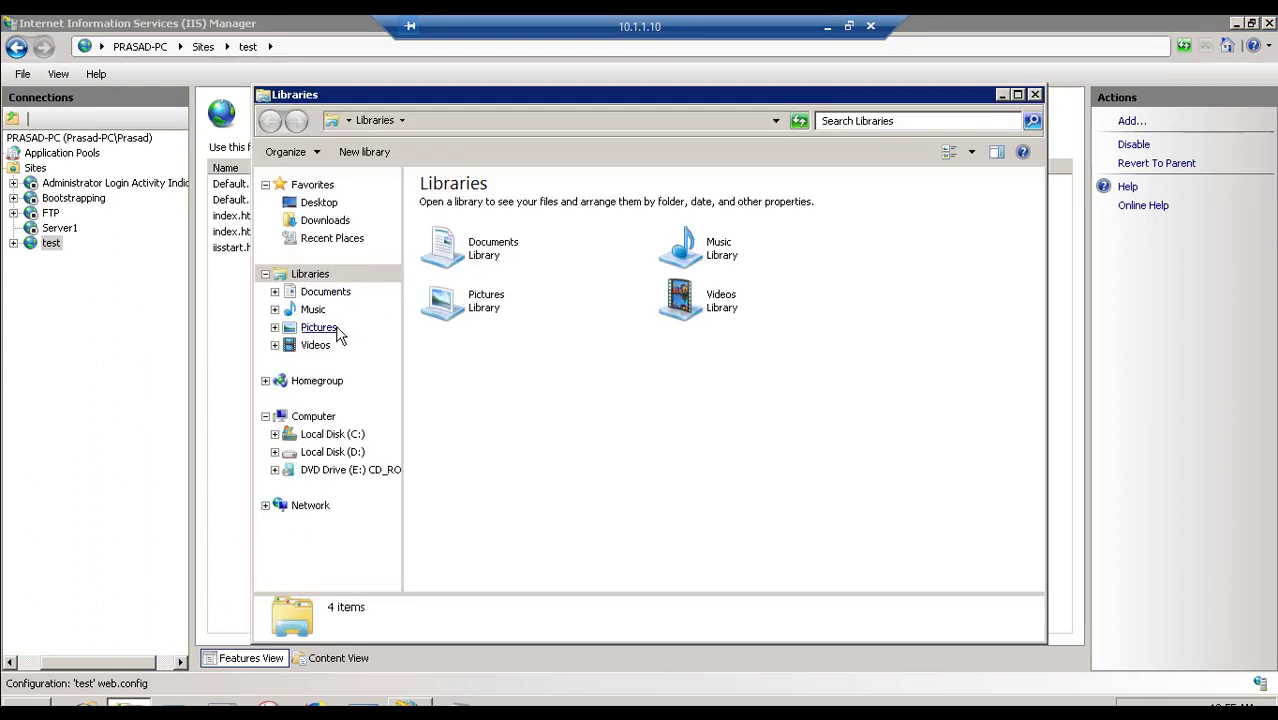
left_click(332, 432)
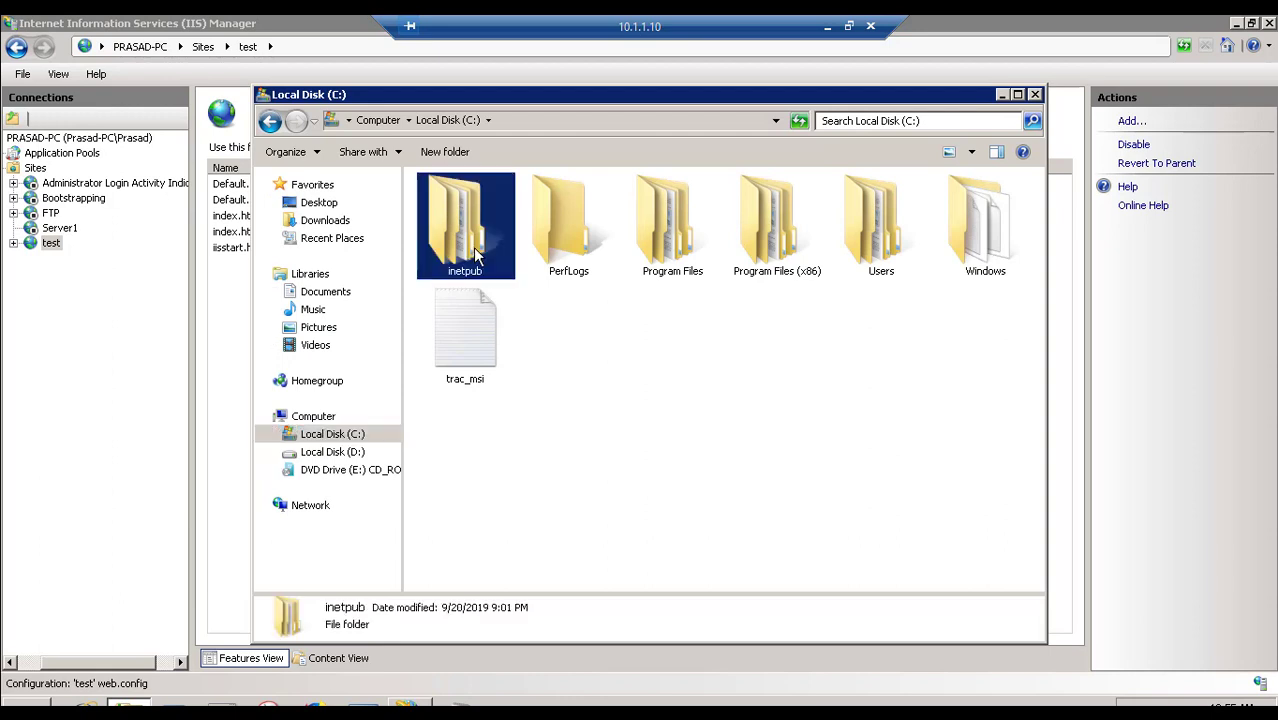
double_click(464, 220)
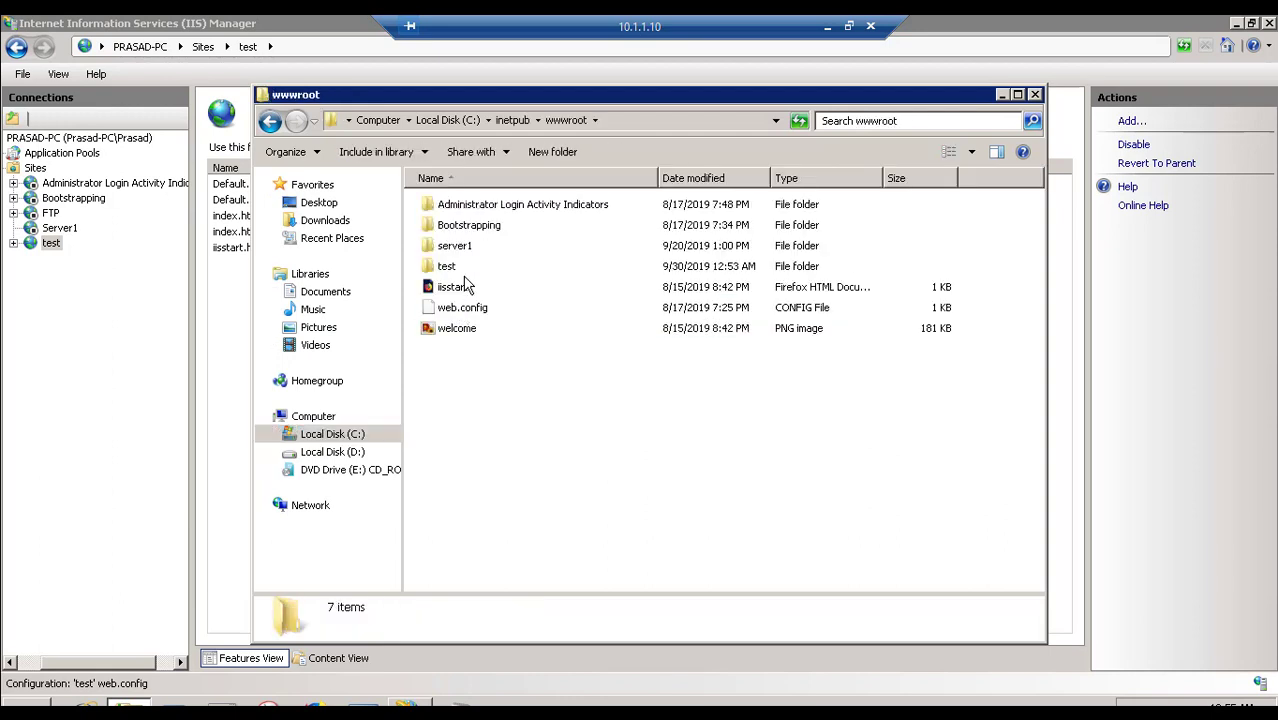
double_click(446, 264)
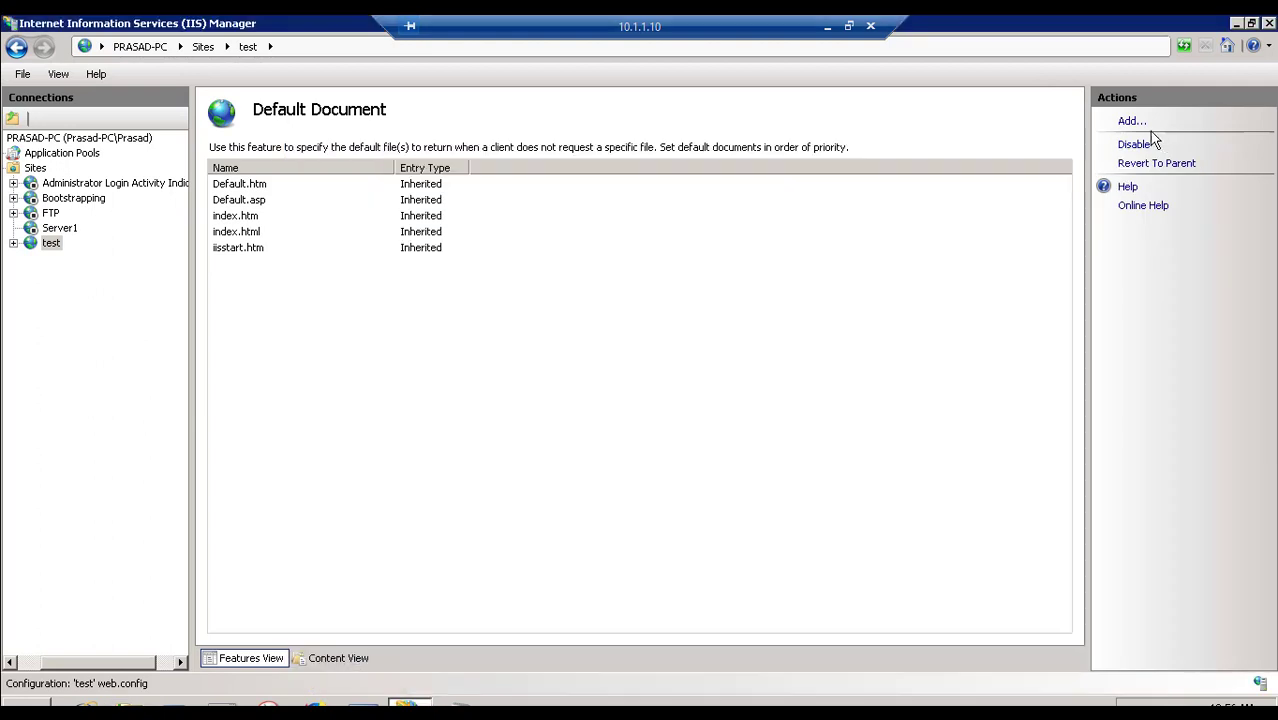
- Add test.html as a local default document for the test site
left_click(1132, 120)
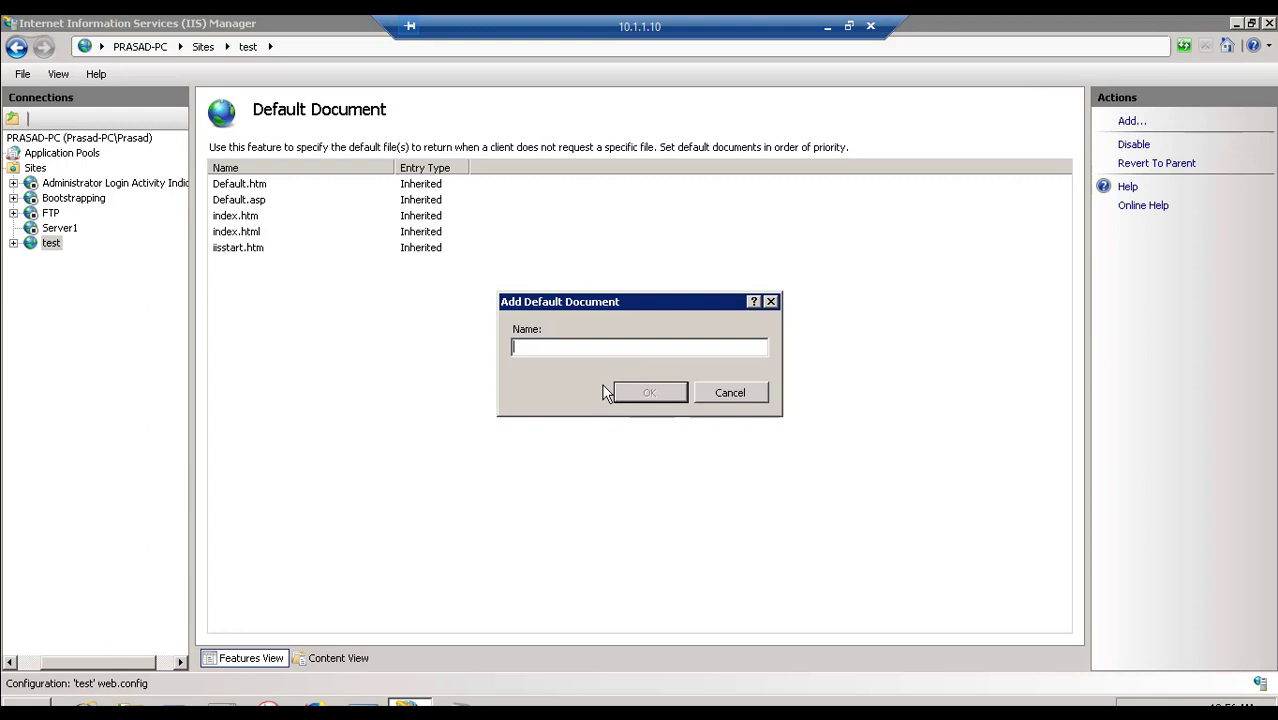
type("test")
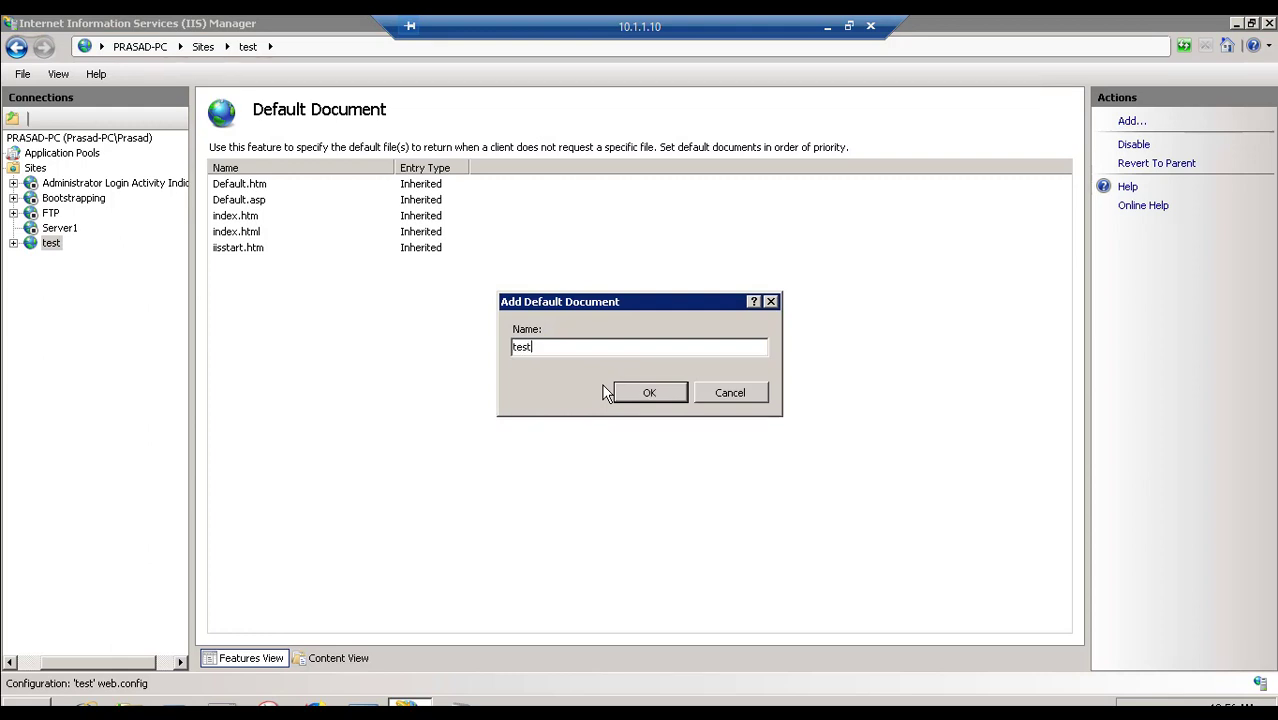
type(".t")
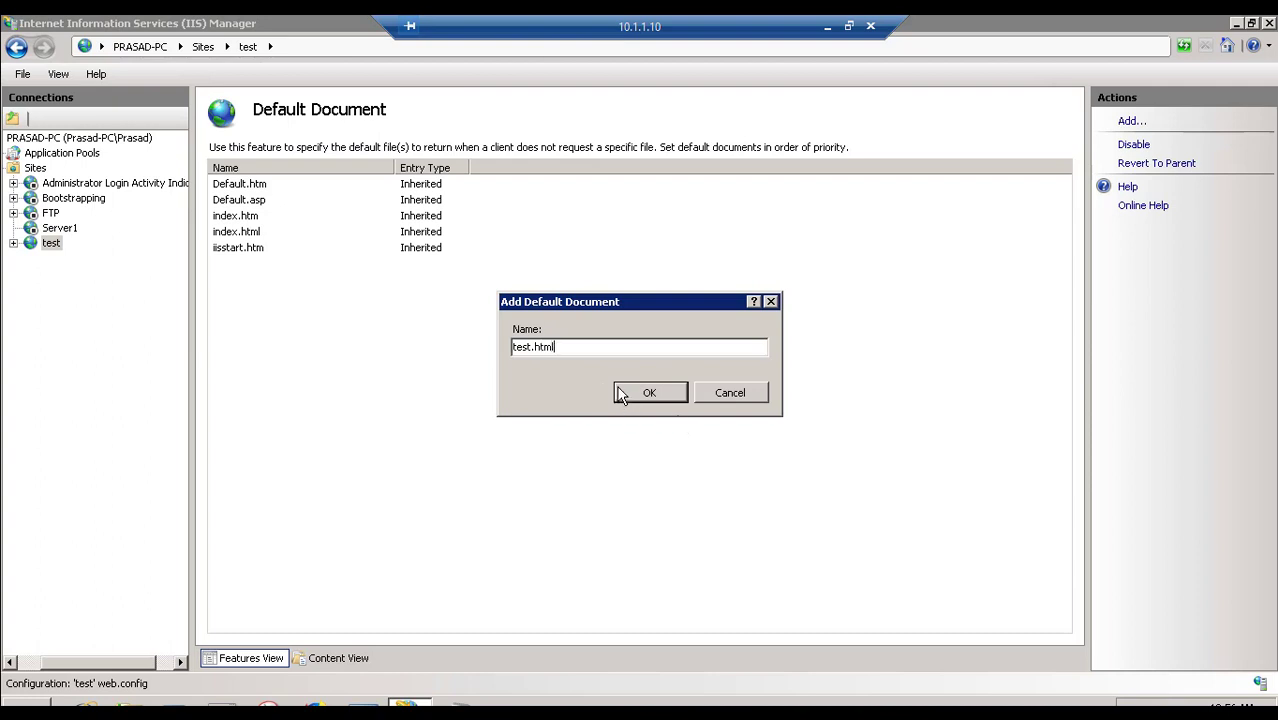
left_click(648, 392)
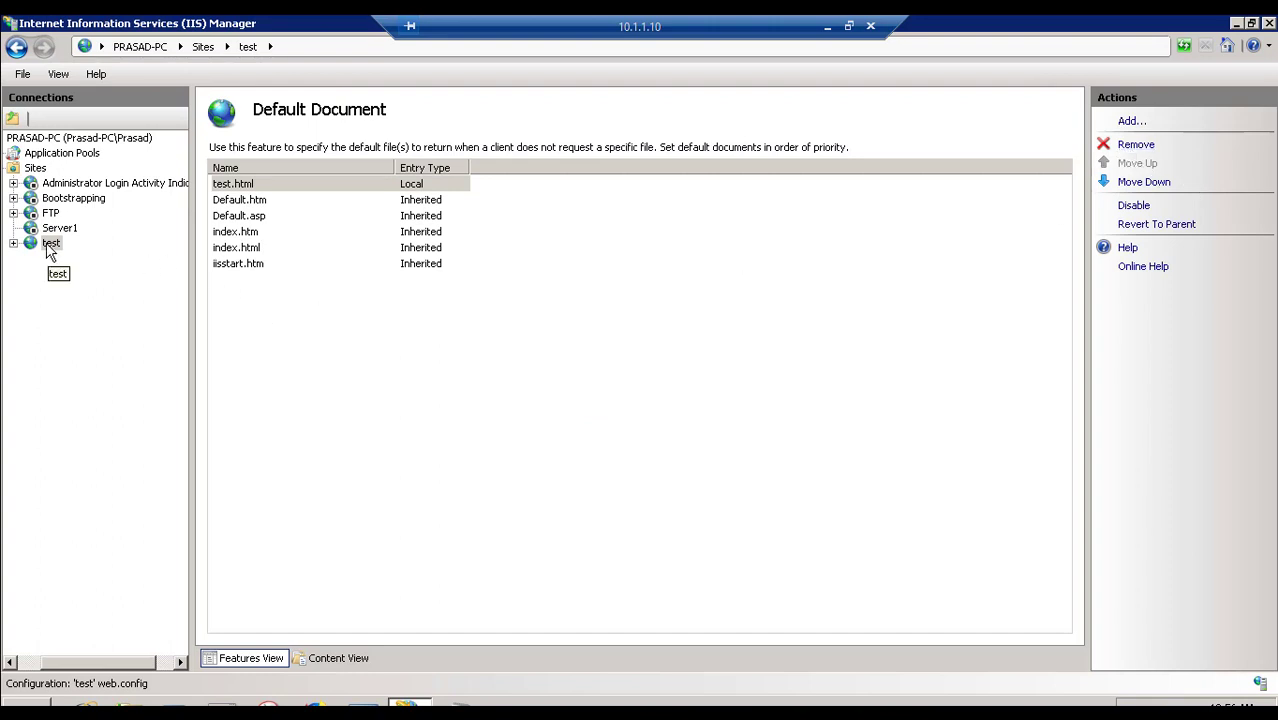
- Browse the test site at 10.1.1.10:80, then return to the bare desktop and refresh it
left_click(52, 242)
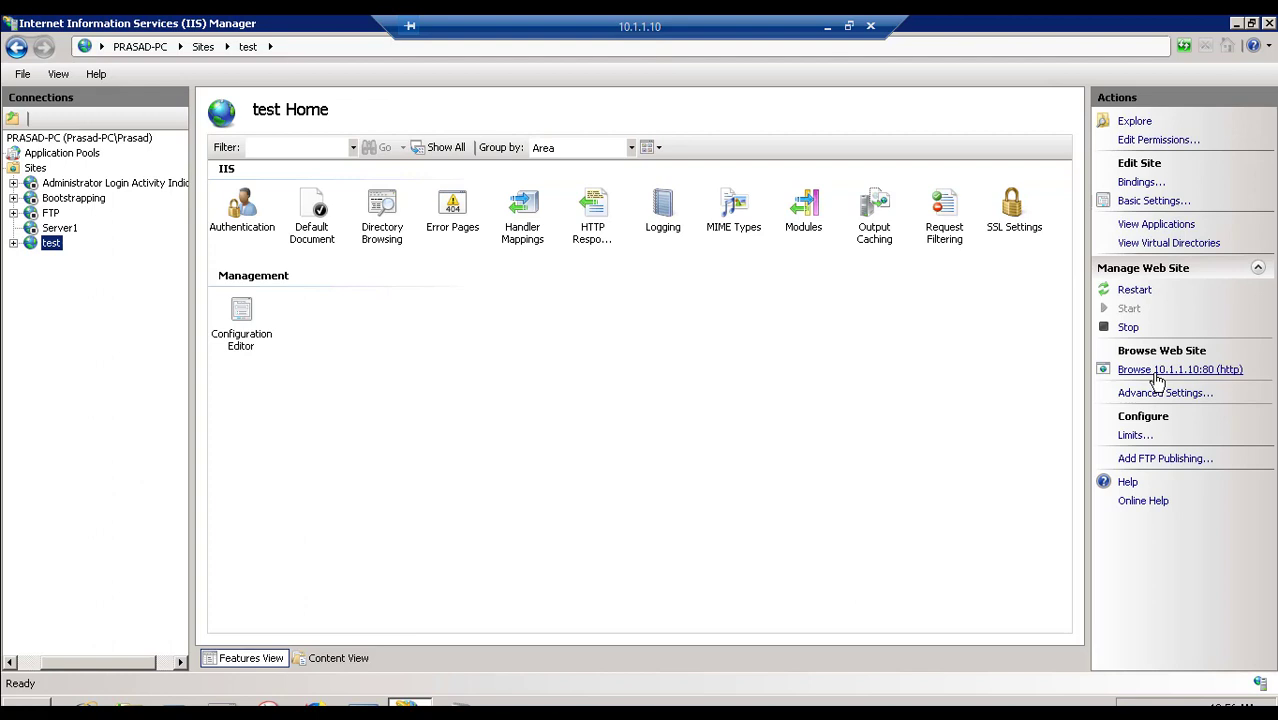
mouse_move(1160, 384)
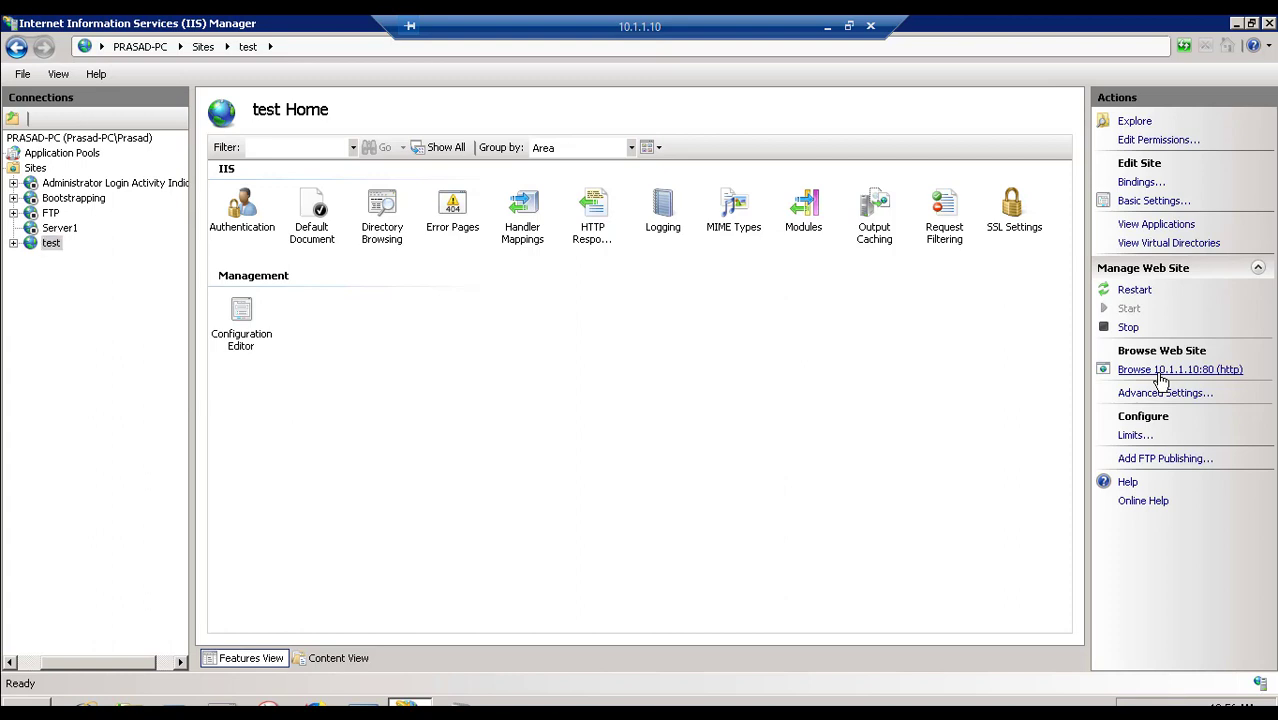
left_click(1180, 368)
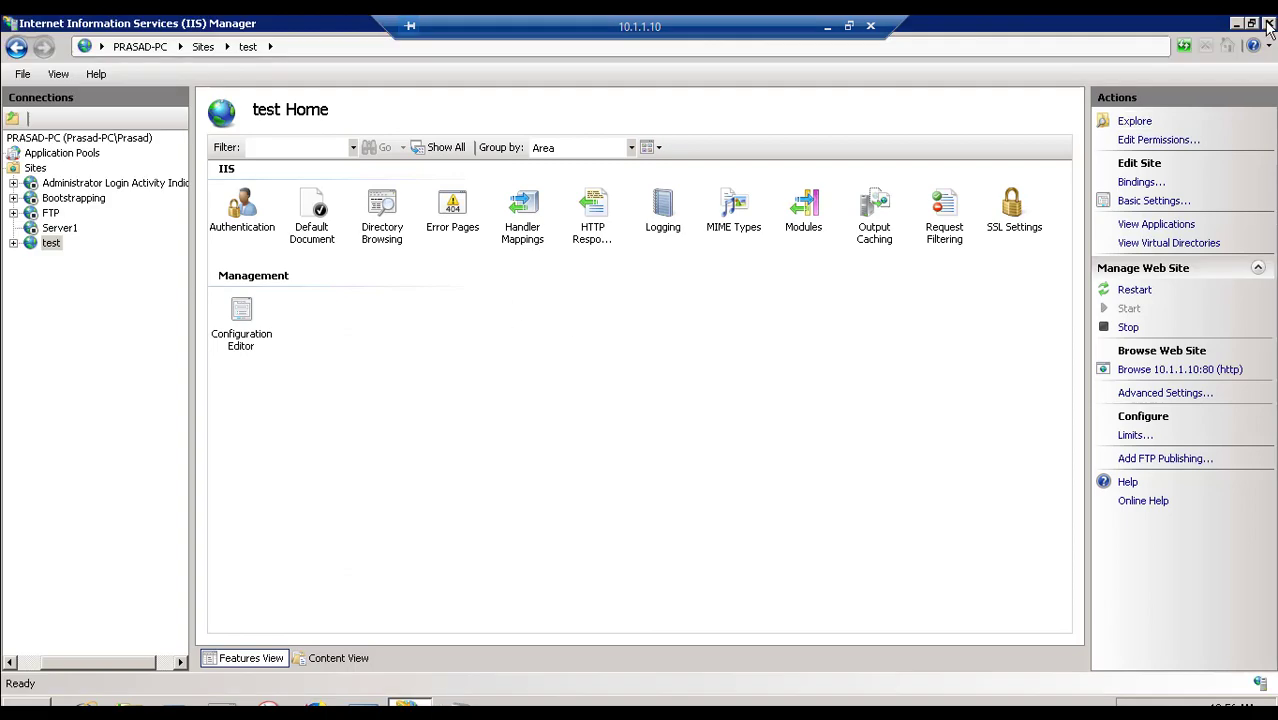
mouse_move(1270, 30)
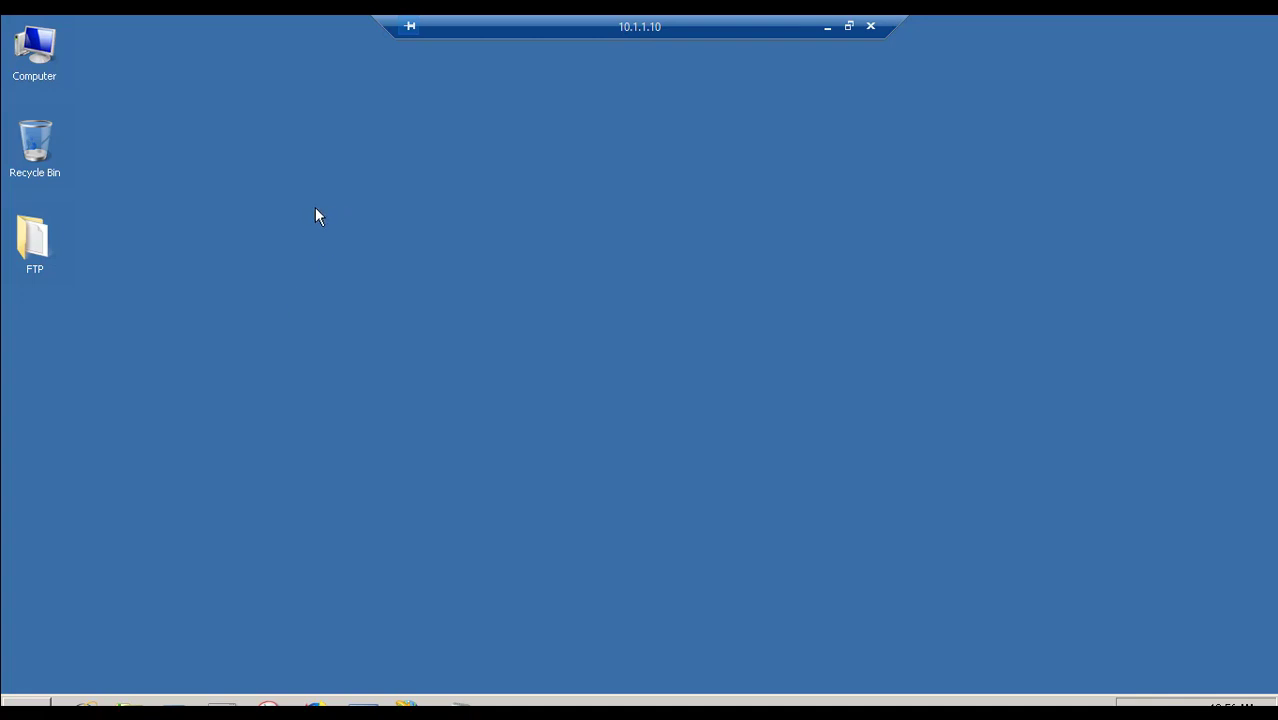
mouse_move(312, 240)
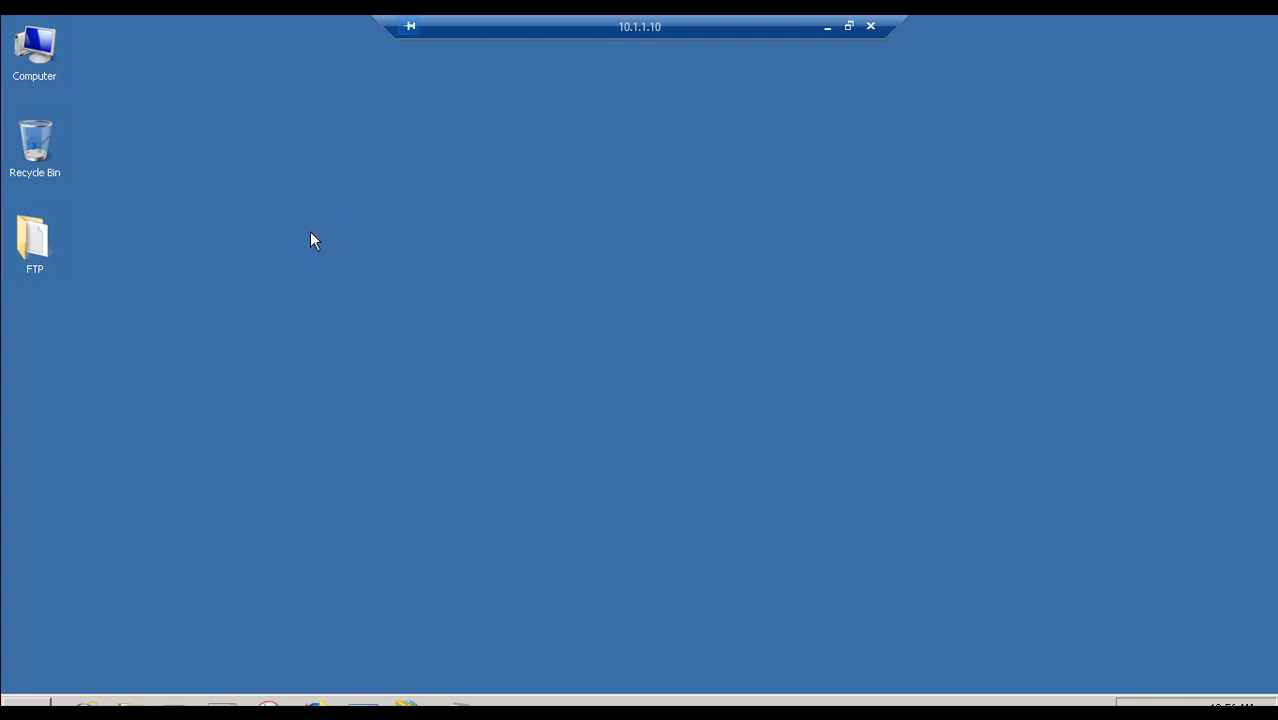
mouse_move(436, 672)
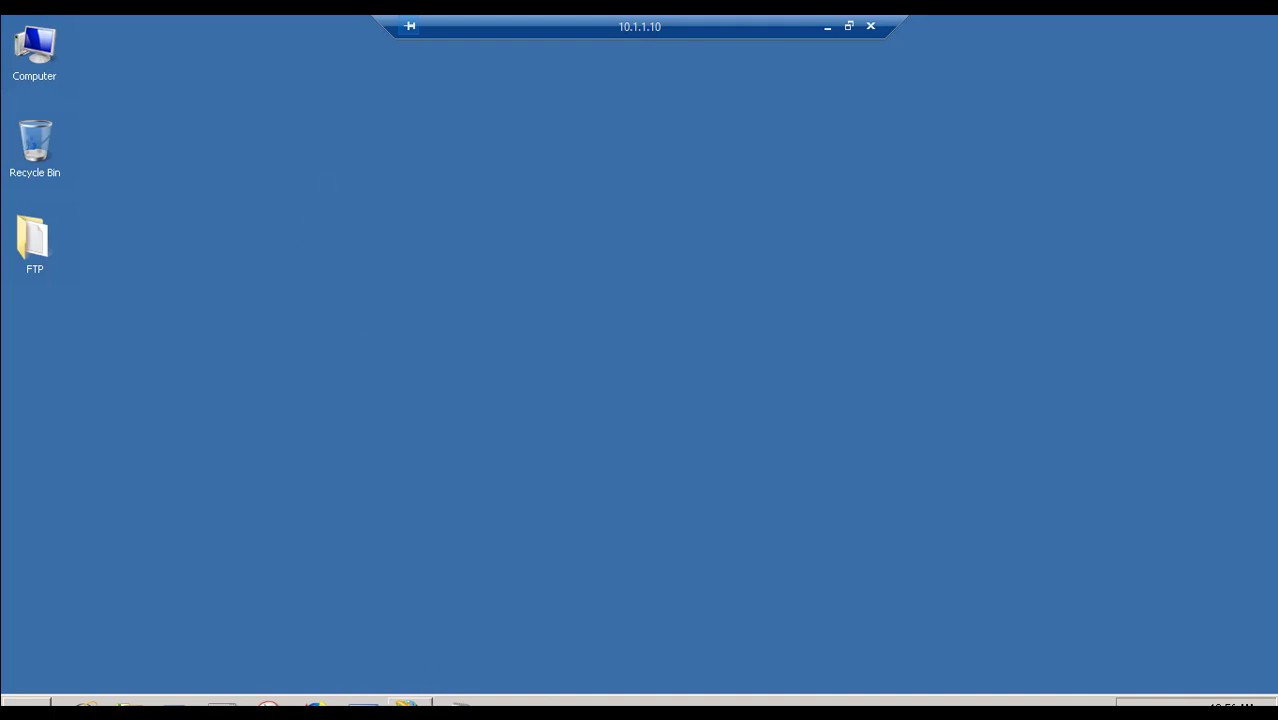
mouse_move(410, 704)
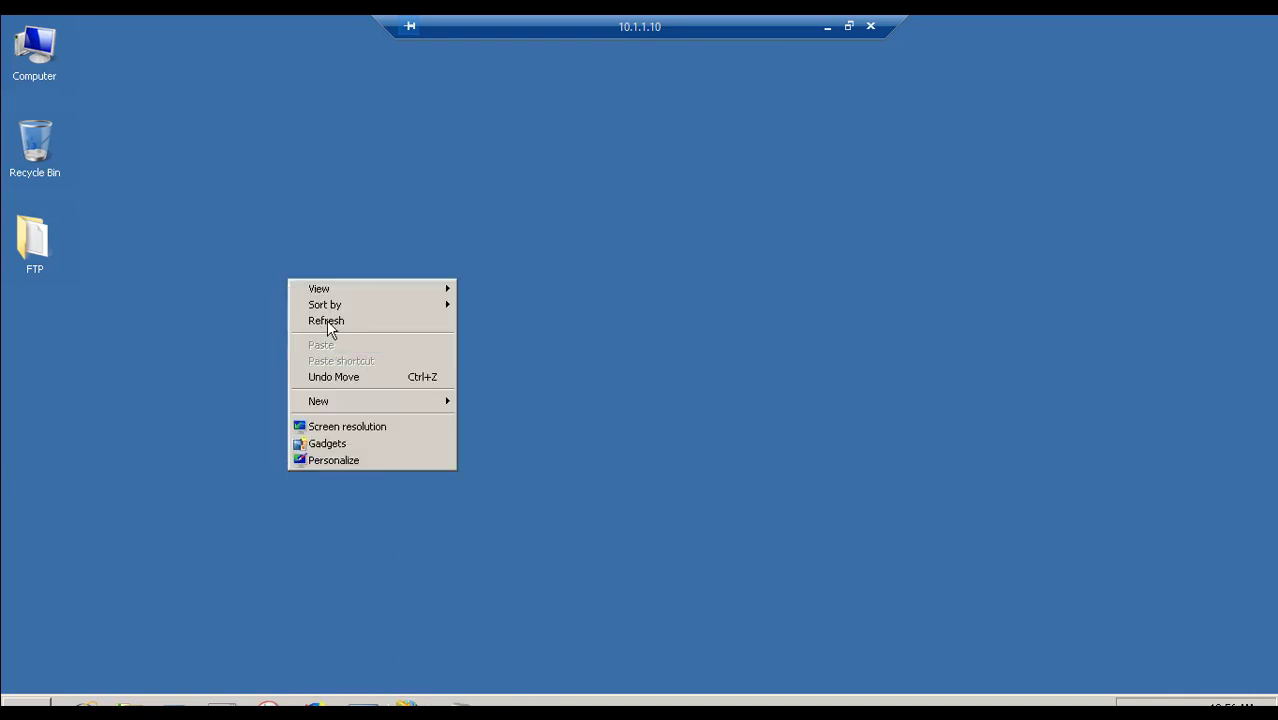
left_click(326, 320)
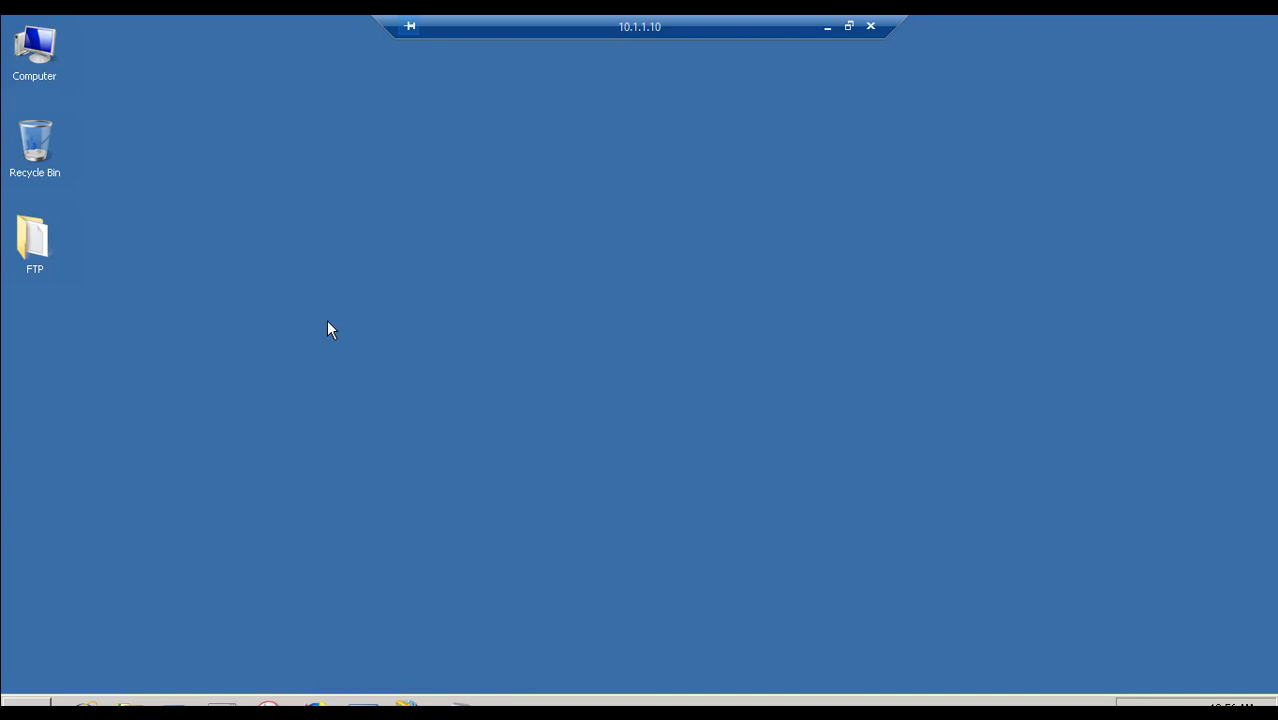
mouse_move(336, 196)
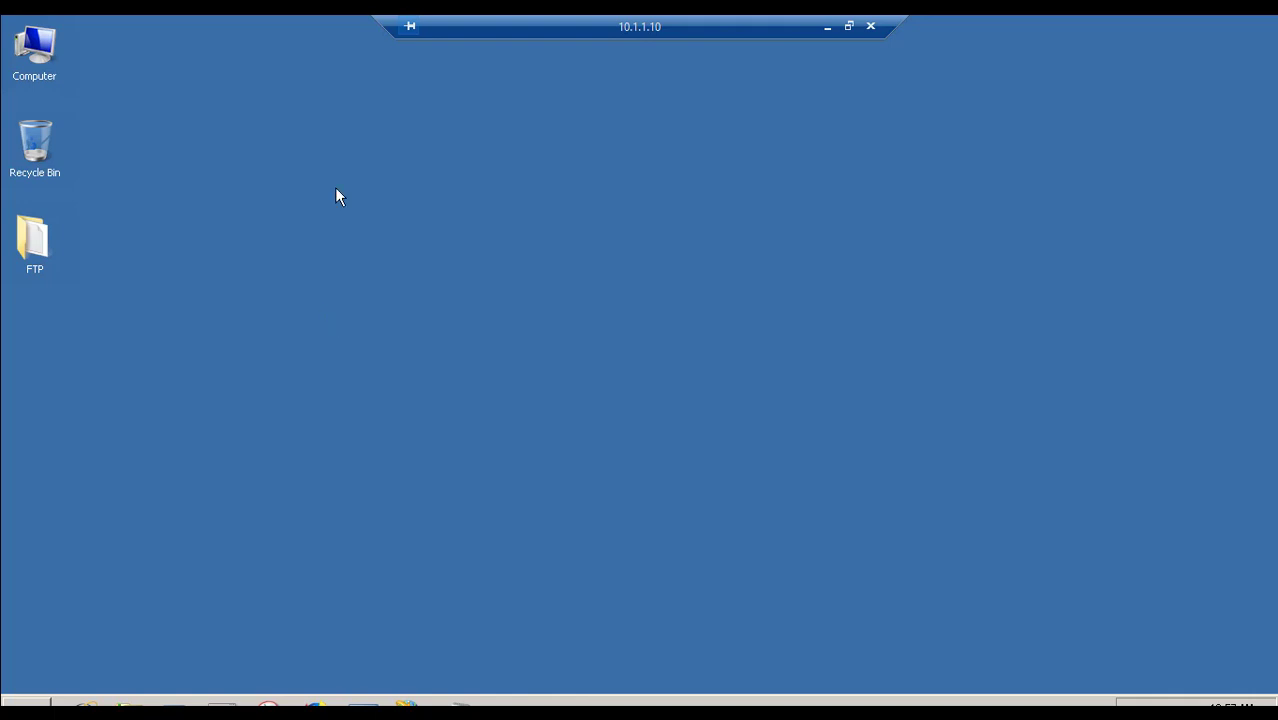
mouse_move(420, 180)
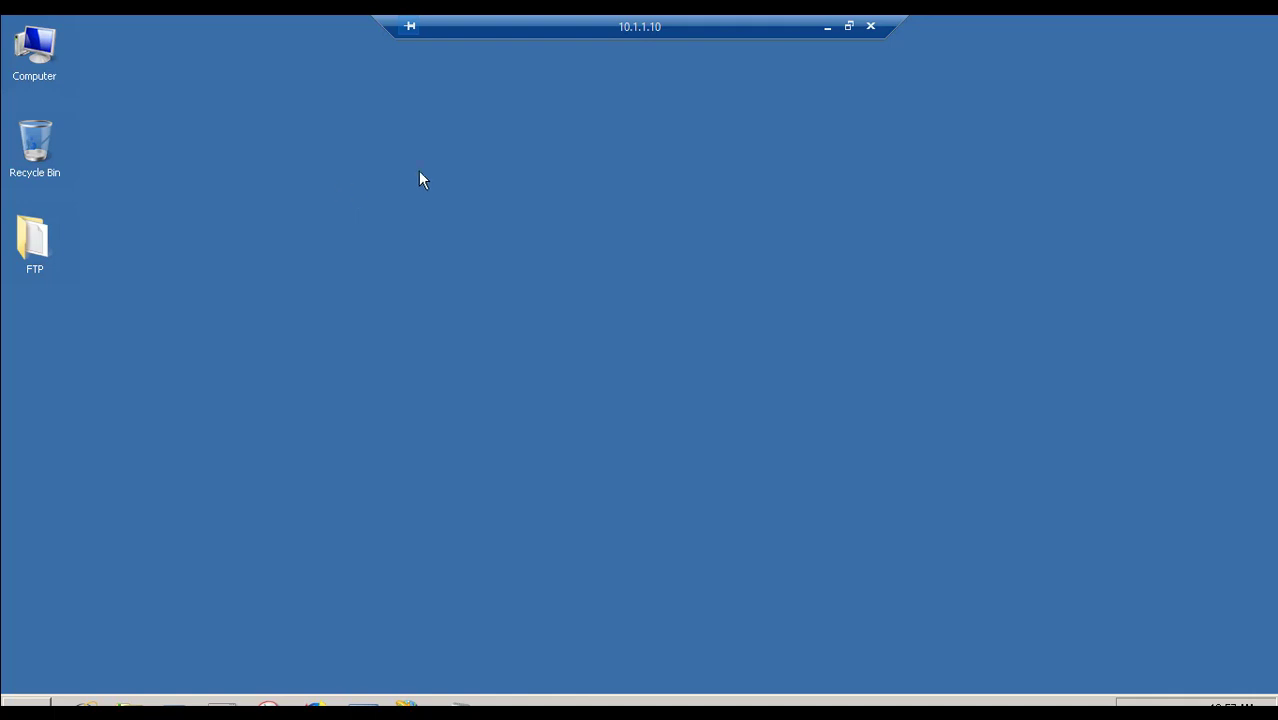
mouse_move(380, 296)
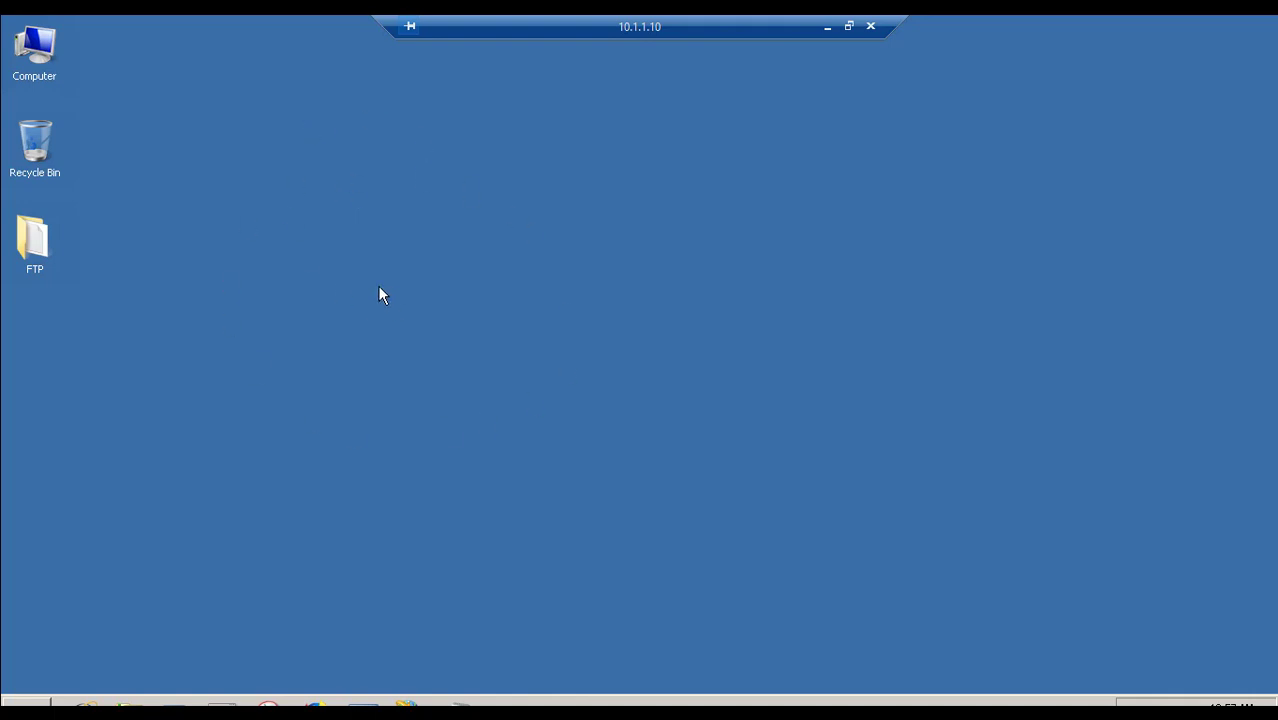
mouse_move(340, 376)
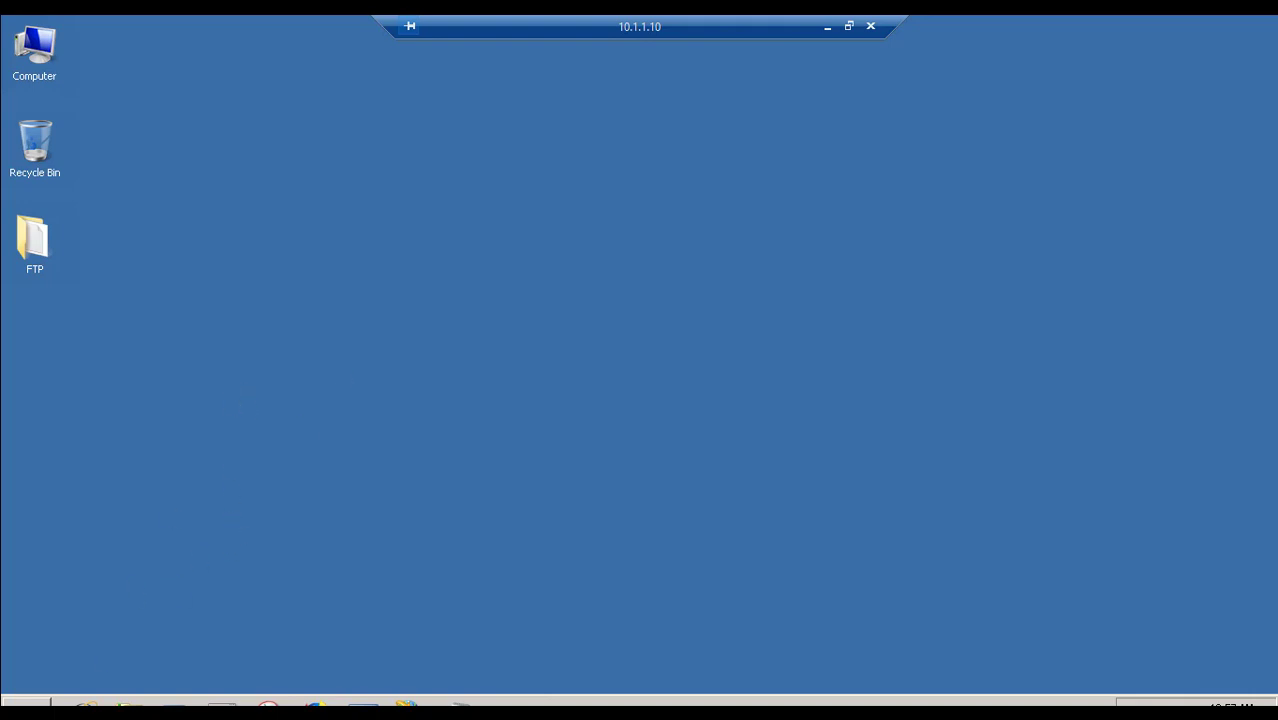
- Reach the Windows Firewall page via Control Panel > System and Security
left_click(16, 704)
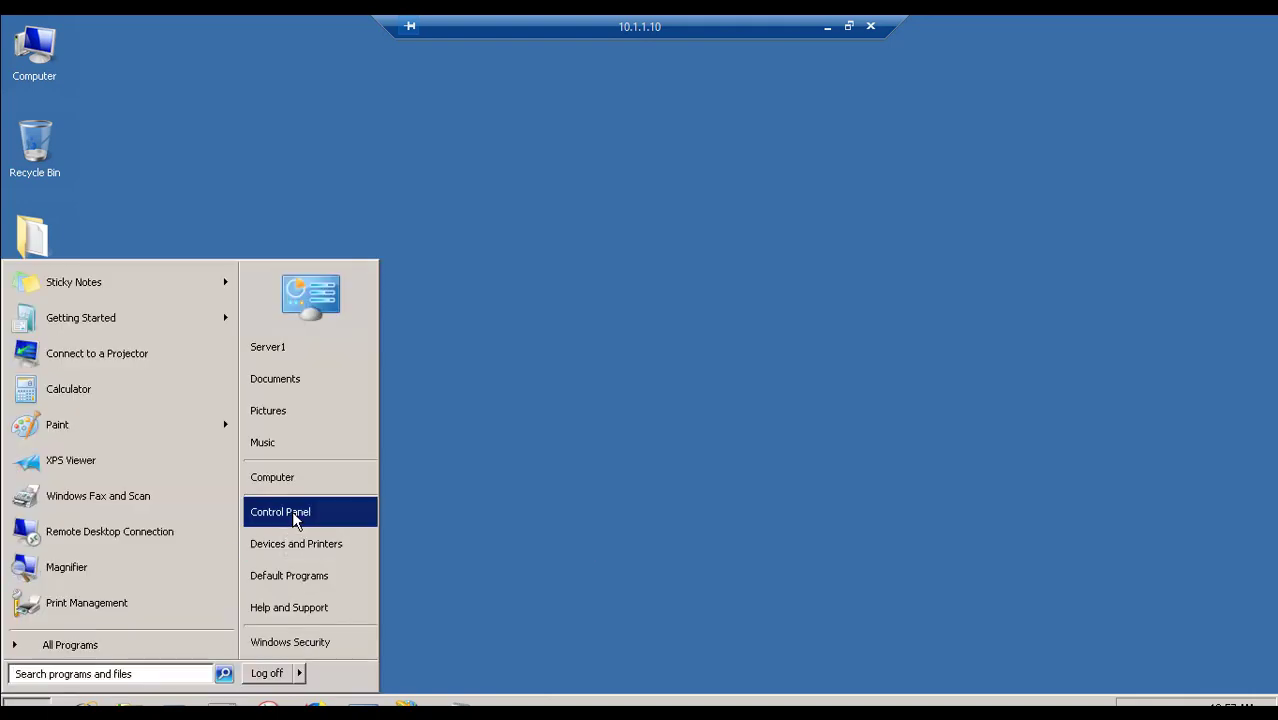
left_click(280, 512)
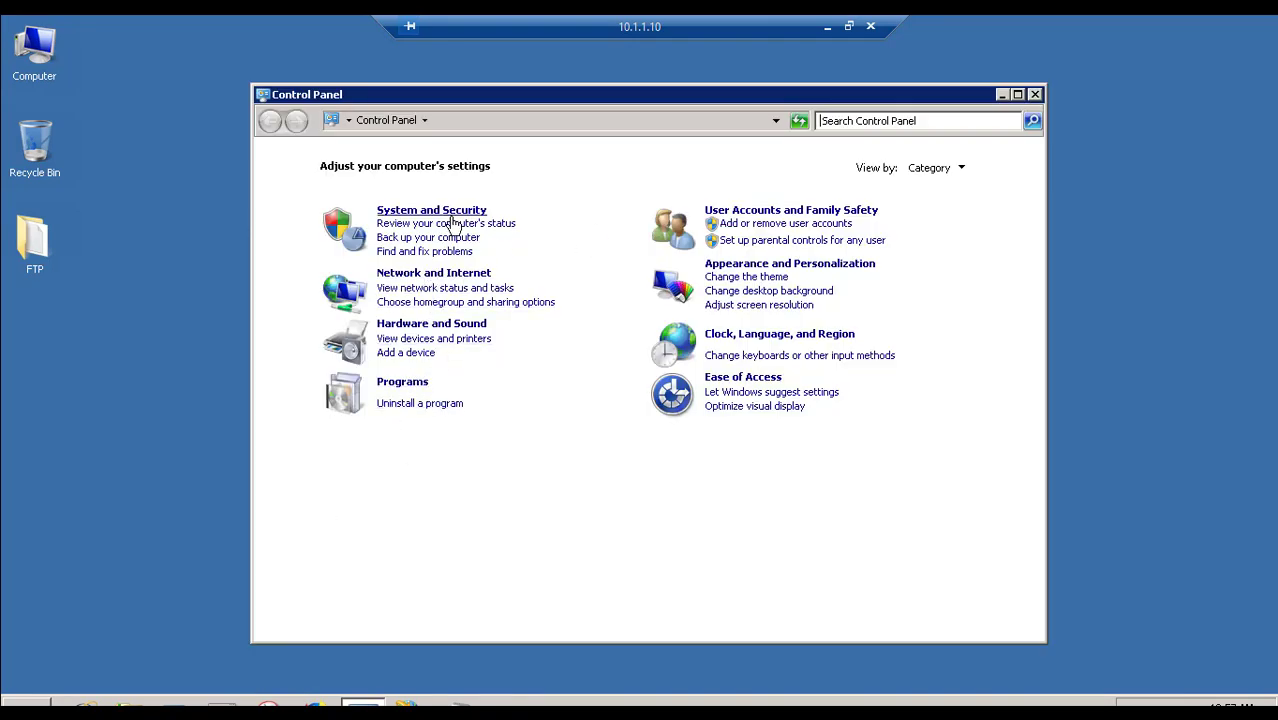
left_click(432, 210)
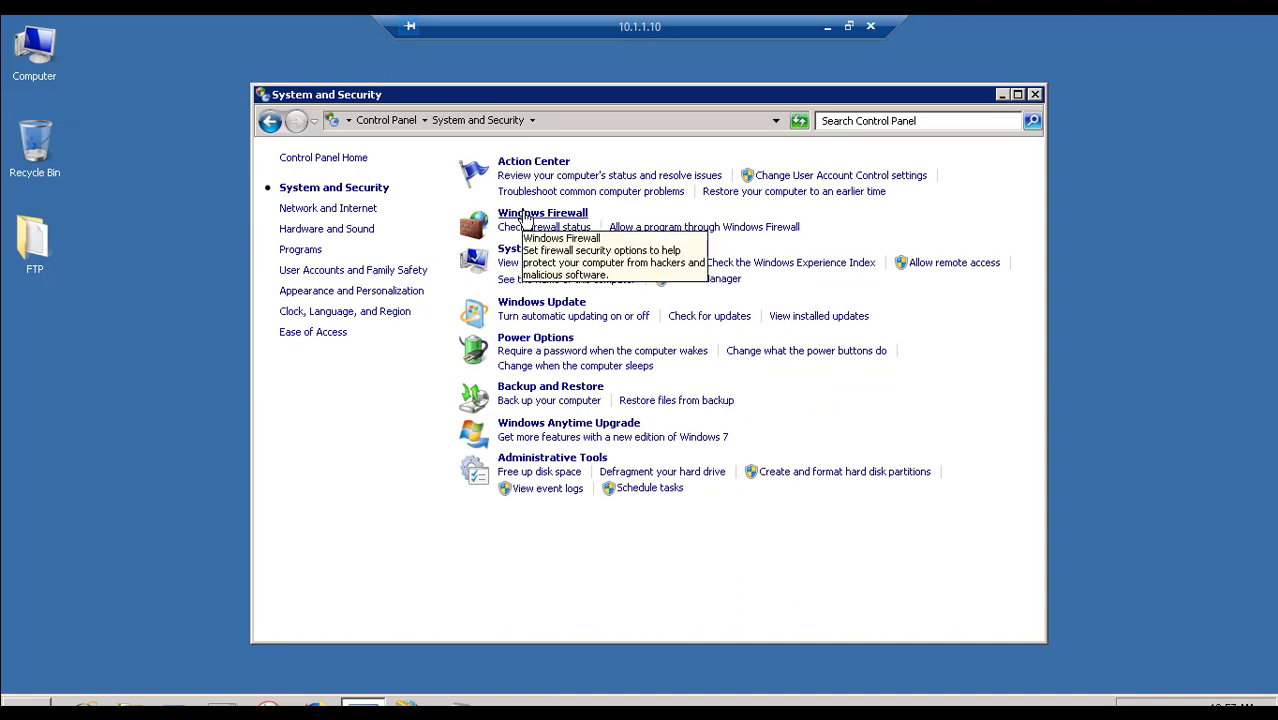
left_click(542, 212)
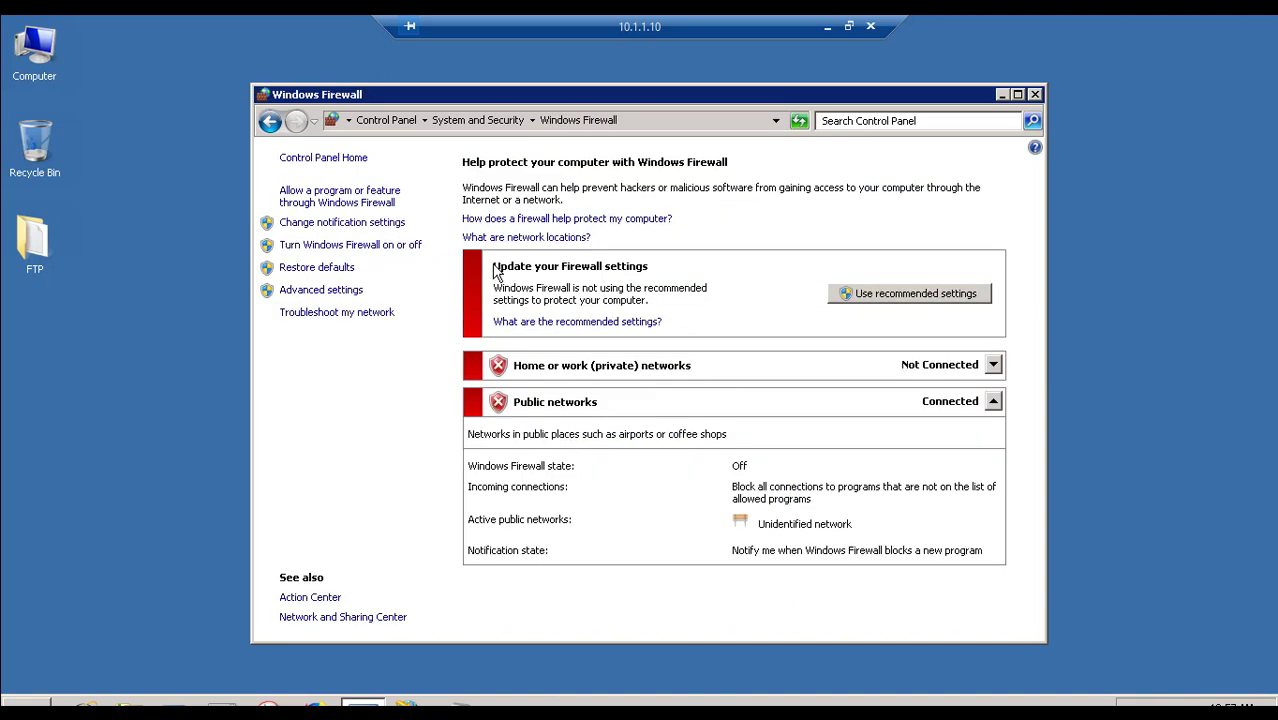
mouse_move(336, 244)
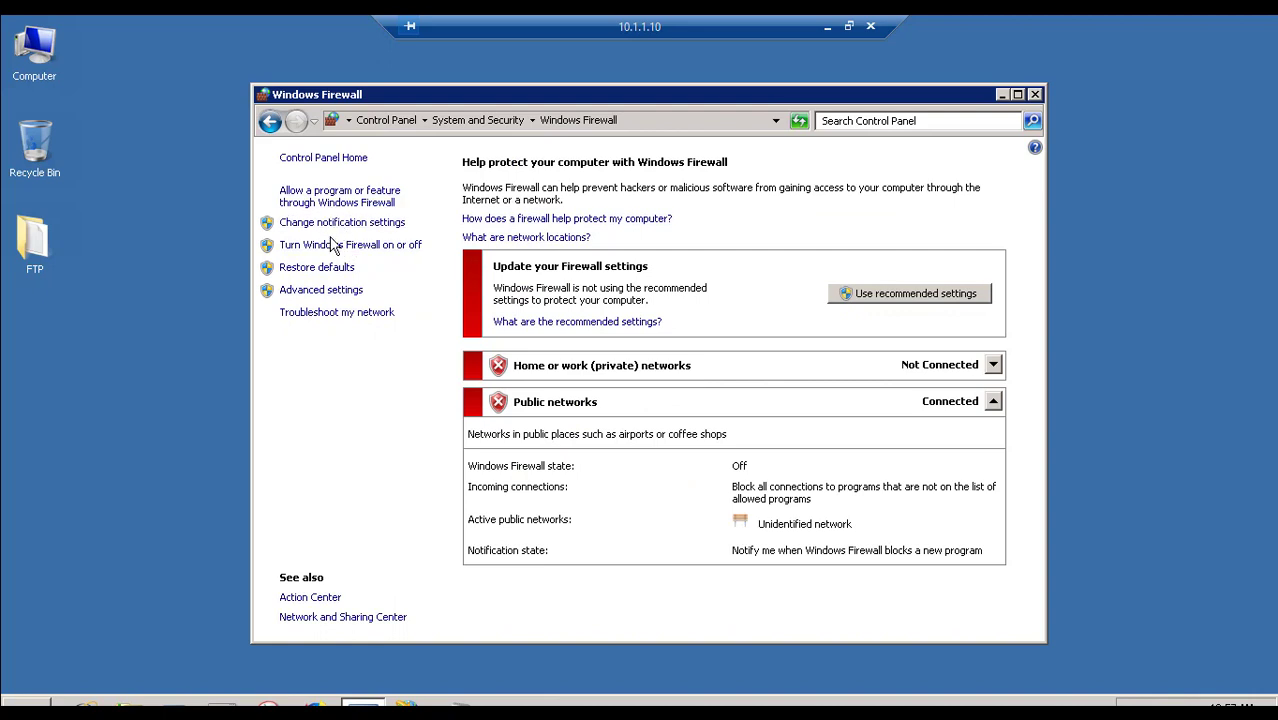
mouse_move(340, 196)
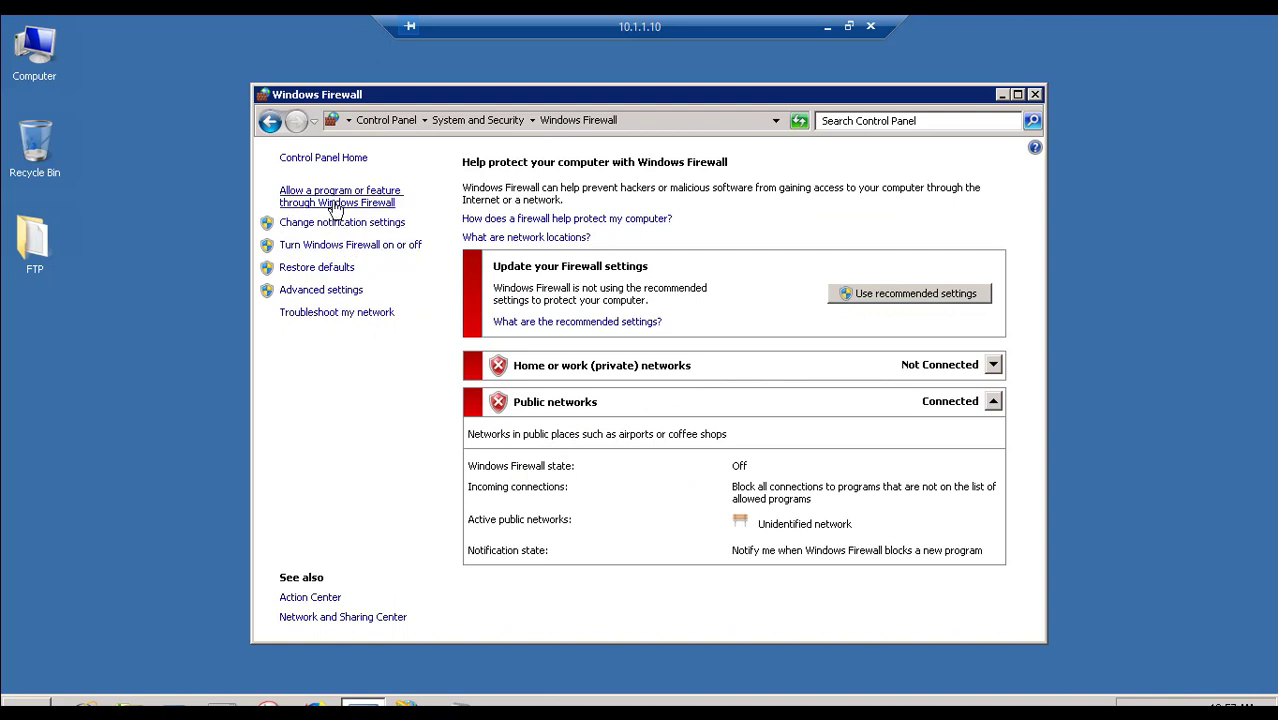
- Review the allowed programs list, confirming Web Server is permitted on private and public networks
left_click(340, 196)
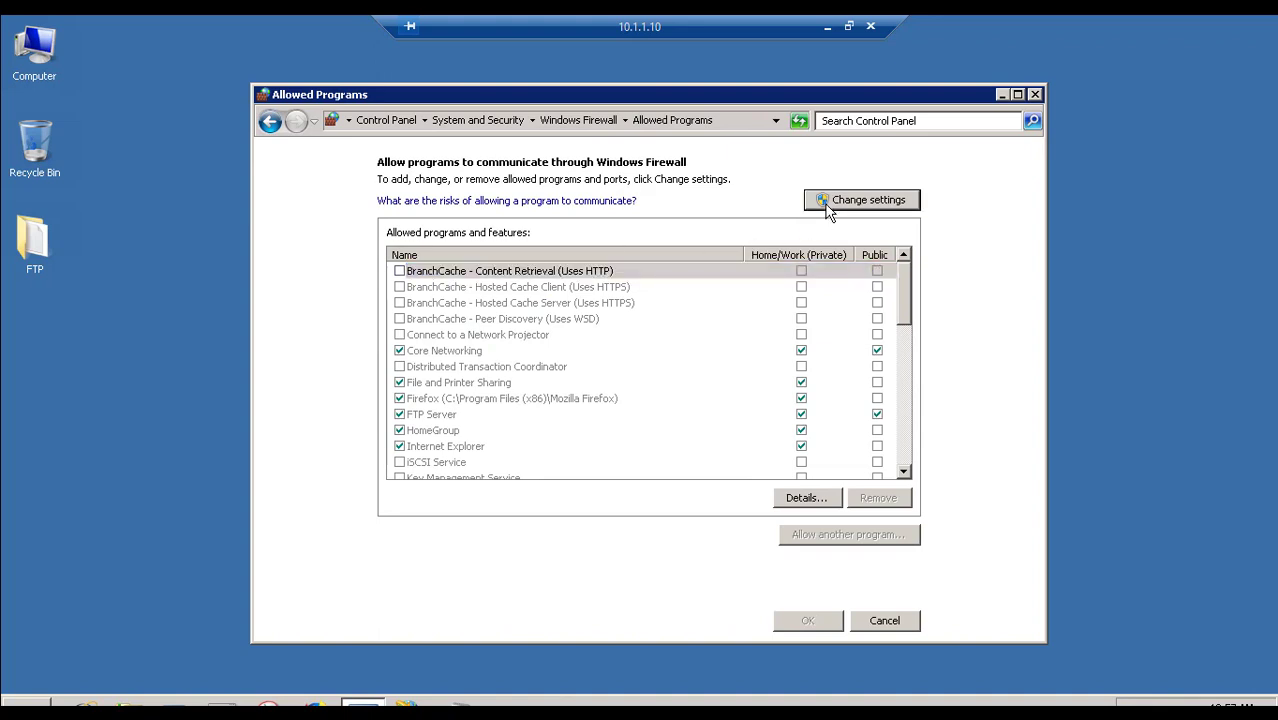
left_click(860, 200)
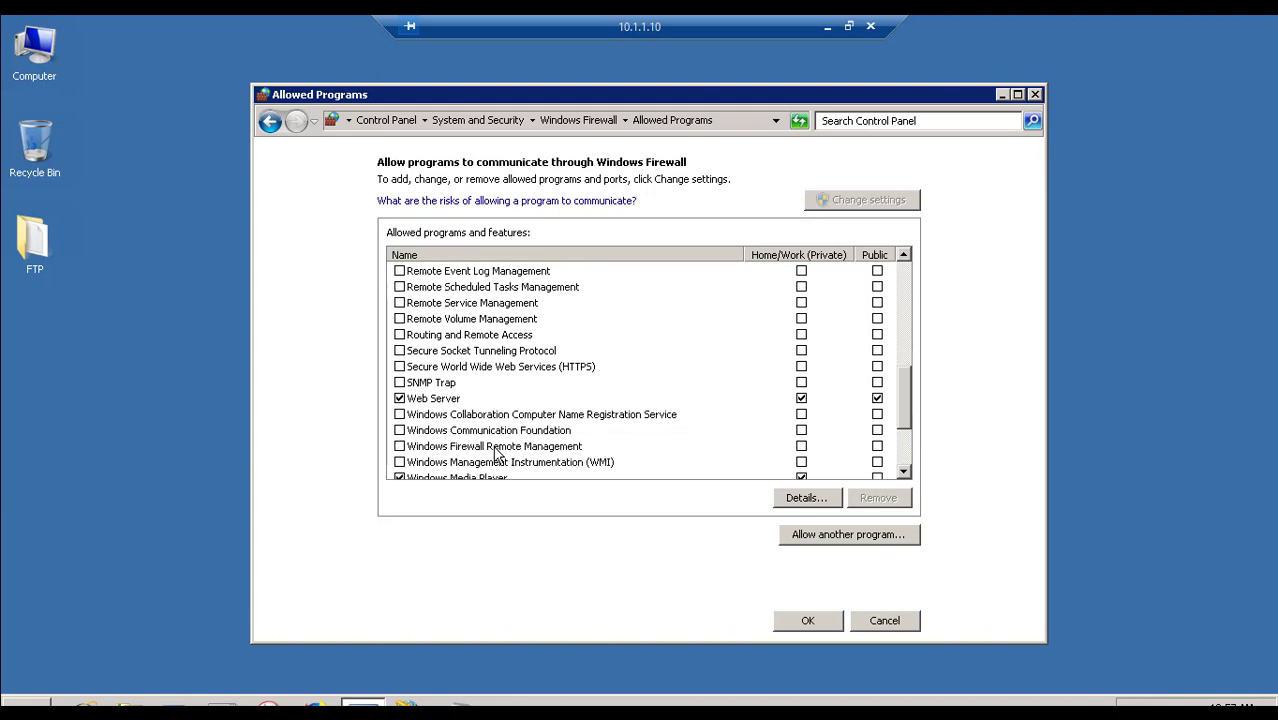
mouse_move(410, 400)
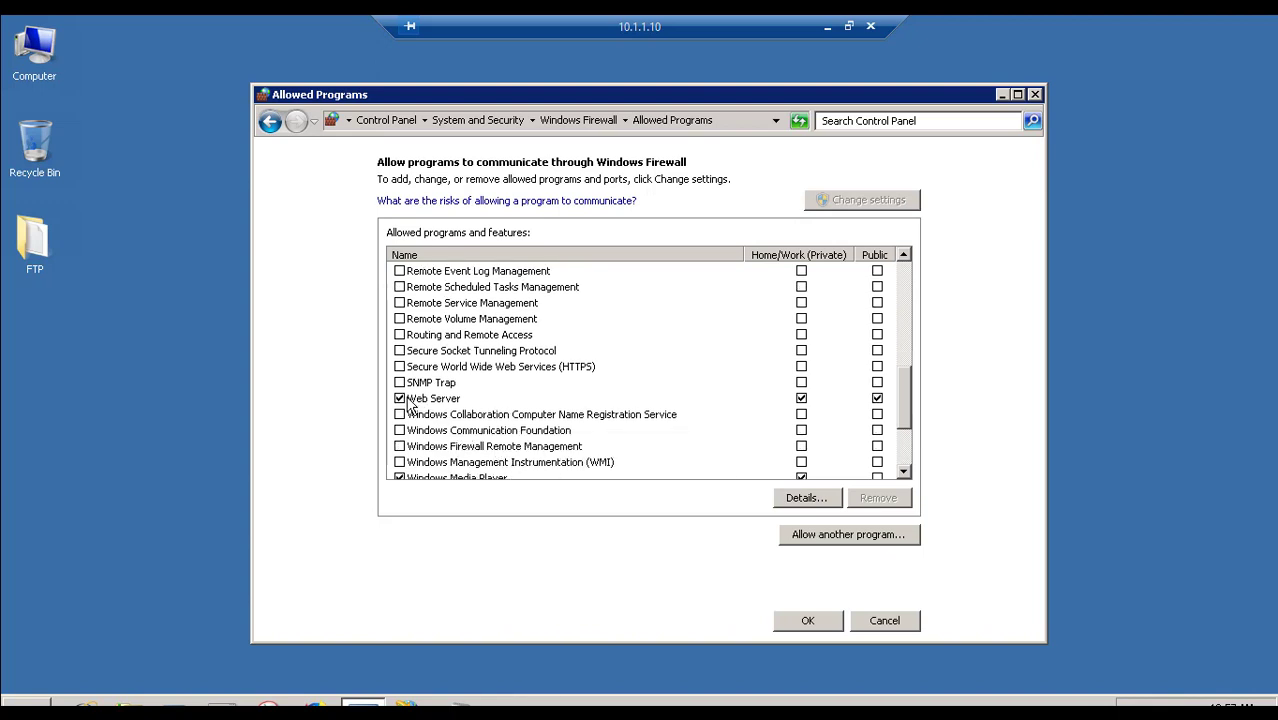
mouse_move(404, 408)
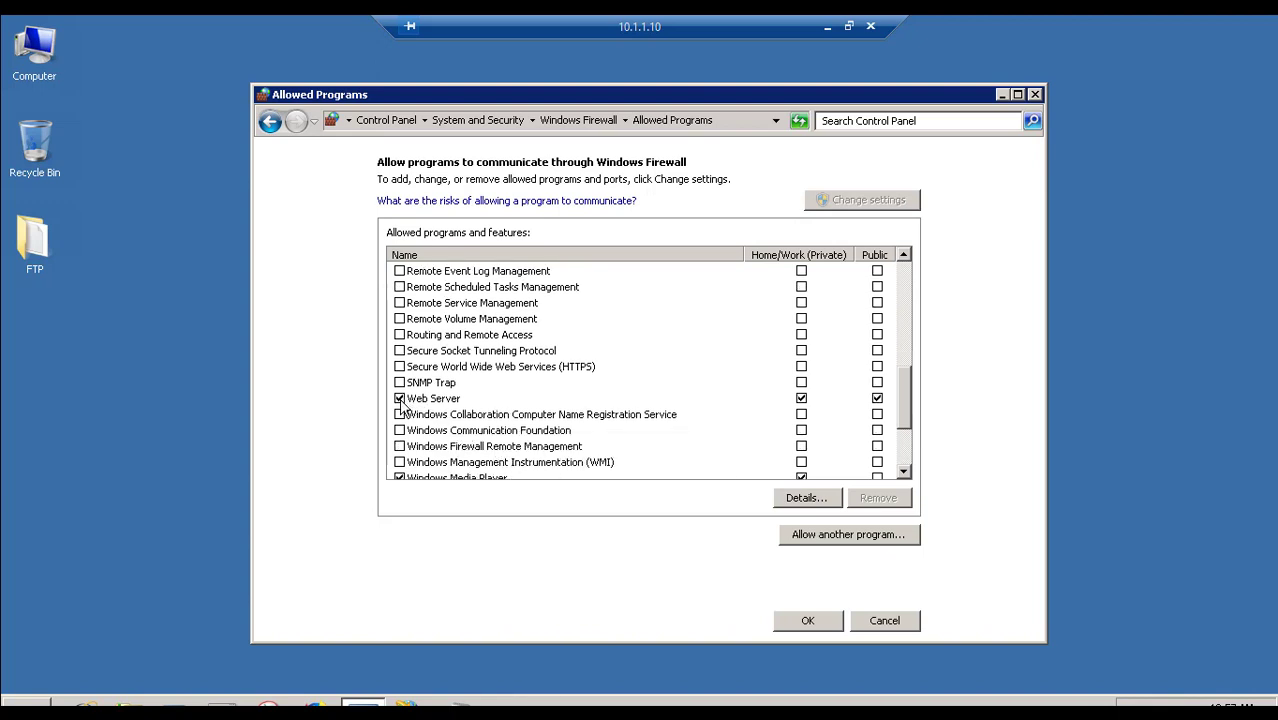
left_click(432, 398)
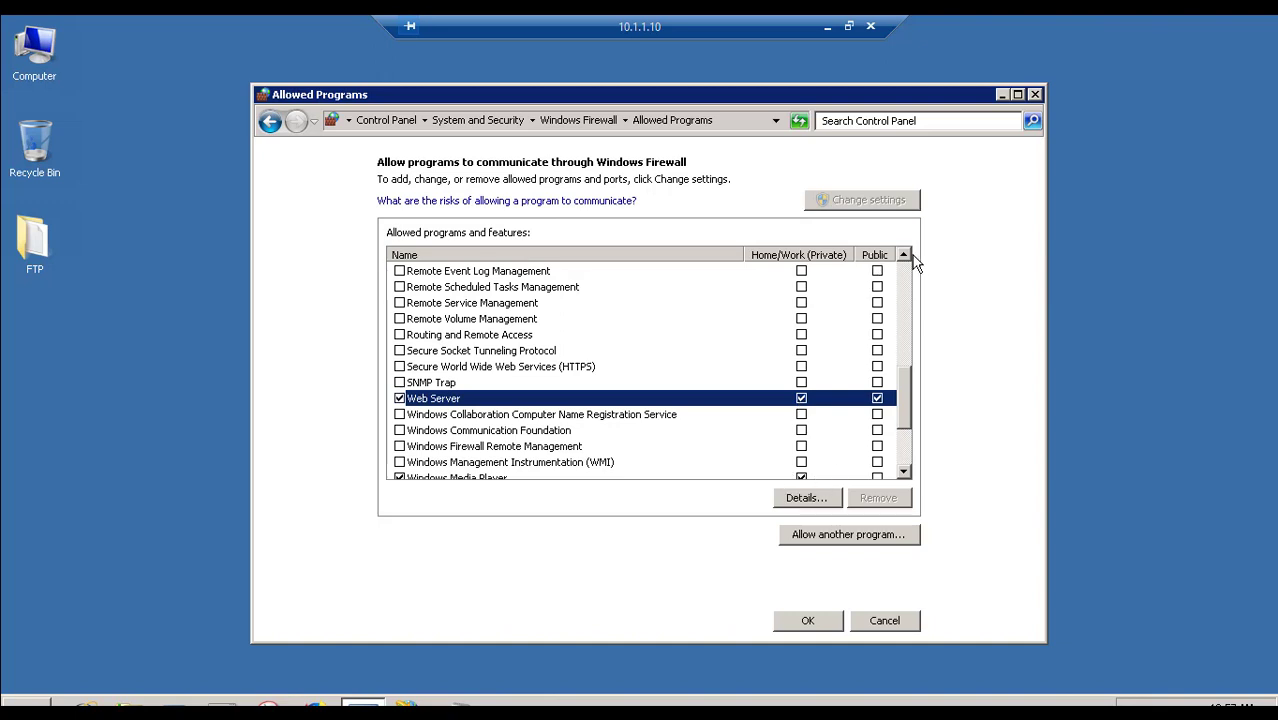
mouse_move(808, 650)
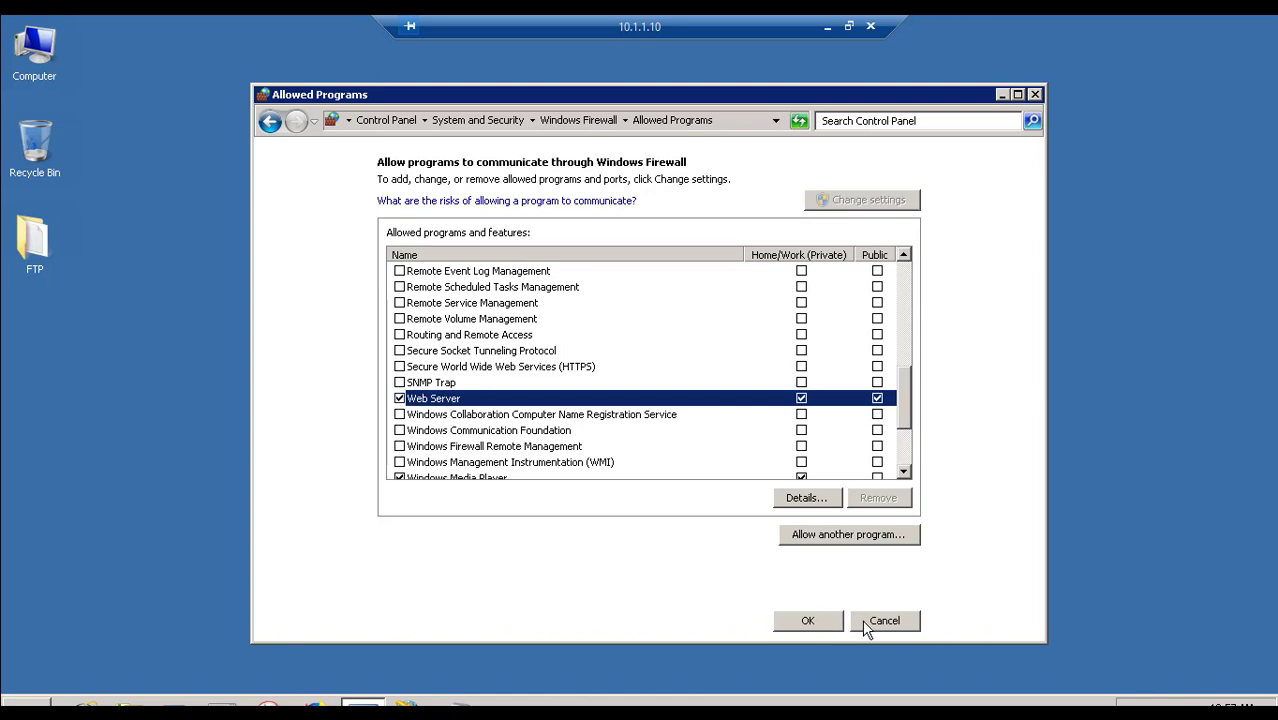
mouse_move(808, 620)
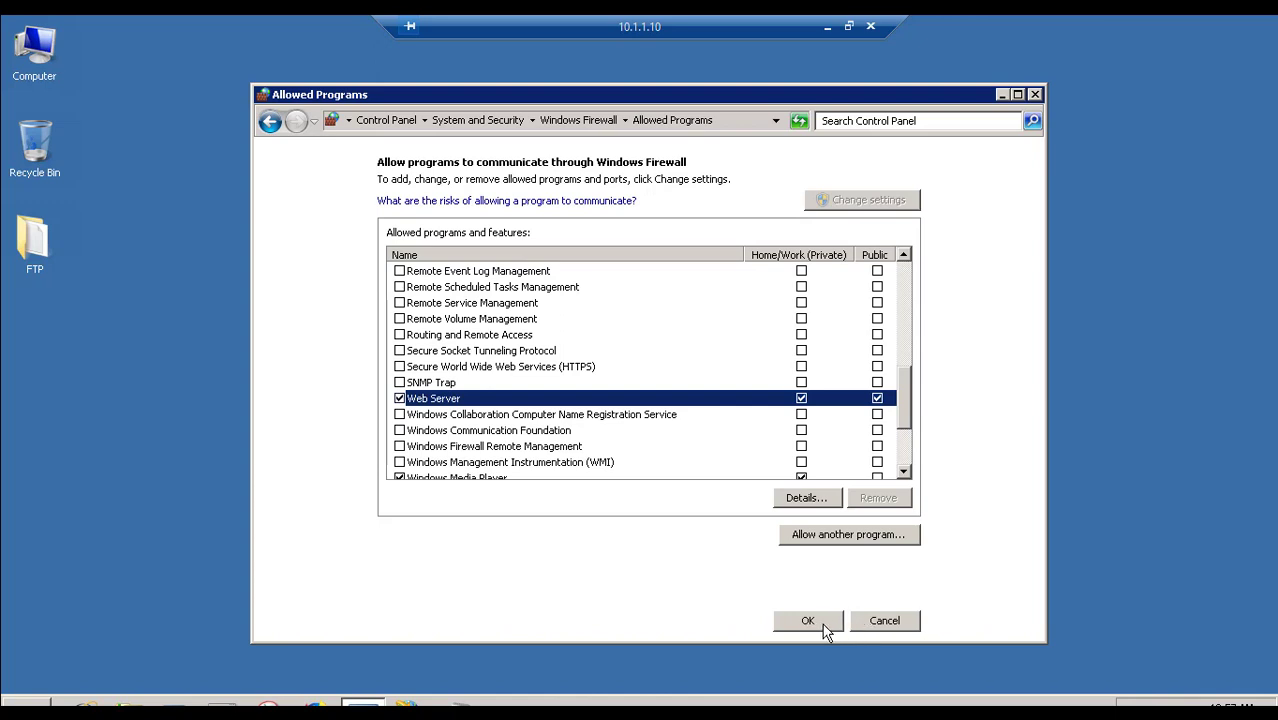
left_click(808, 620)
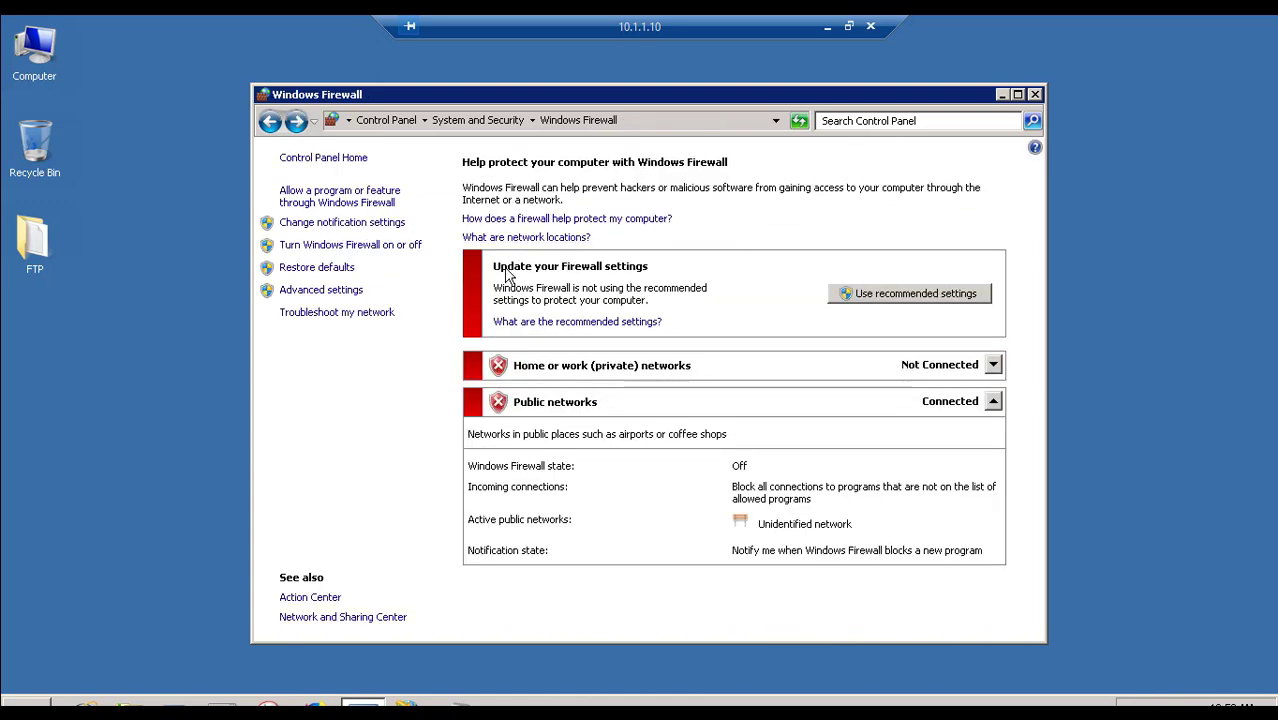
left_click(340, 196)
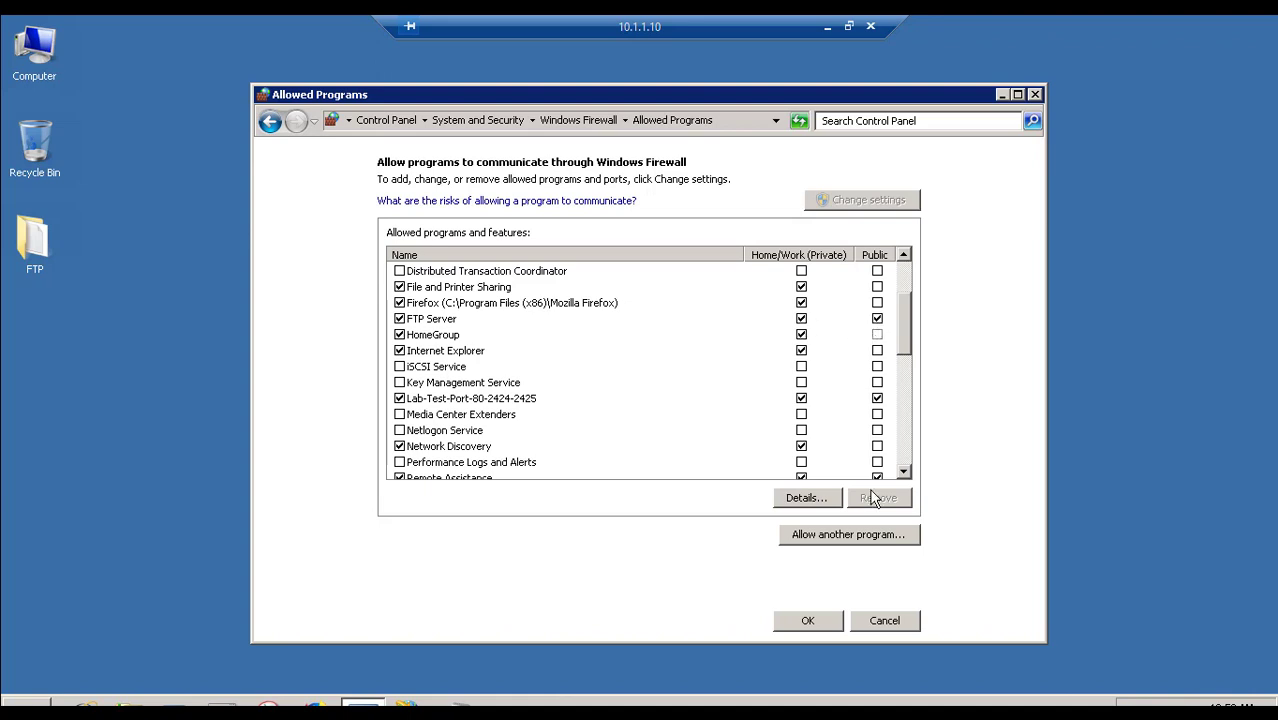
mouse_move(872, 624)
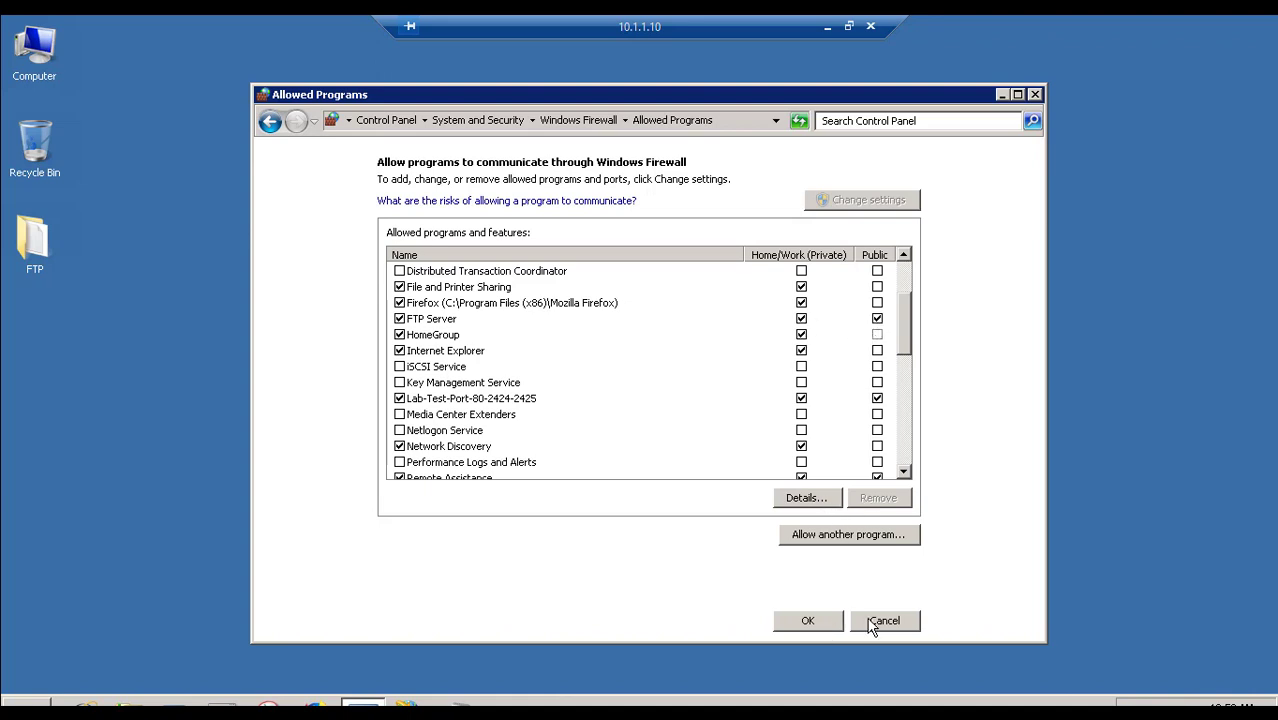
left_click(884, 620)
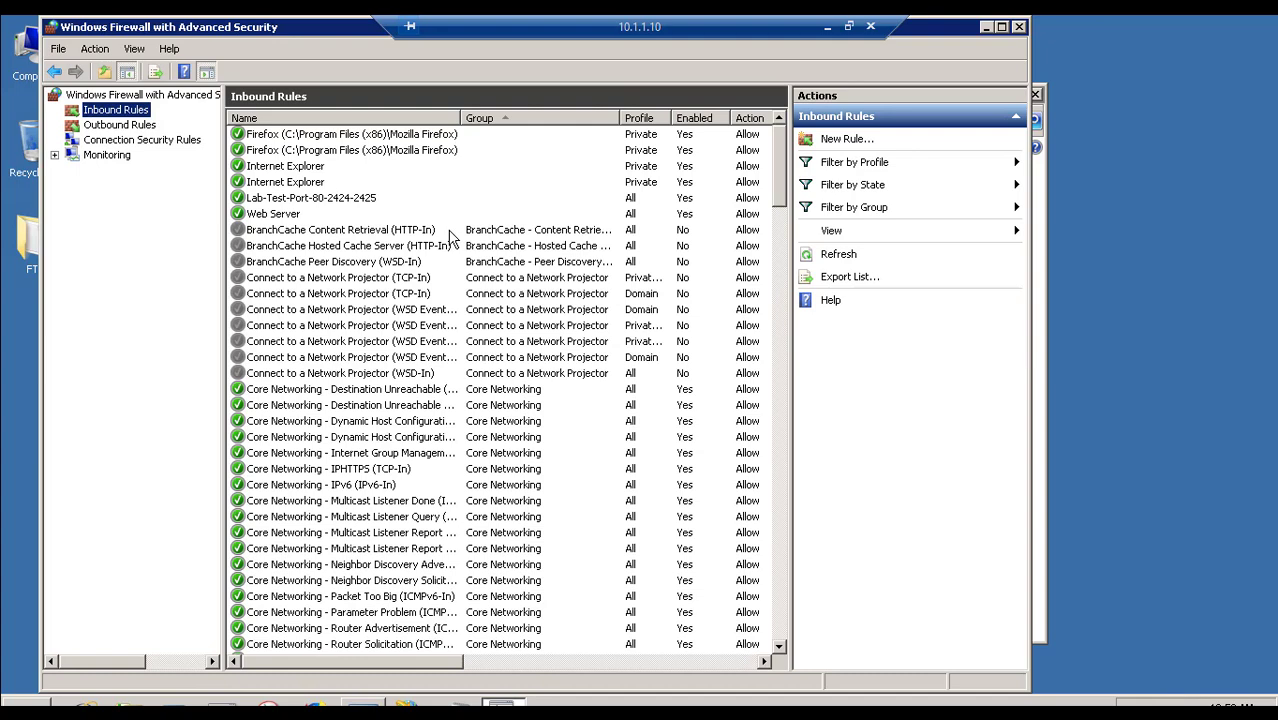
- Select the Web Server inbound rule allowing TCP on port 80
left_click(272, 214)
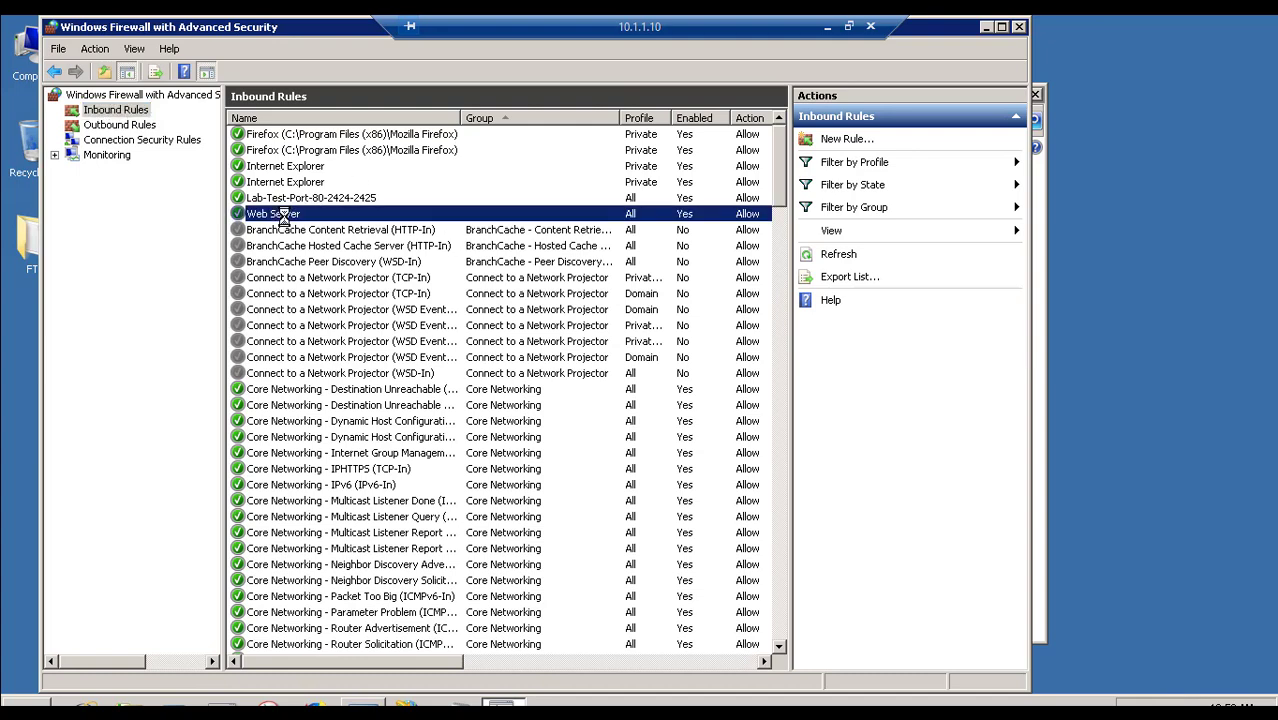
left_click(272, 212)
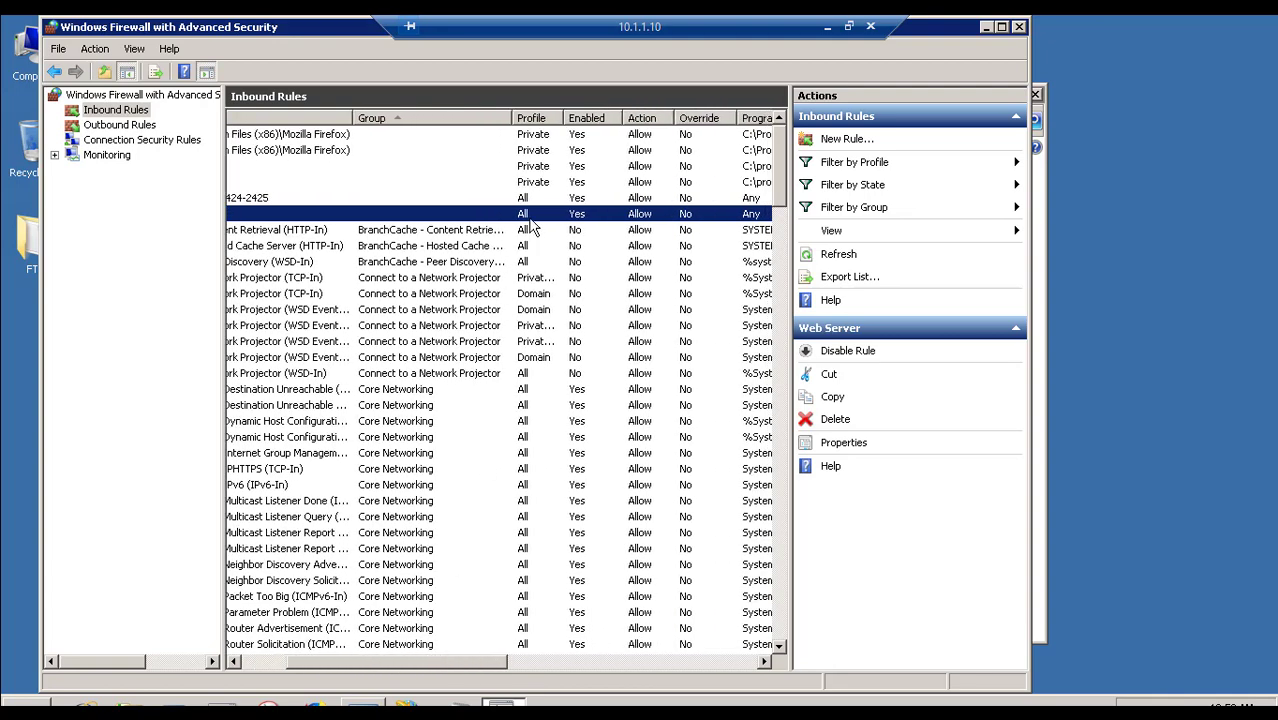
mouse_move(476, 672)
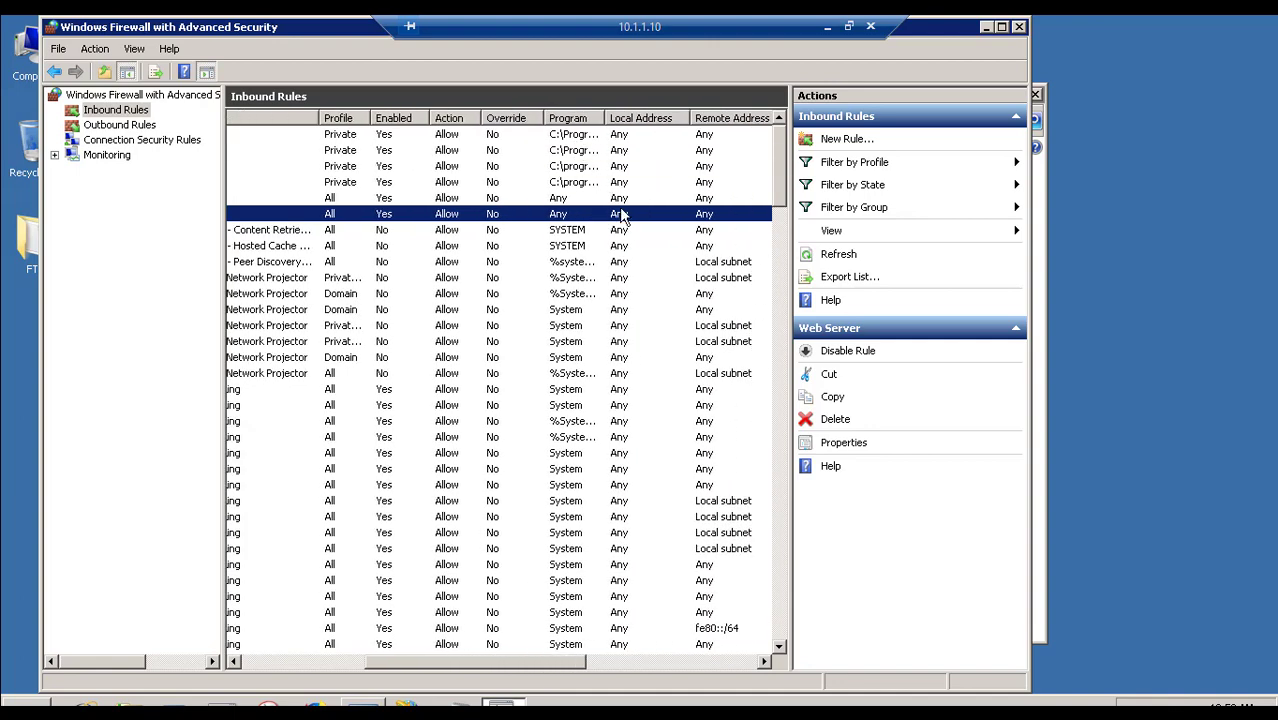
mouse_move(710, 220)
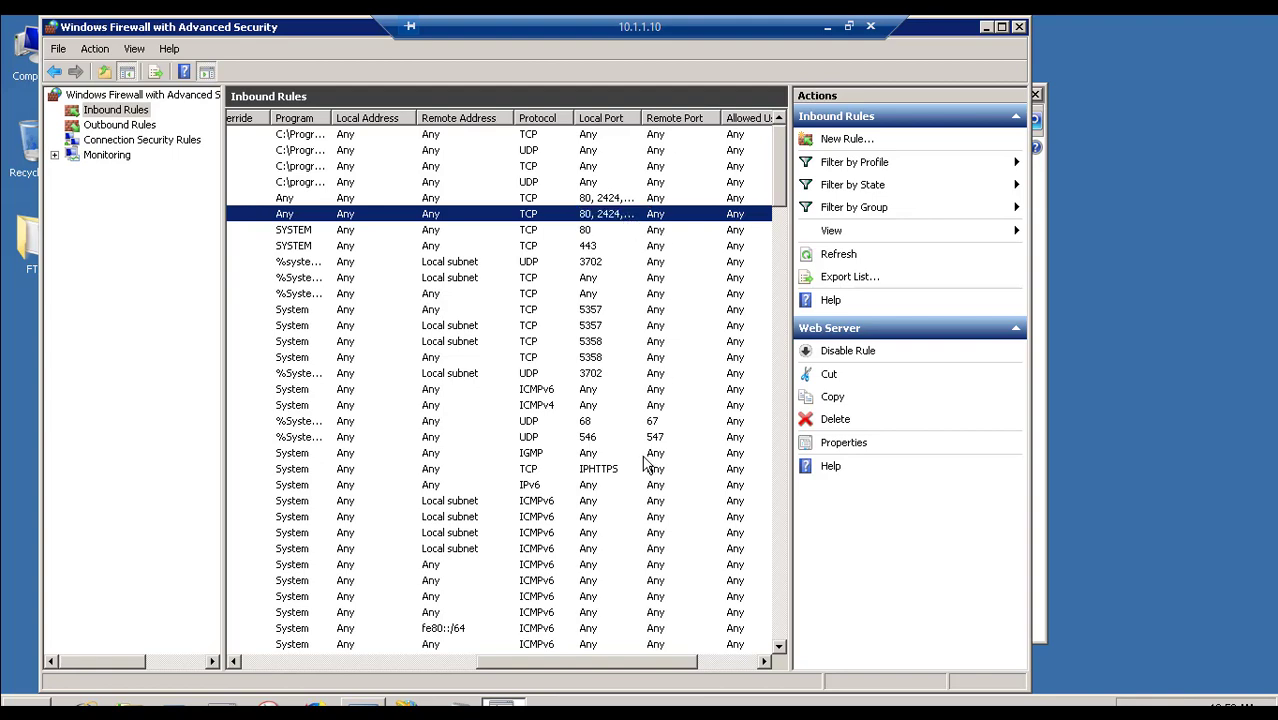
mouse_move(584, 670)
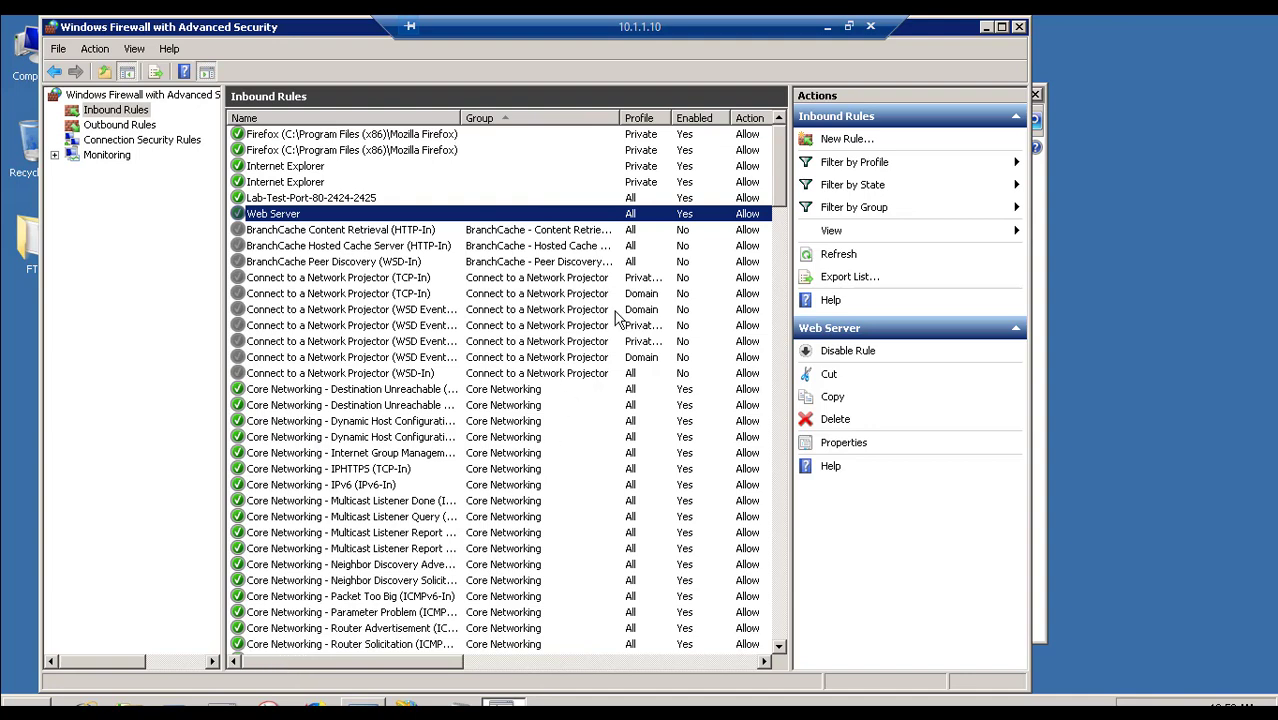
mouse_move(848, 140)
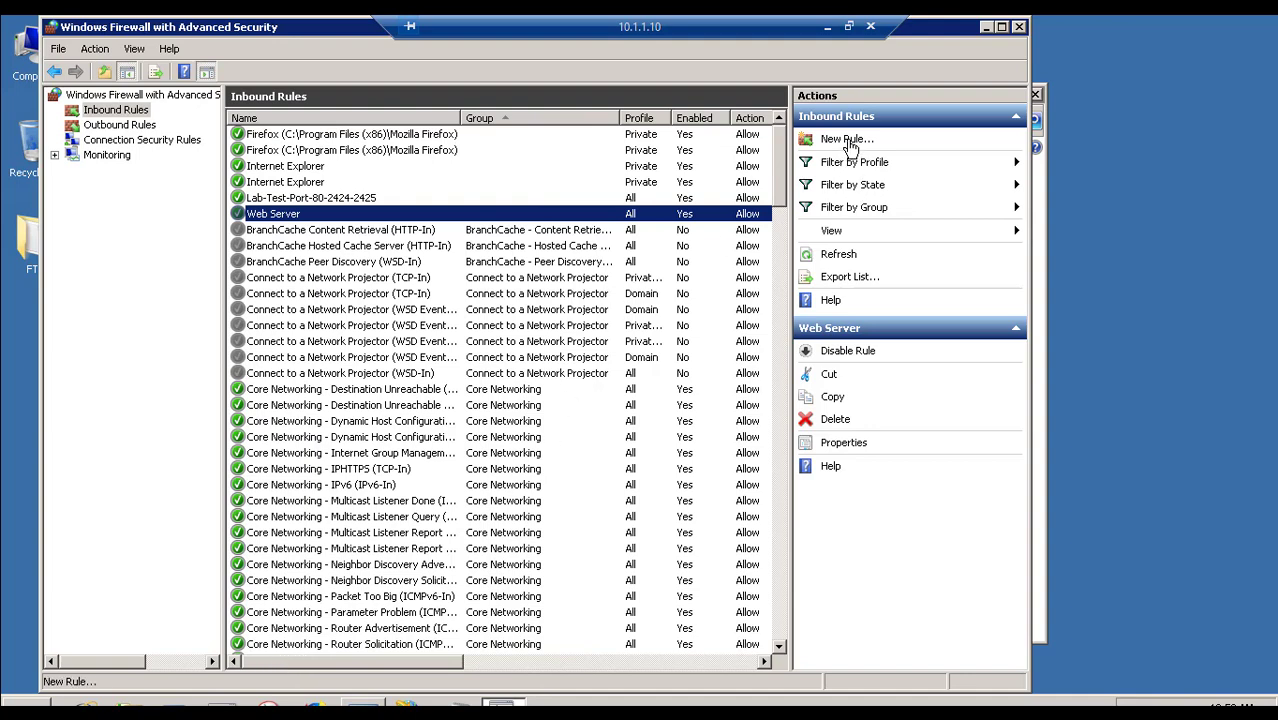
- Begin a new port-based inbound rule for TCP, trying ports 80,5000 then applying it to all local ports
left_click(846, 140)
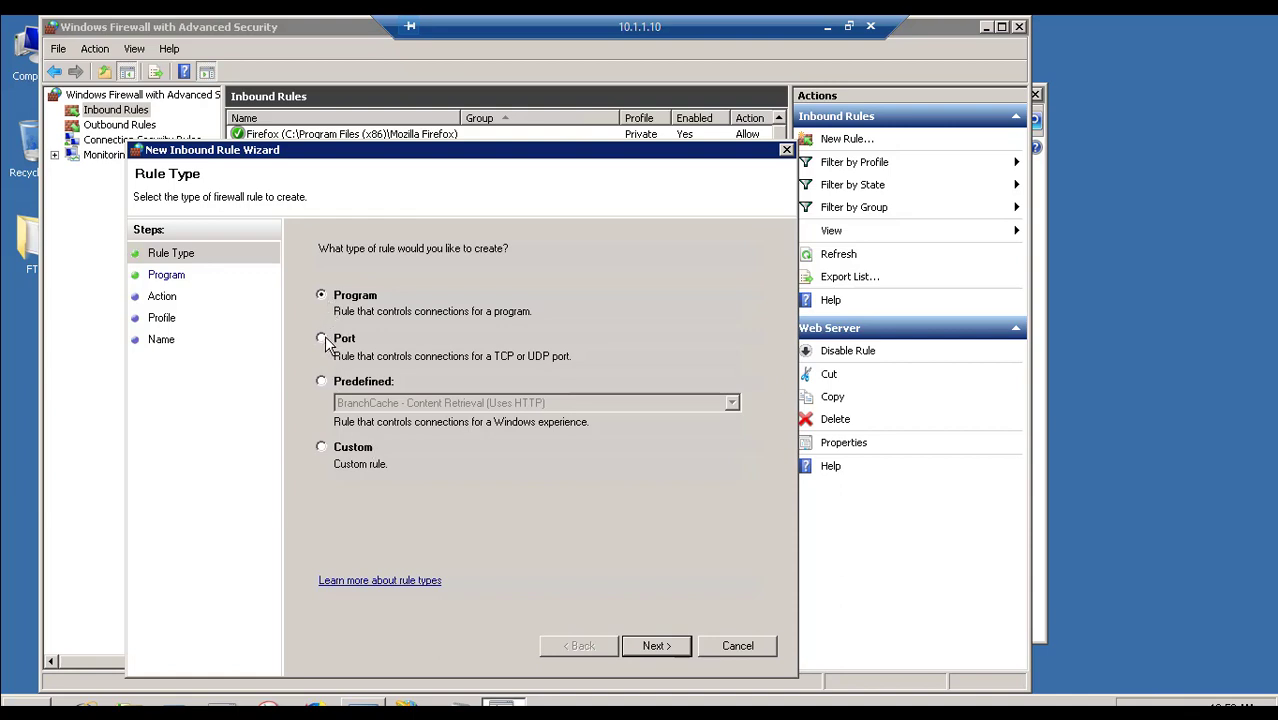
left_click(320, 338)
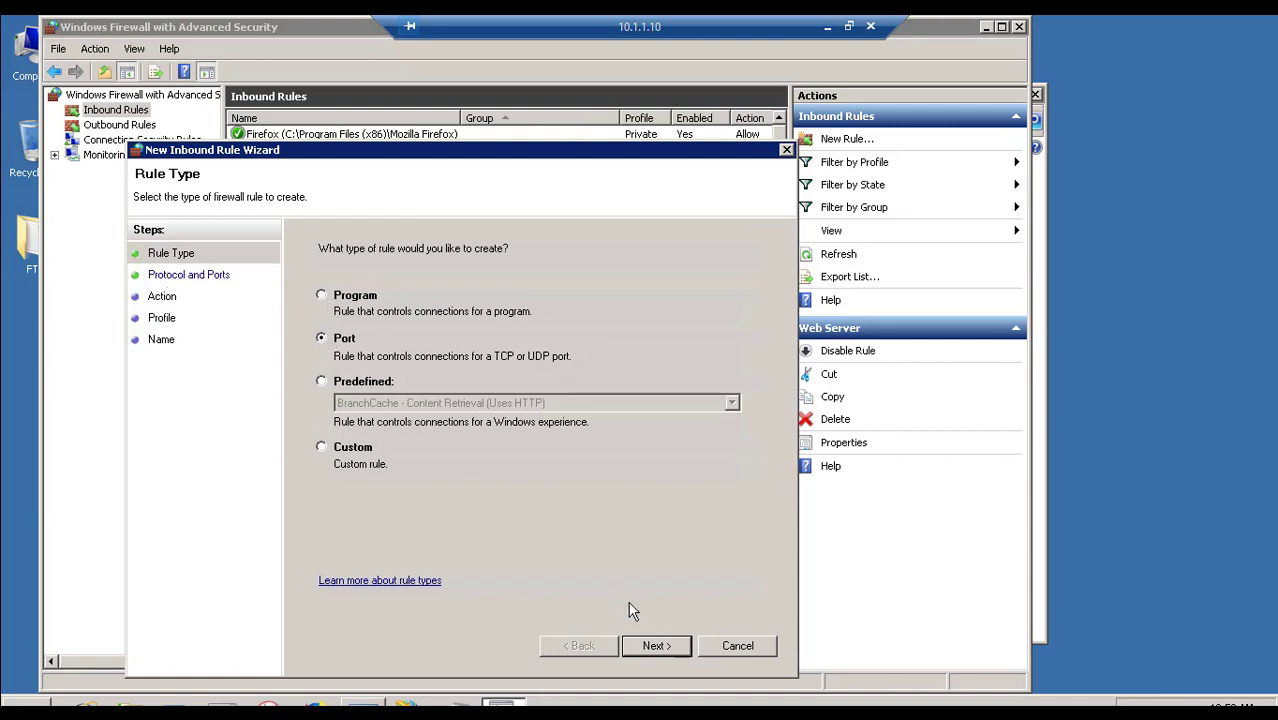
left_click(656, 644)
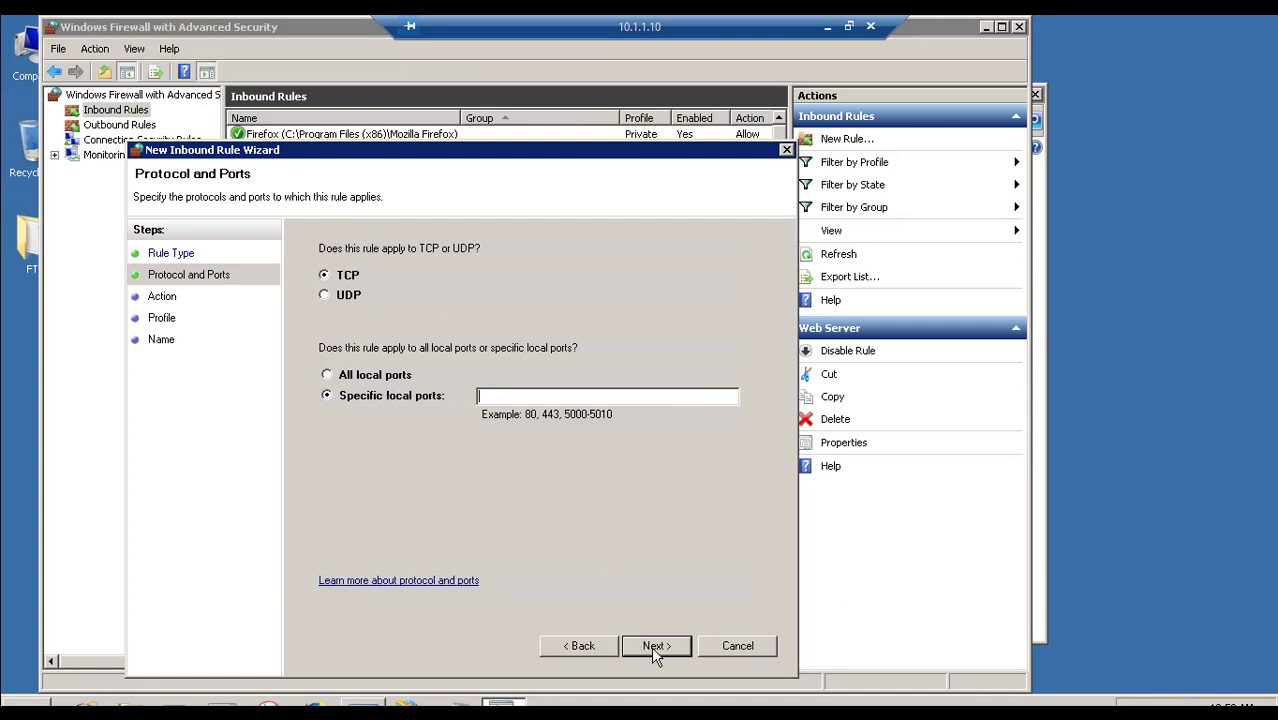
mouse_move(364, 388)
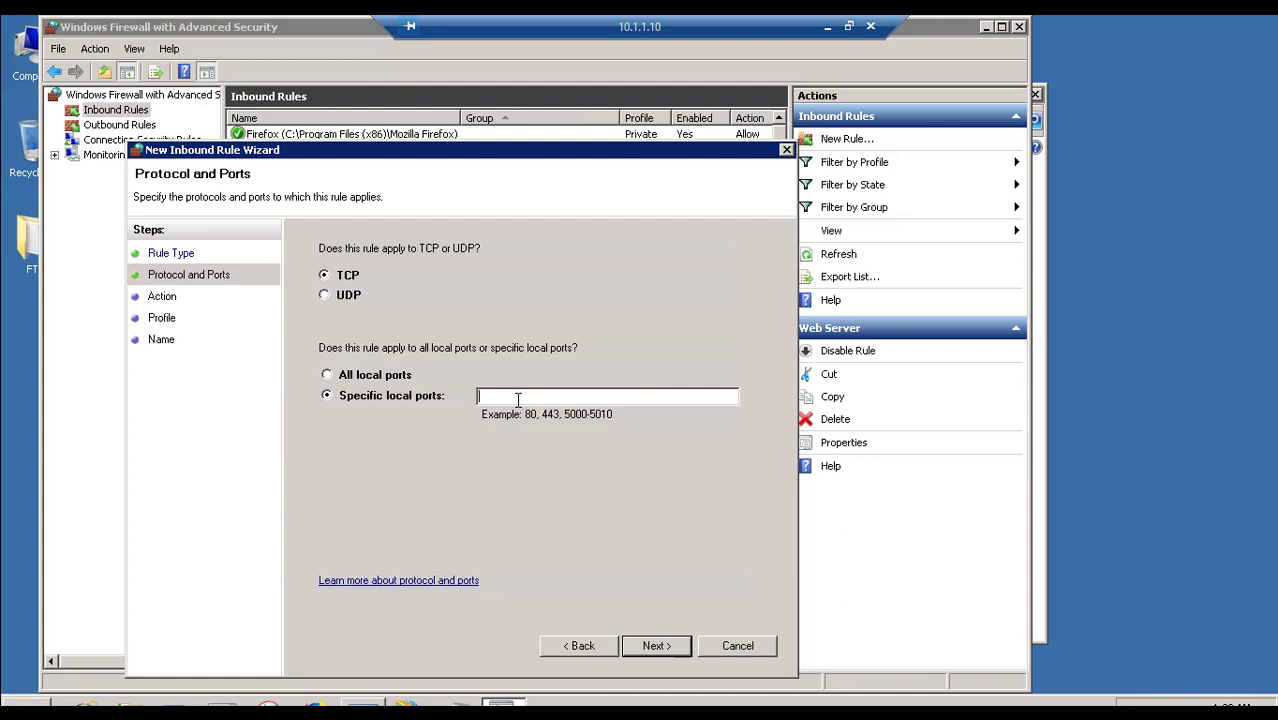
type("80")
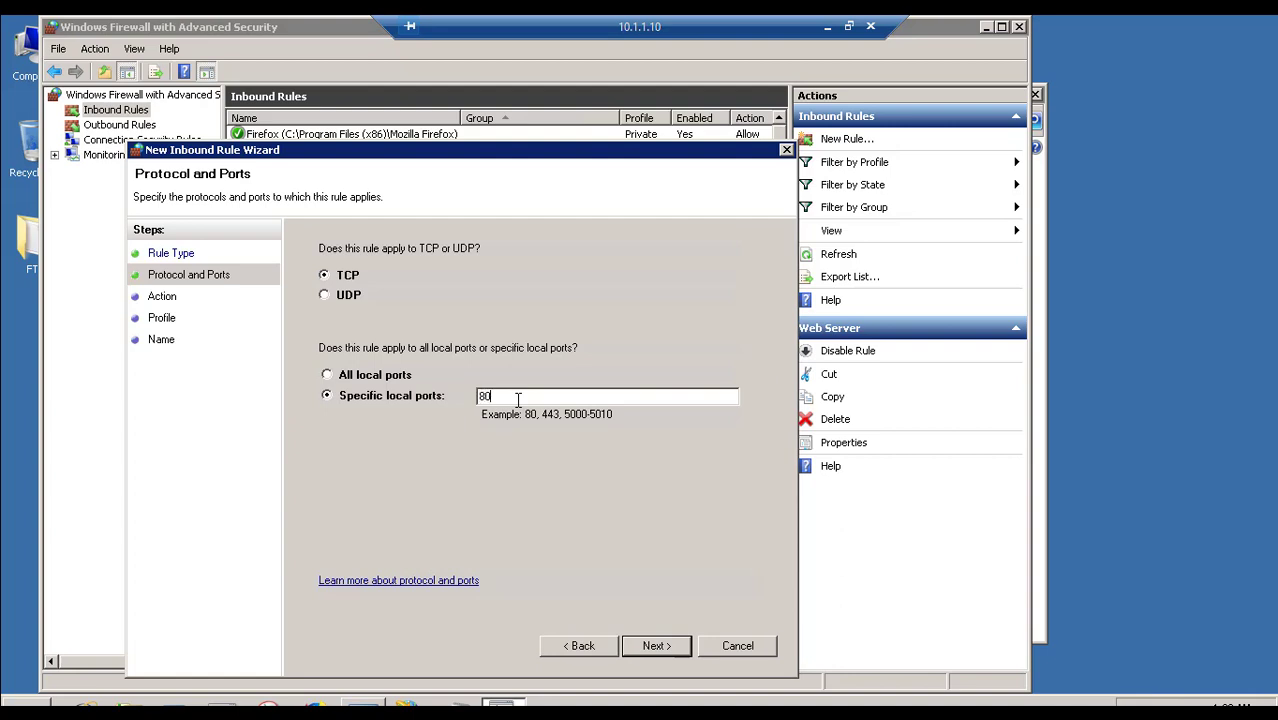
type(", 100")
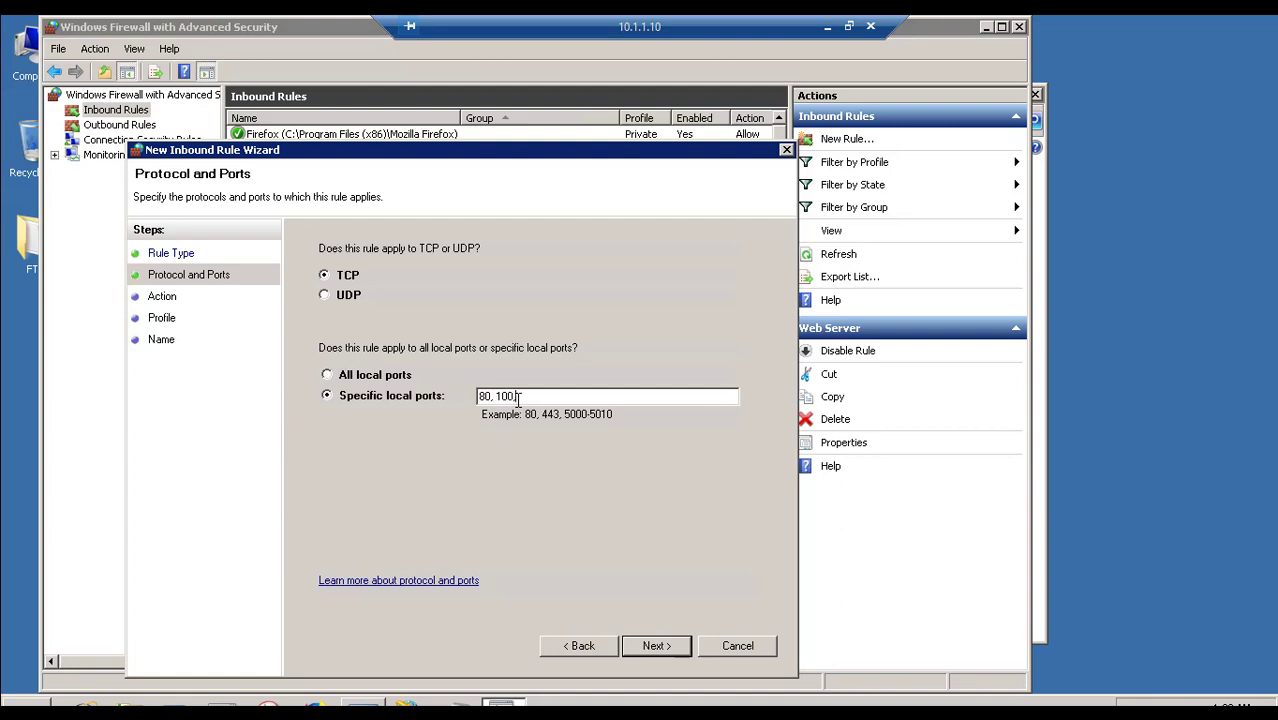
type("5000")
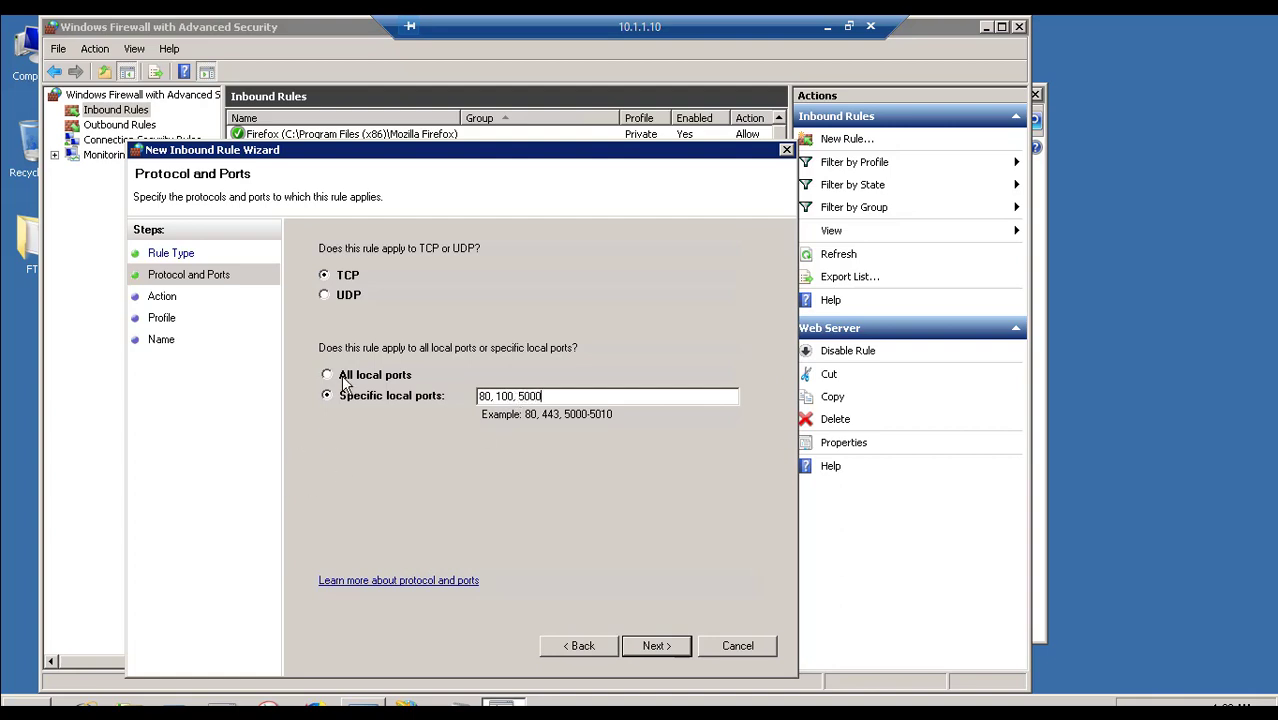
left_click(324, 374)
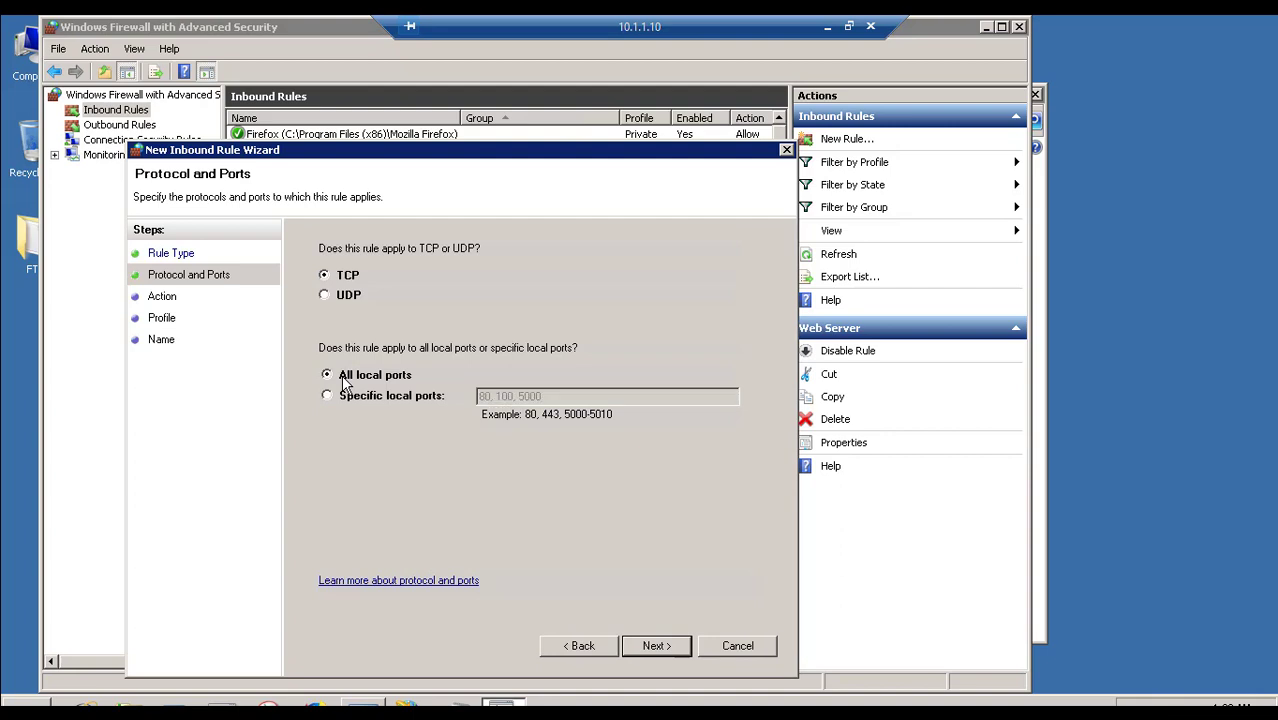
mouse_move(652, 648)
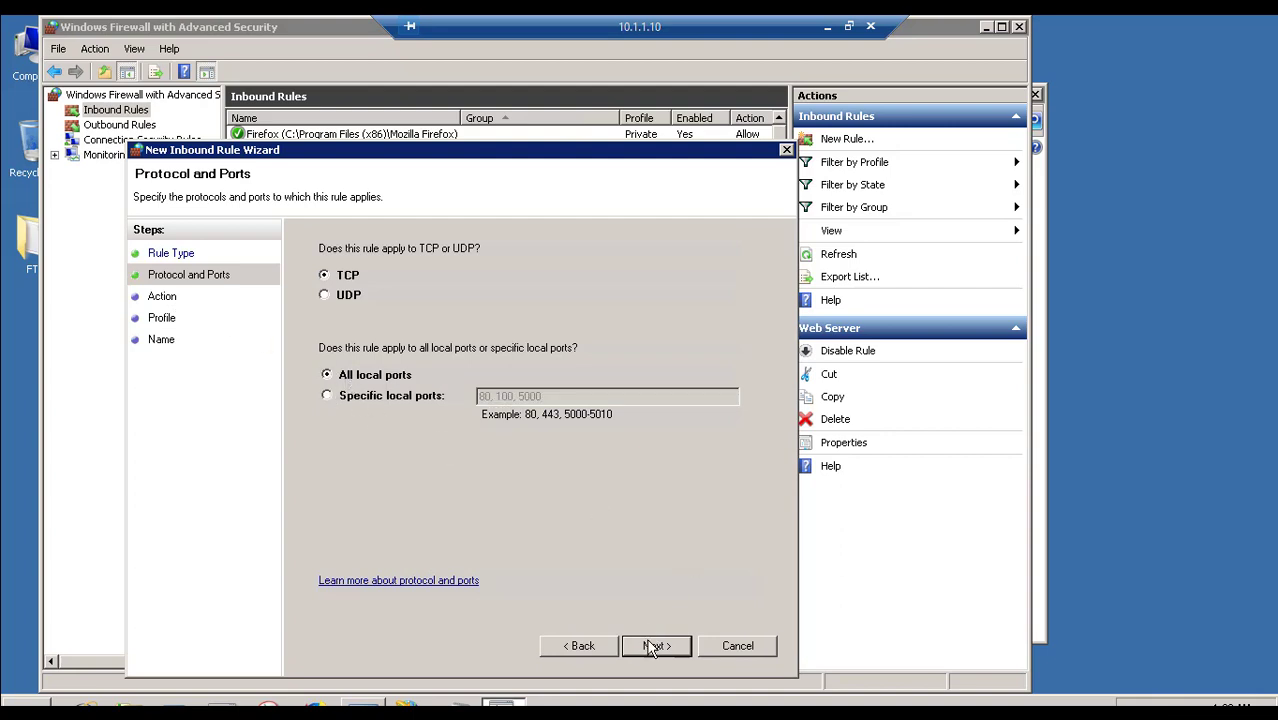
left_click(656, 644)
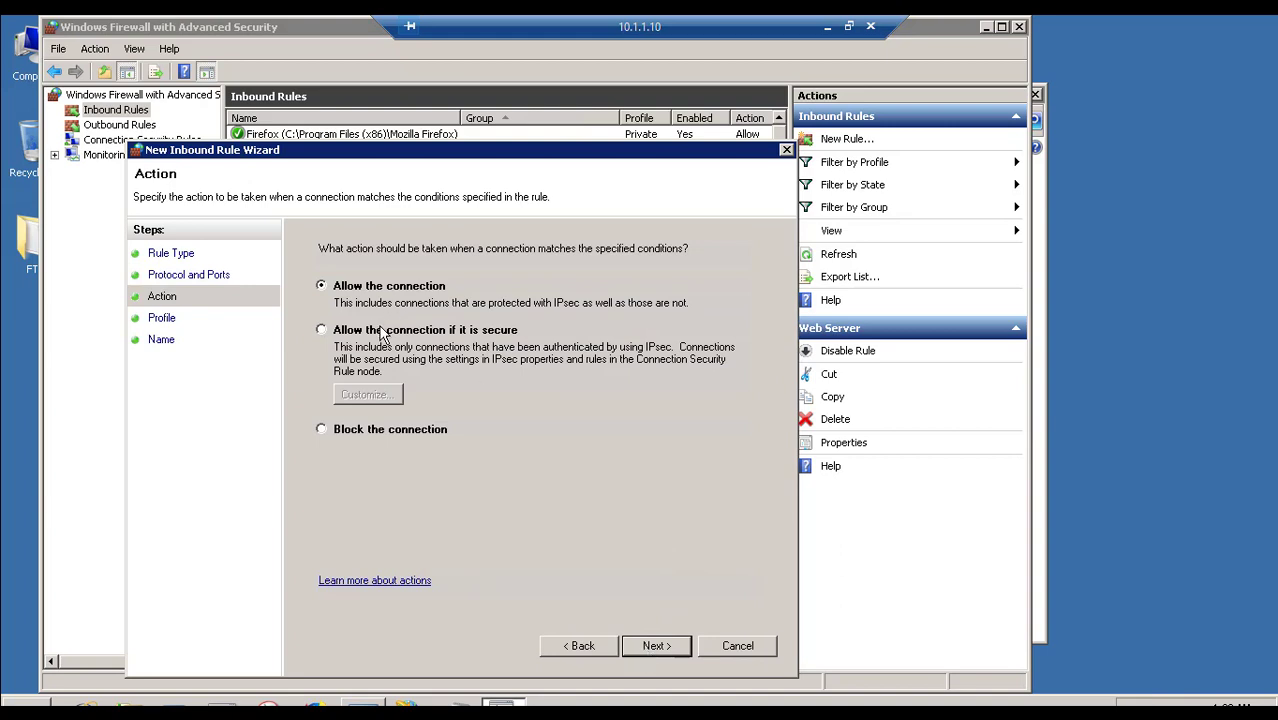
mouse_move(384, 336)
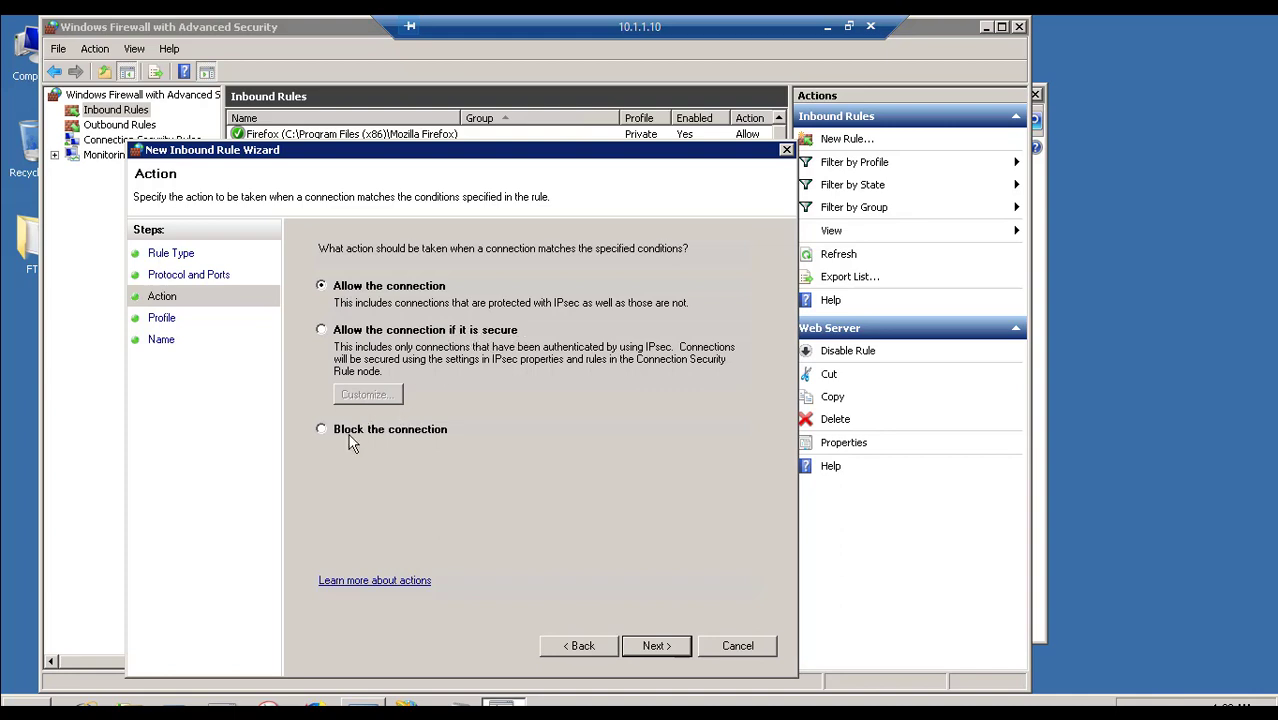
mouse_move(656, 644)
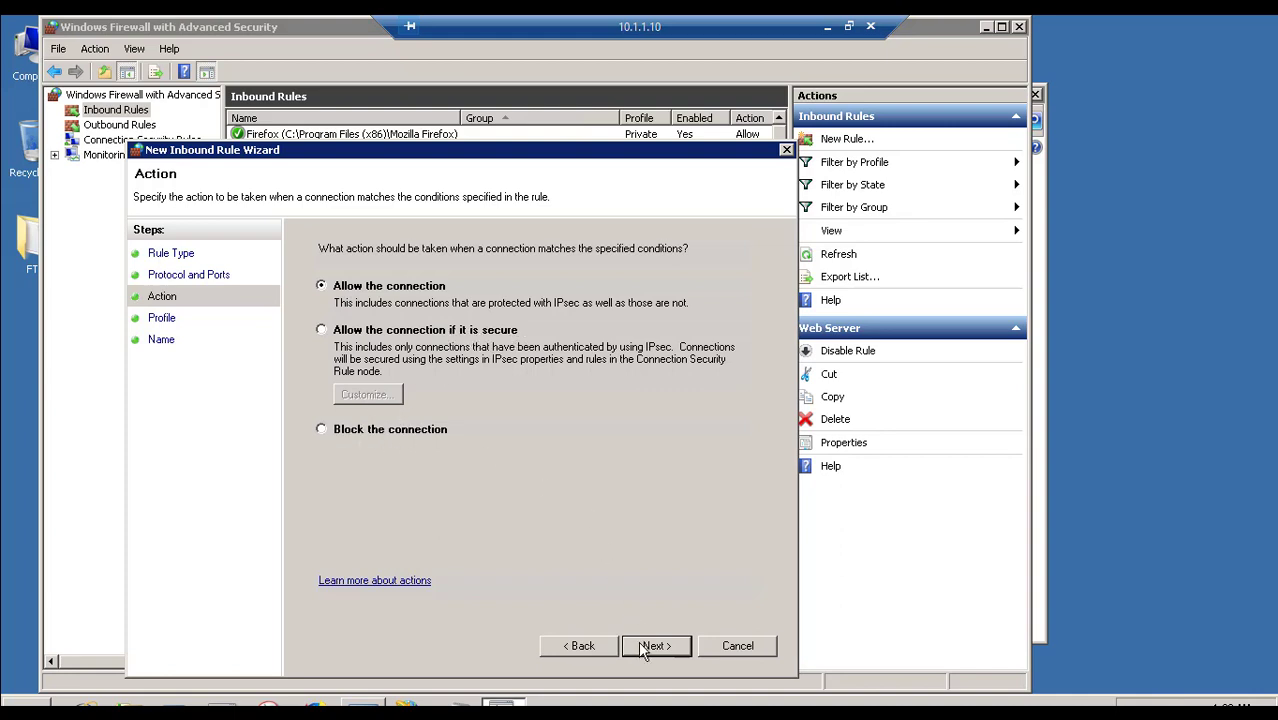
- Allow the connection on all profiles and finish the rule named test
left_click(656, 644)
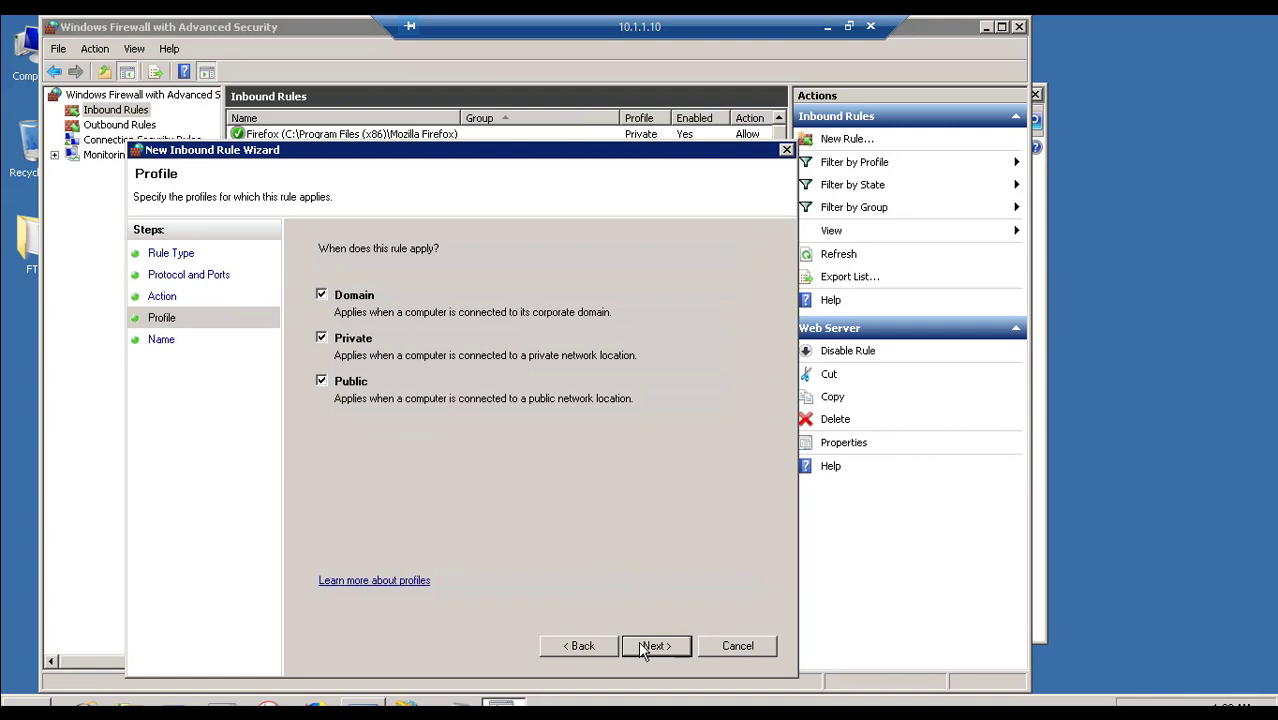
mouse_move(344, 308)
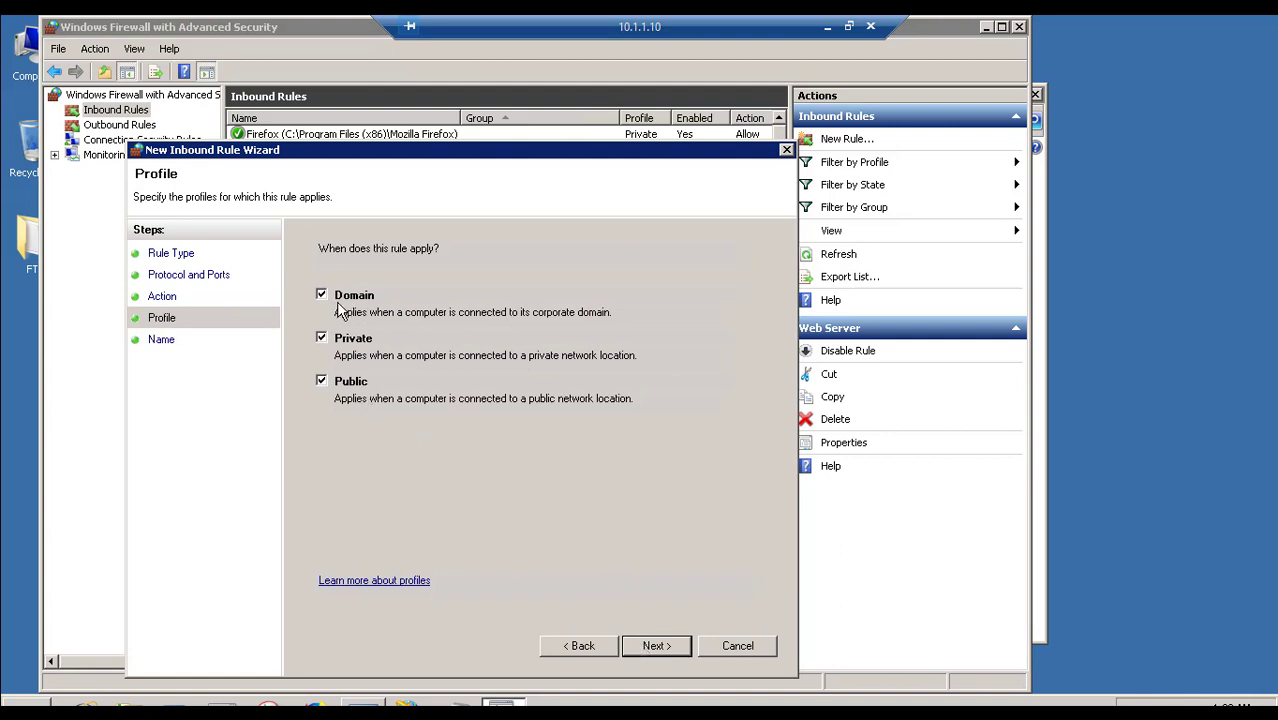
mouse_move(350, 324)
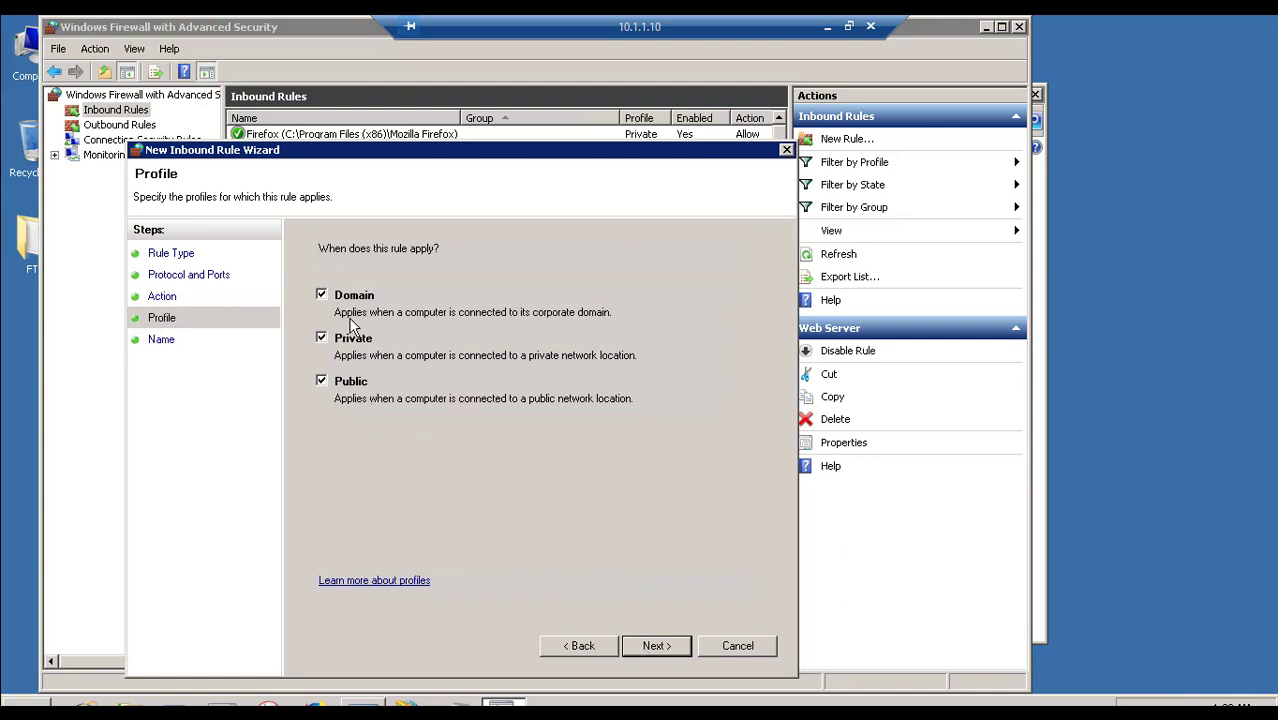
mouse_move(348, 352)
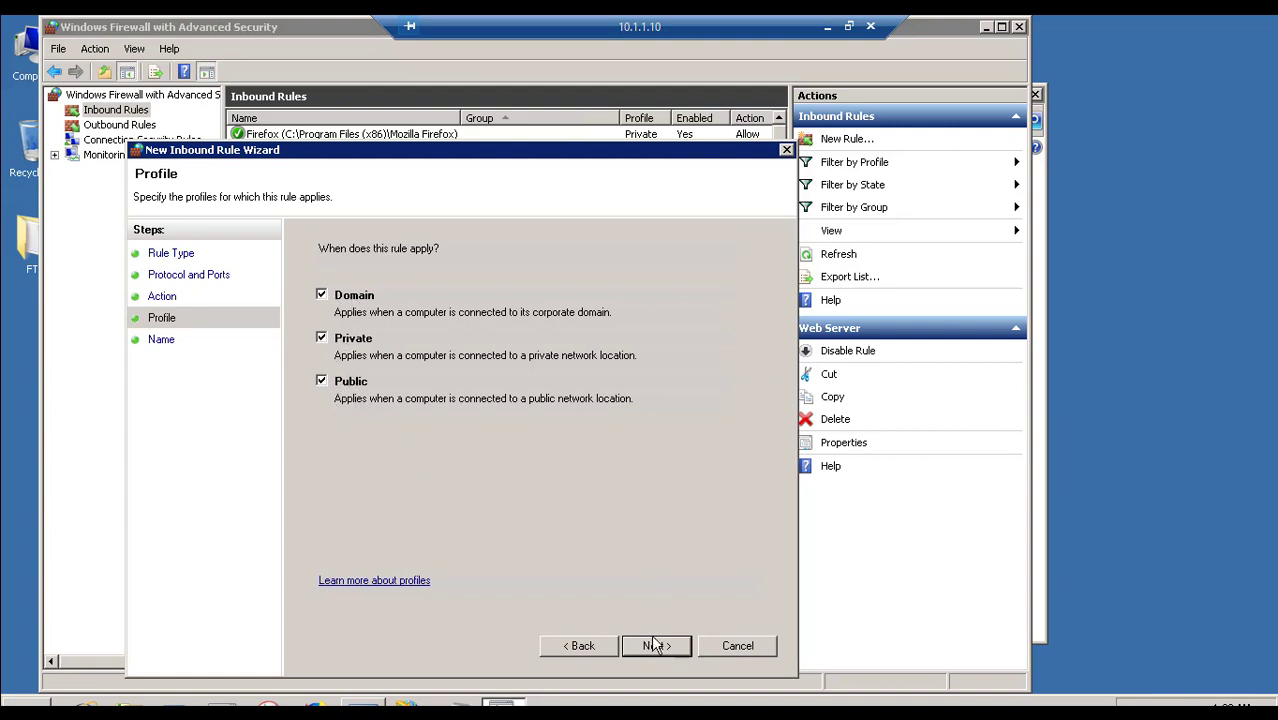
left_click(656, 644)
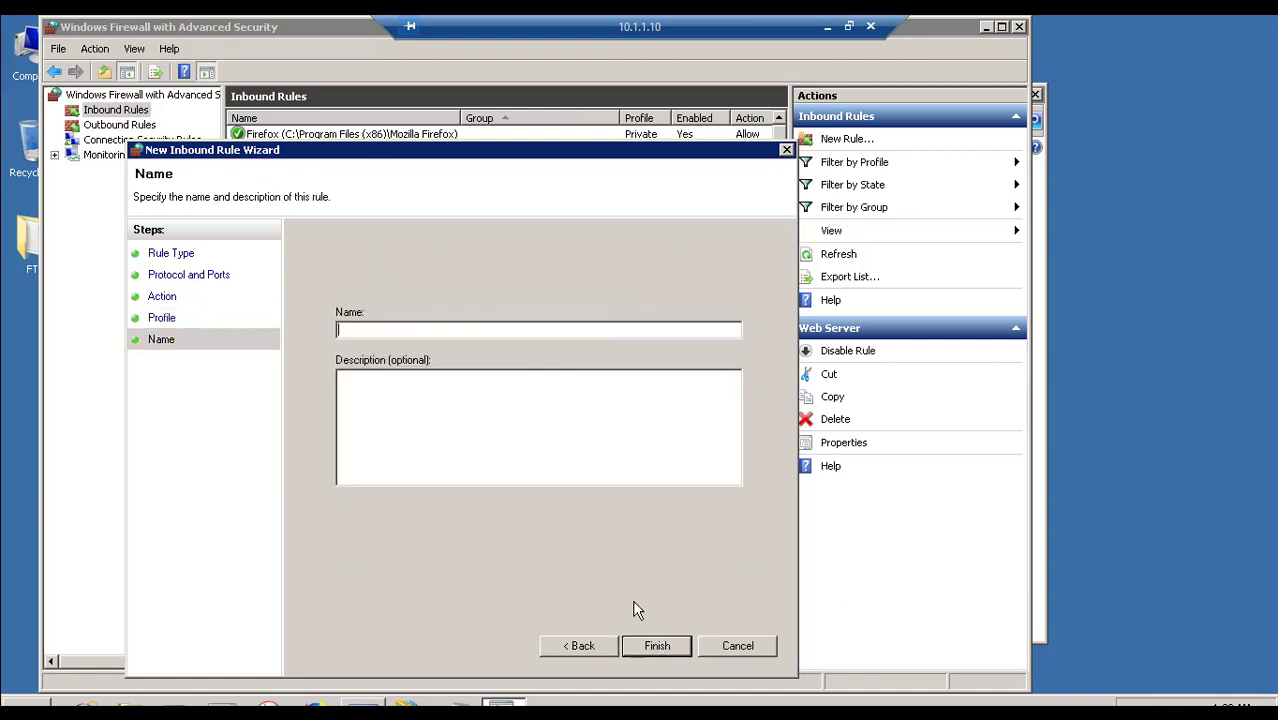
type("test")
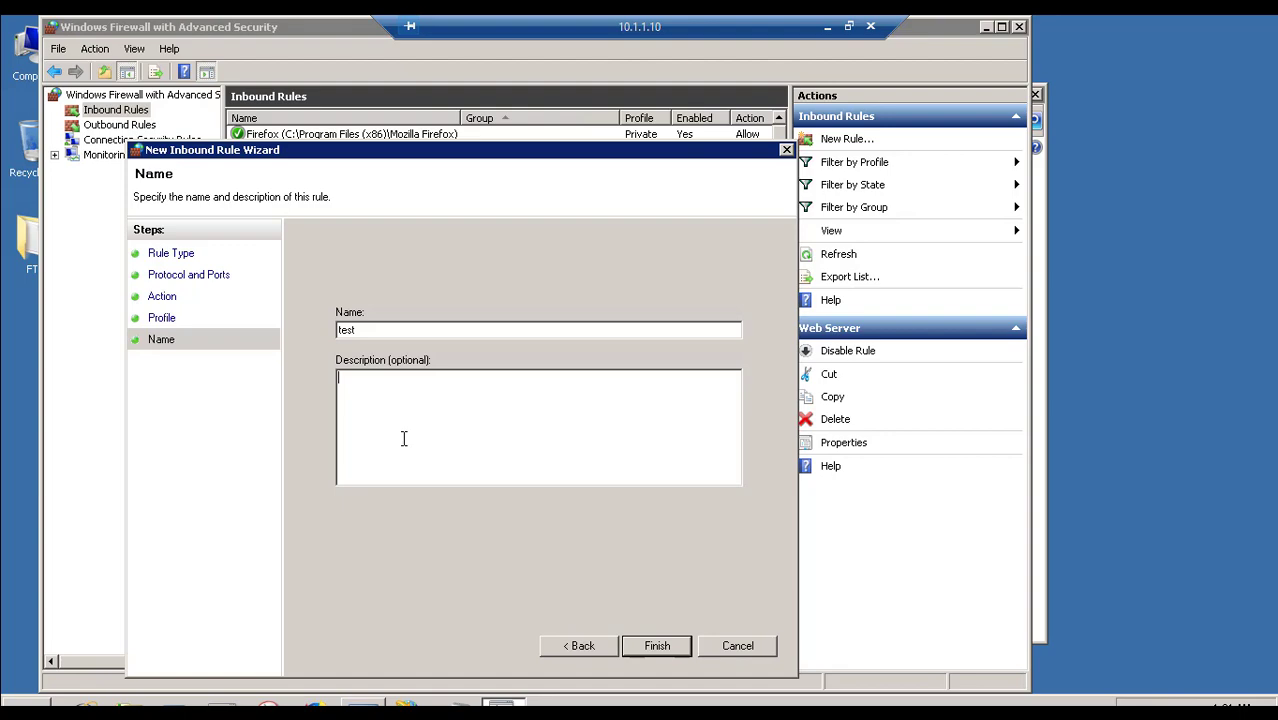
left_click(656, 644)
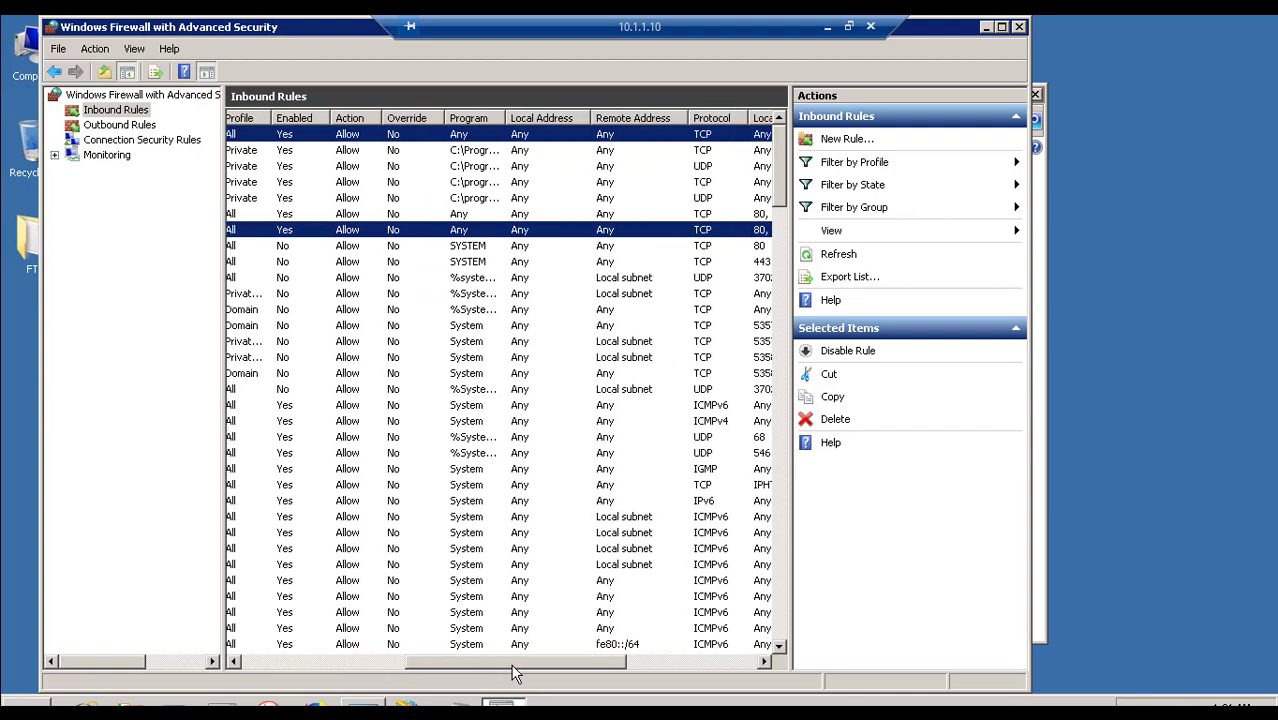
scroll("right", 3)
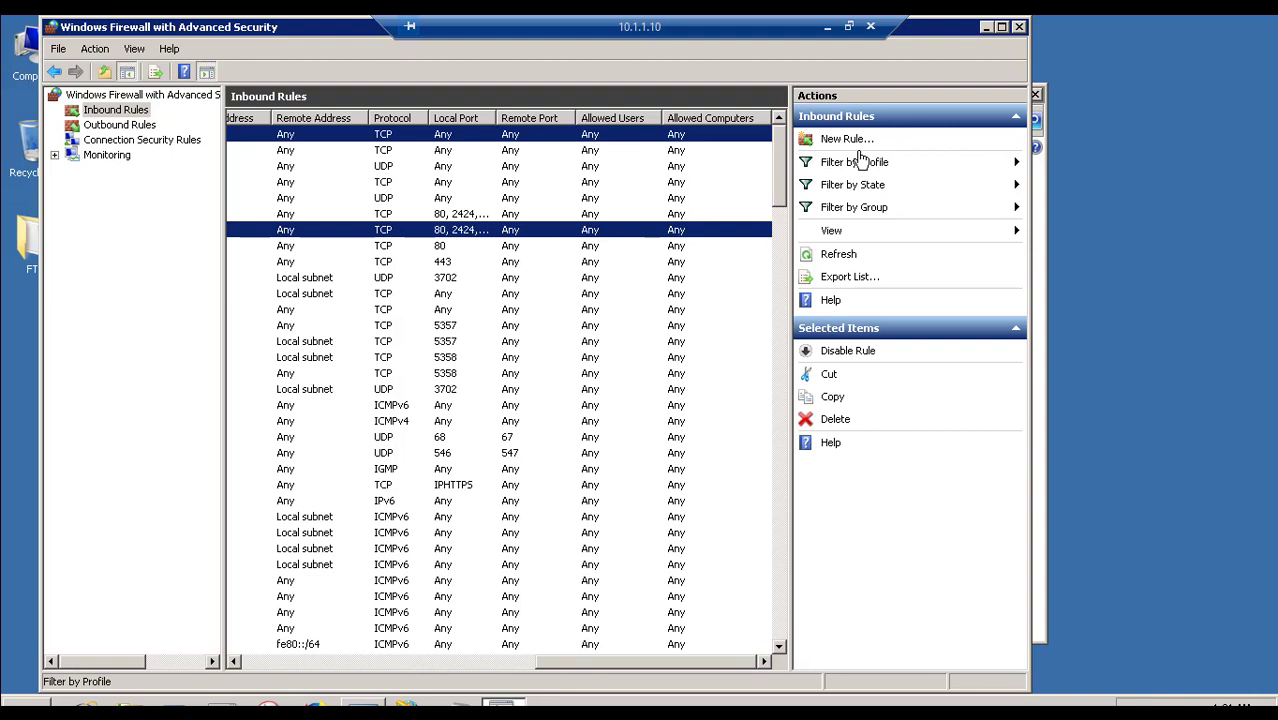
mouse_move(824, 204)
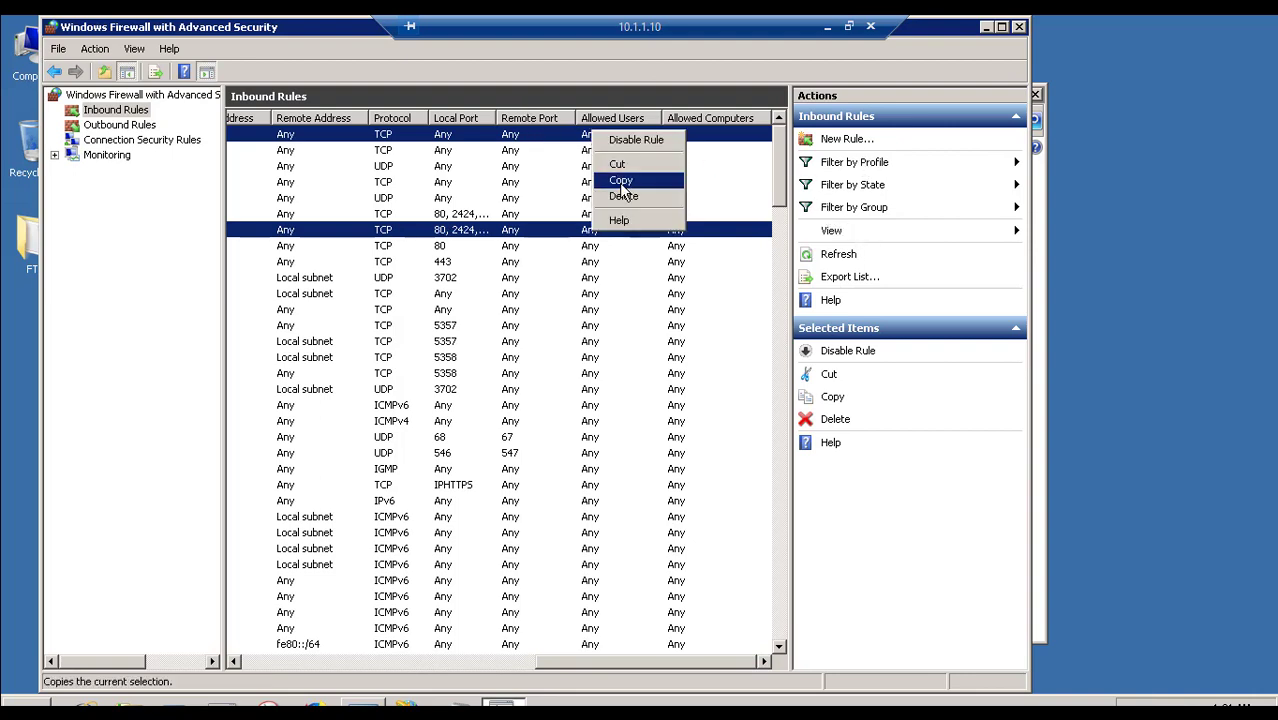
left_click(624, 196)
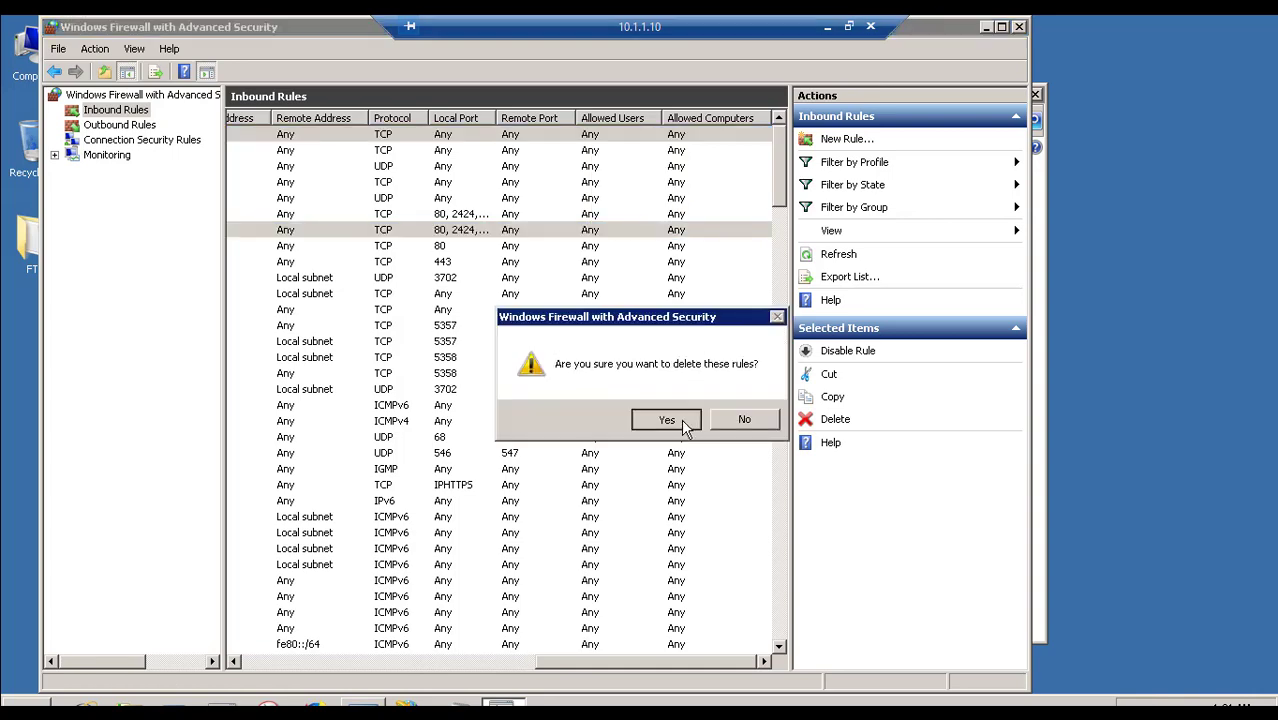
left_click(666, 420)
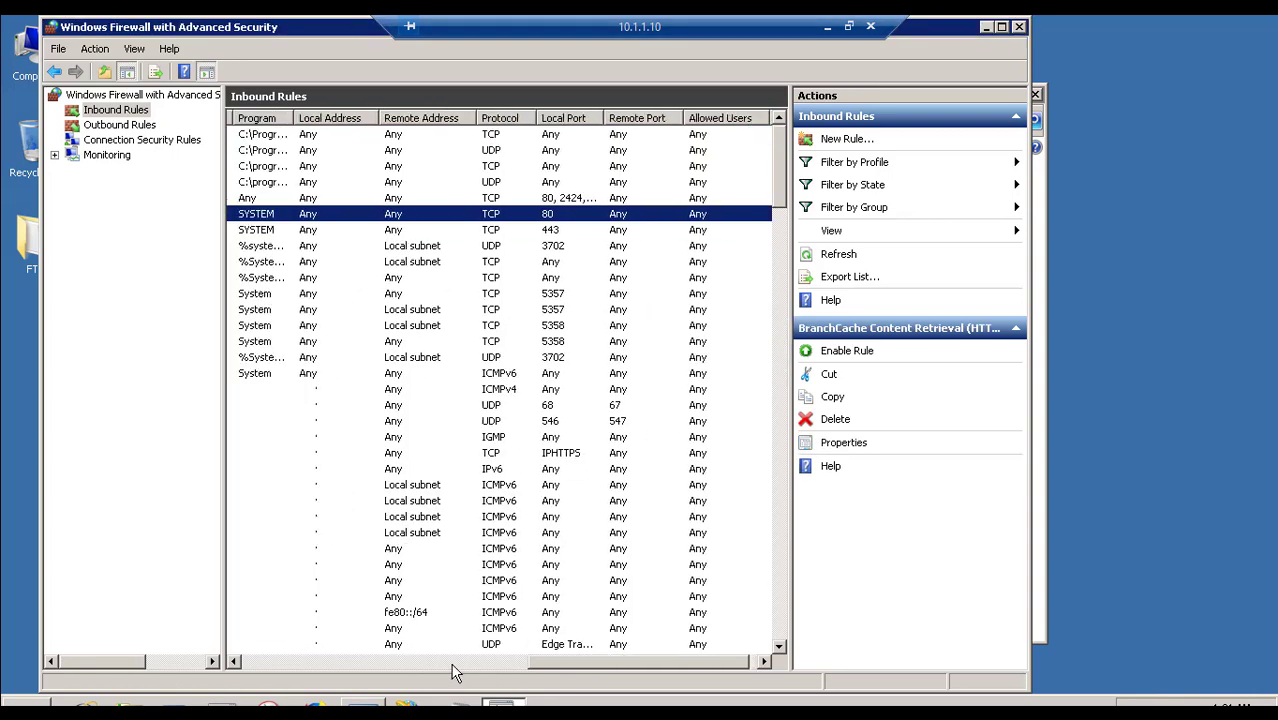
scroll("right", 3)
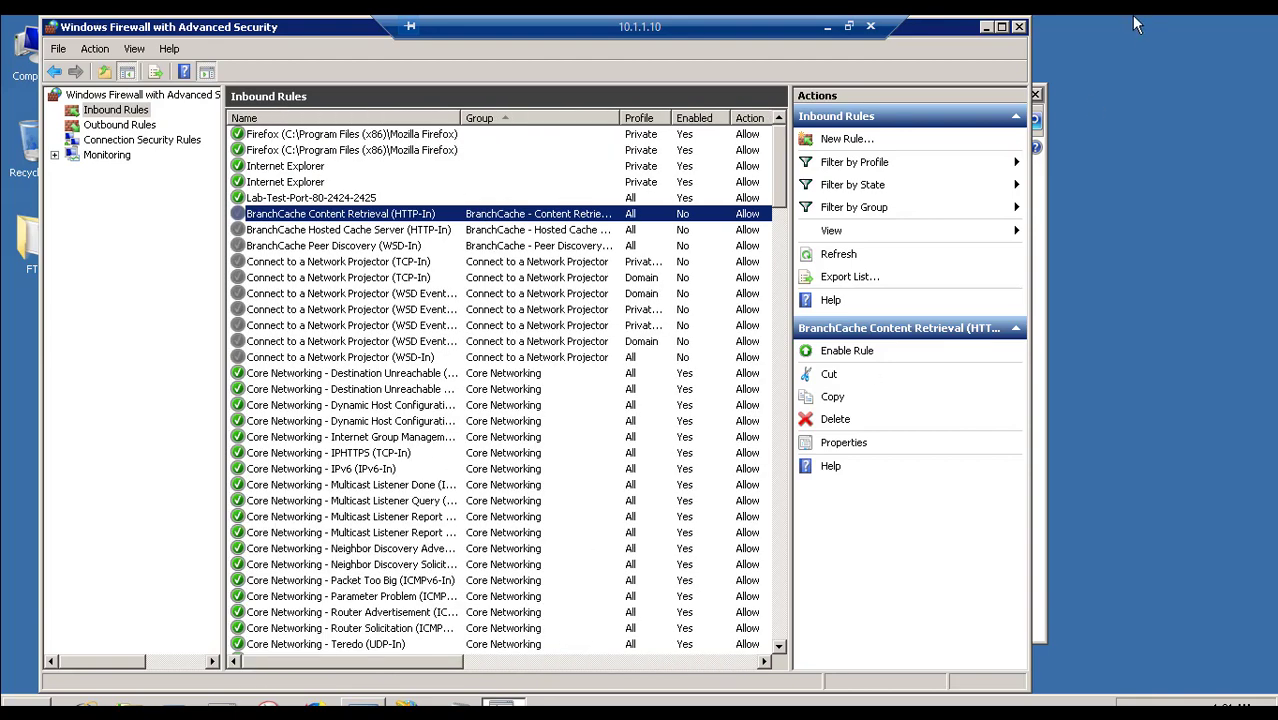
mouse_move(1022, 32)
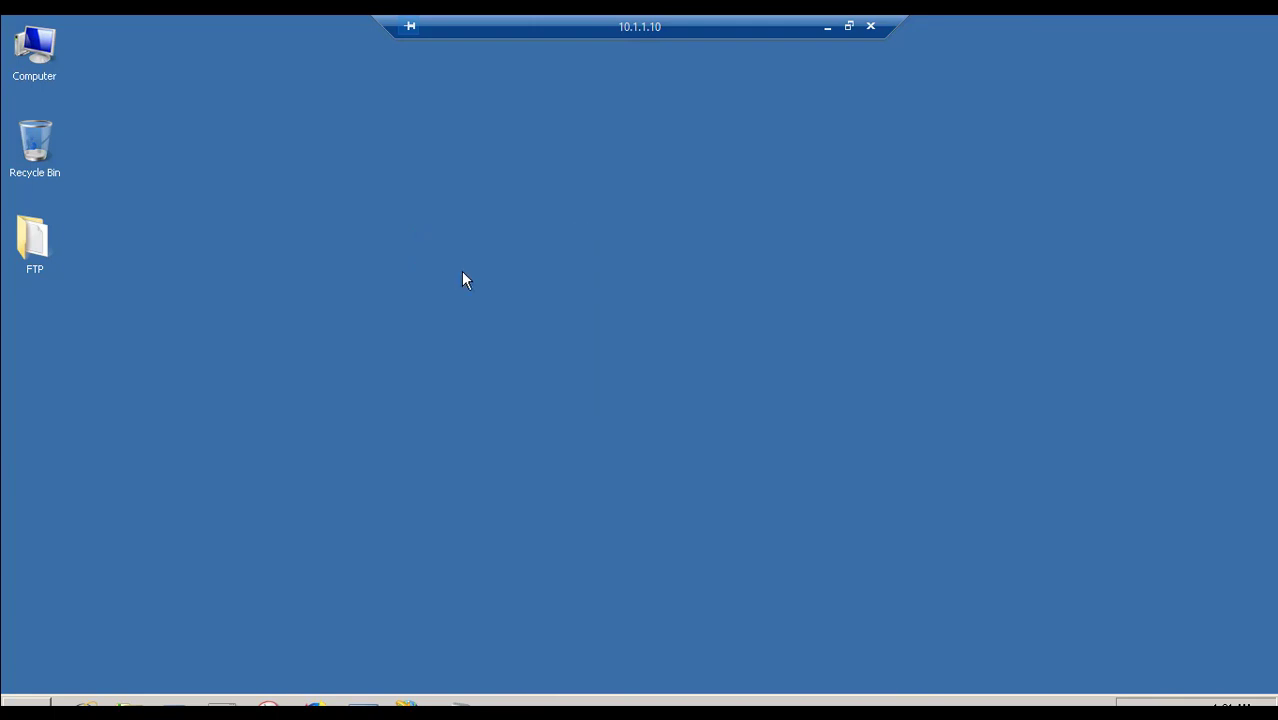
mouse_move(488, 314)
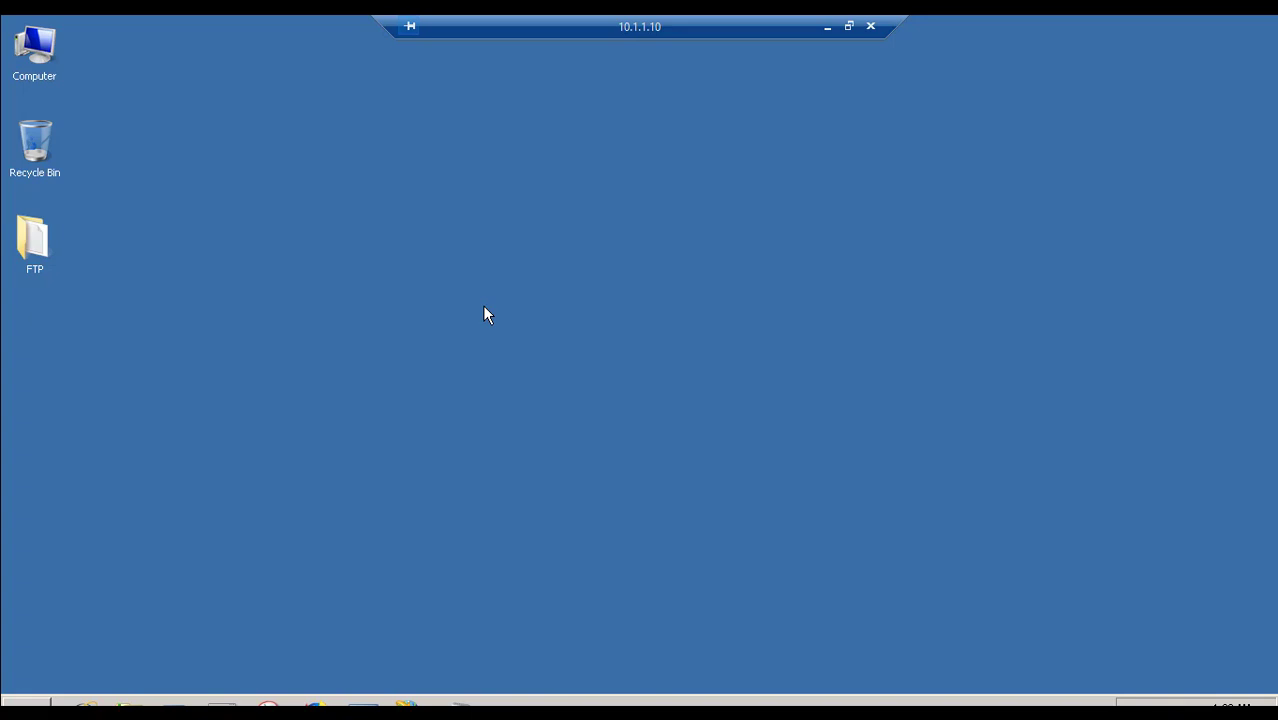
mouse_move(536, 356)
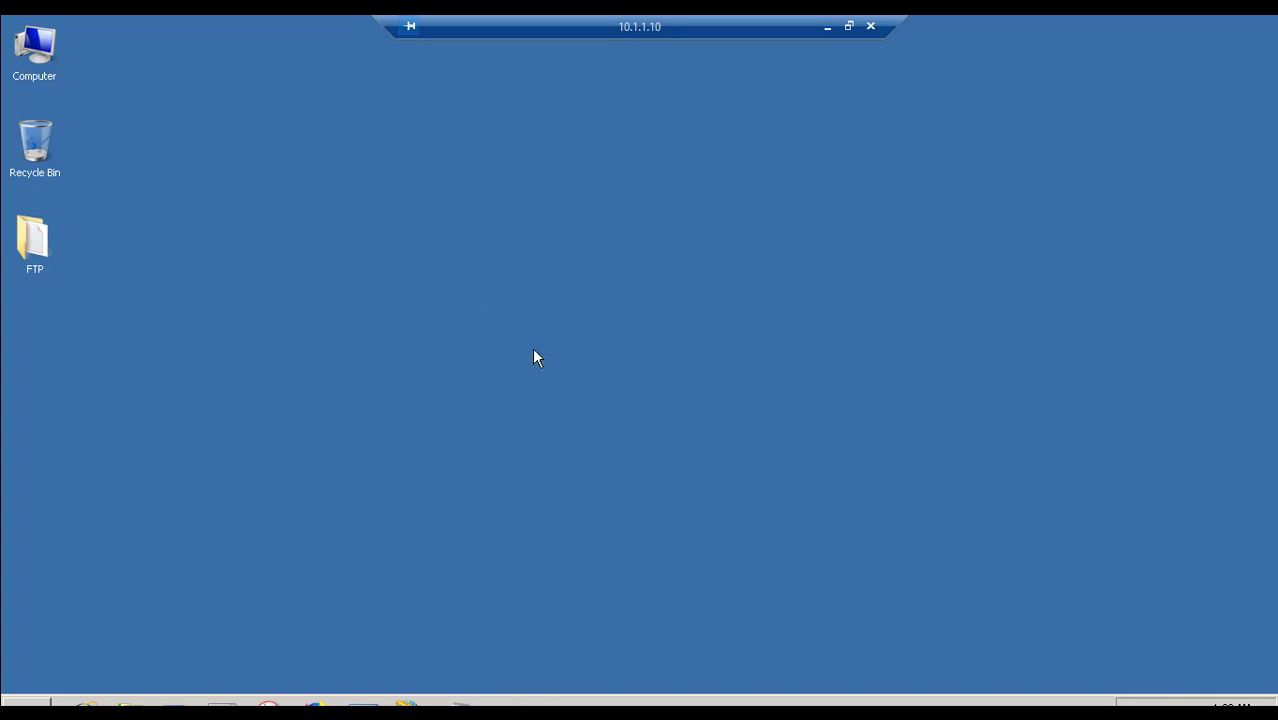
mouse_move(562, 304)
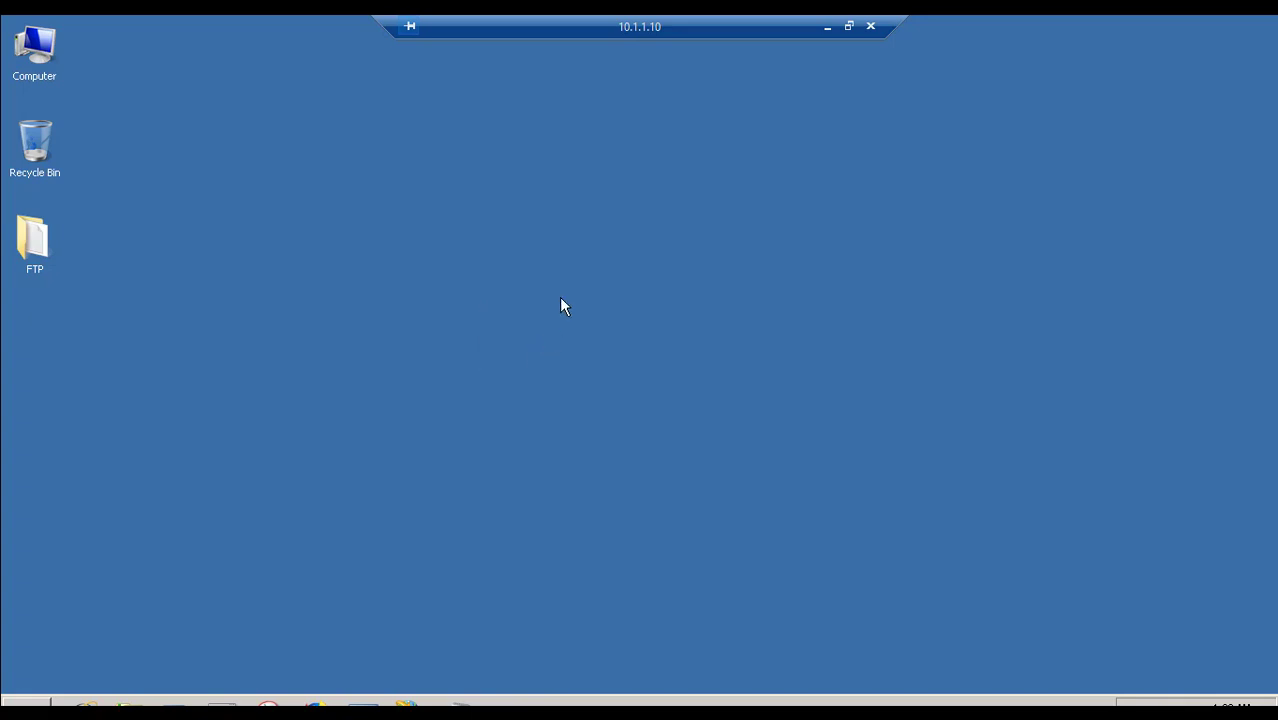
mouse_move(800, 84)
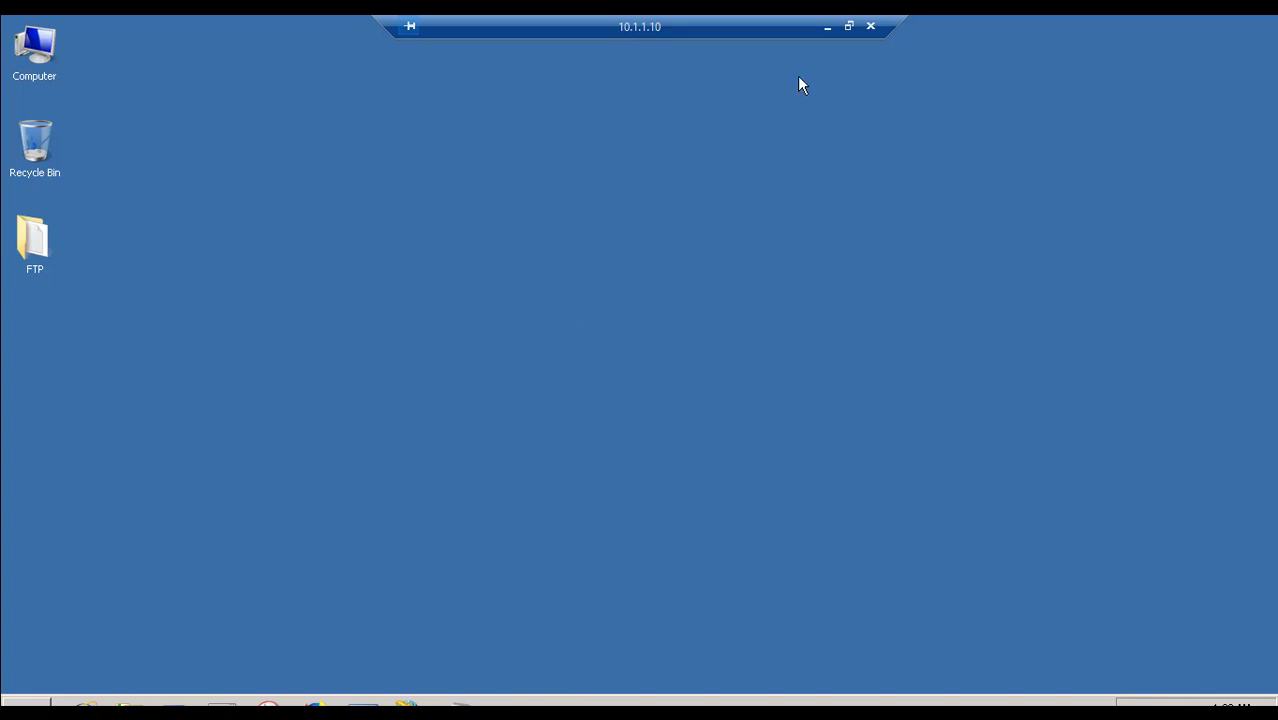
mouse_move(828, 26)
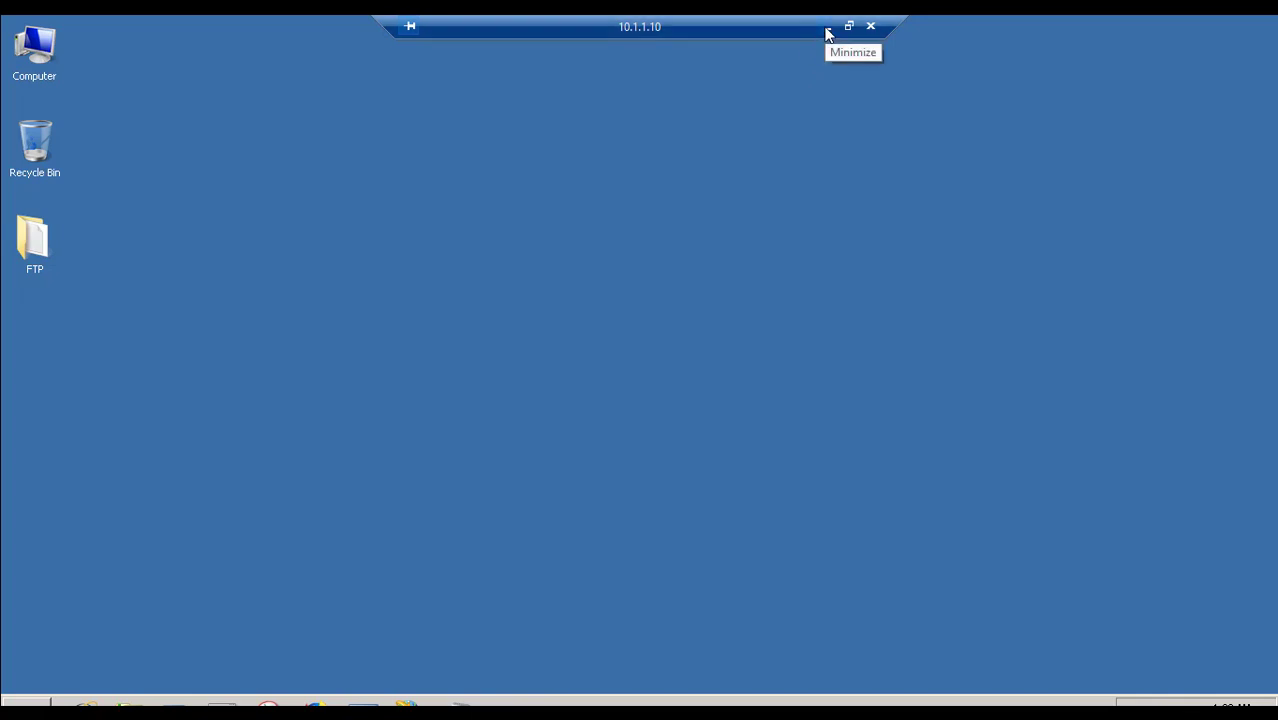
mouse_move(744, 324)
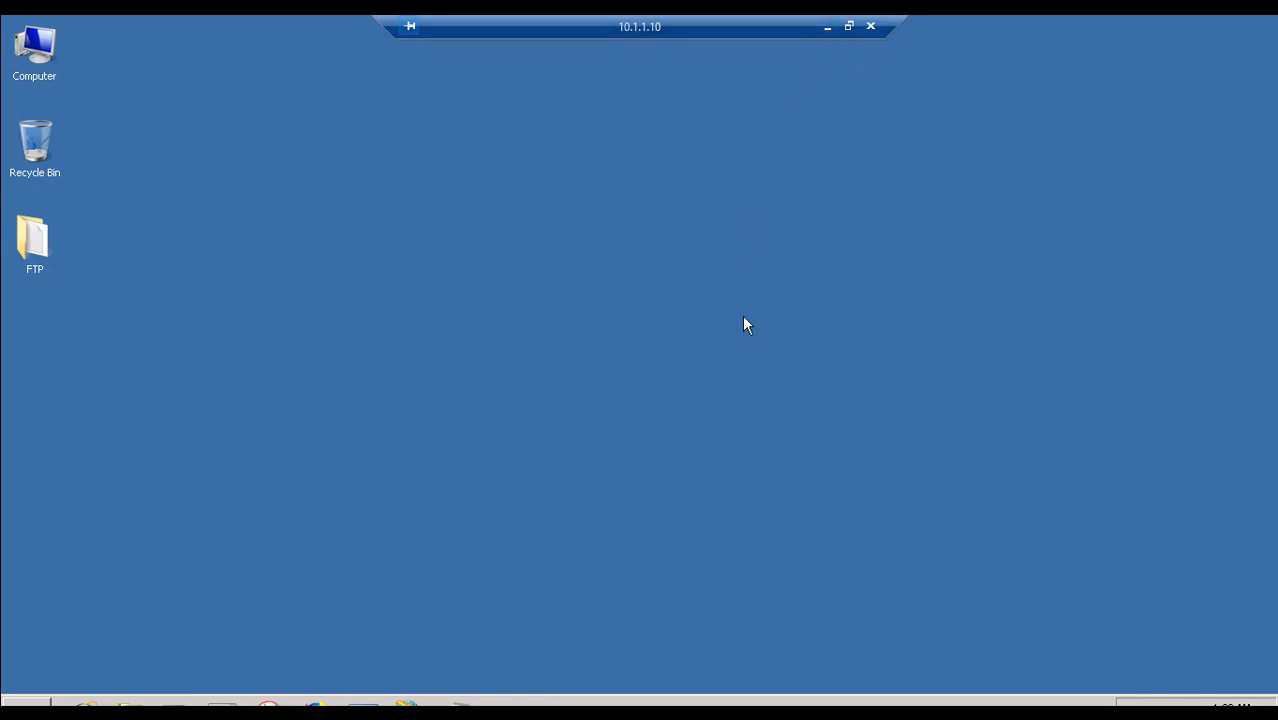